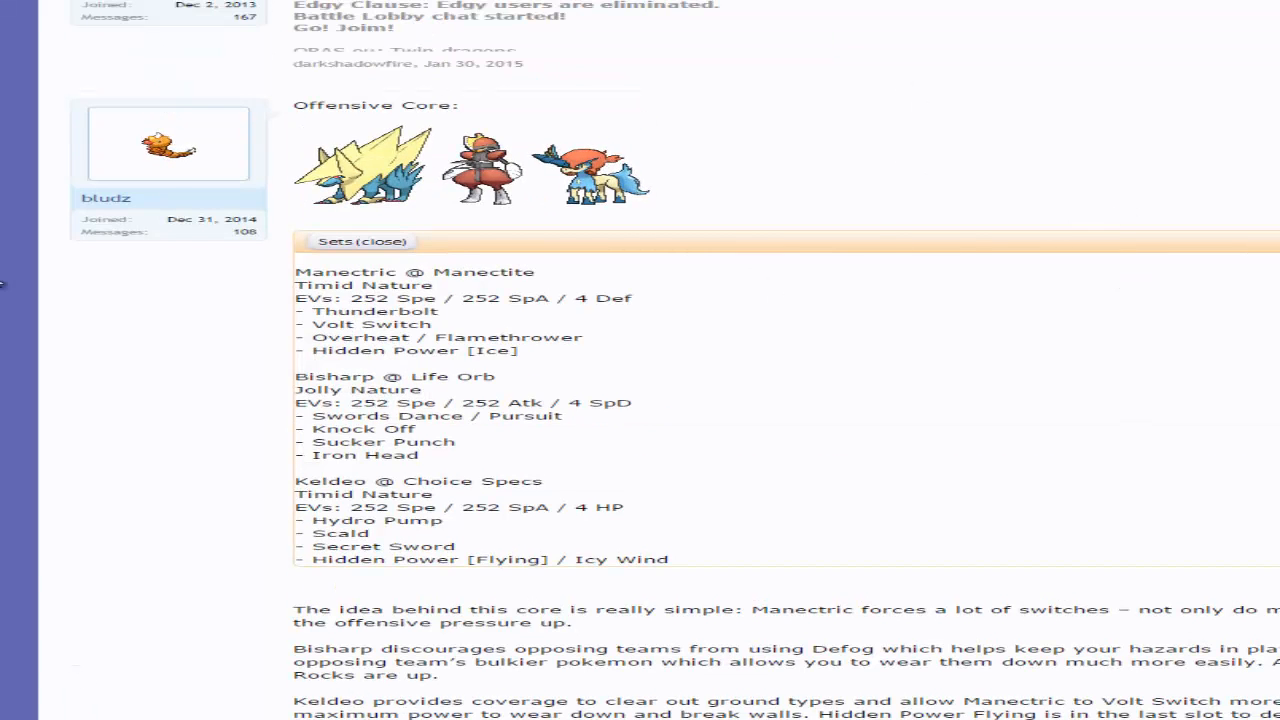
# - Review the Manectric, Bisharp and Keldeo sets in the team view
pyautogui.scroll(3)
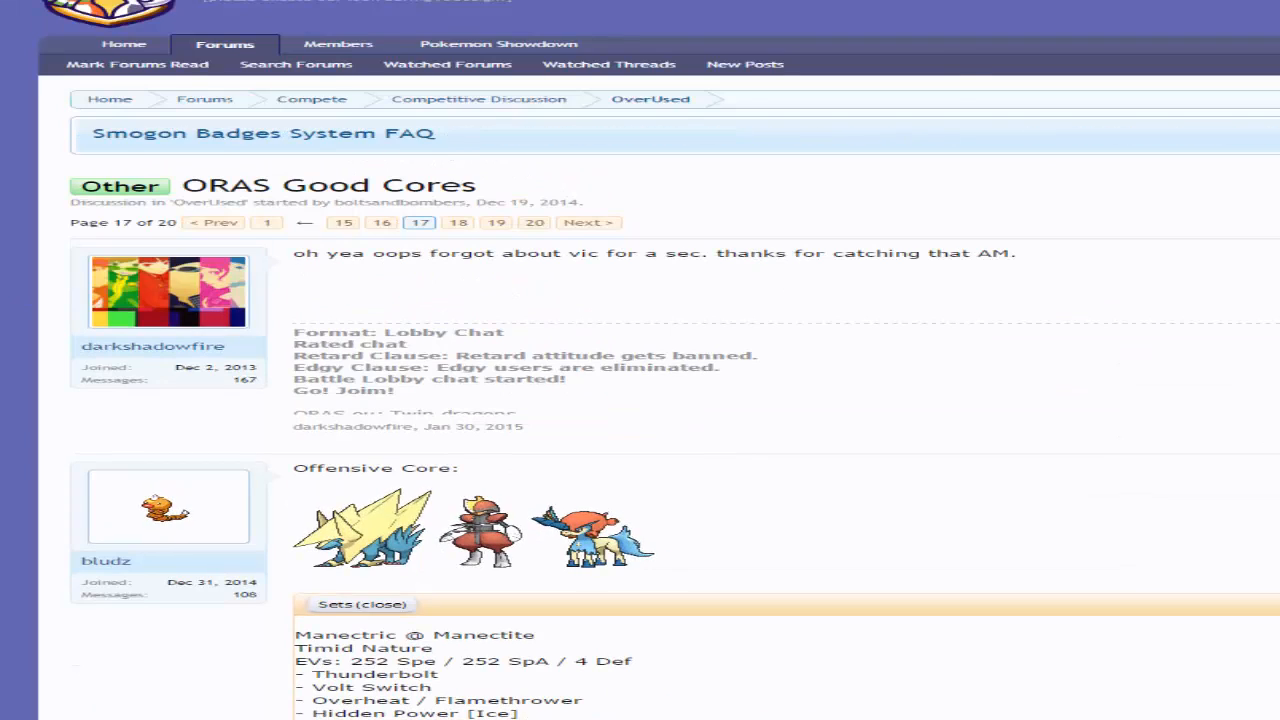
pyautogui.scroll(-3)
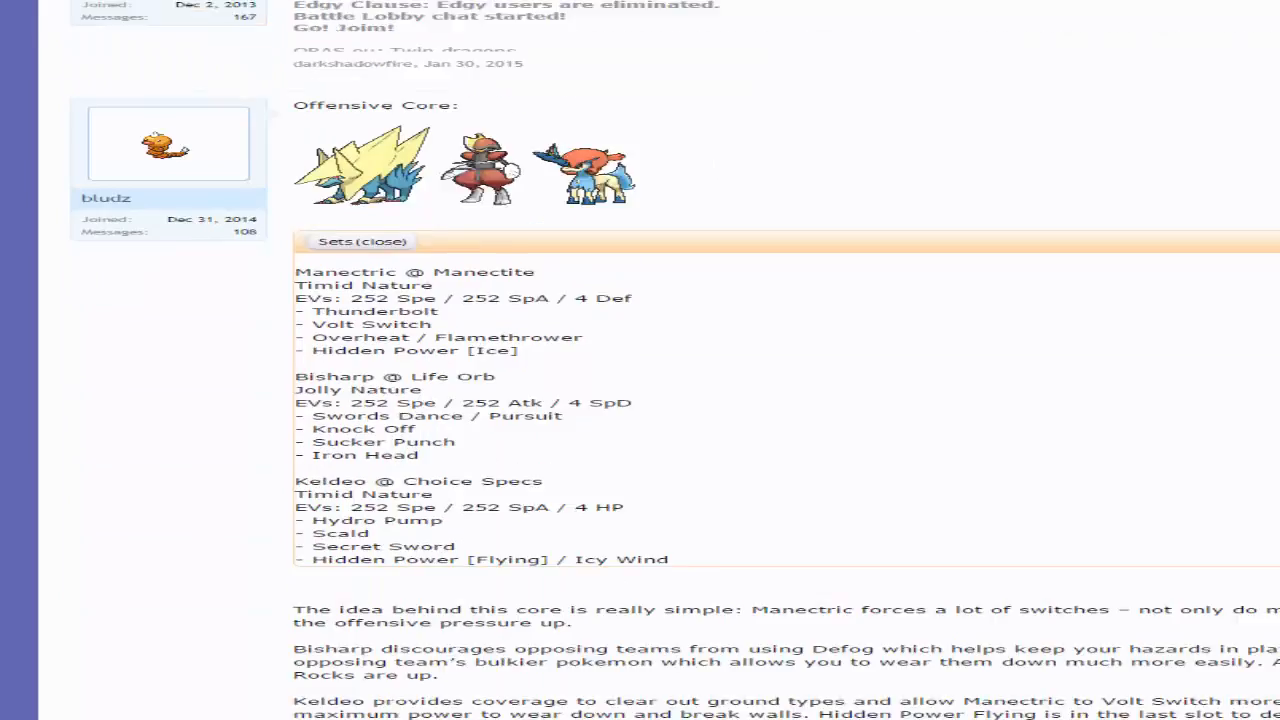
pyautogui.scroll(-3)
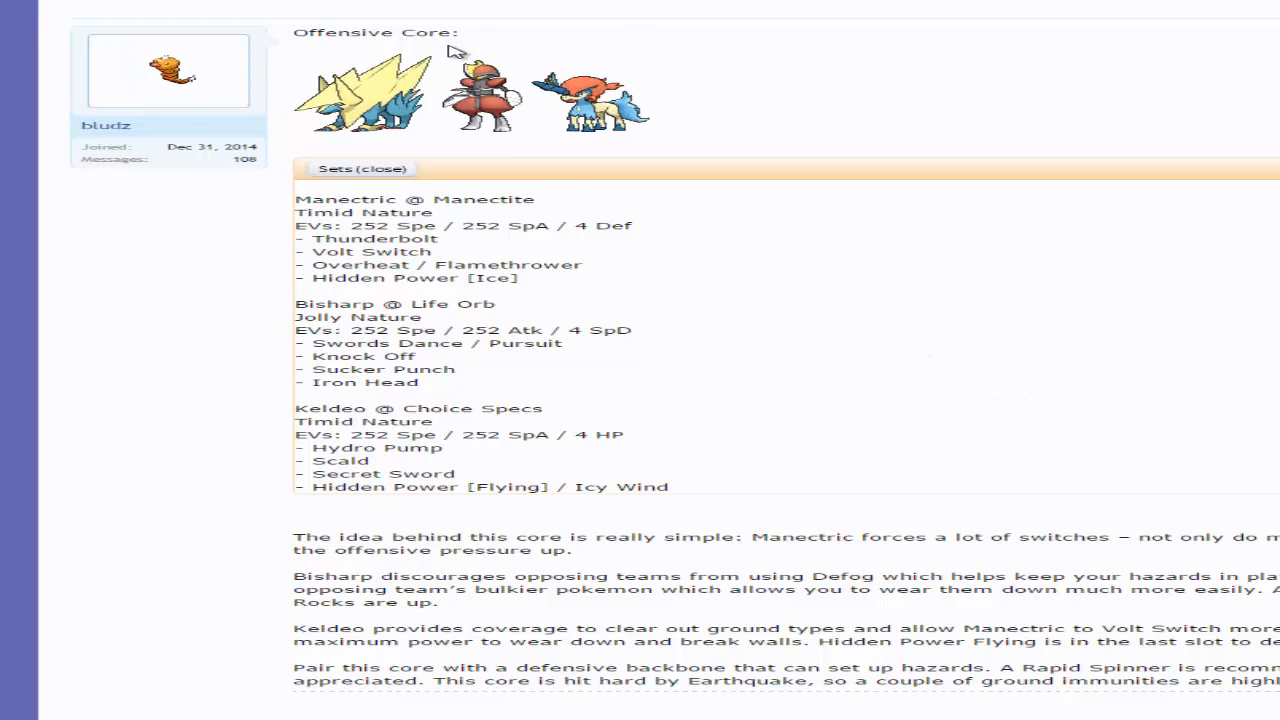
pyautogui.scroll(-3)
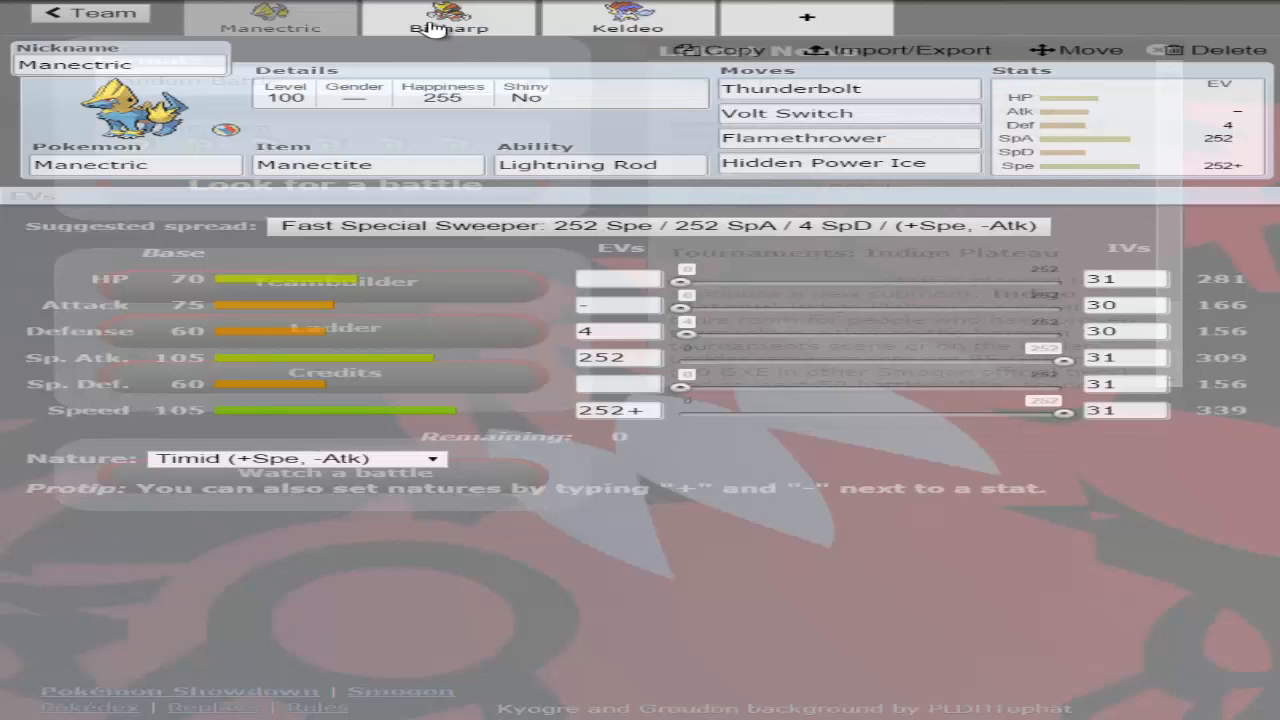
pyautogui.click(444, 26)
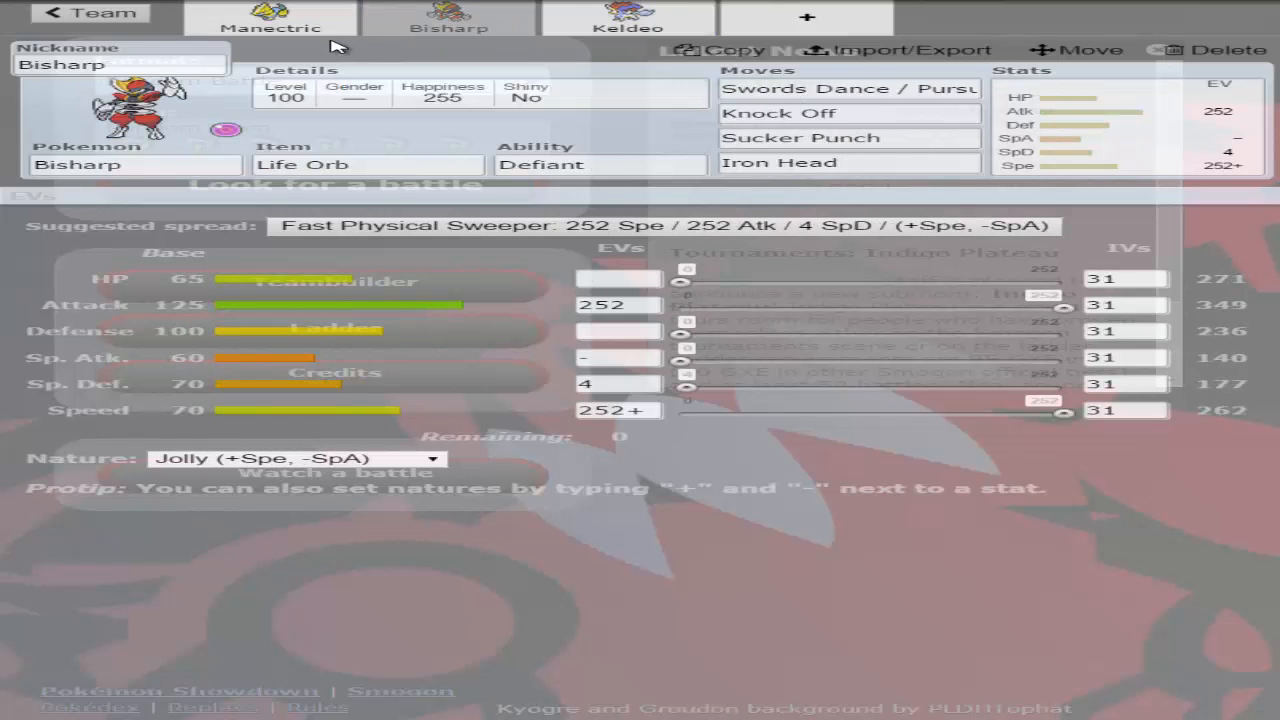
pyautogui.click(272, 14)
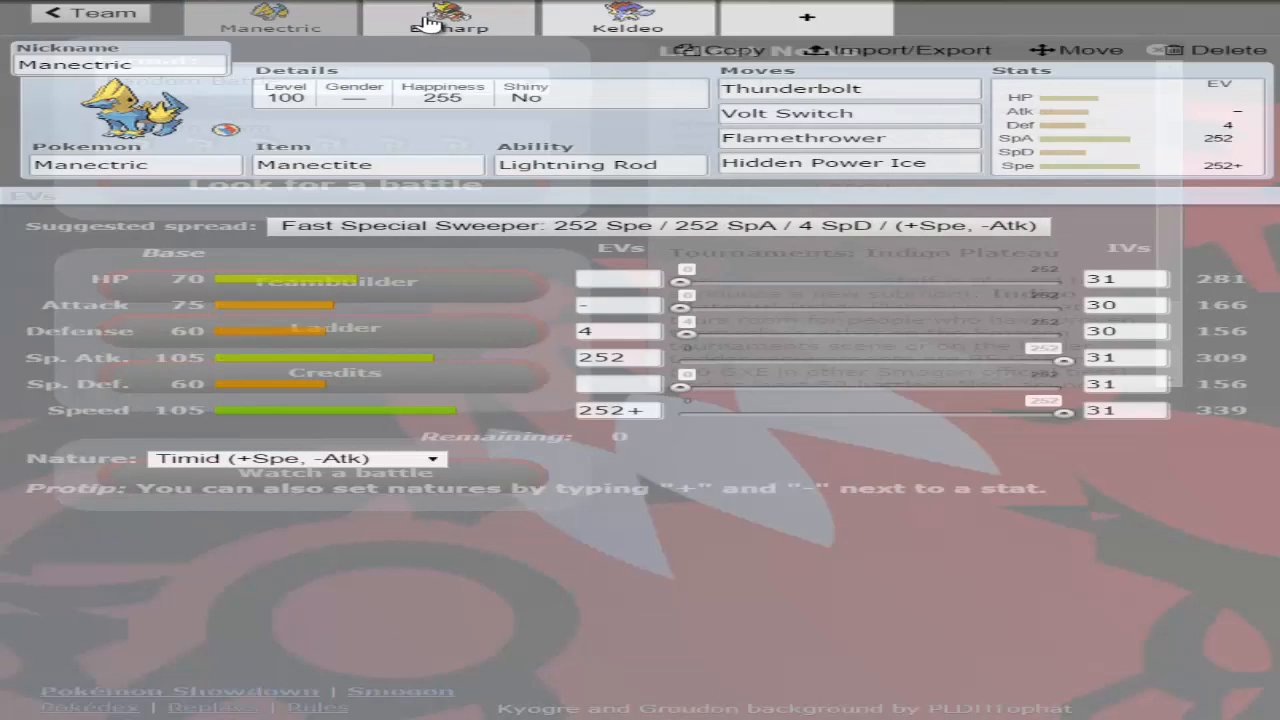
pyautogui.click(628, 20)
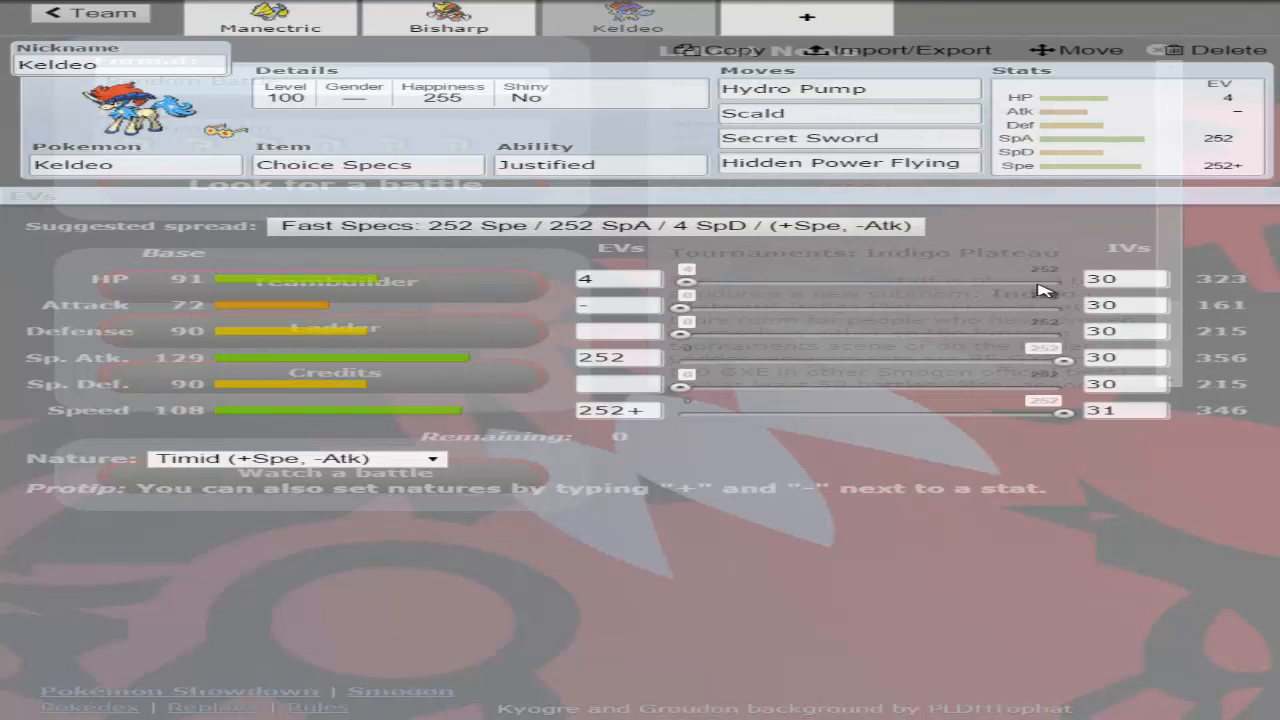
pyautogui.moveTo(996, 292)
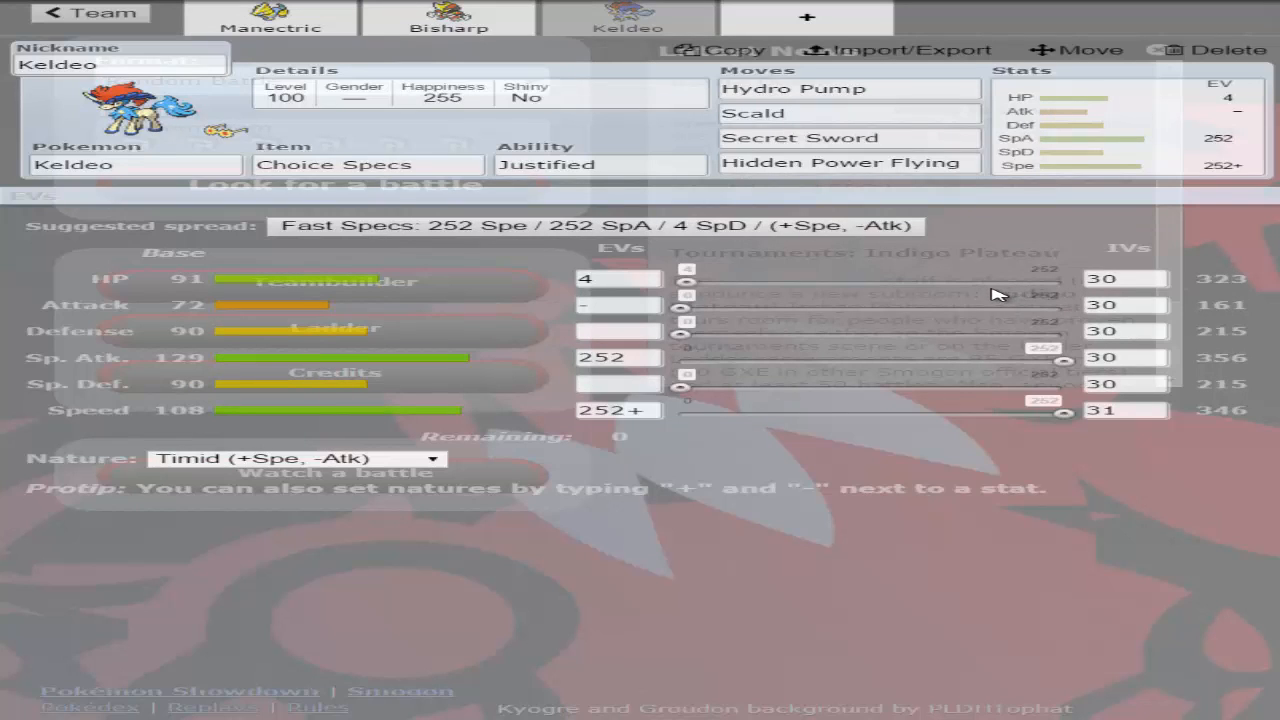
pyautogui.moveTo(978, 296)
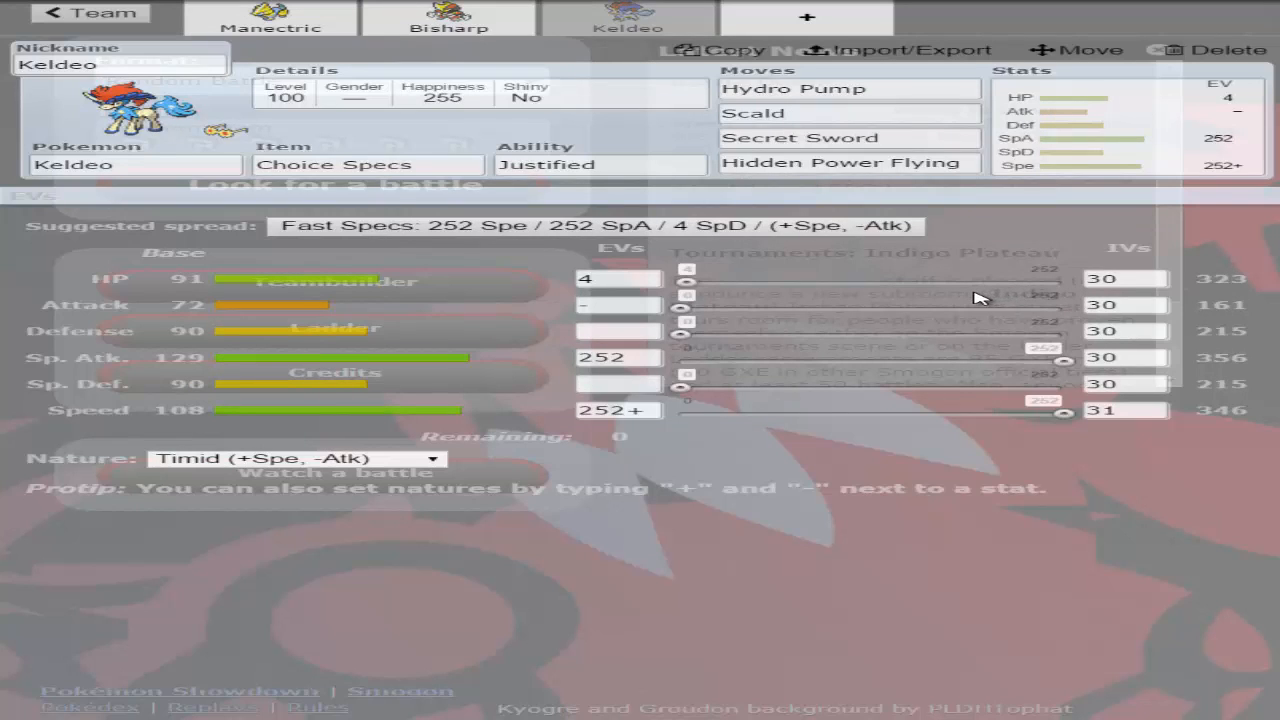
pyautogui.moveTo(178, 130)
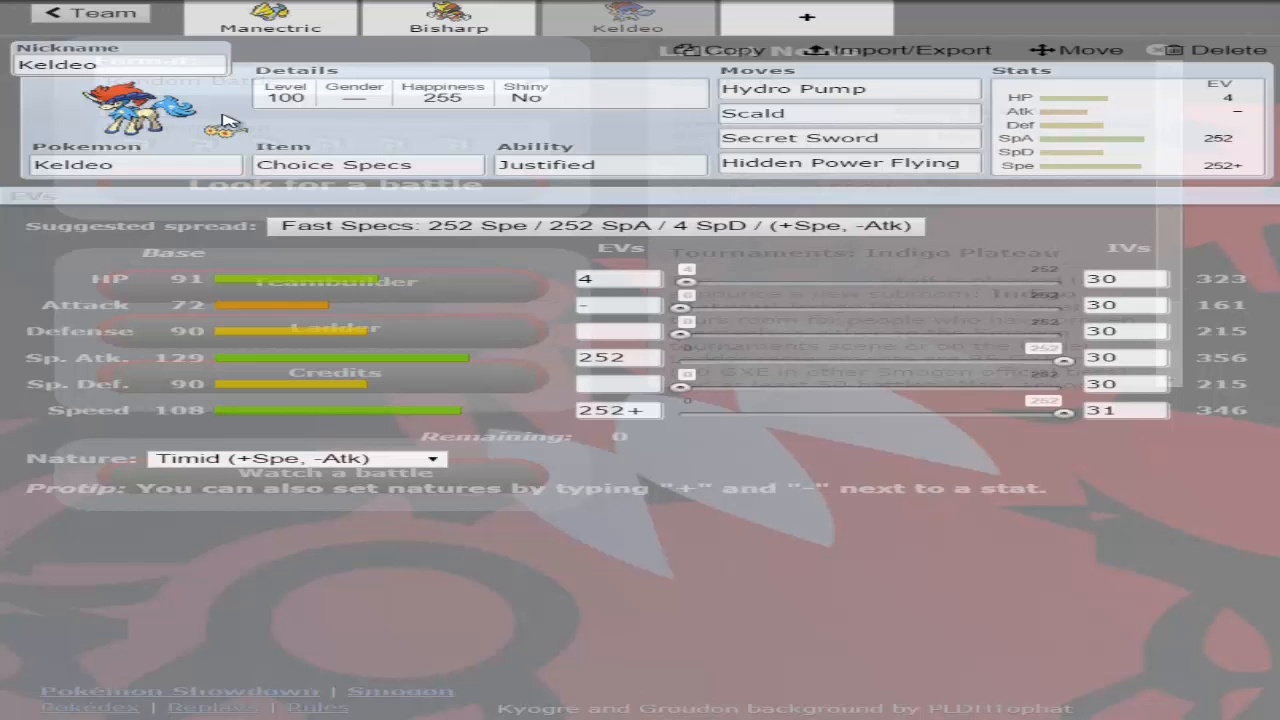
# - Try a Modest nature on Keldeo, then restore it to Timid
pyautogui.click(290, 458)
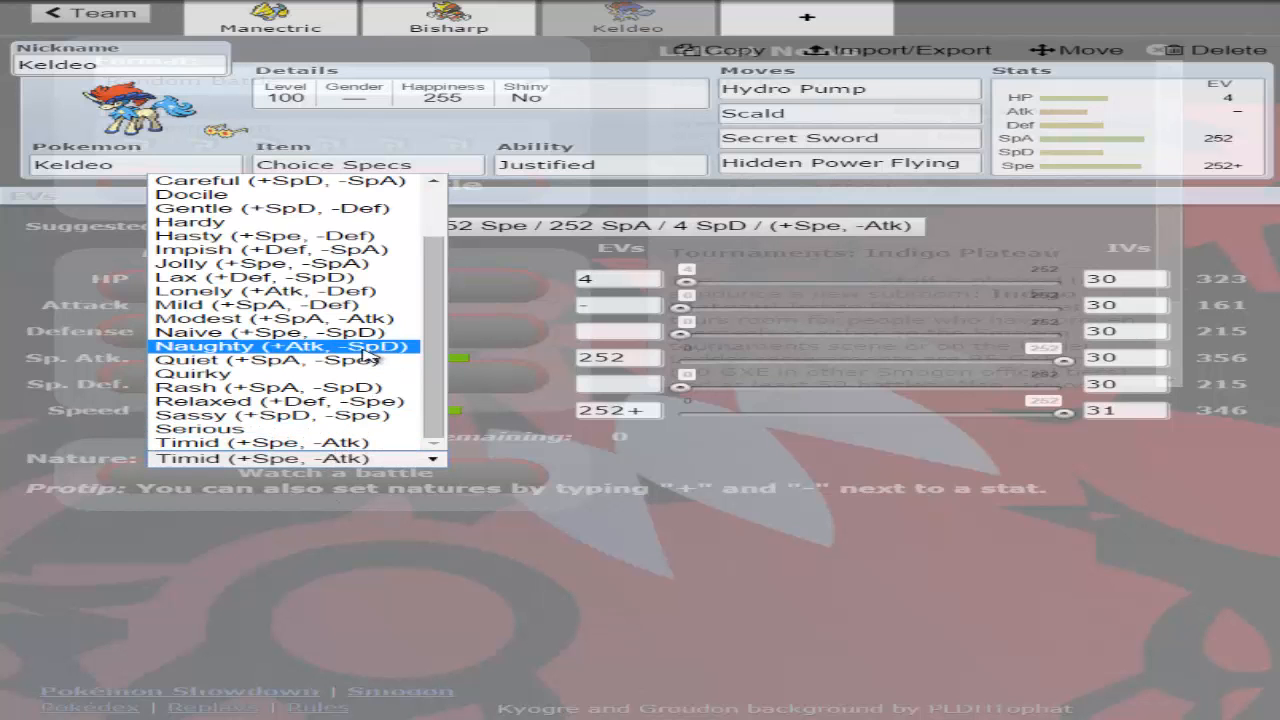
pyautogui.moveTo(196, 374)
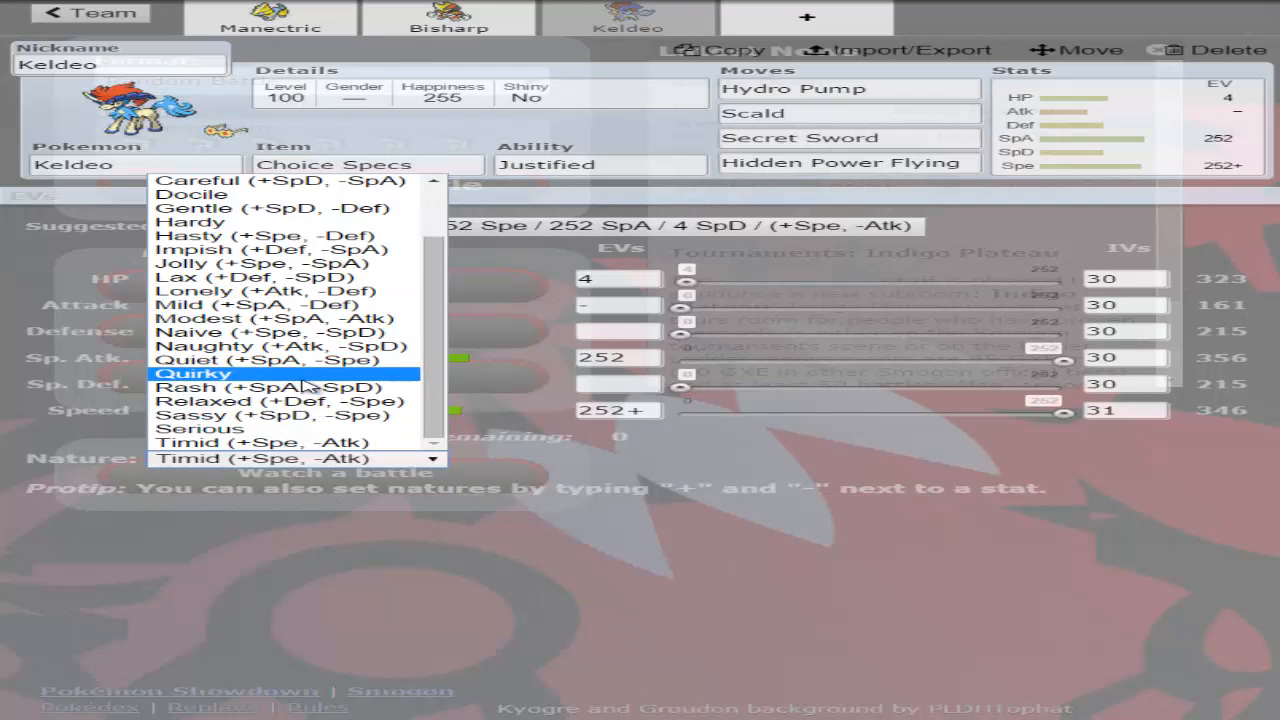
pyautogui.click(240, 316)
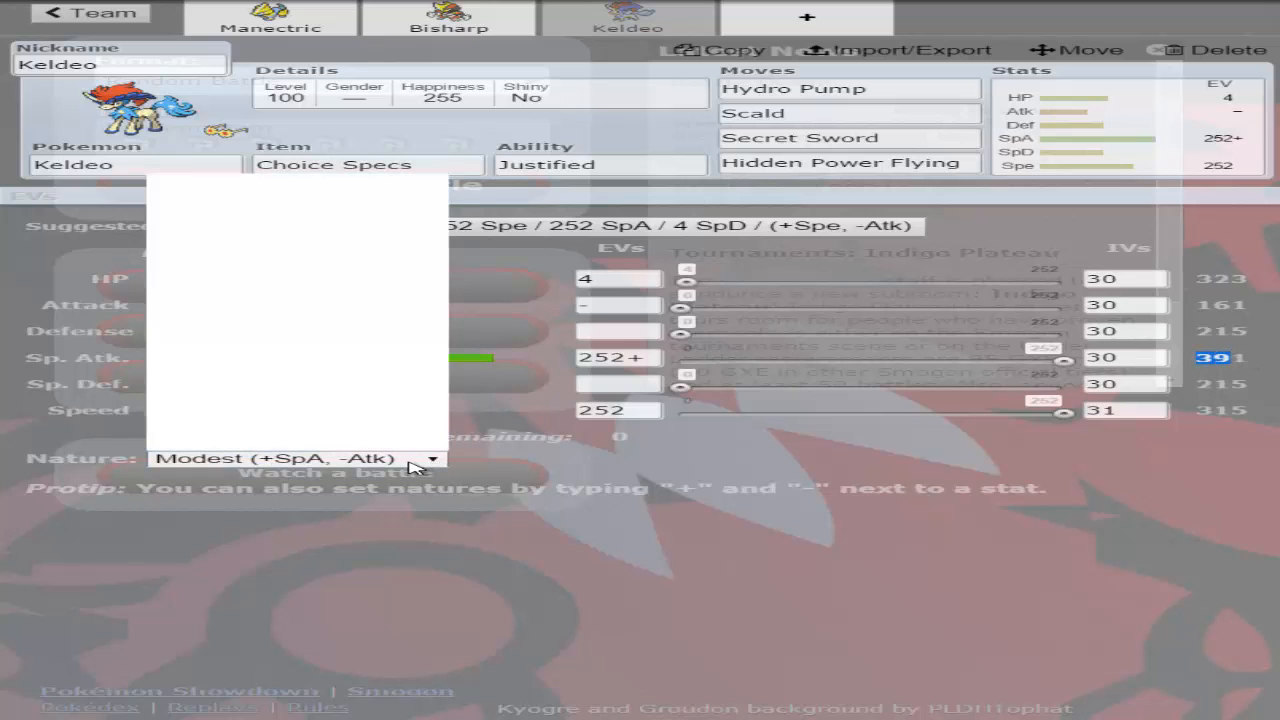
pyautogui.click(290, 458)
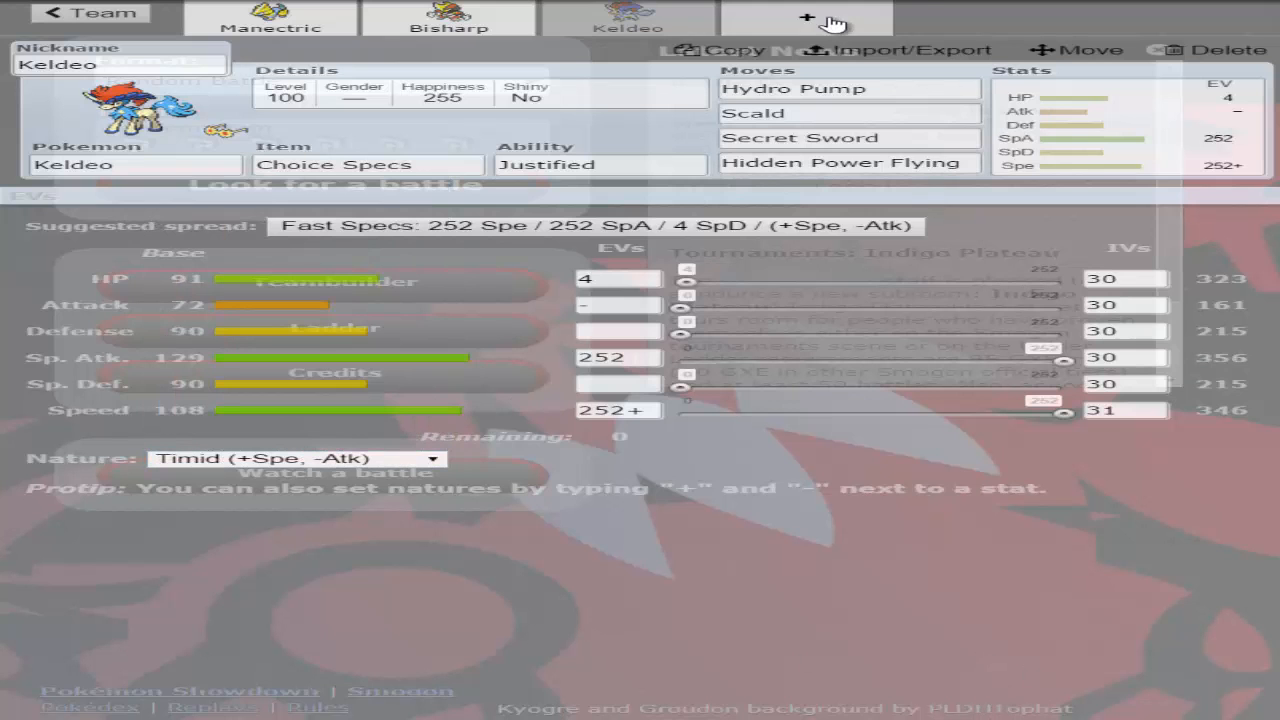
pyautogui.click(268, 20)
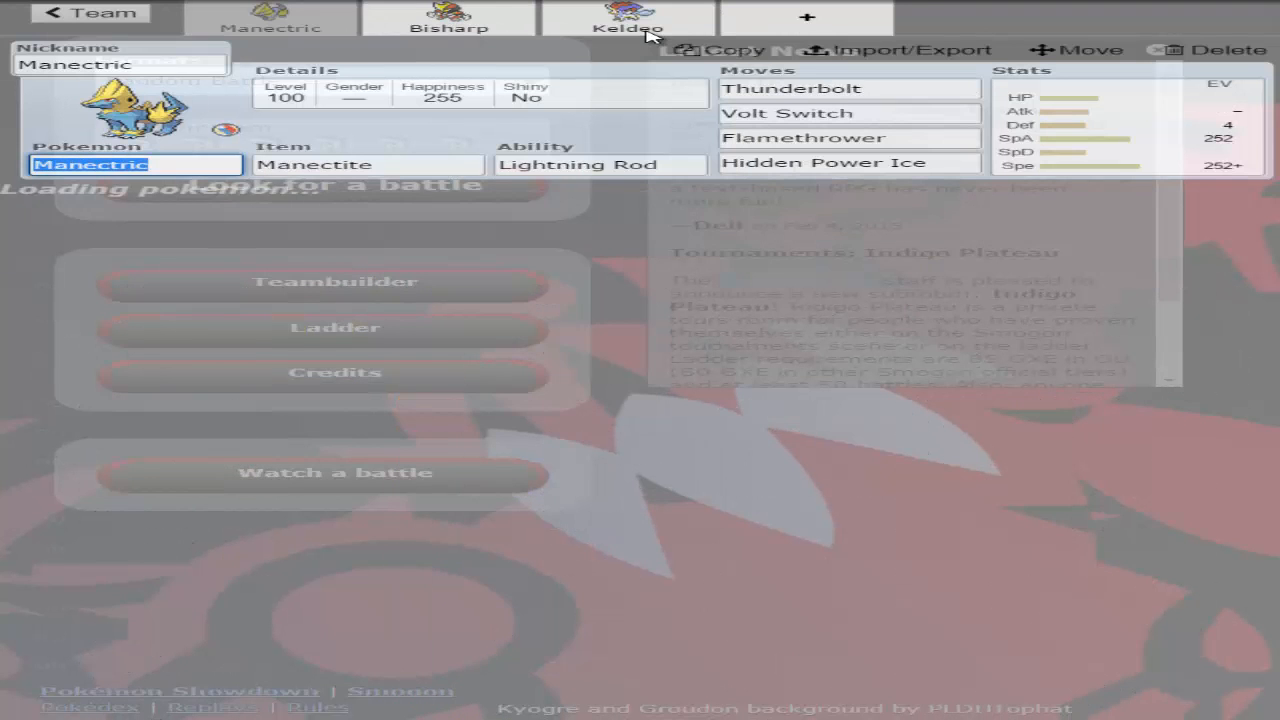
pyautogui.click(1120, 120)
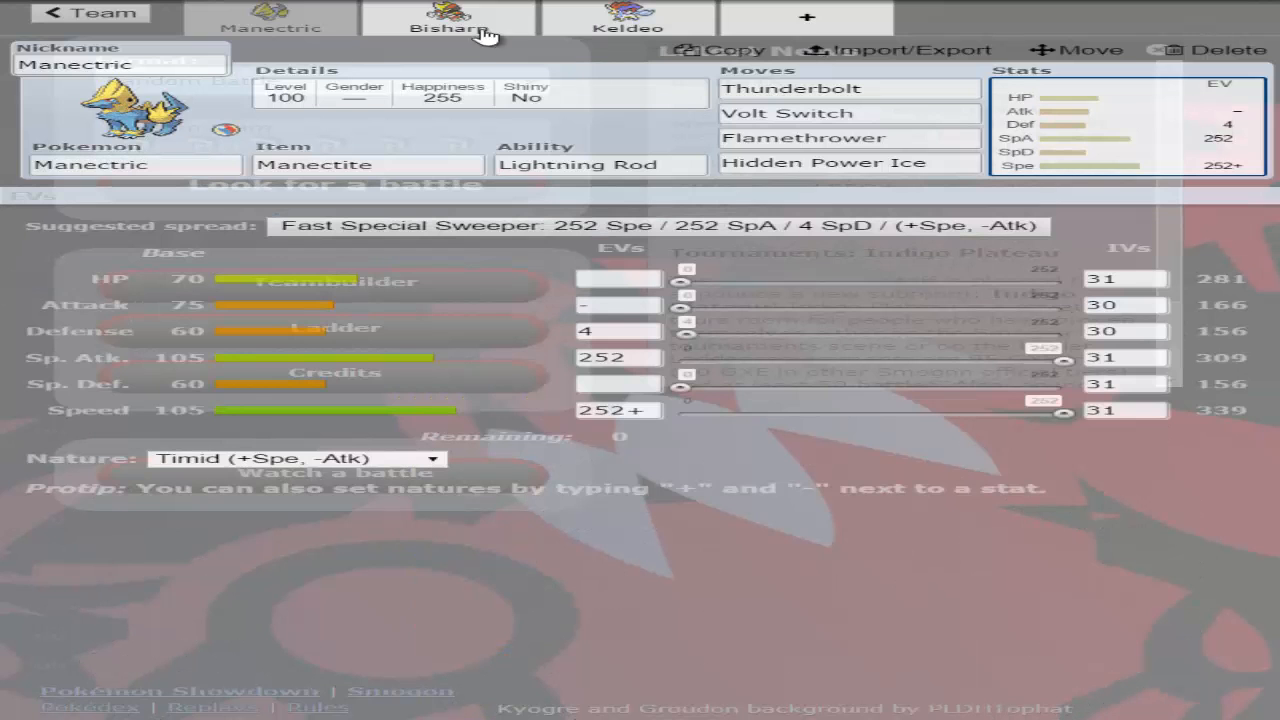
pyautogui.click(628, 12)
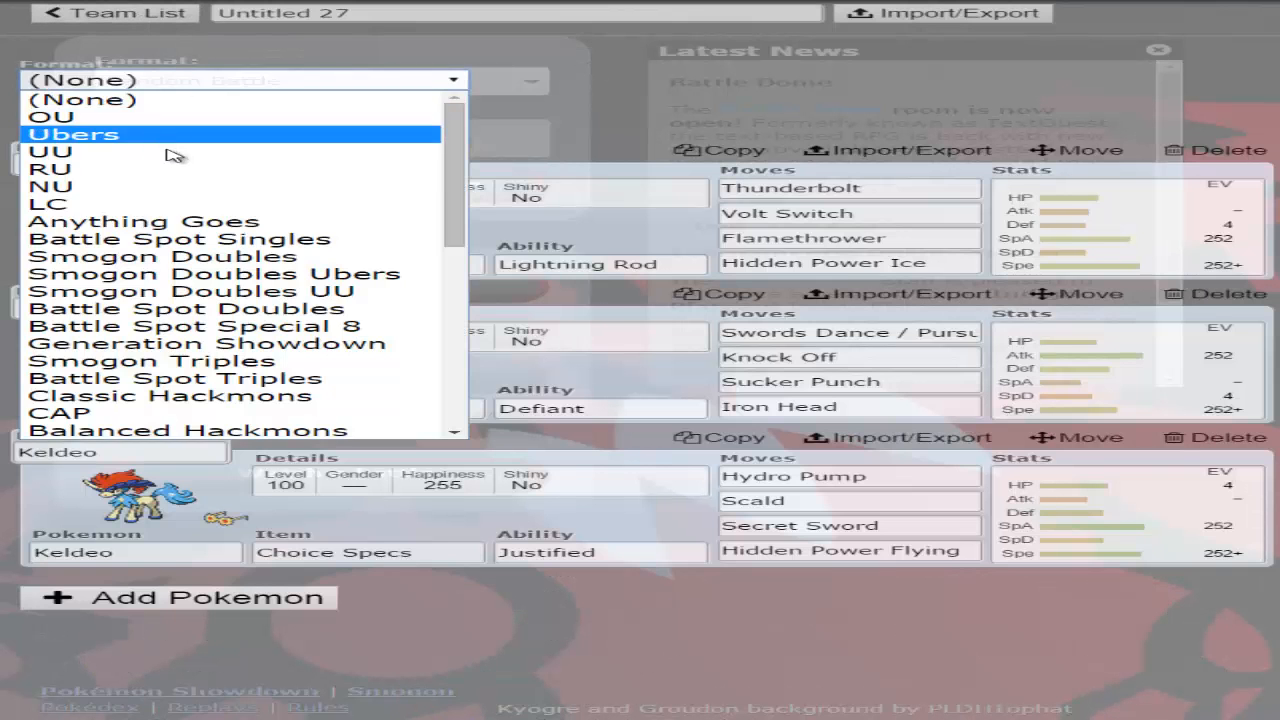
# - Set the team format to OU and start adding another Pokémon
pyautogui.click(60, 116)
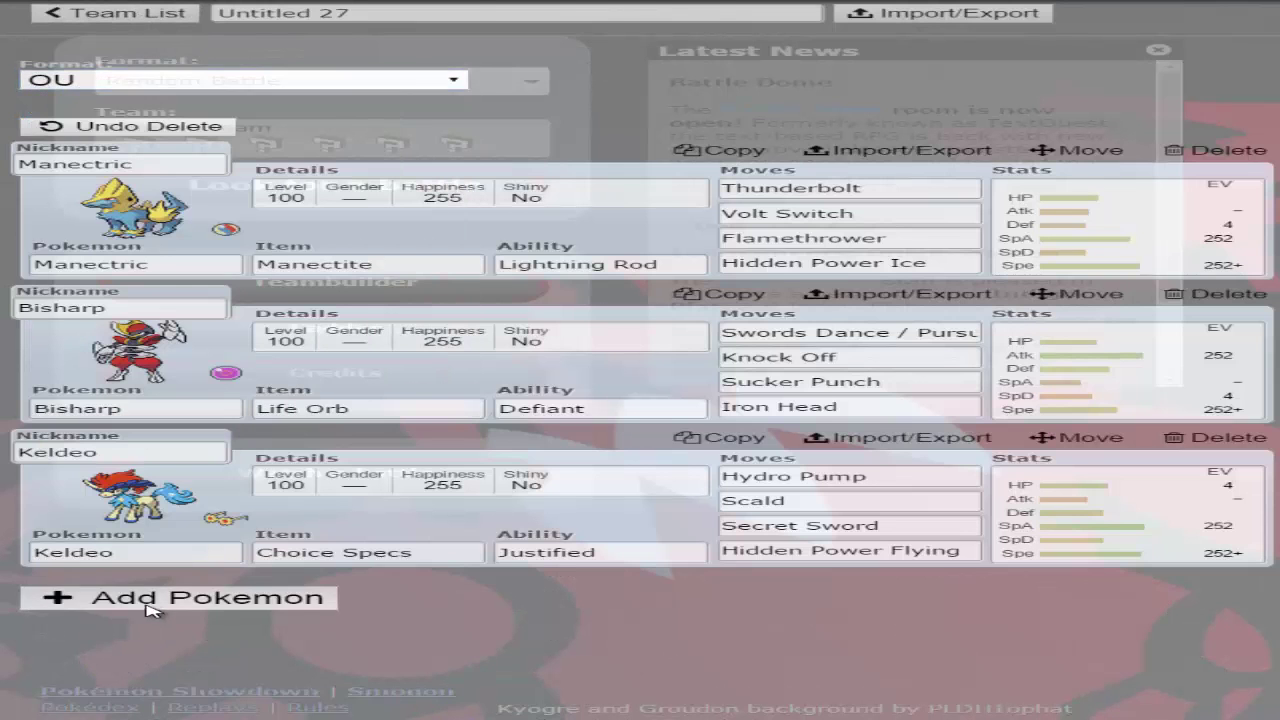
pyautogui.click(196, 600)
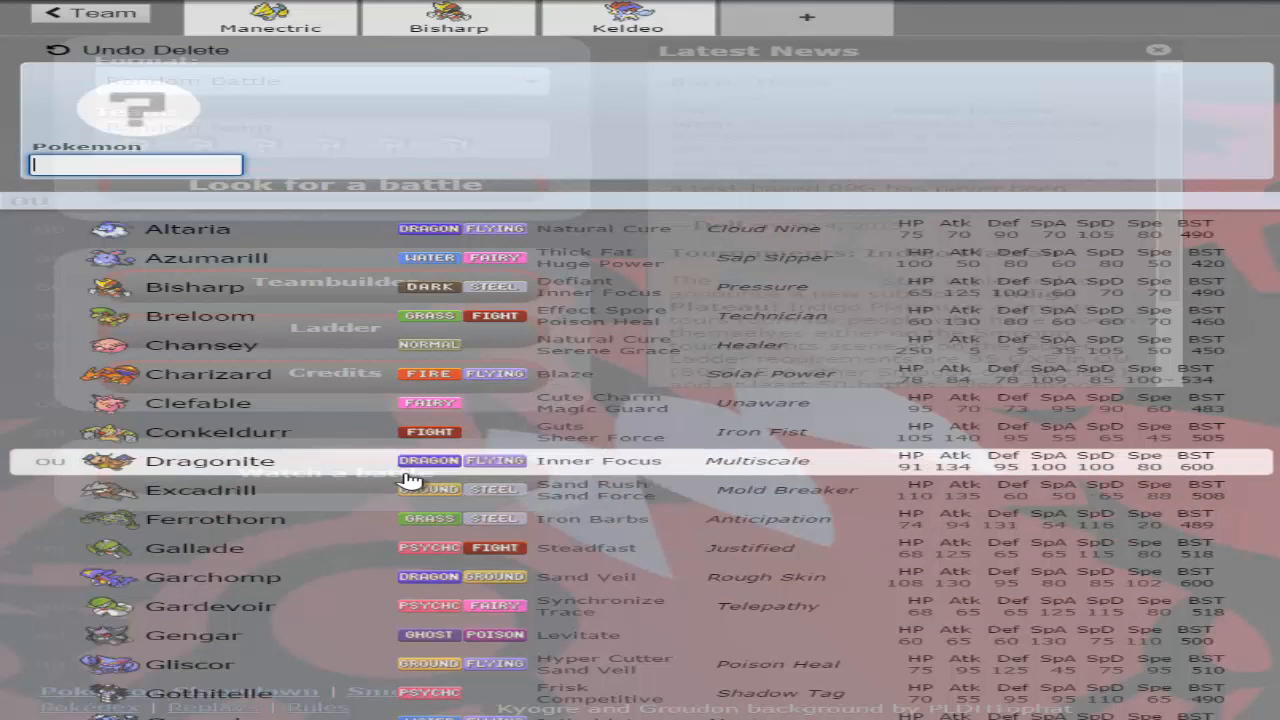
pyautogui.click(270, 14)
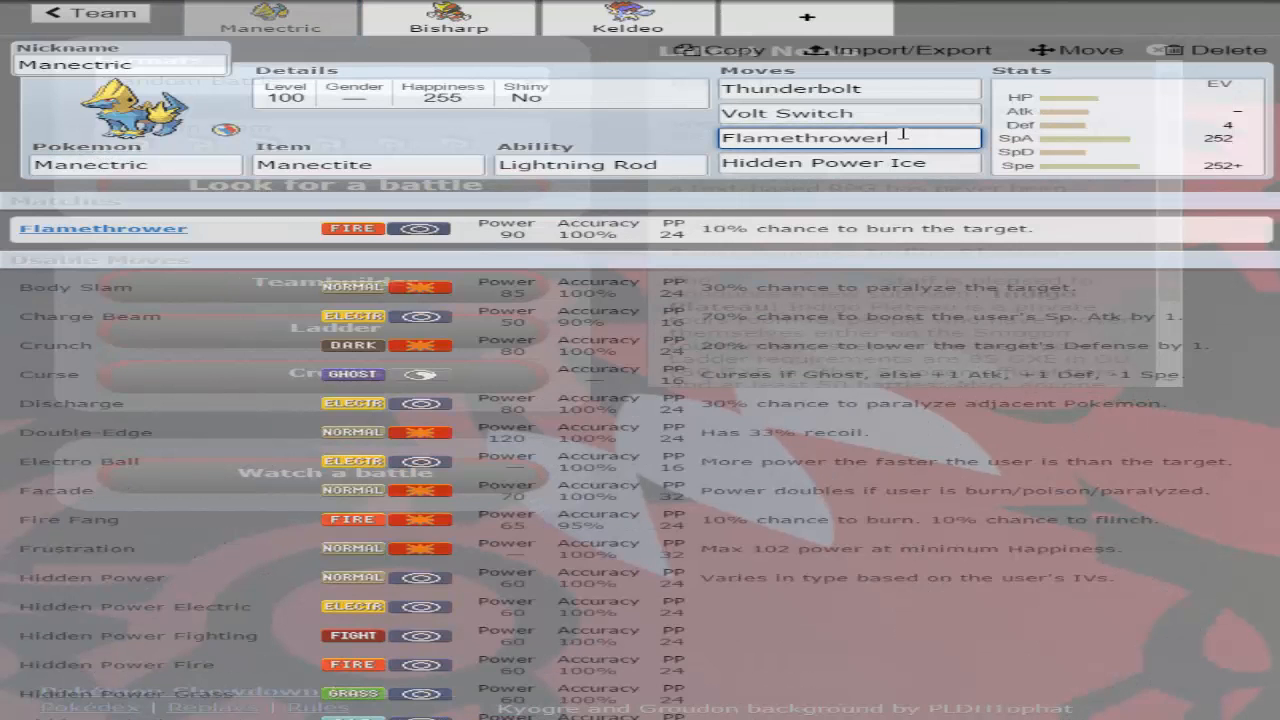
pyautogui.scroll(-3)
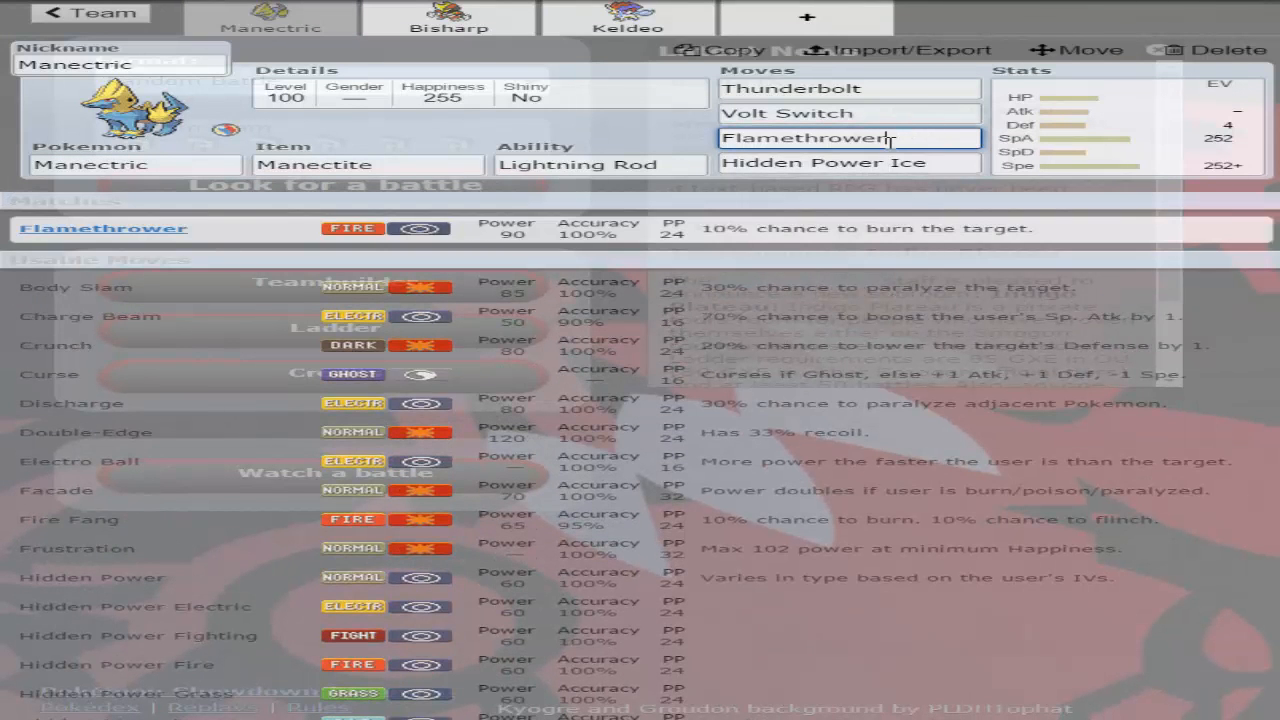
pyautogui.moveTo(1208, 108)
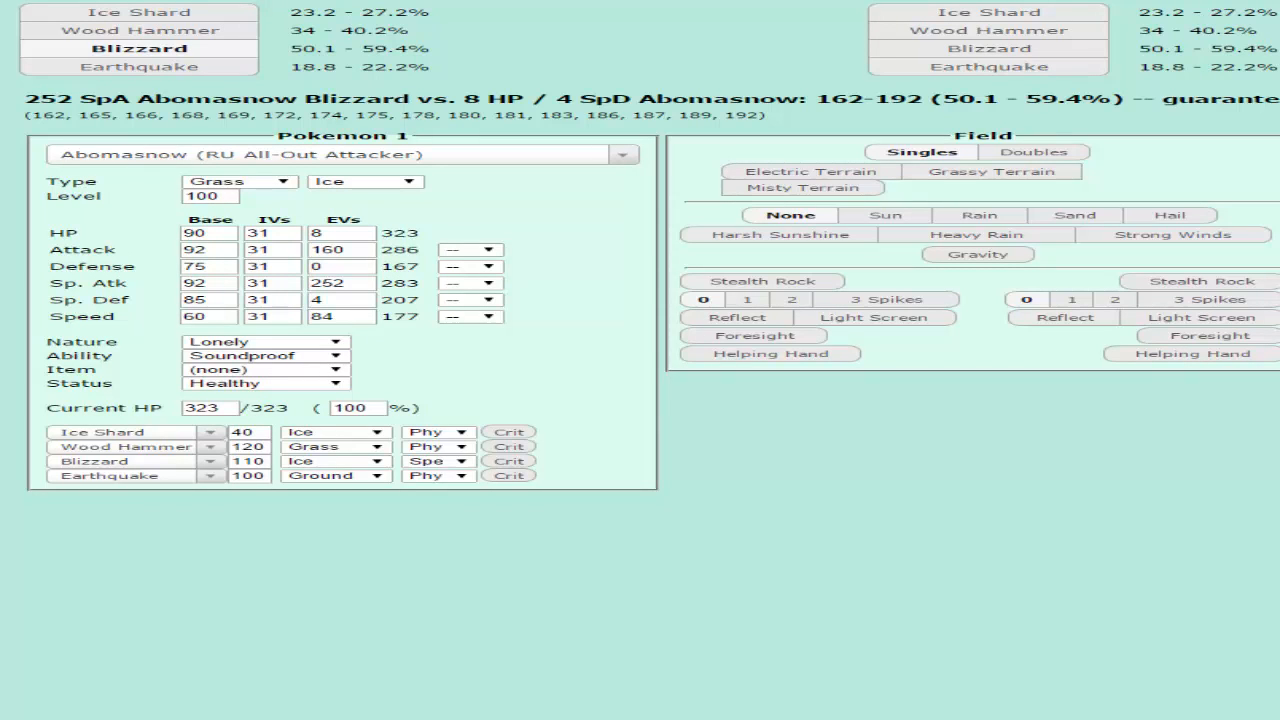
# - Make the defender Ferrothorn's OU Utility set in the damage calculator
pyautogui.click(340, 154)
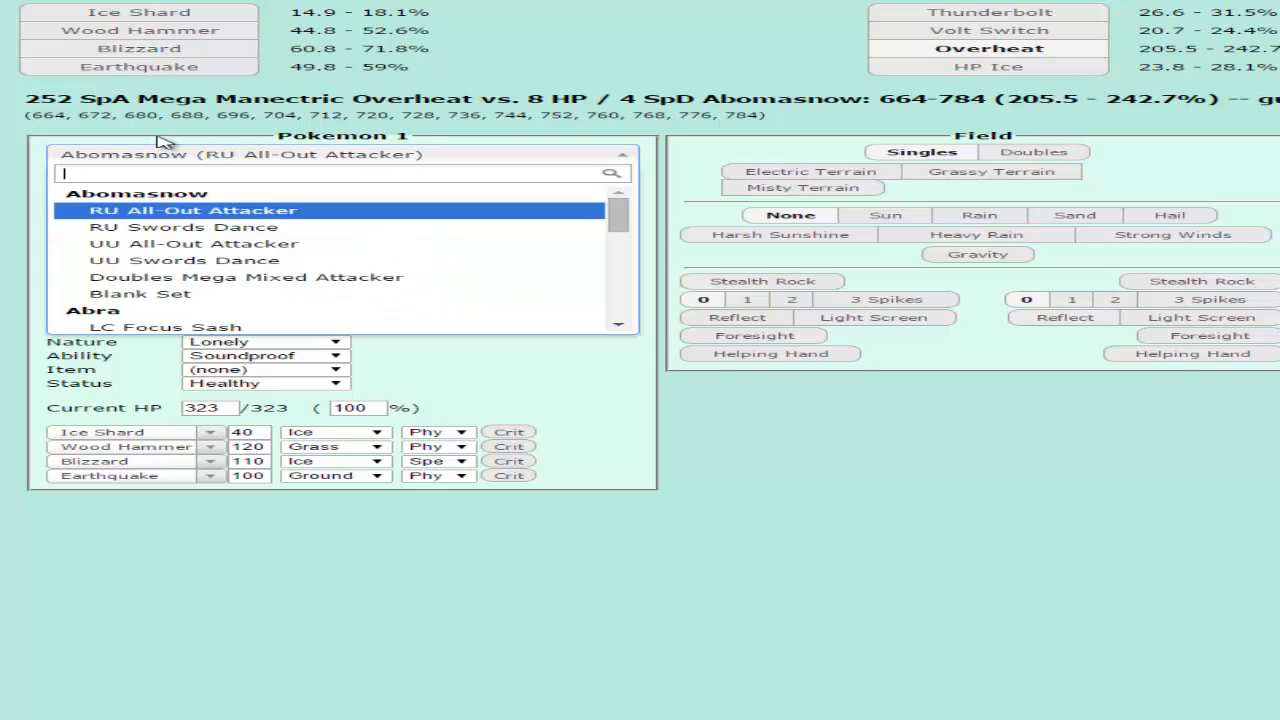
pyautogui.write('ferrothorn')
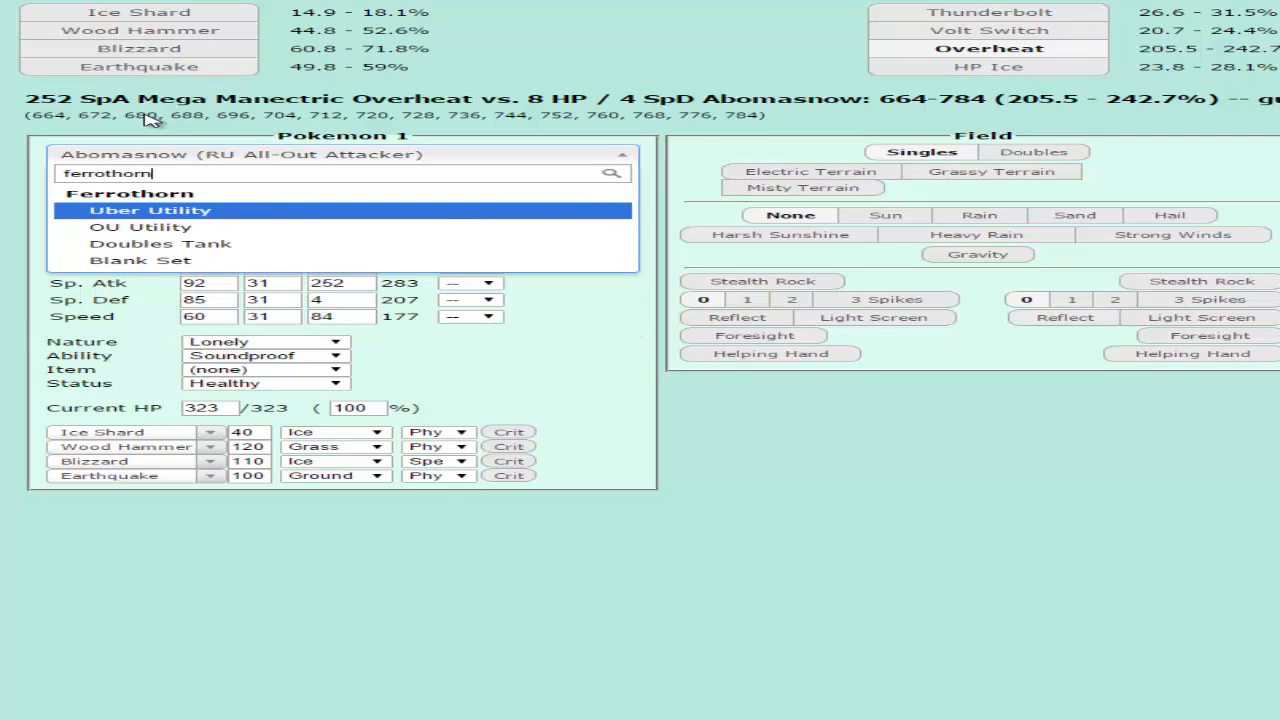
pyautogui.click(140, 228)
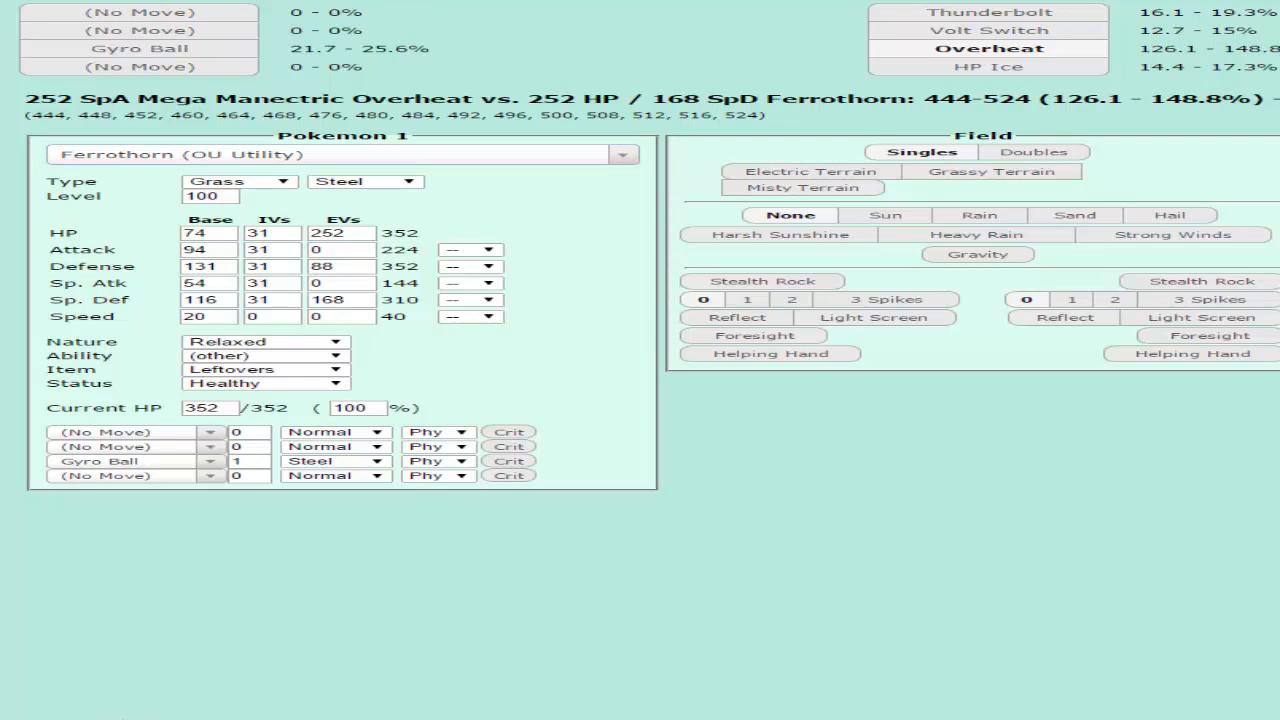
pyautogui.click(988, 50)
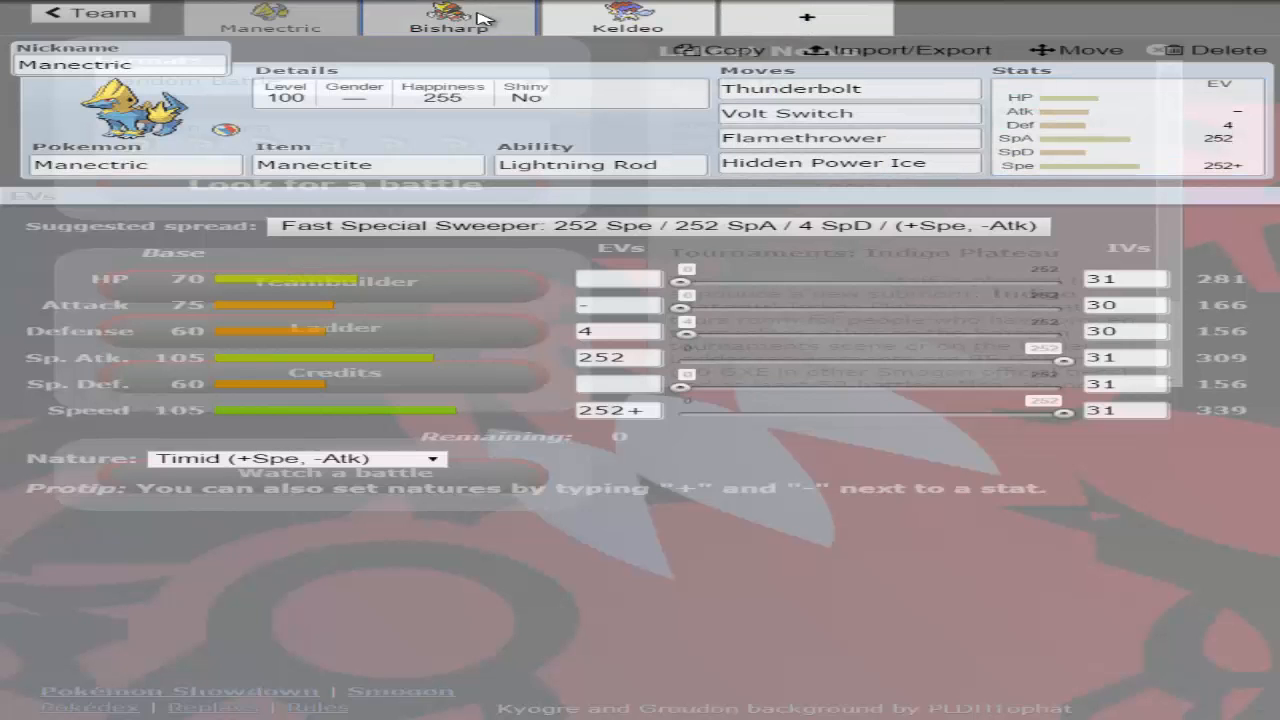
# - Review Bisharp's set and the other team members before editing Bisharp
pyautogui.click(444, 24)
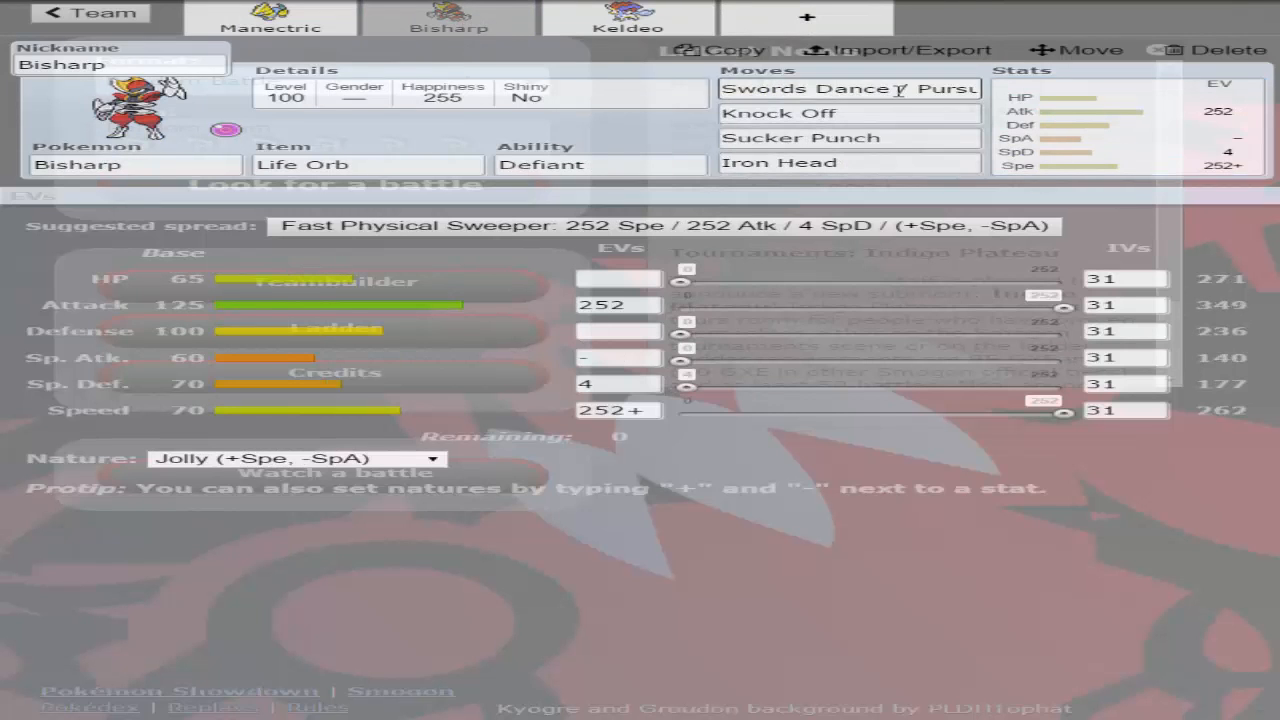
pyautogui.click(848, 88)
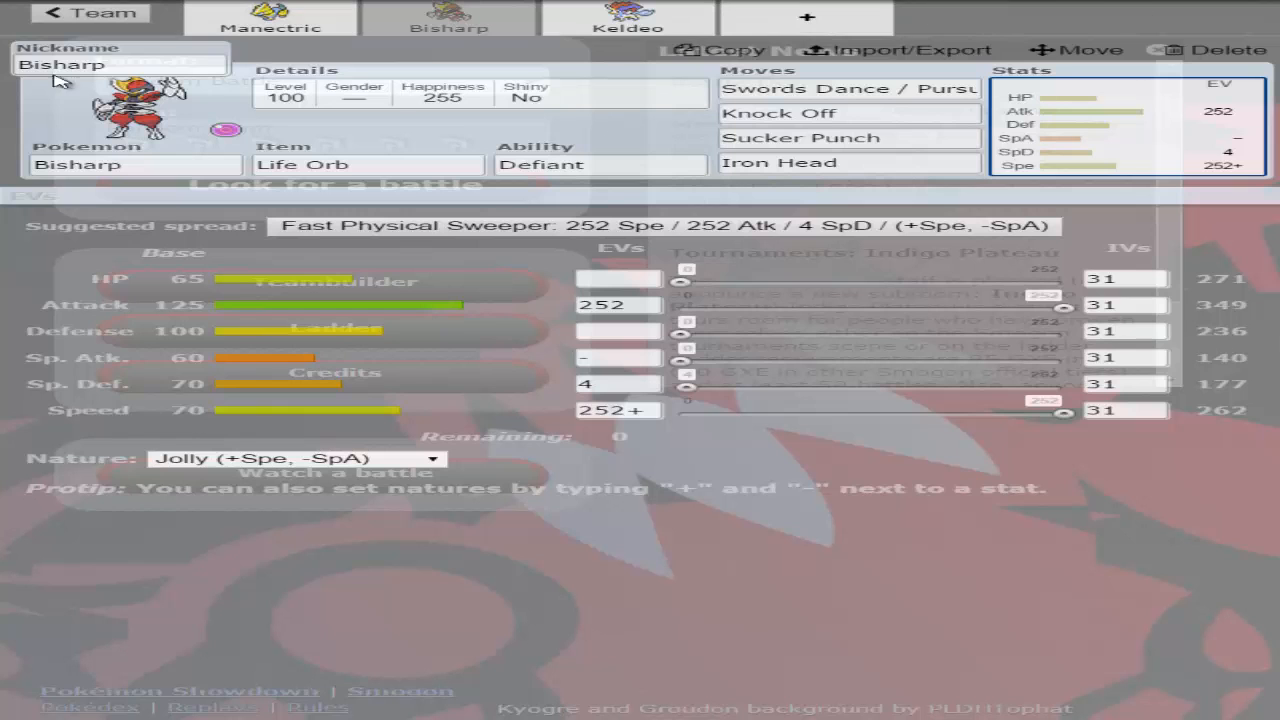
pyautogui.moveTo(1108, 12)
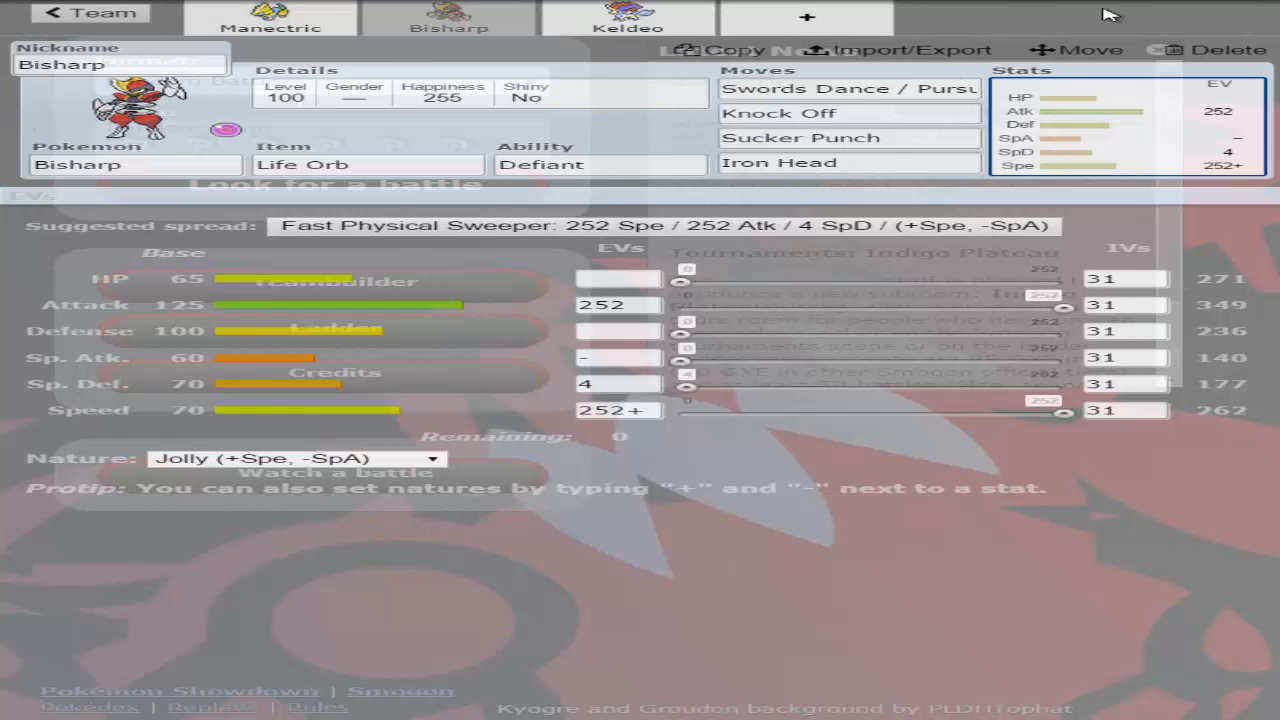
pyautogui.click(808, 16)
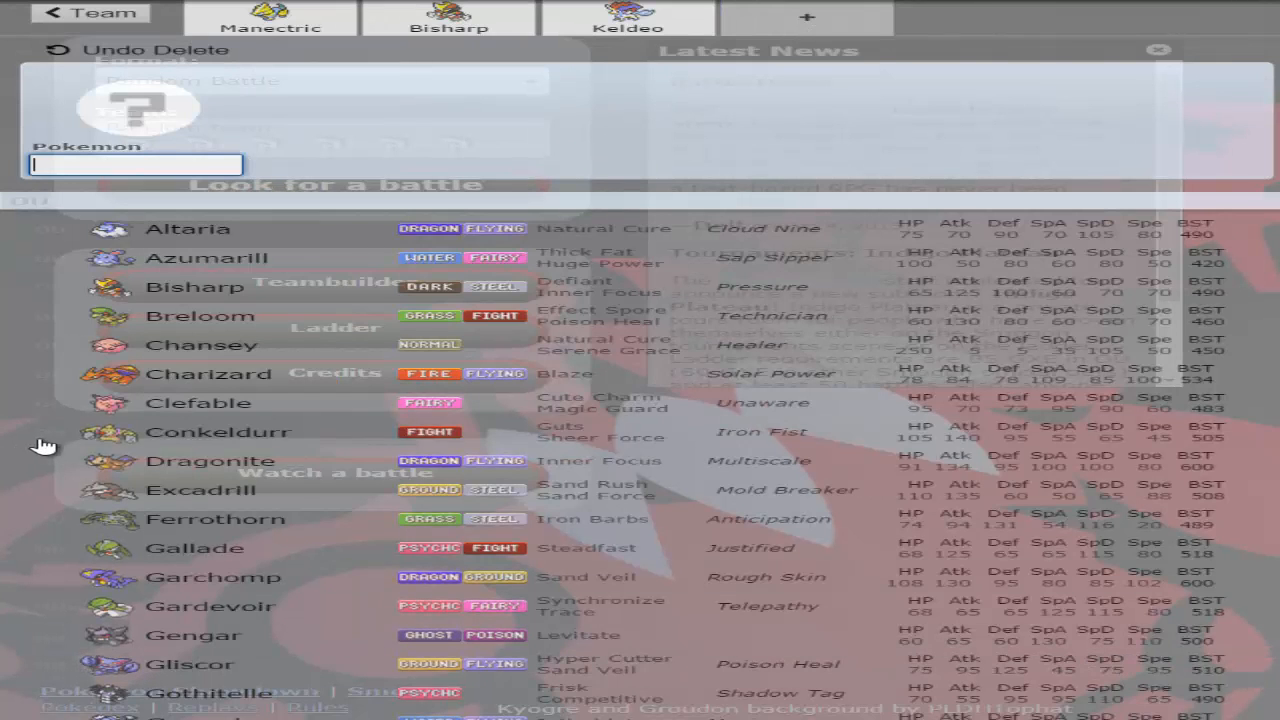
pyautogui.moveTo(970, 40)
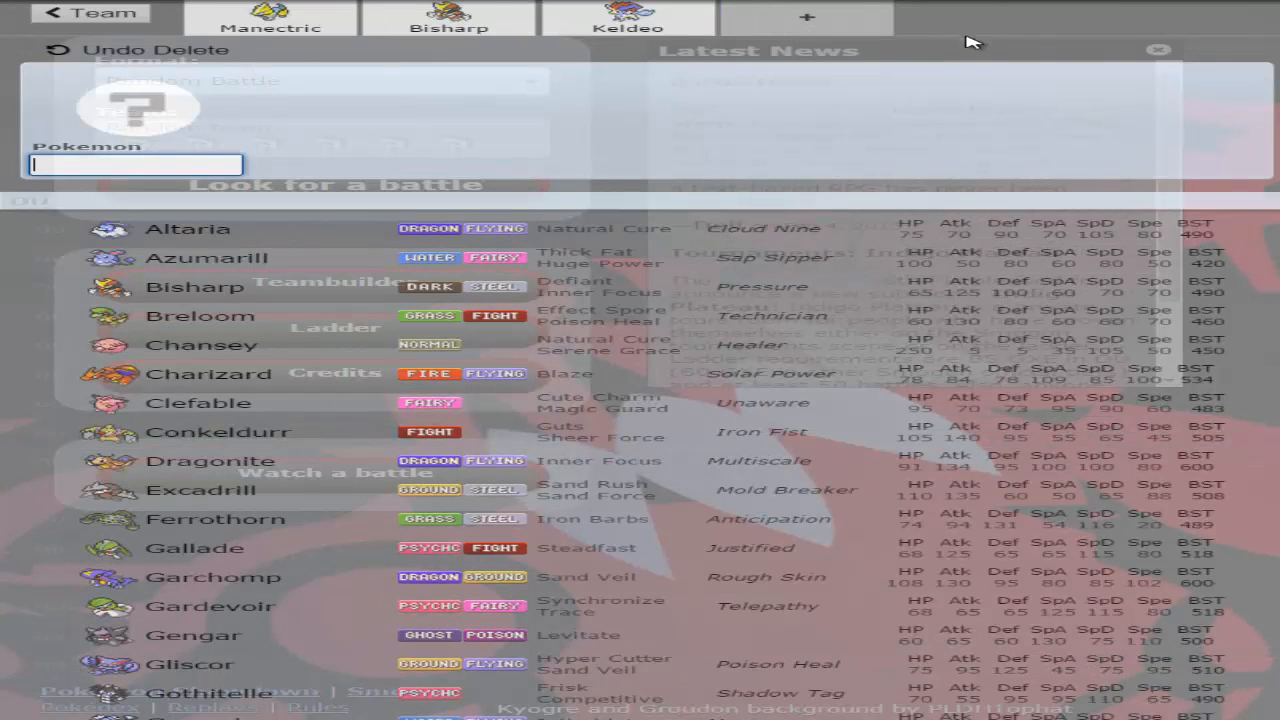
pyautogui.moveTo(910, 182)
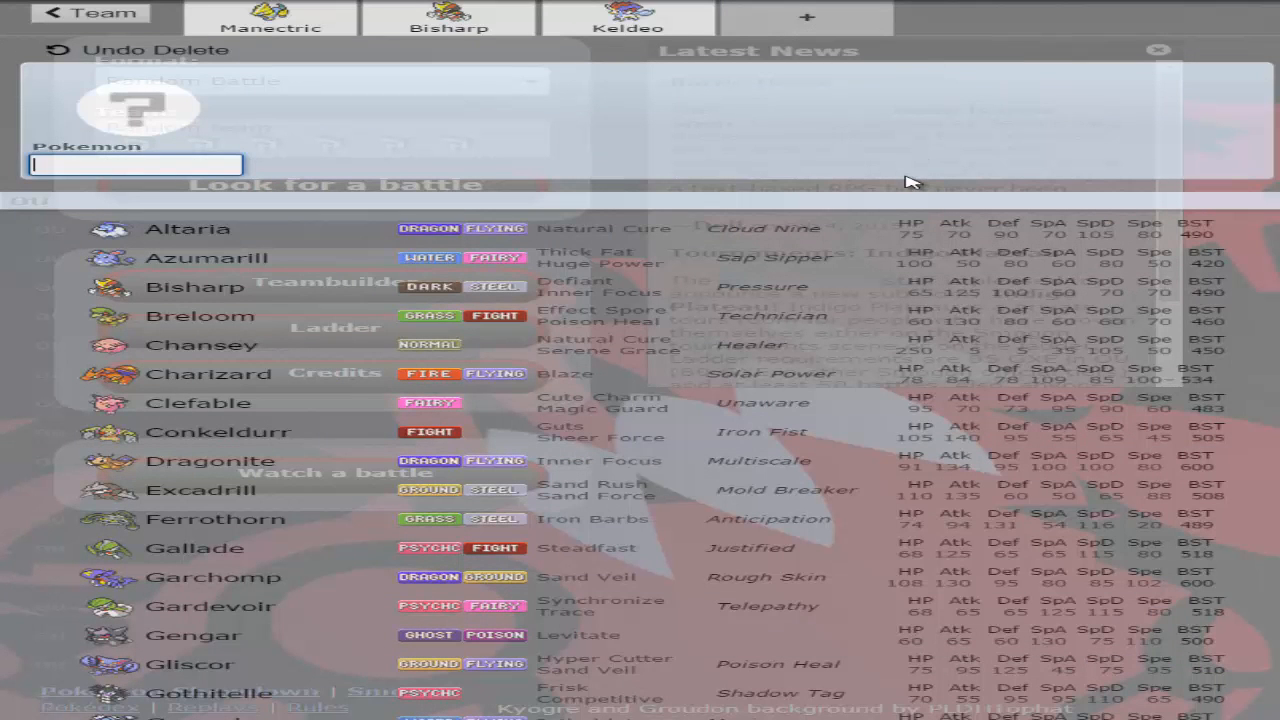
pyautogui.moveTo(820, 76)
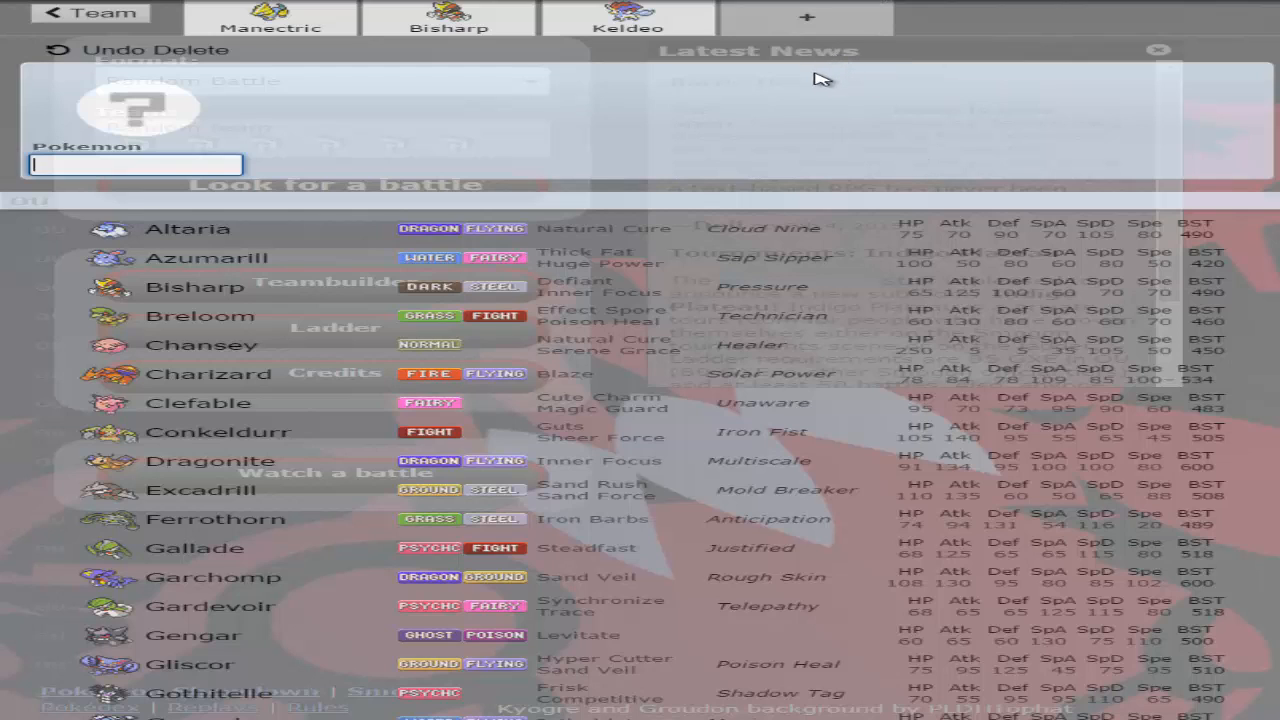
pyautogui.moveTo(782, 88)
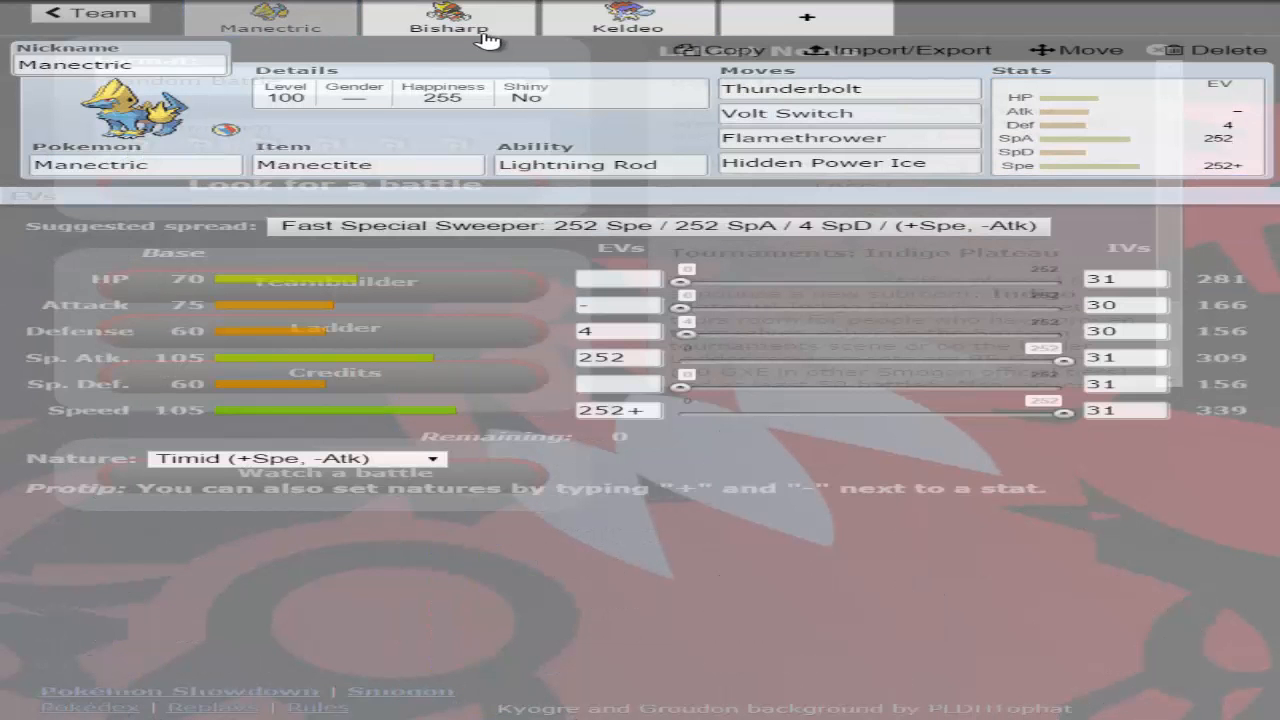
pyautogui.click(444, 26)
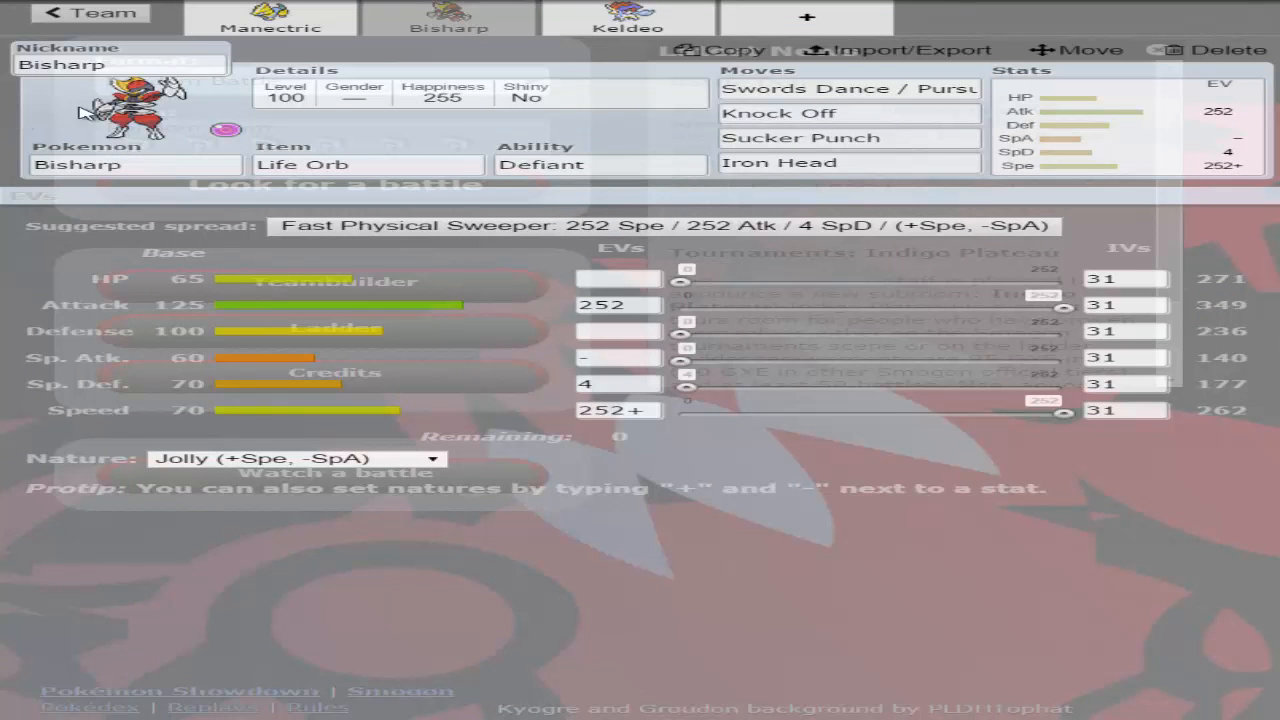
pyautogui.moveTo(304, 204)
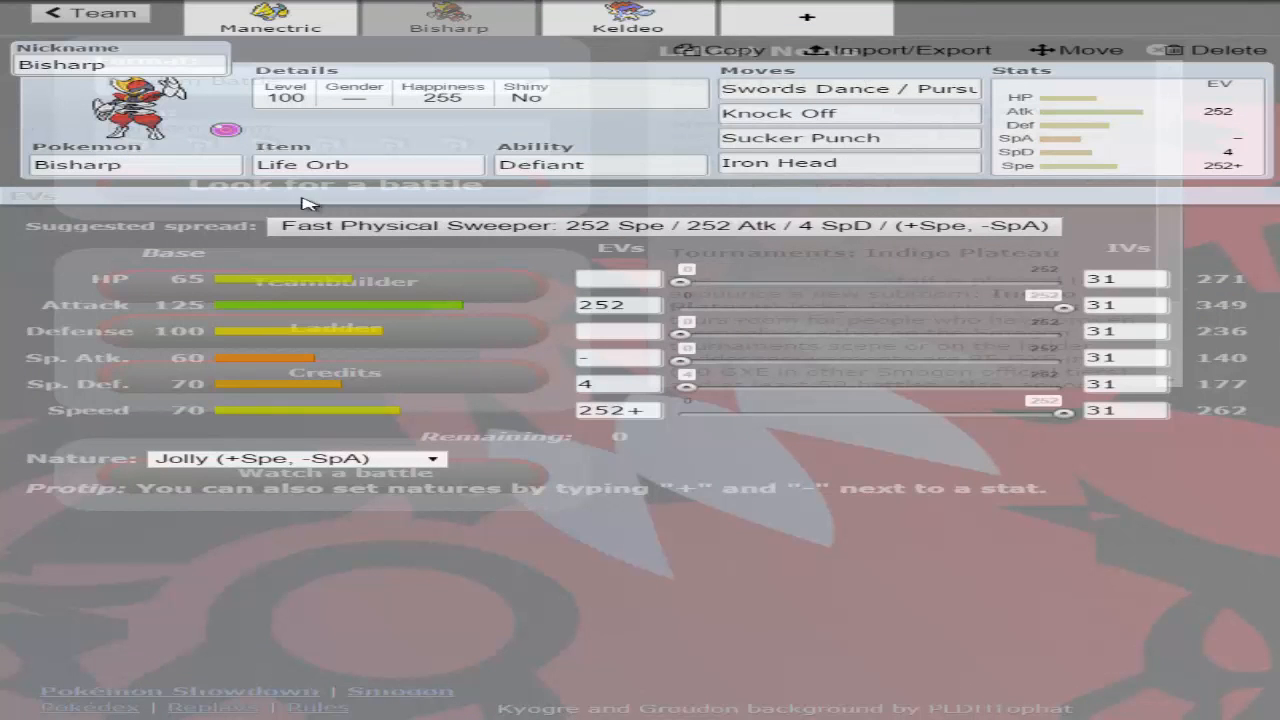
# - Give Bisharp Pursuit as its first move and set its gender to Male
pyautogui.click(848, 88)
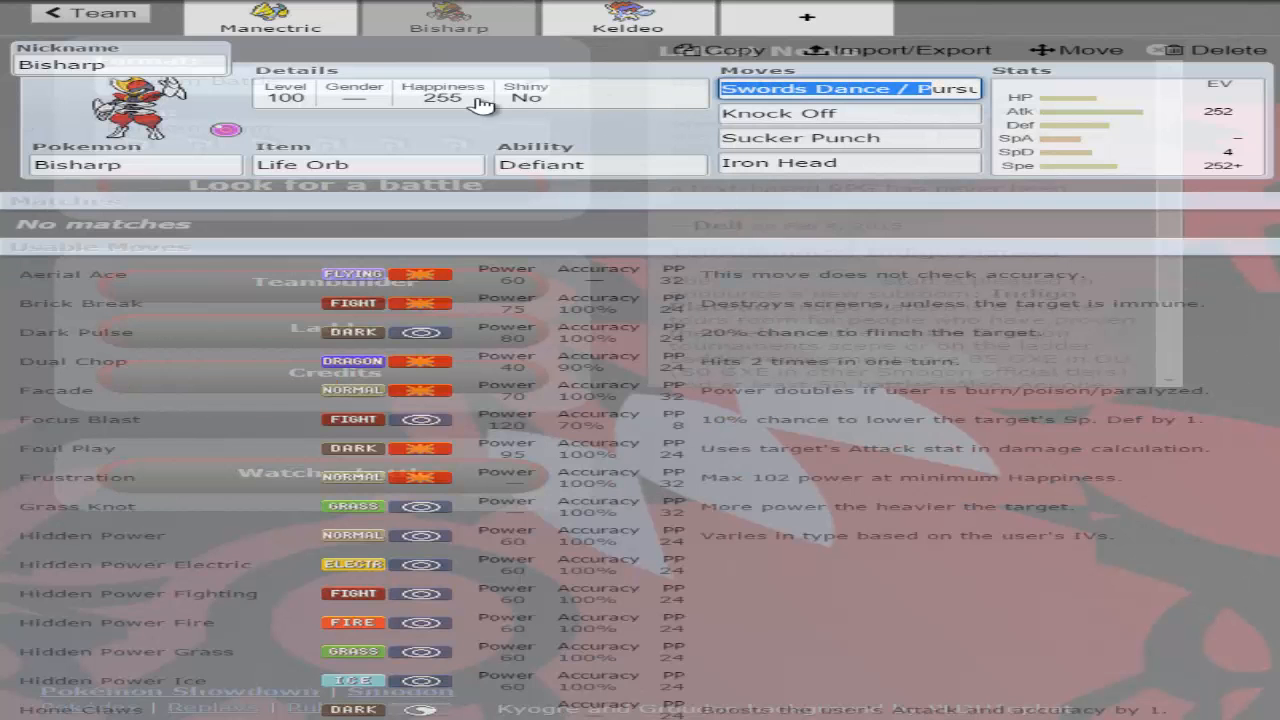
pyautogui.click(850, 88)
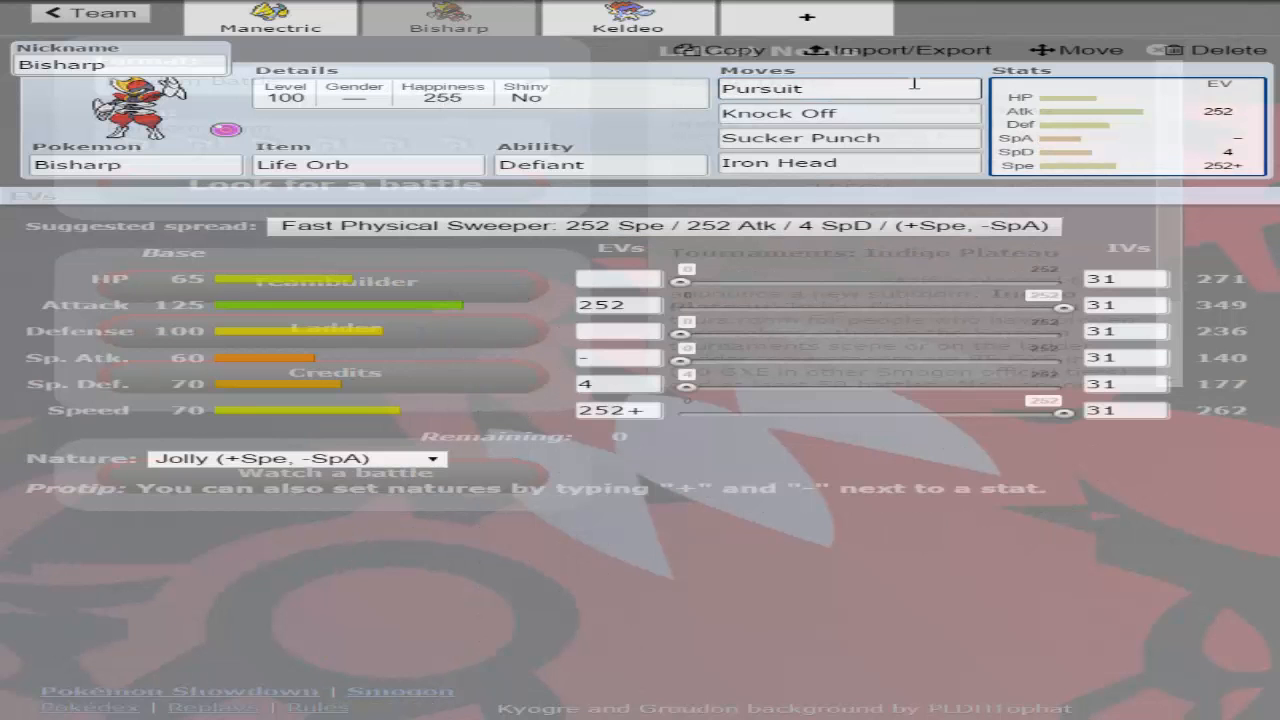
pyautogui.click(834, 88)
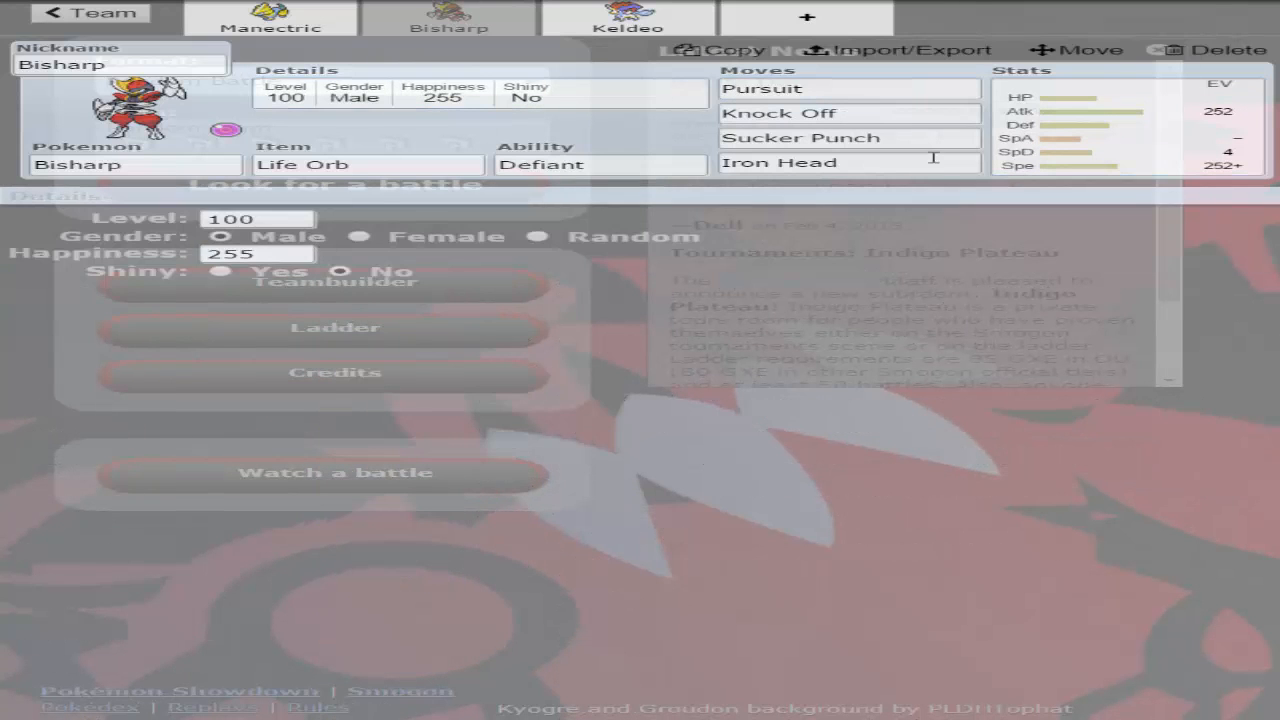
pyautogui.click(848, 88)
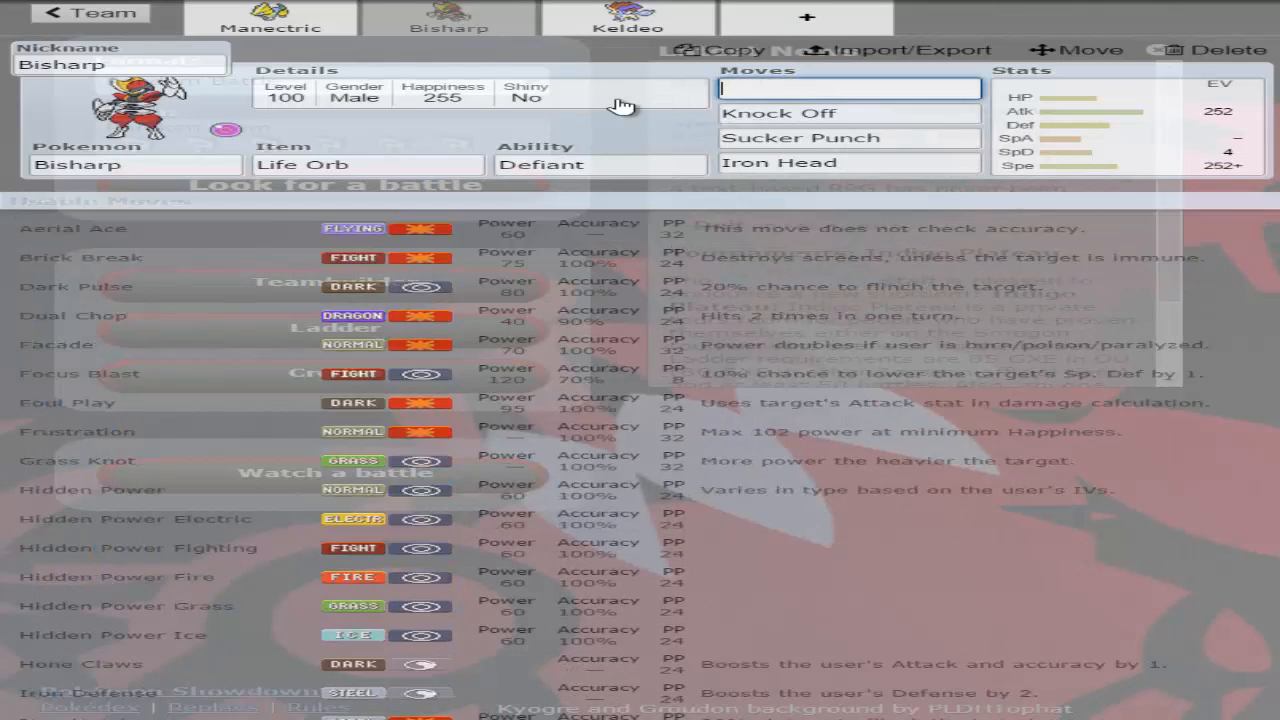
pyautogui.click(620, 20)
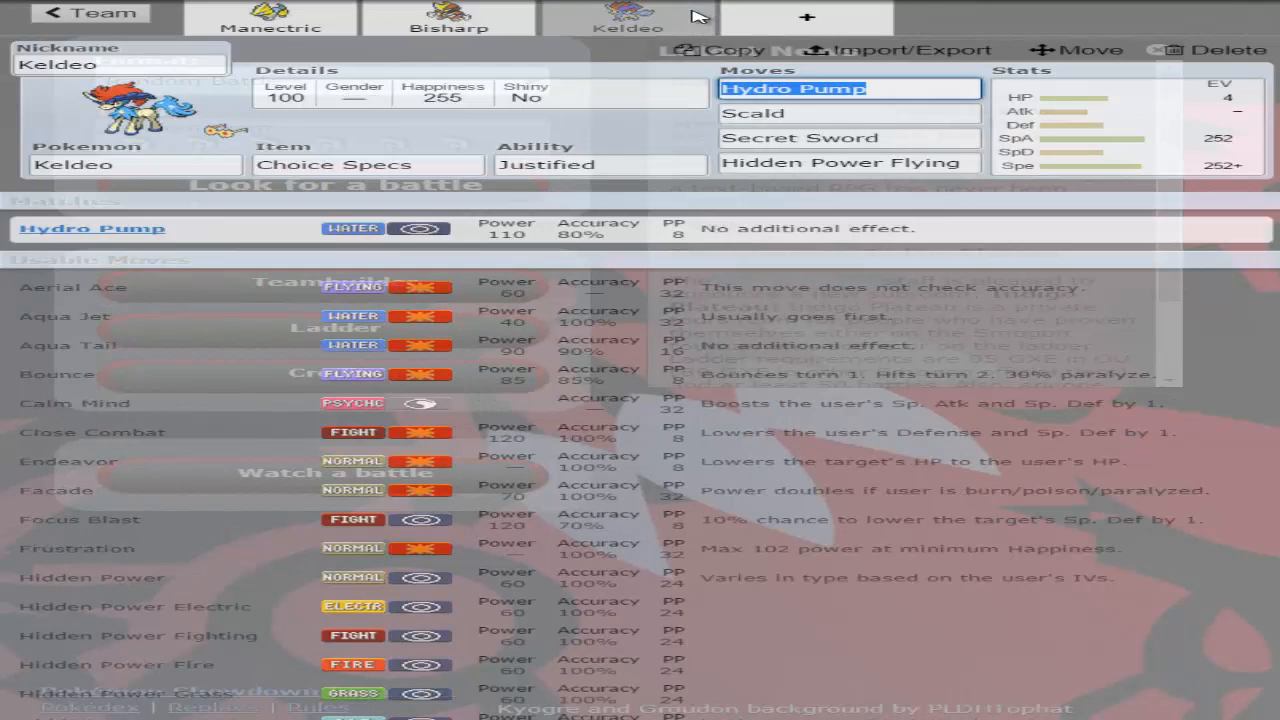
pyautogui.click(1110, 120)
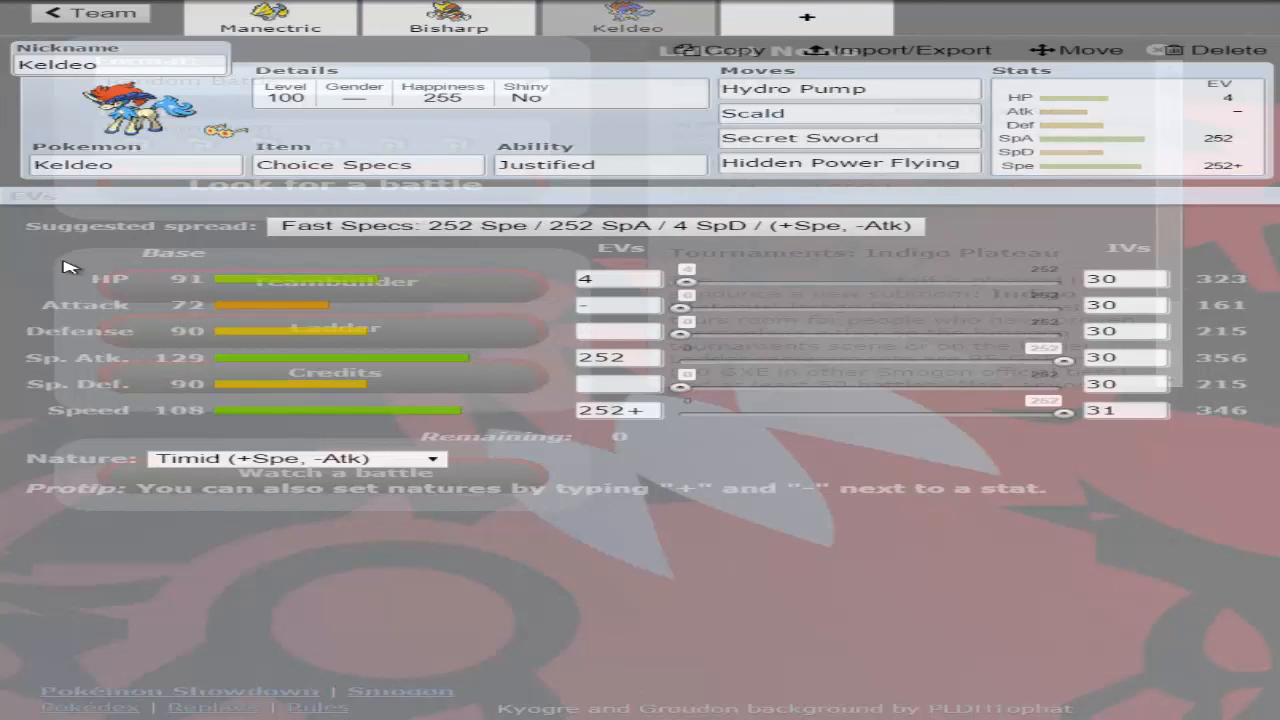
# - Add Landorus-Therian with 180 Speed and 252 Attack EVs and an Adamant nature
pyautogui.click(1208, 48)
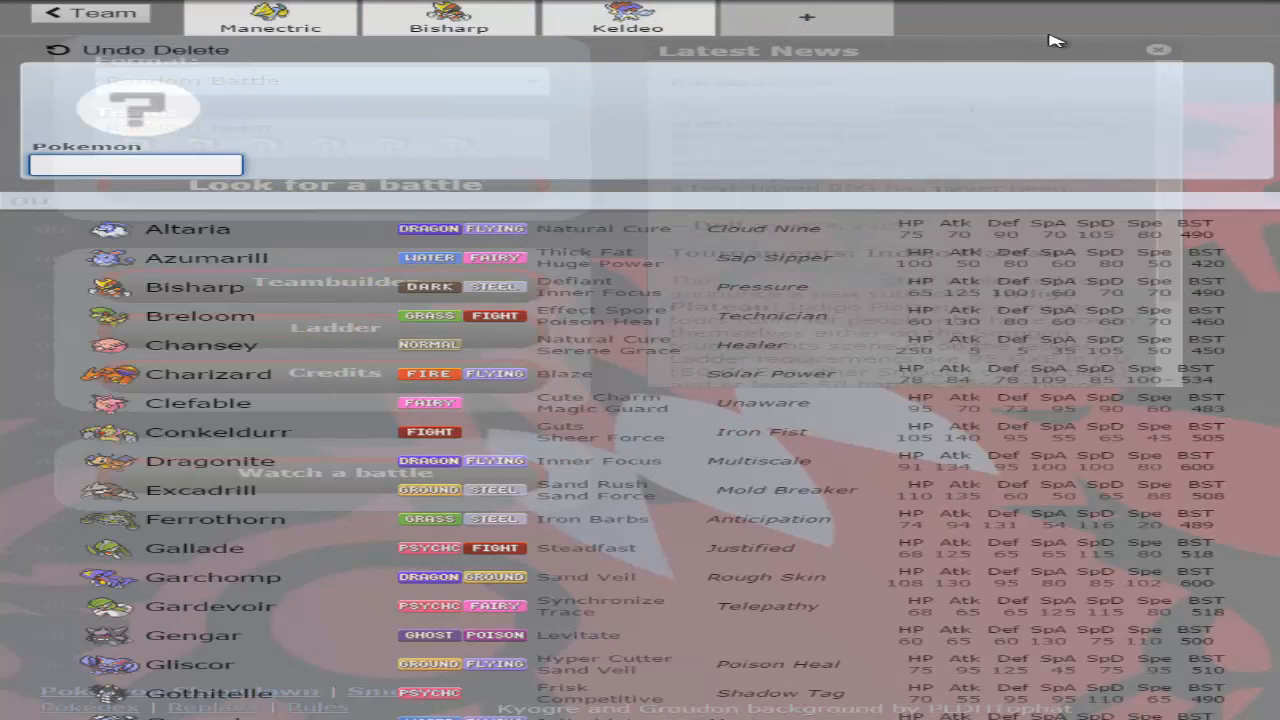
pyautogui.scroll(-3)
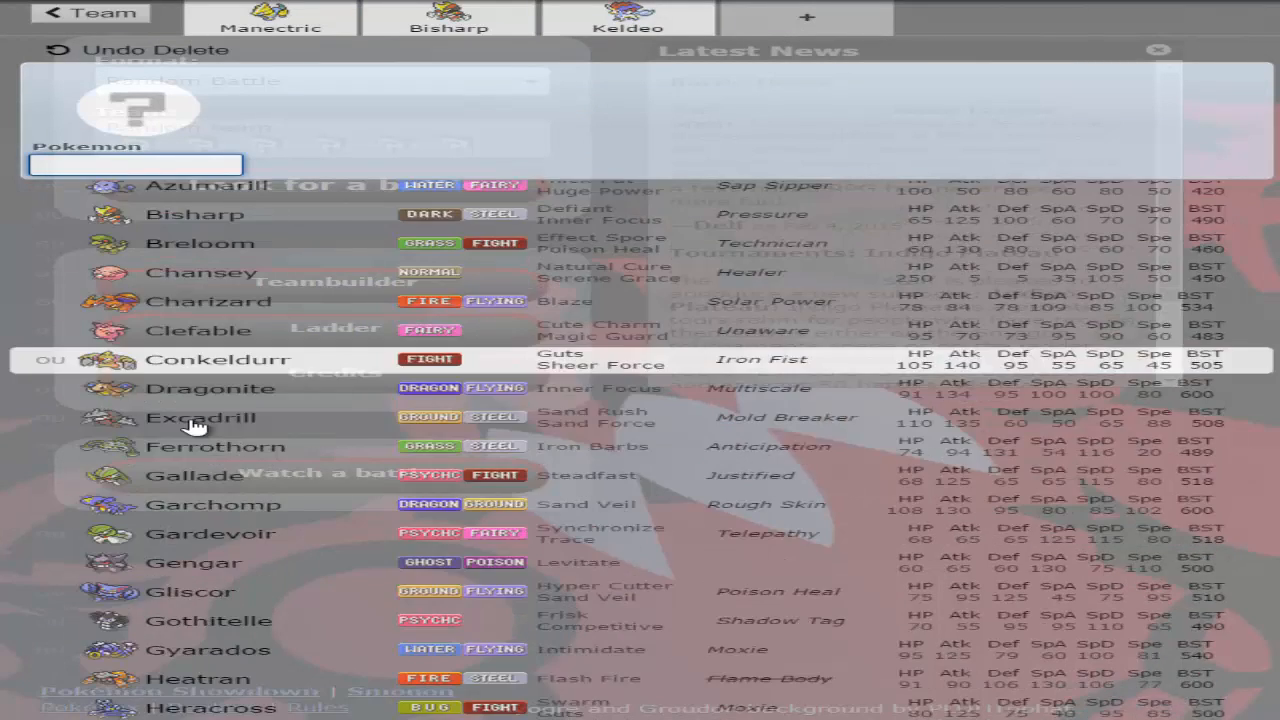
pyautogui.scroll(-3)
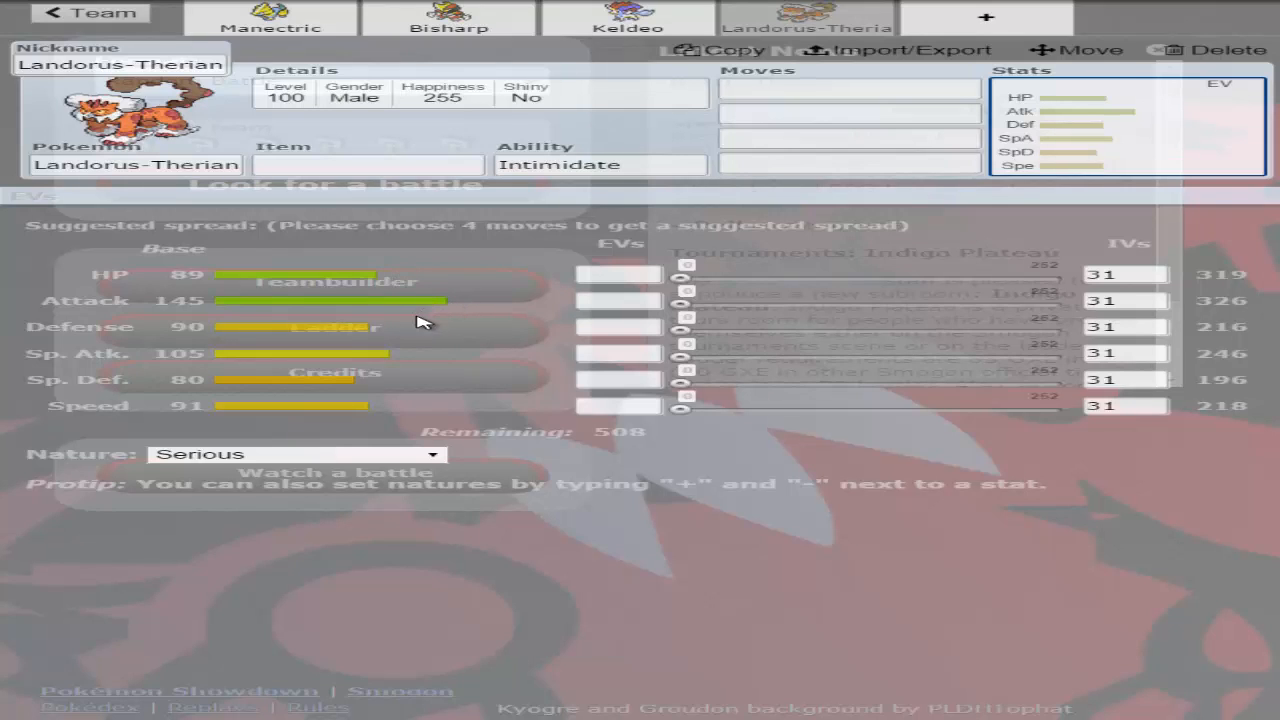
pyautogui.moveTo(684, 408); pyautogui.dragTo(956, 410)
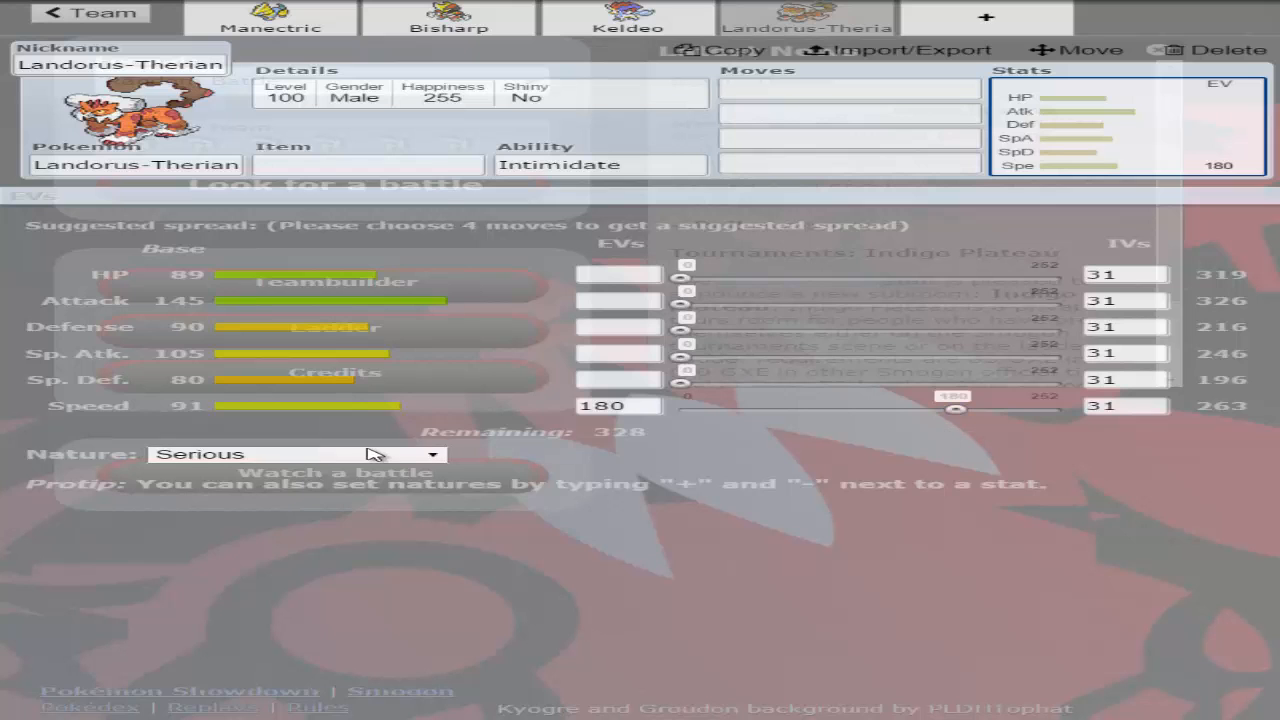
pyautogui.click(290, 454)
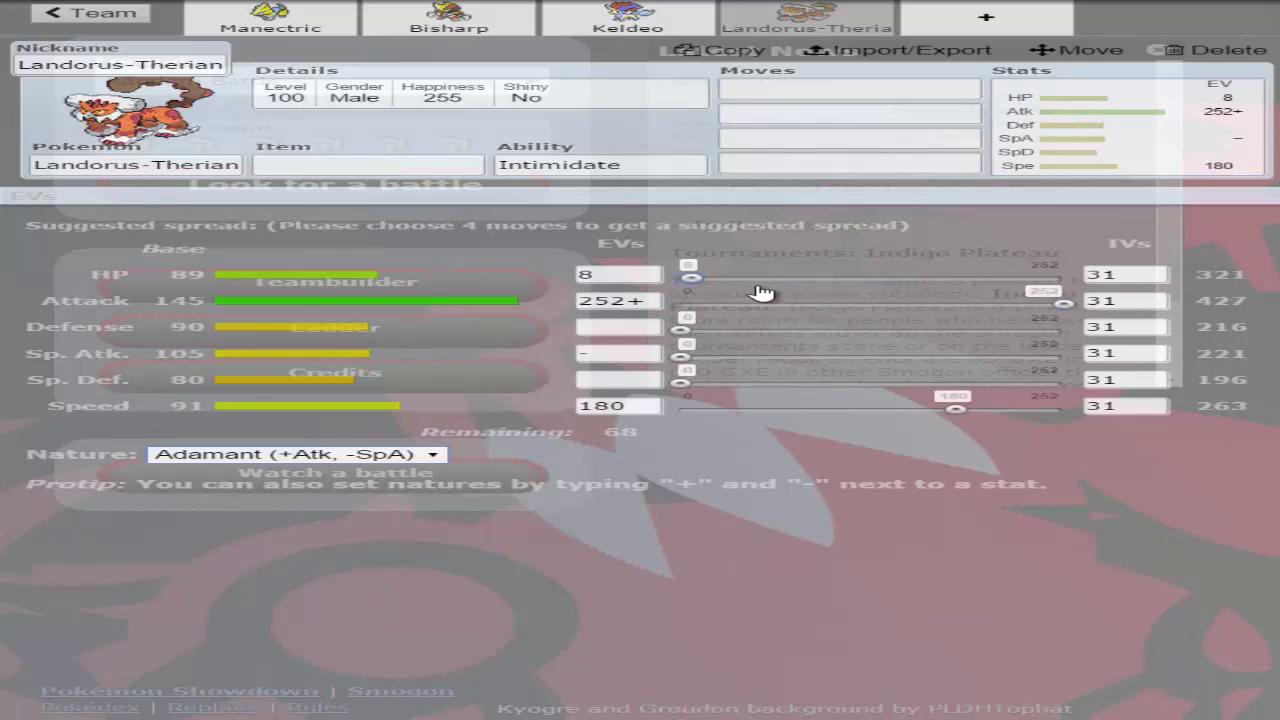
# - Give Landorus-Therian 72 HP EVs, Earth Plate, and Stealth Rock, Earthquake, Stone Edge, U-turn
pyautogui.moveTo(692, 278); pyautogui.dragTo(790, 278)
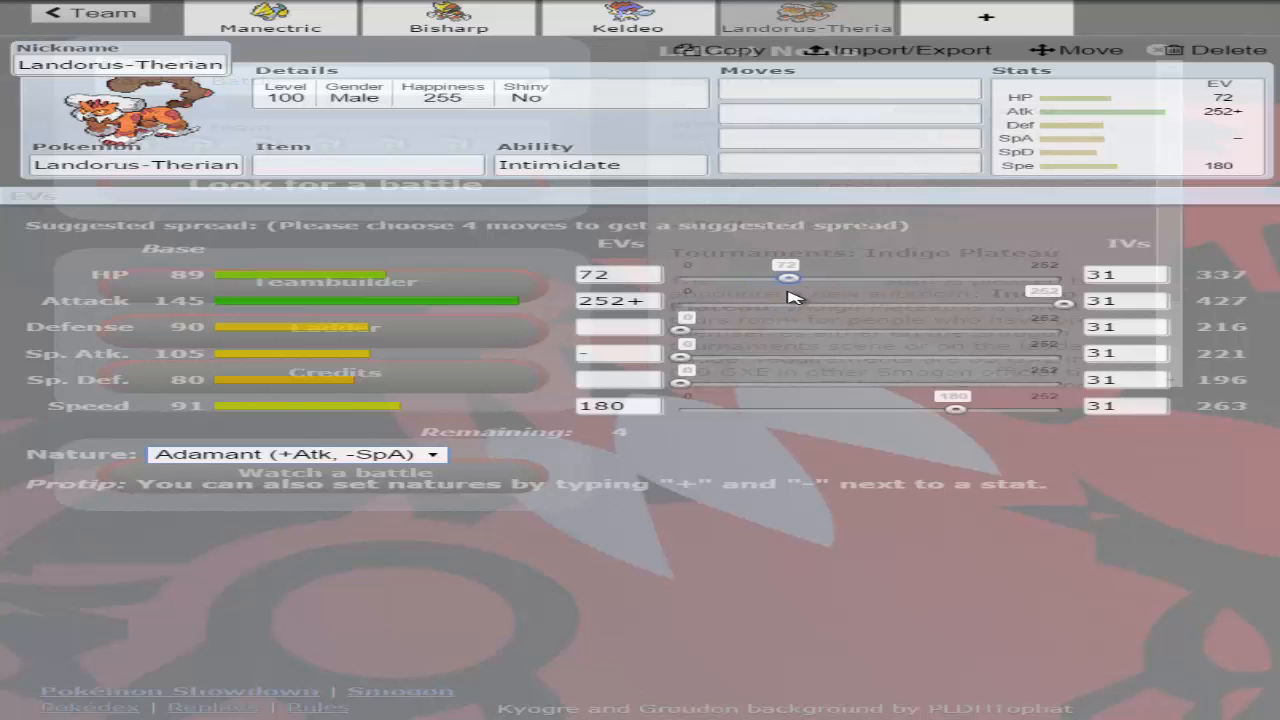
pyautogui.click(370, 164)
pyautogui.write('Earth Plate')
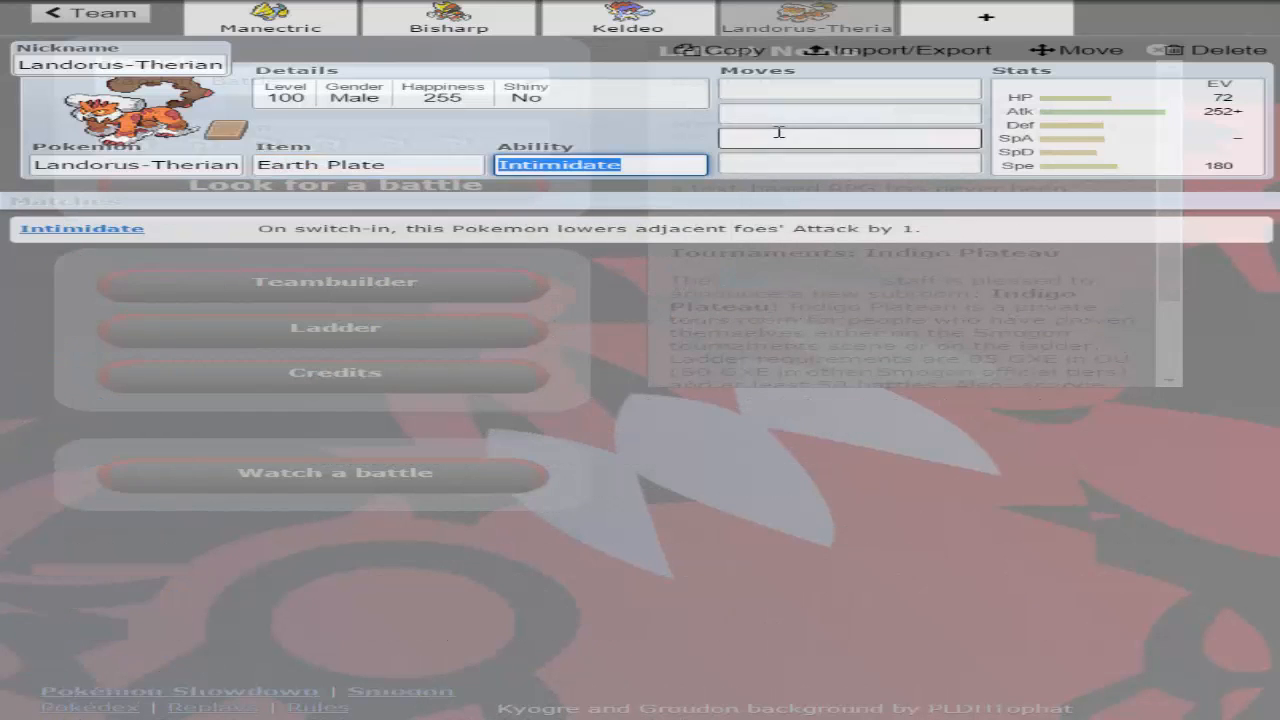
pyautogui.write('st')
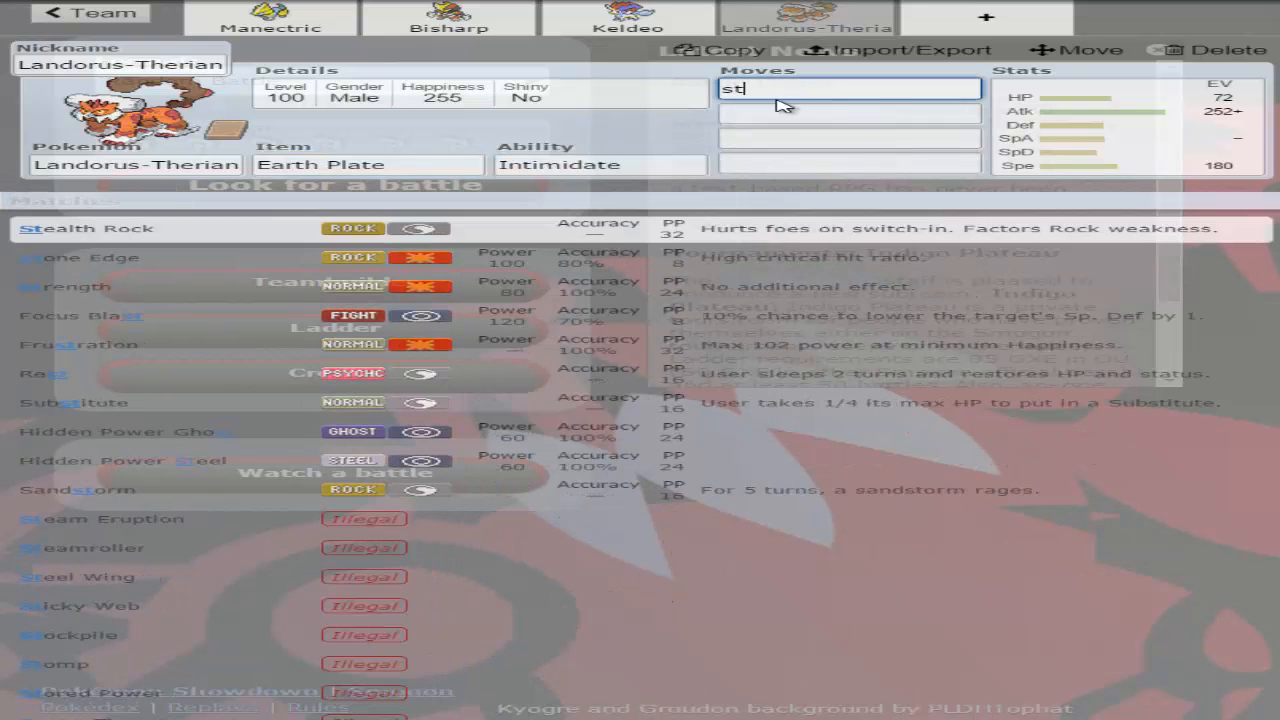
pyautogui.write('ealth Rock')
pyautogui.click(850, 112)
pyautogui.write('Earthquake')
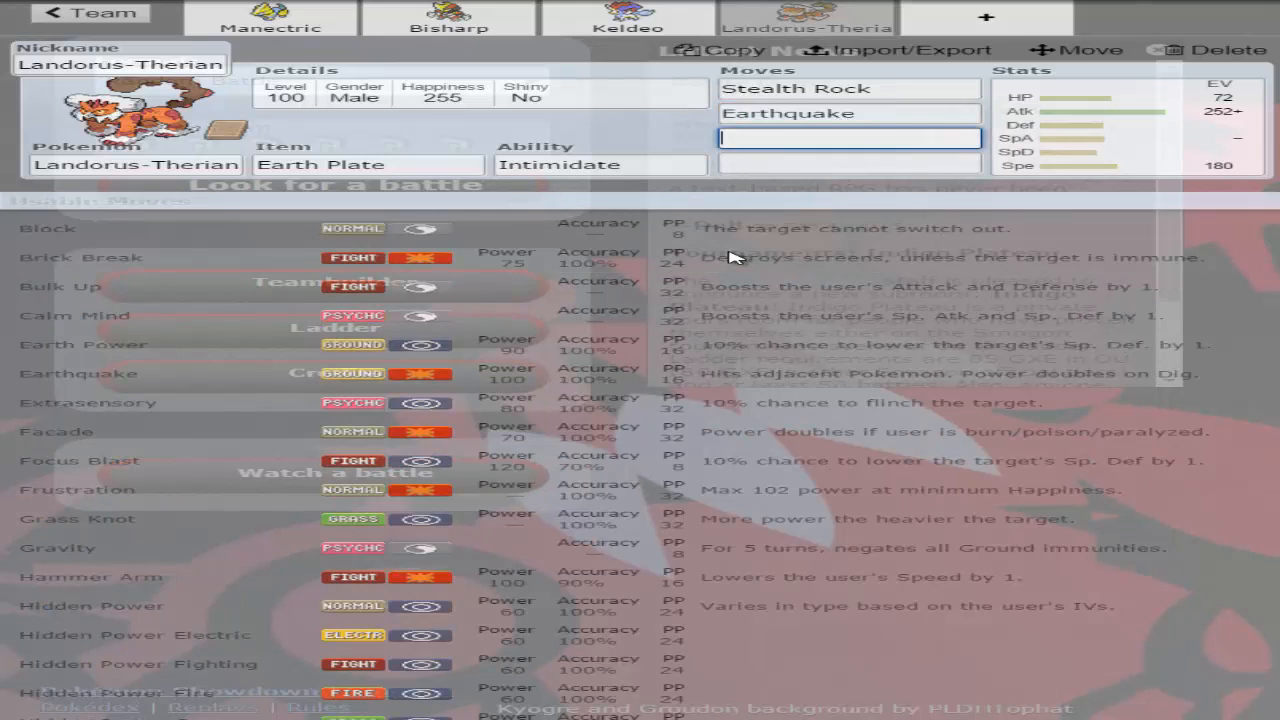
pyautogui.write('st')
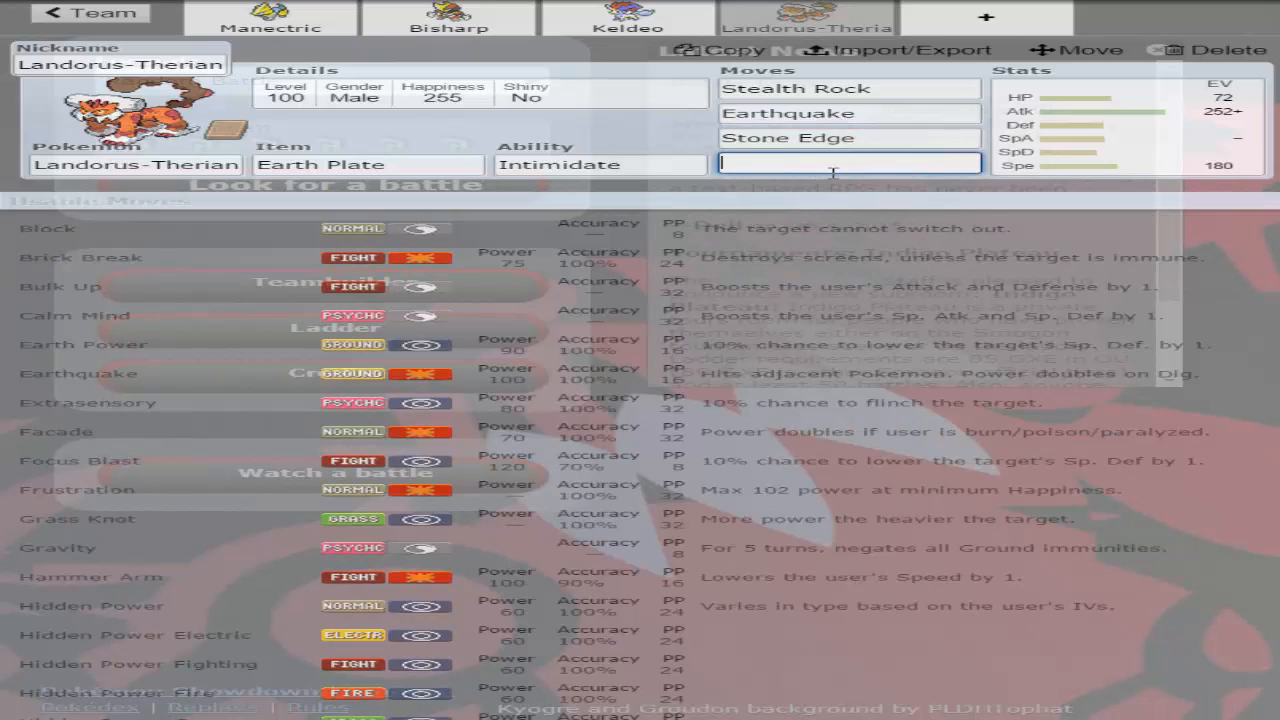
pyautogui.write('u-')
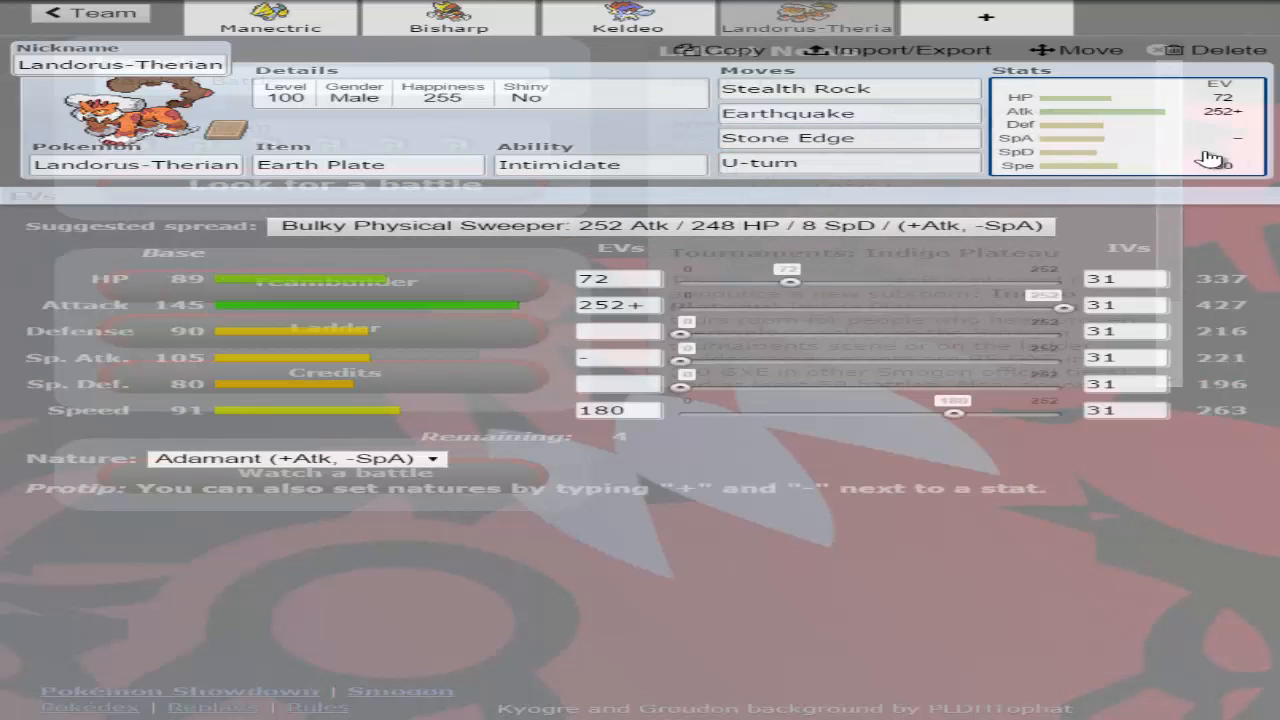
# - Confirm Landorus-Therian's set and browse the OU species list for a fifth slot
pyautogui.click(600, 164)
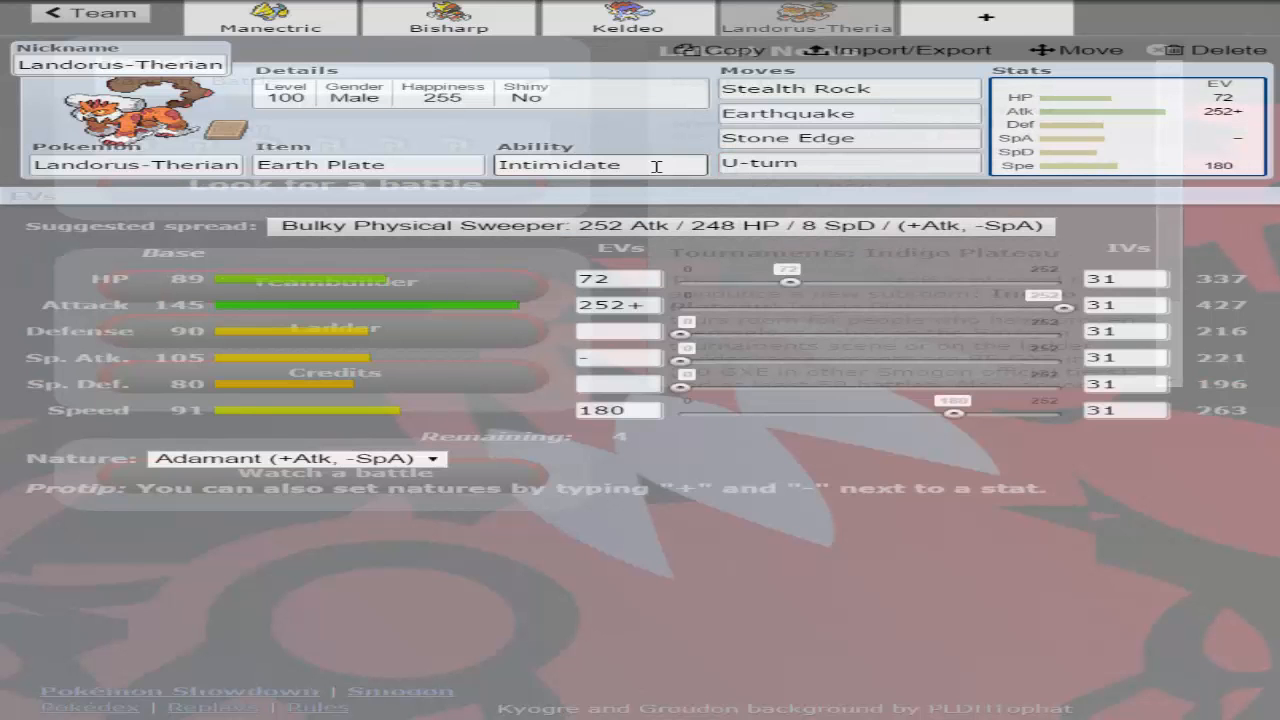
pyautogui.click(136, 164)
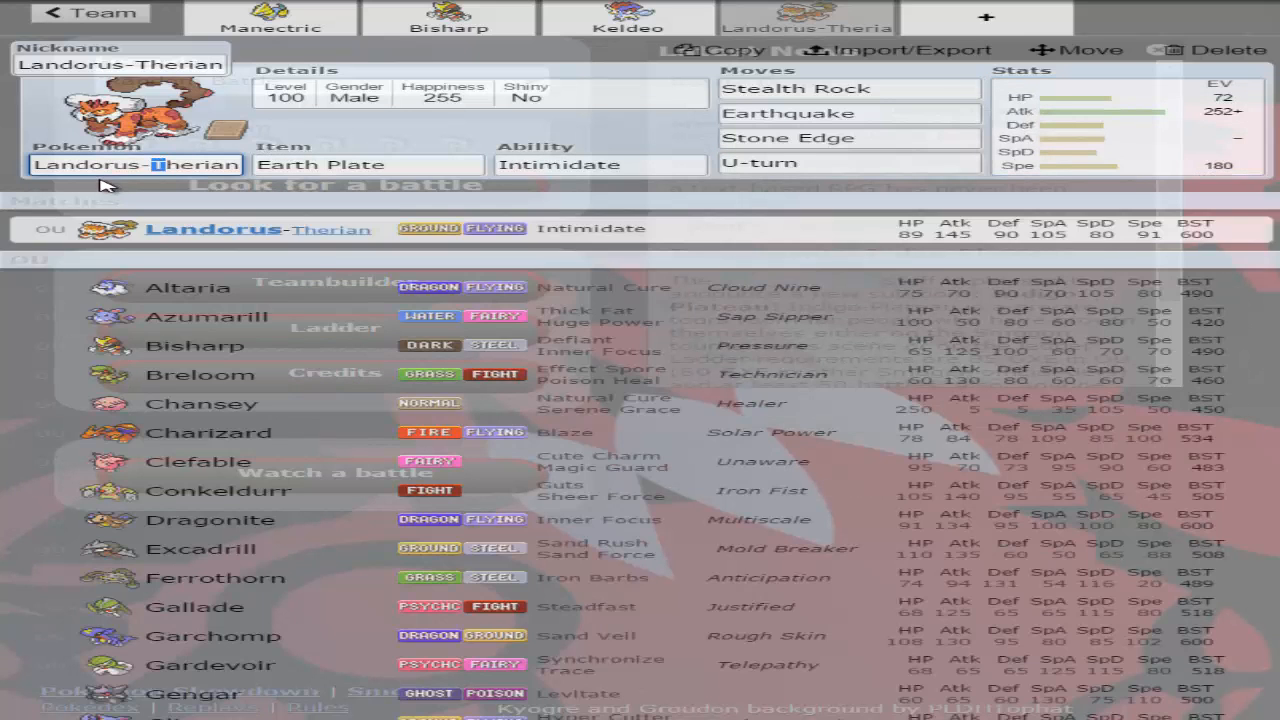
pyautogui.scroll(-3)
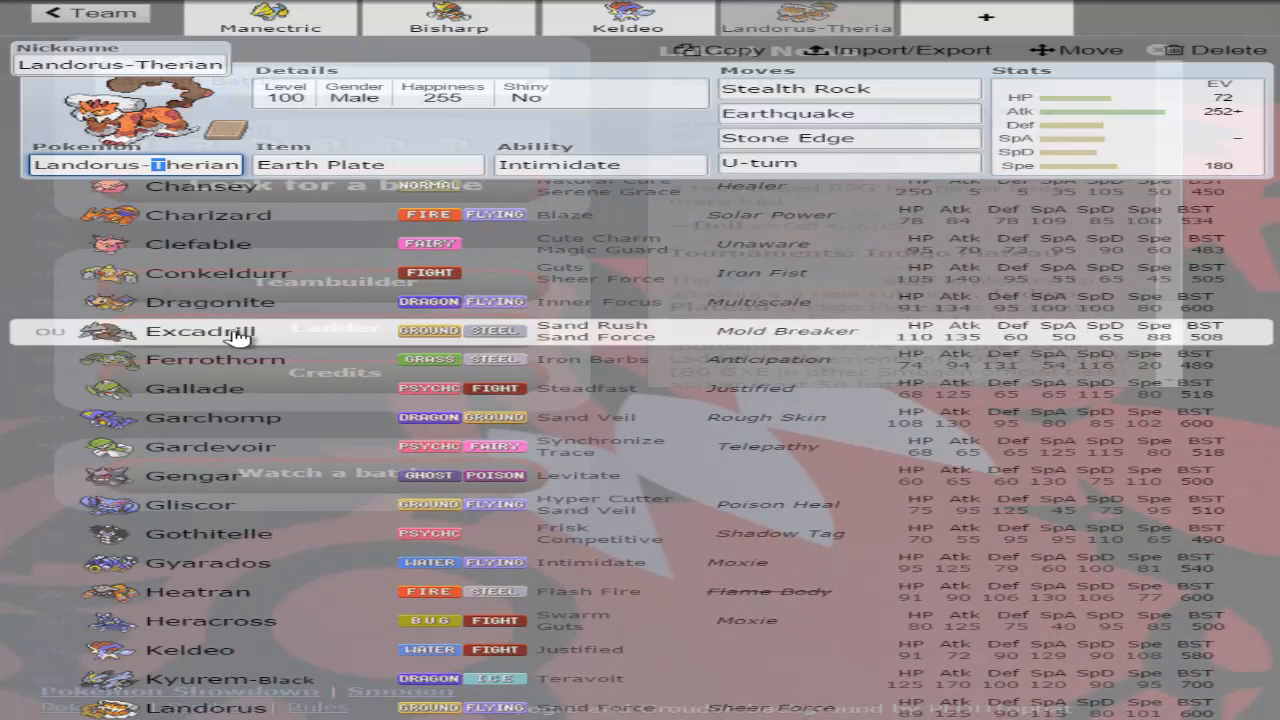
pyautogui.scroll(-3)
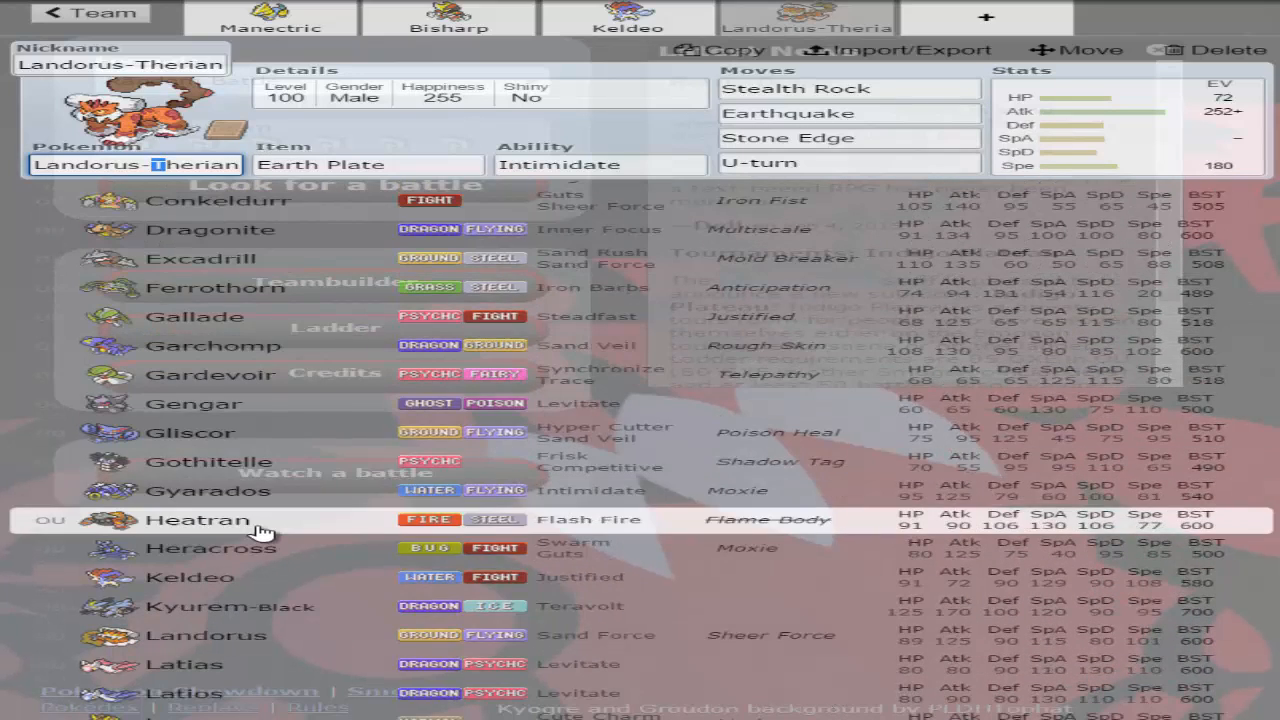
pyautogui.scroll(-3)
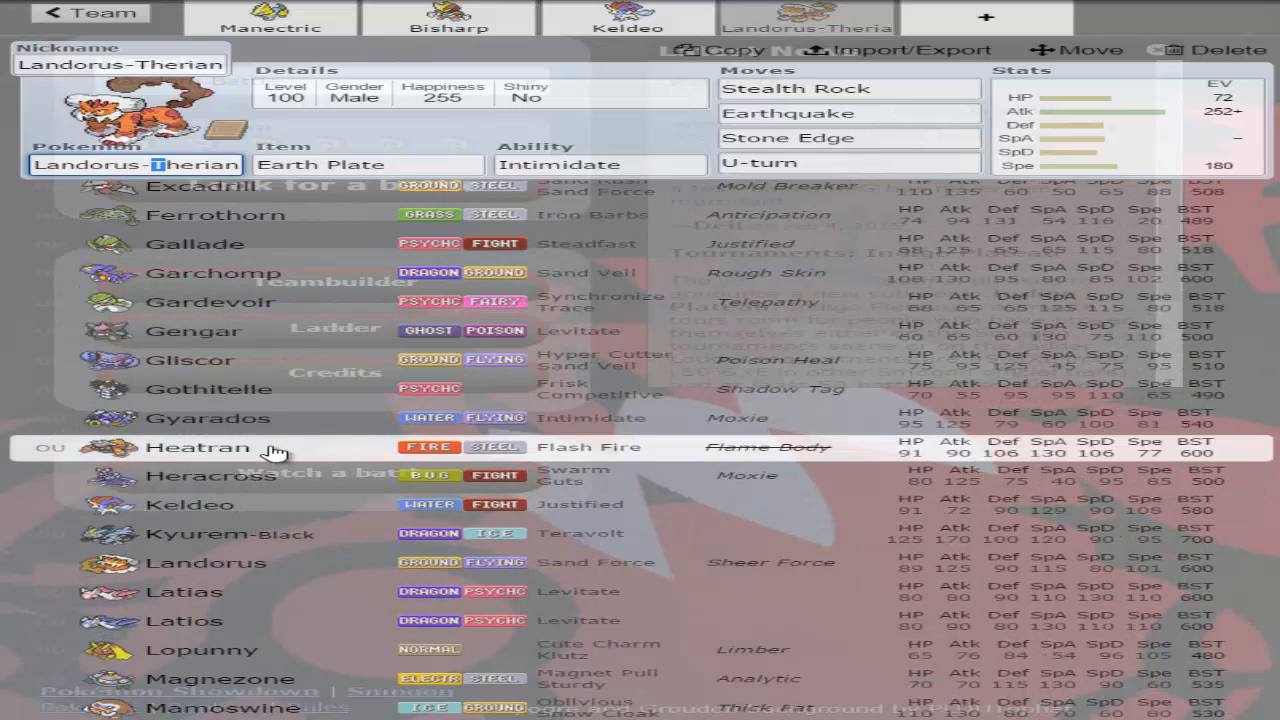
pyautogui.scroll(-3)
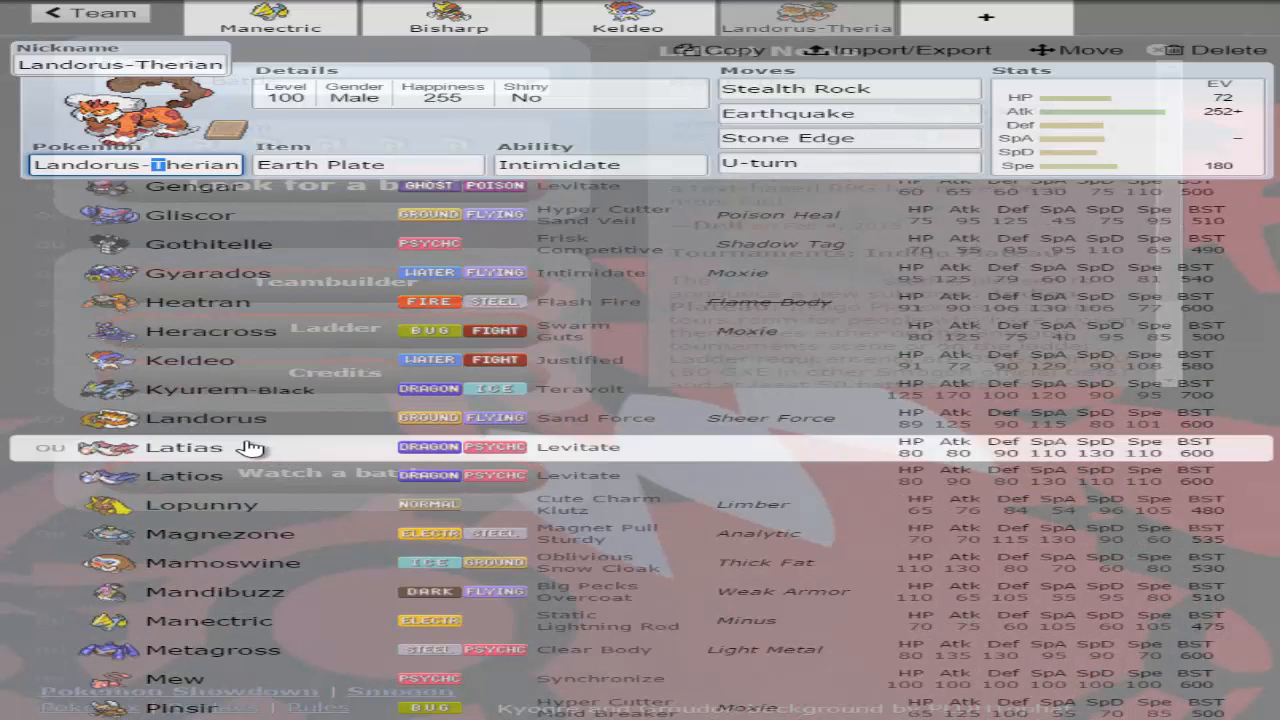
pyautogui.scroll(-3)
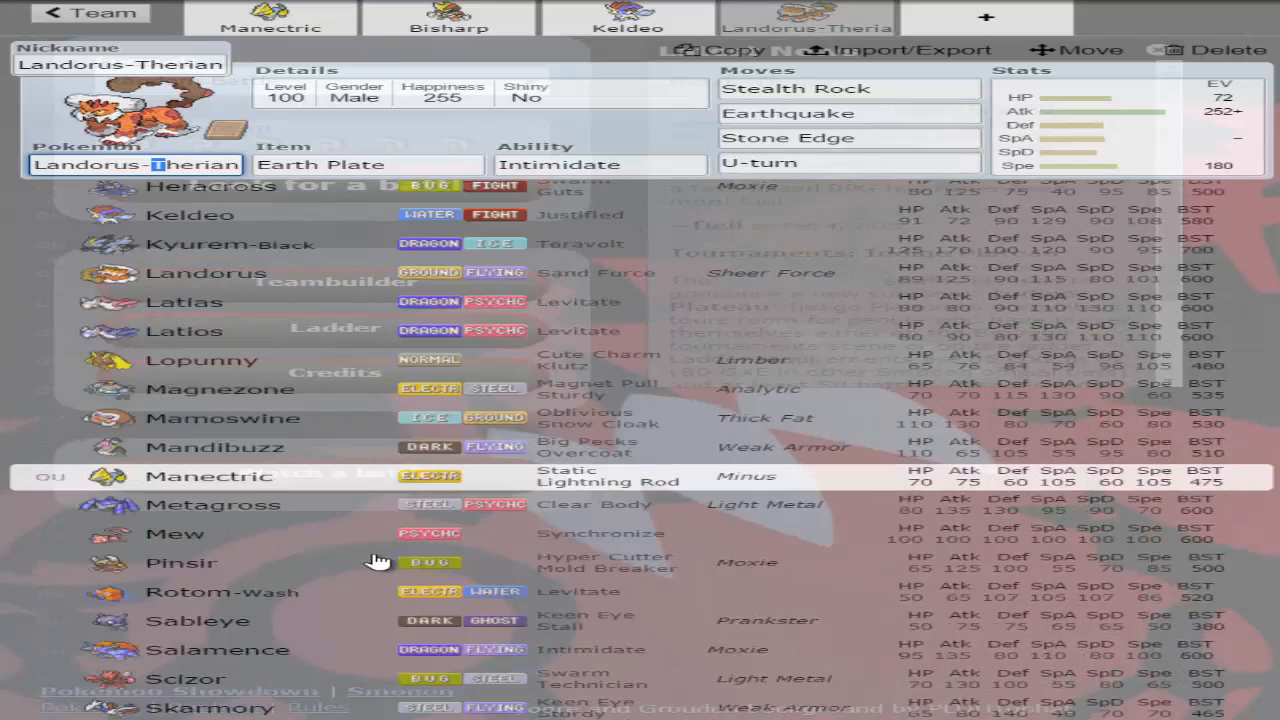
pyautogui.scroll(-3)
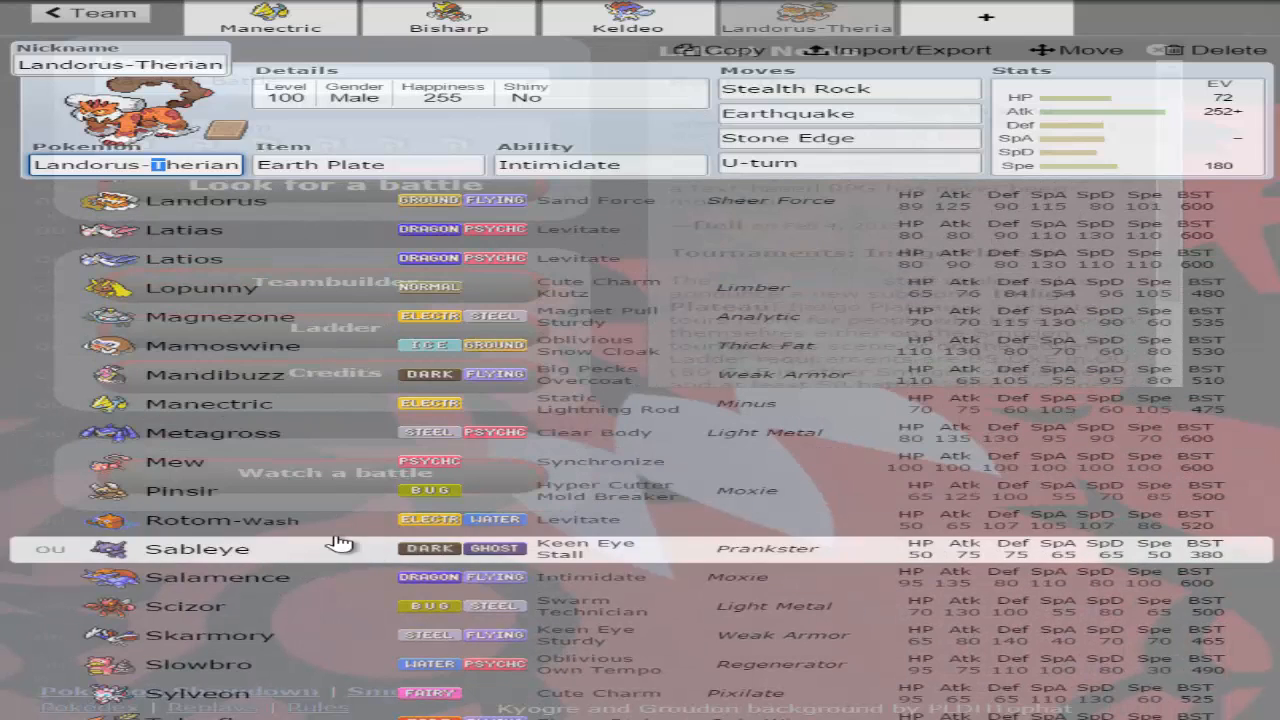
pyautogui.scroll(-3)
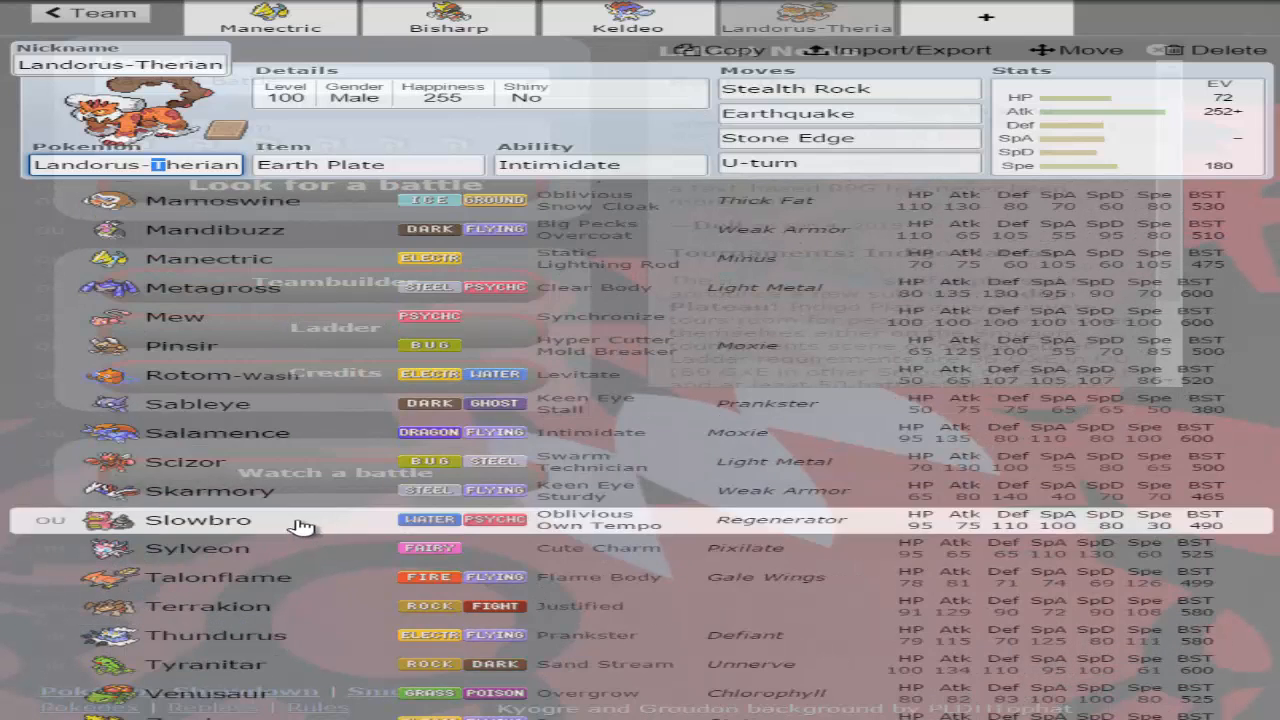
pyautogui.scroll(-3)
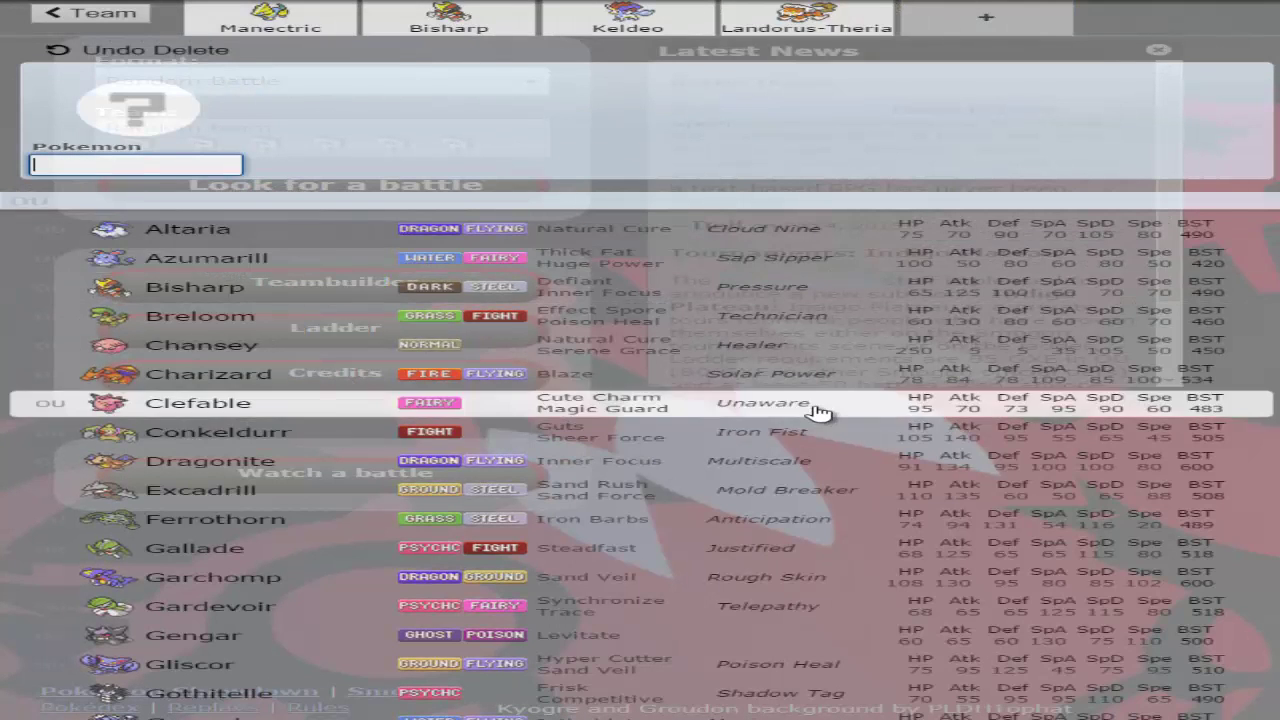
pyautogui.moveTo(784, 40)
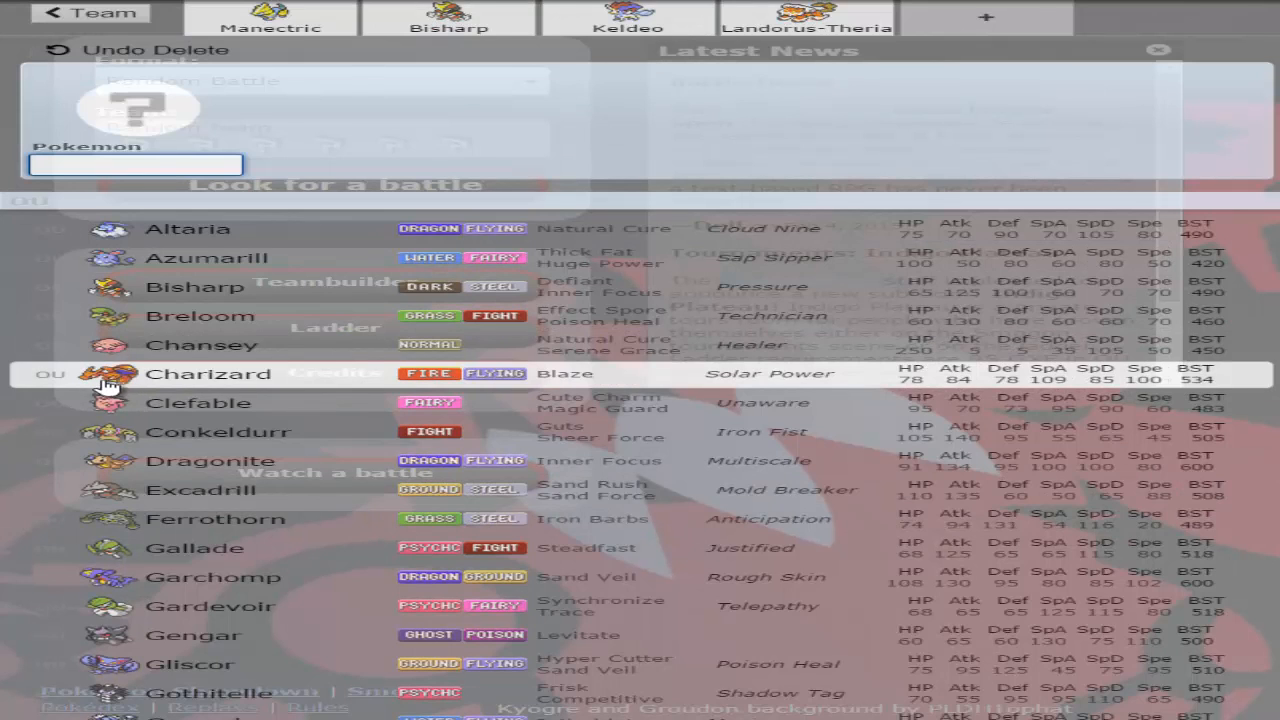
pyautogui.moveTo(230, 524)
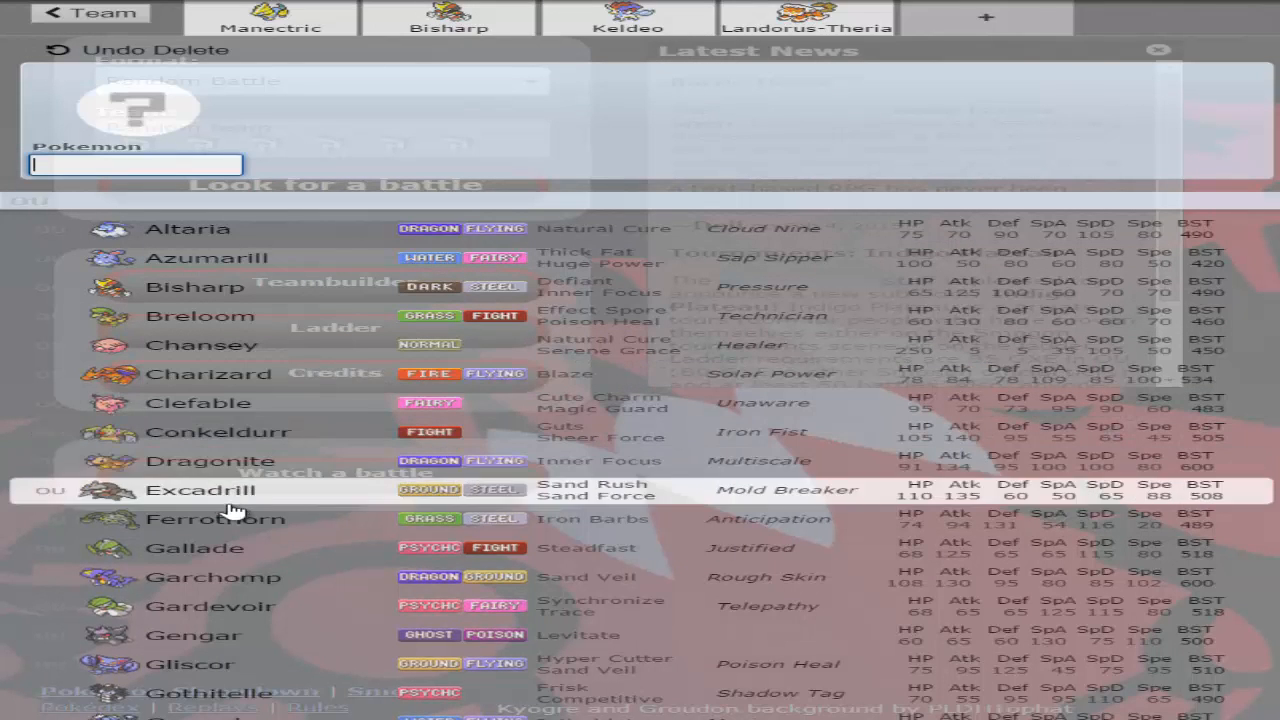
pyautogui.moveTo(258, 532)
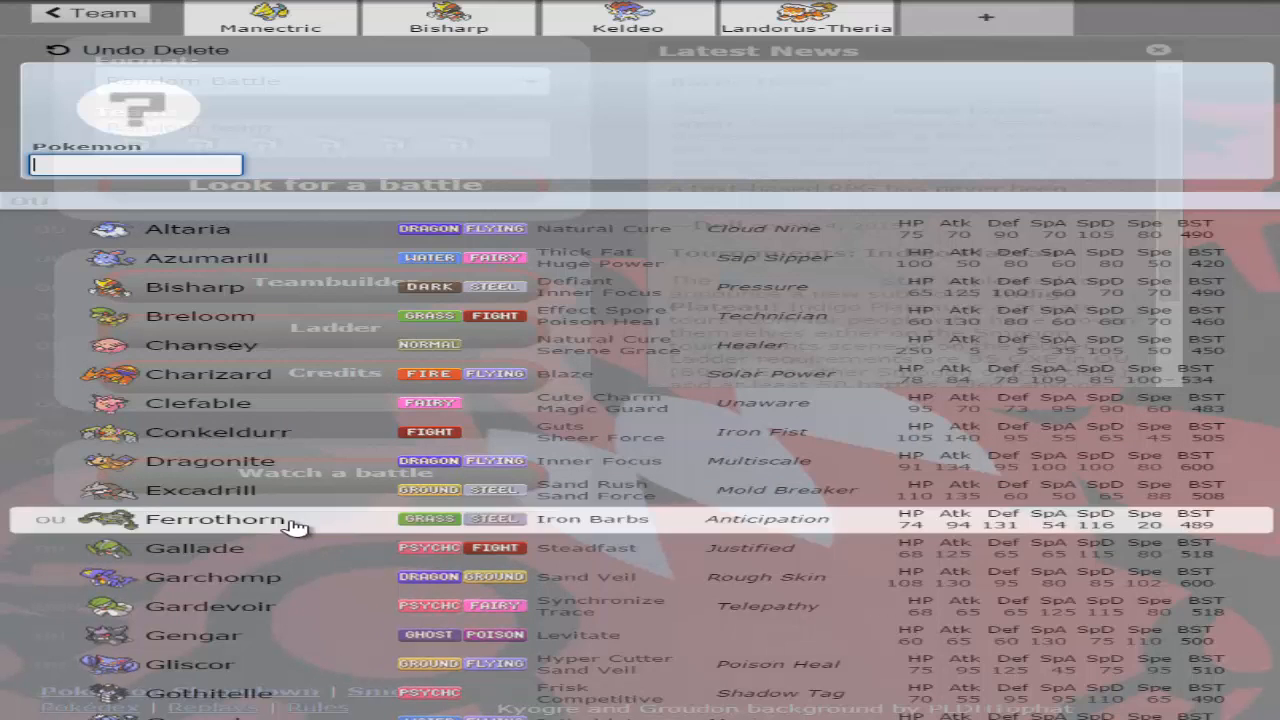
pyautogui.moveTo(944, 36)
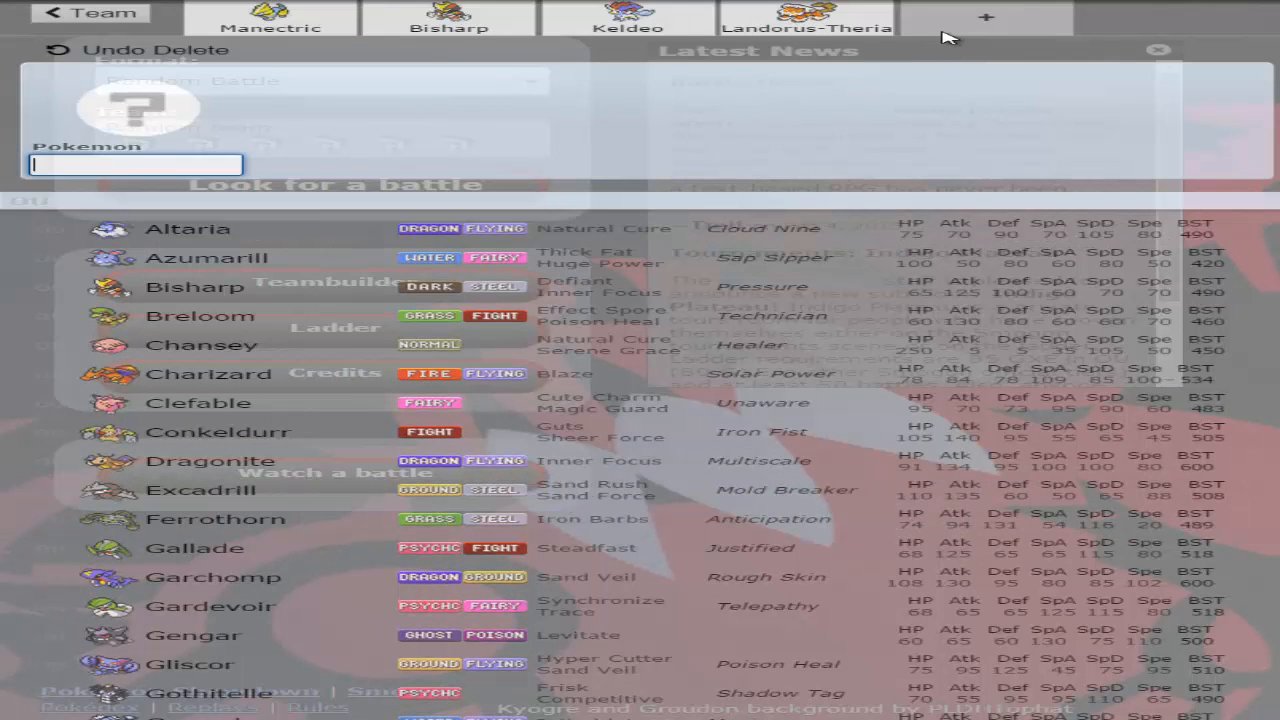
pyautogui.moveTo(836, 36)
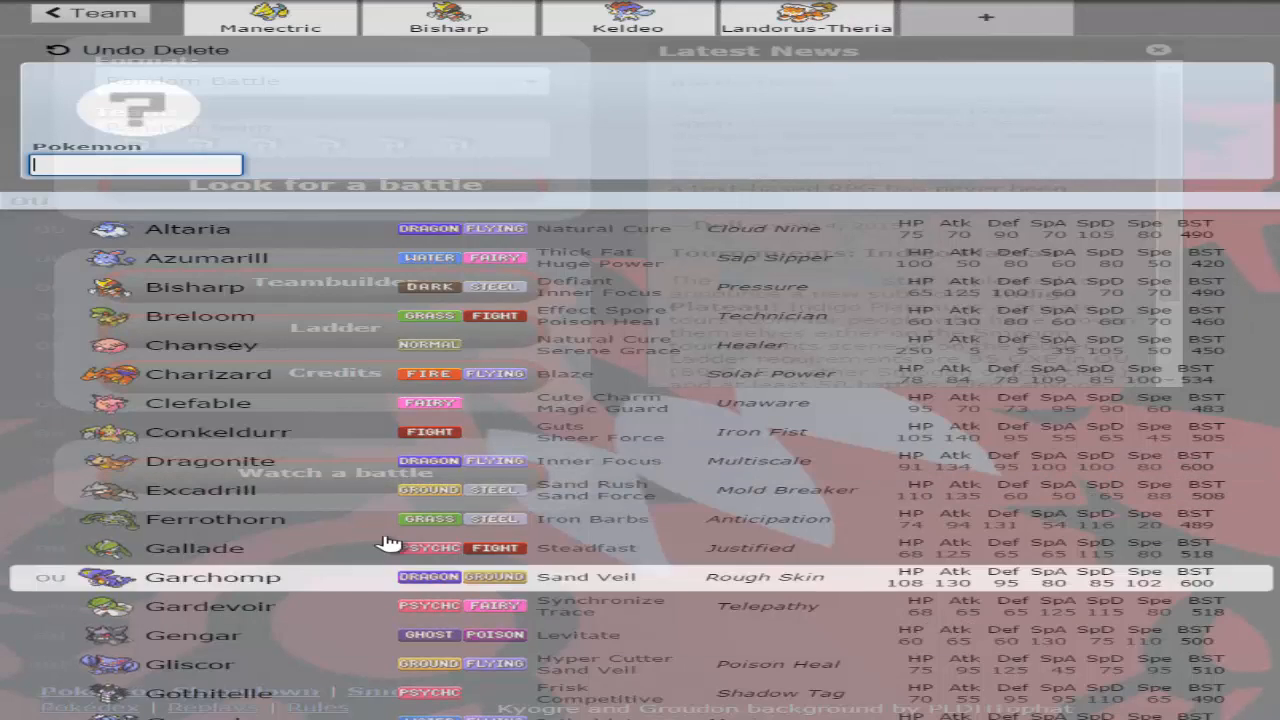
# - Scroll the Pokémon list to pick Ferrothorn as the fifth member
pyautogui.scroll(-3)
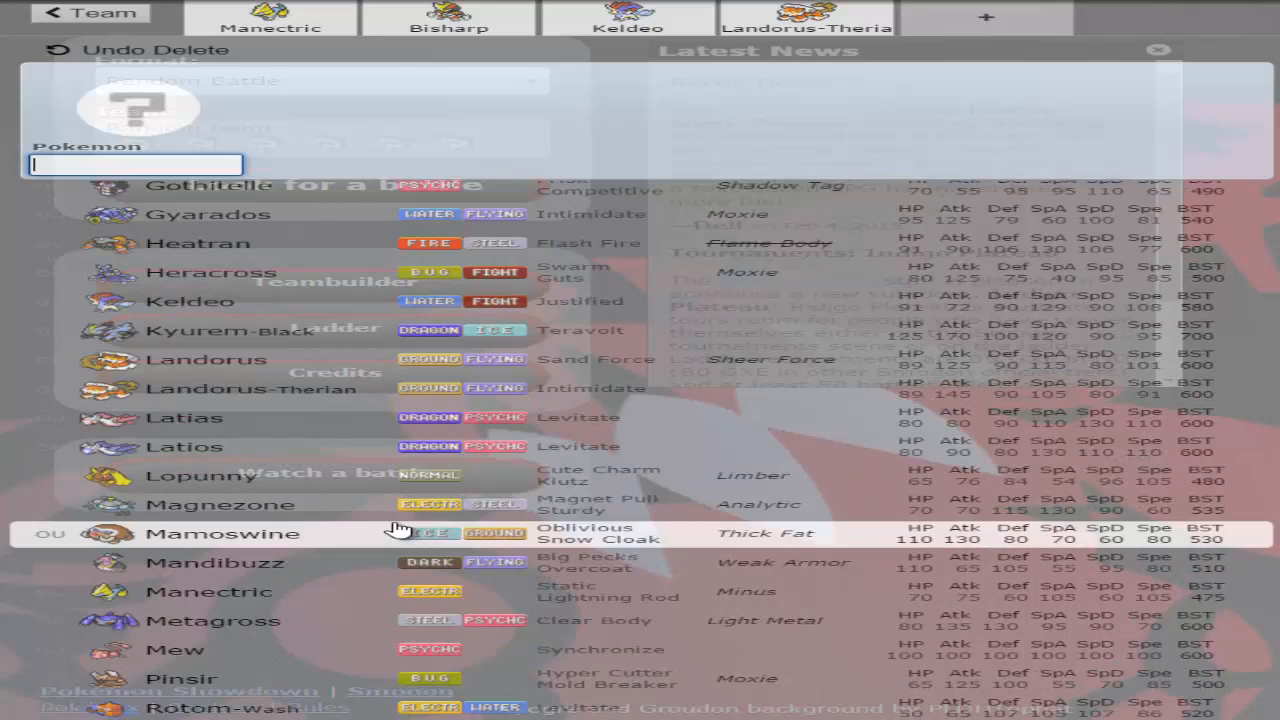
pyautogui.scroll(-3)
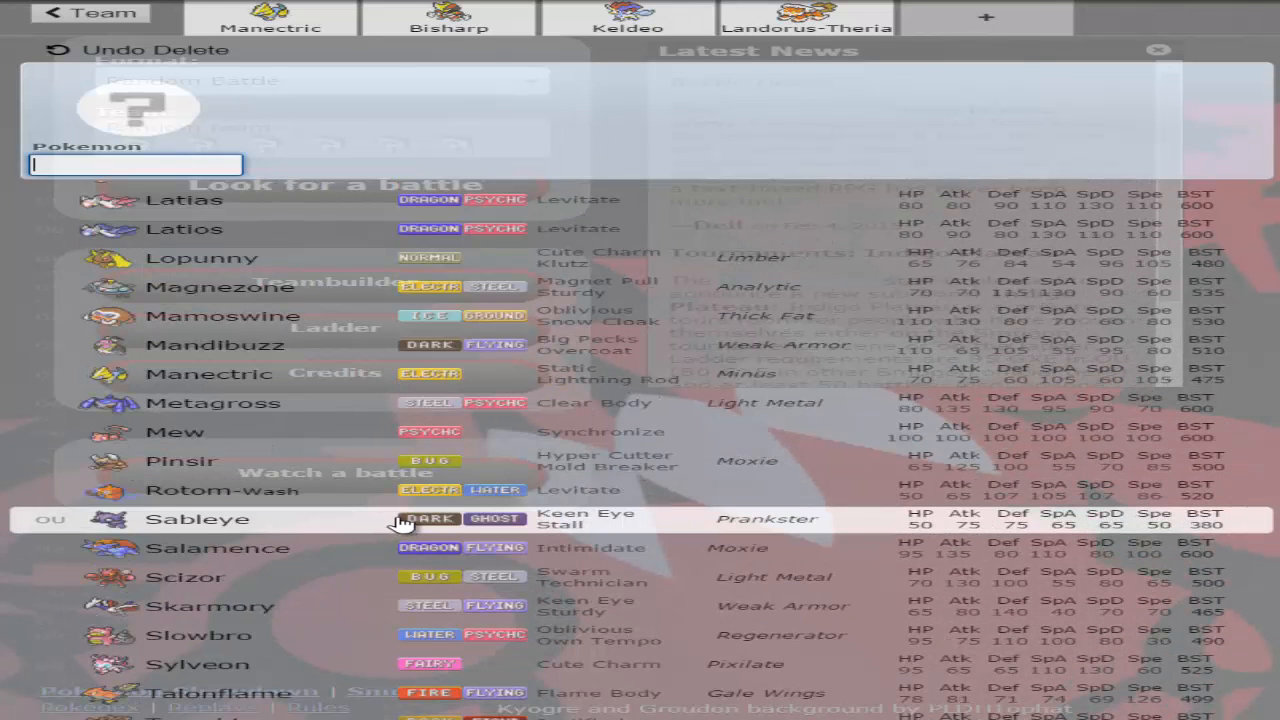
pyautogui.moveTo(380, 520)
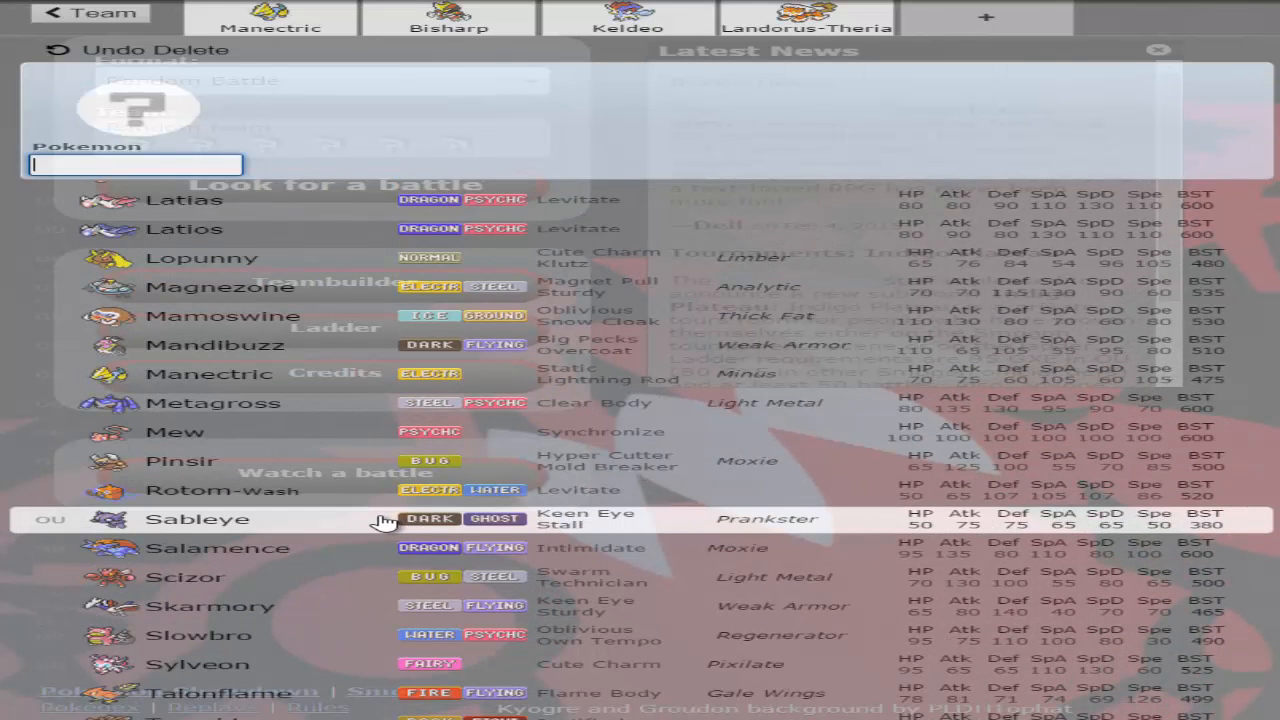
pyautogui.scroll(-3)
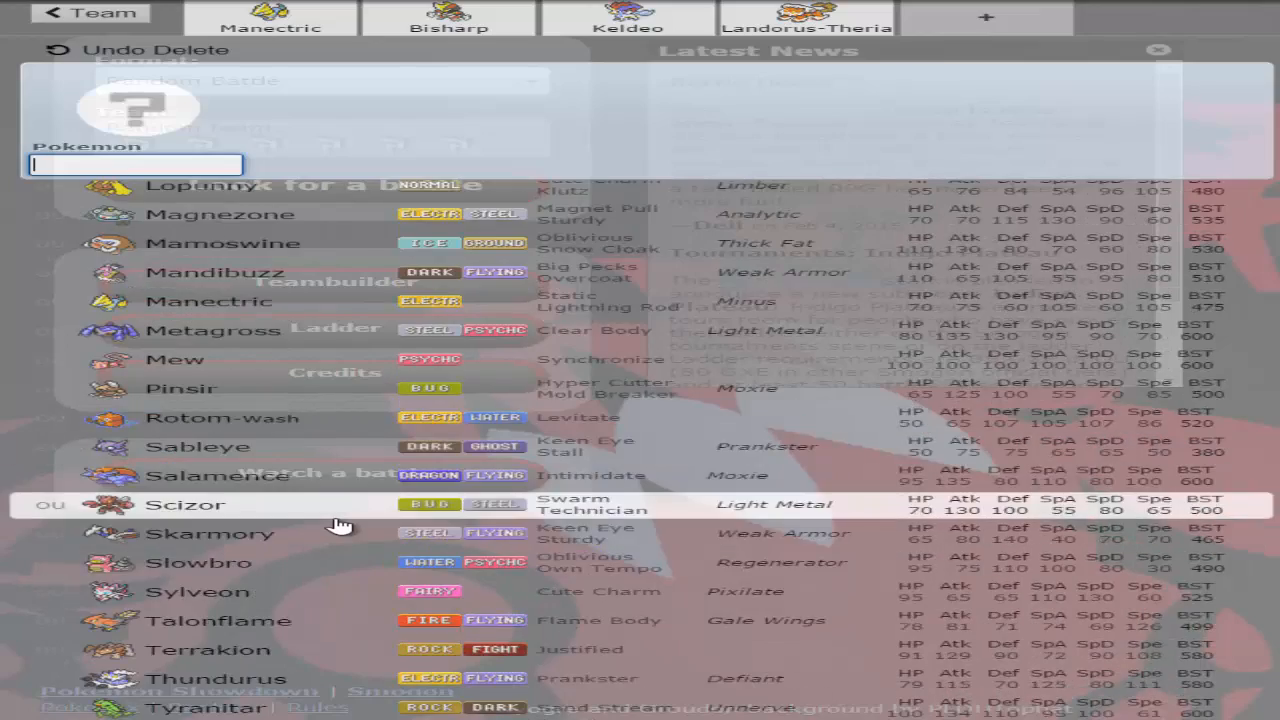
pyautogui.scroll(-3)
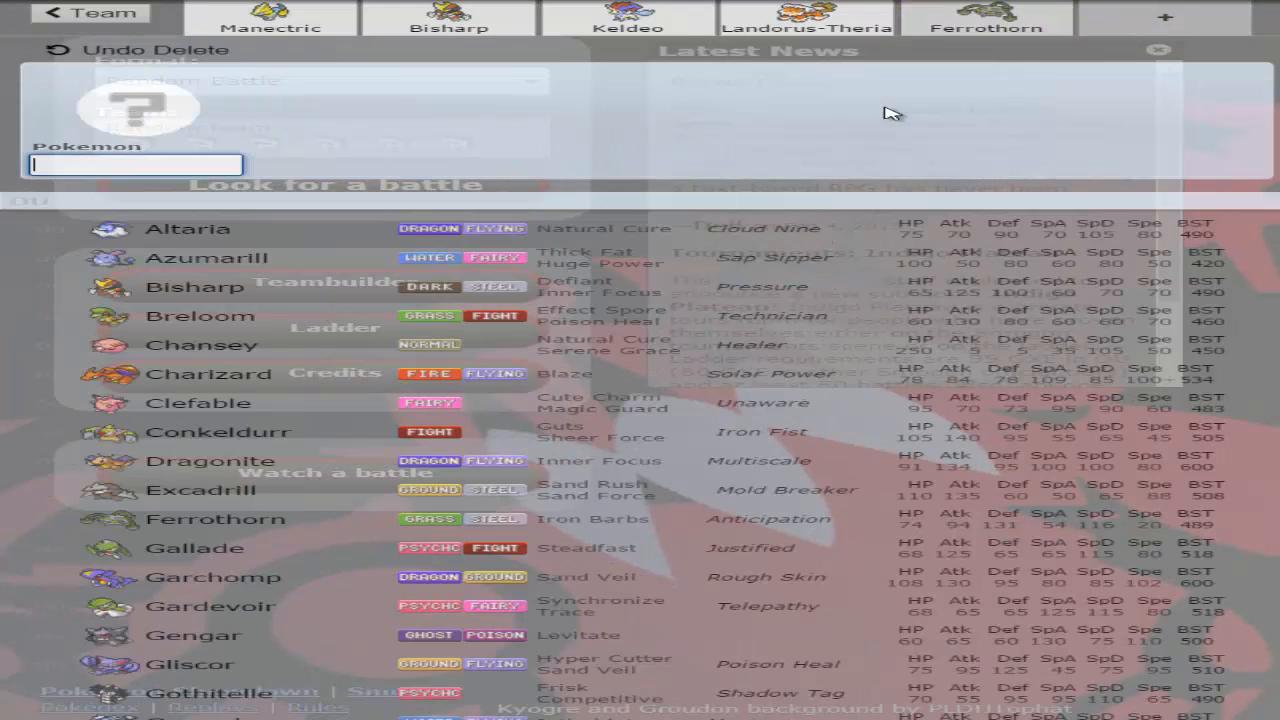
pyautogui.moveTo(404, 188)
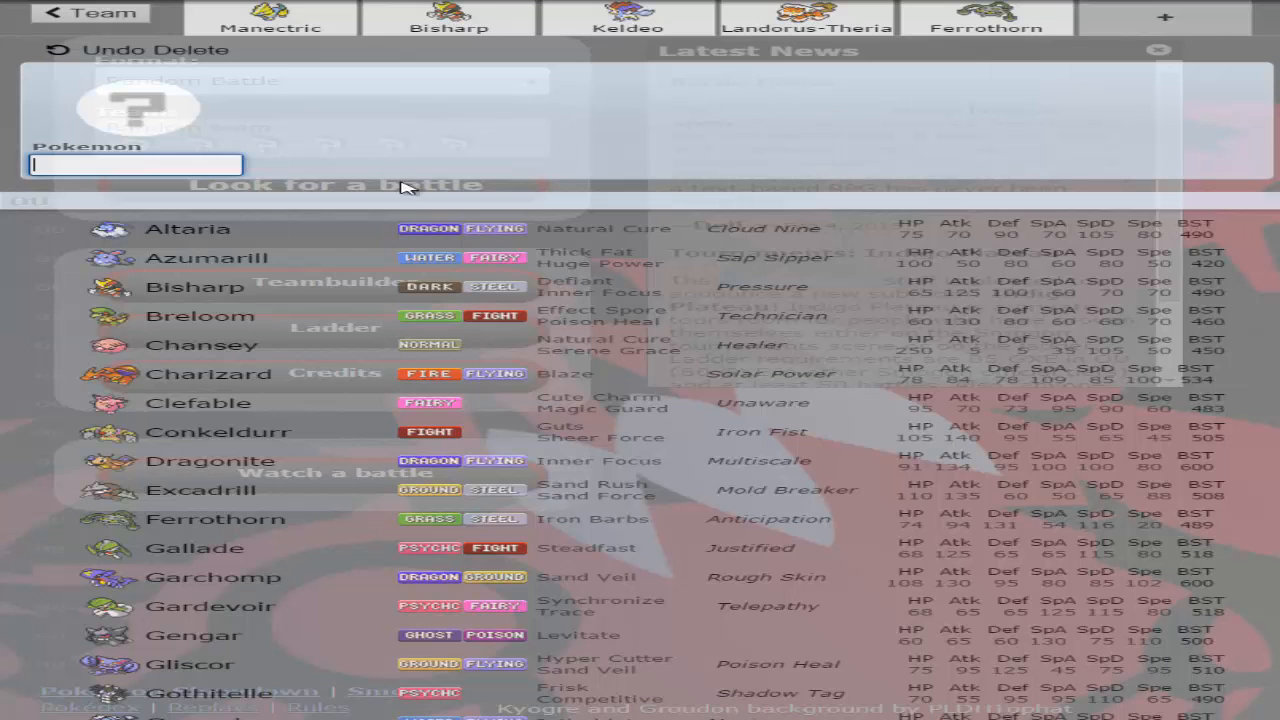
pyautogui.moveTo(800, 258)
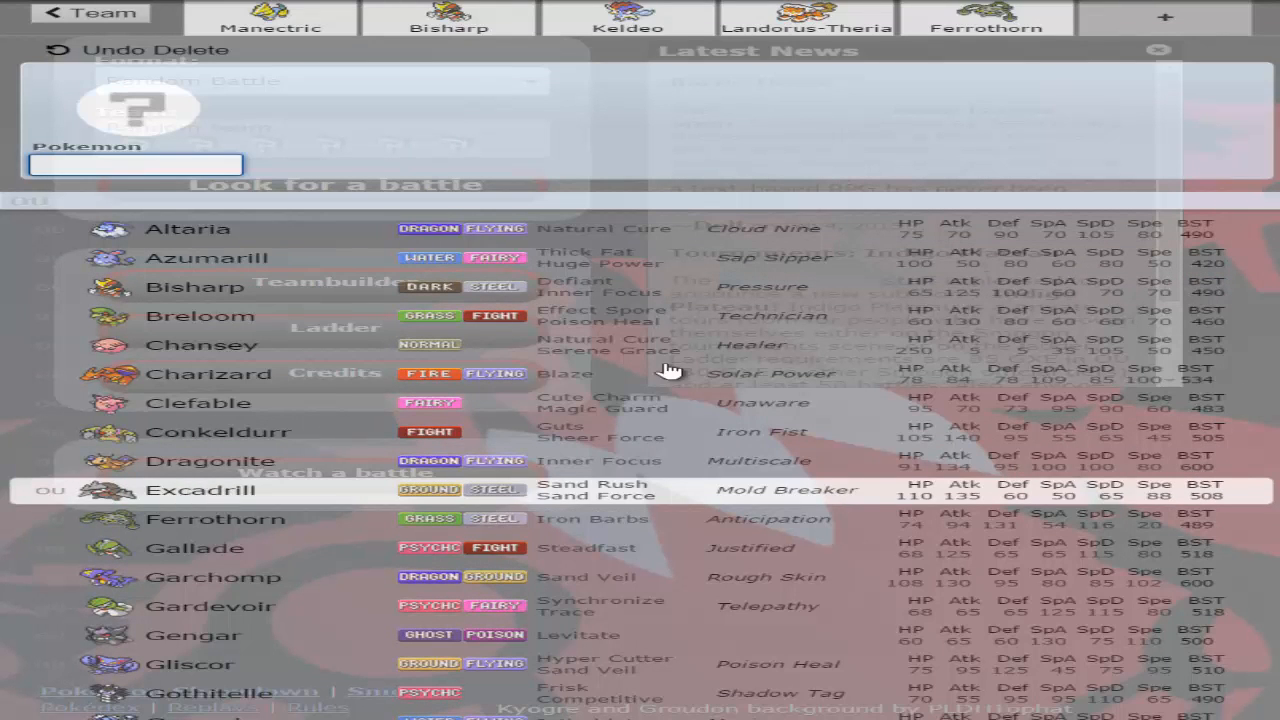
pyautogui.moveTo(944, 316)
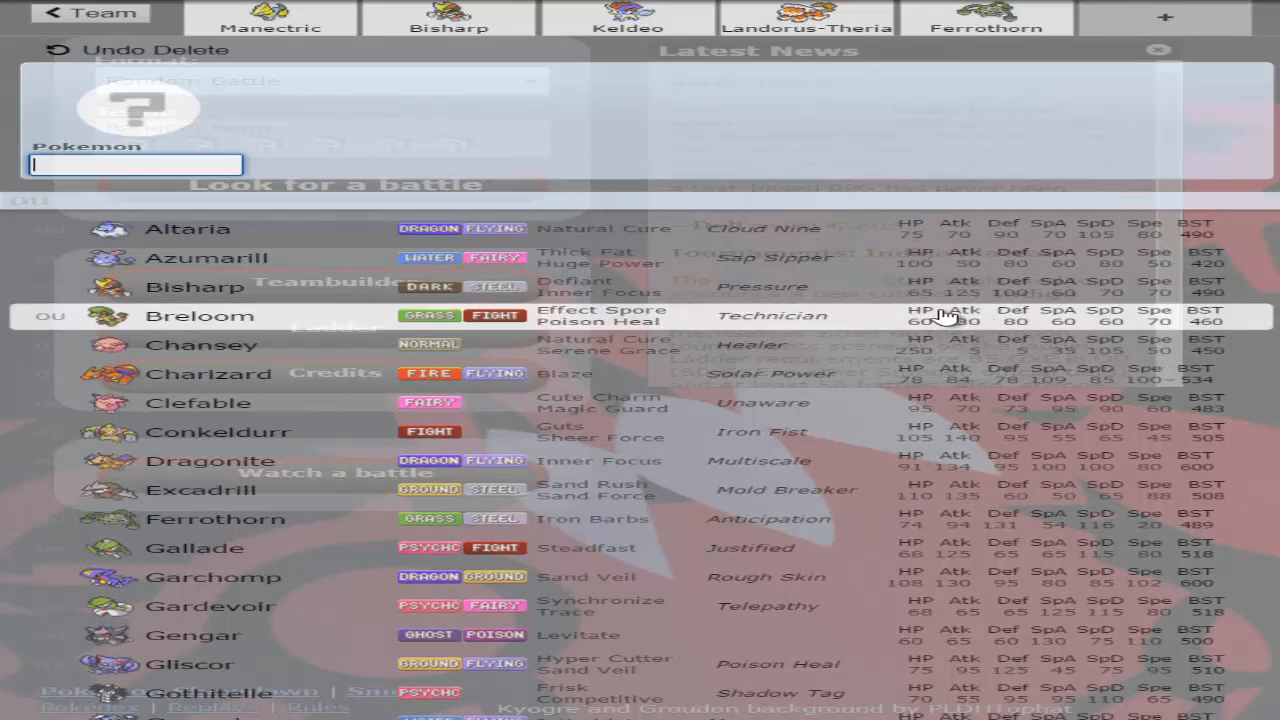
pyautogui.scroll(-3)
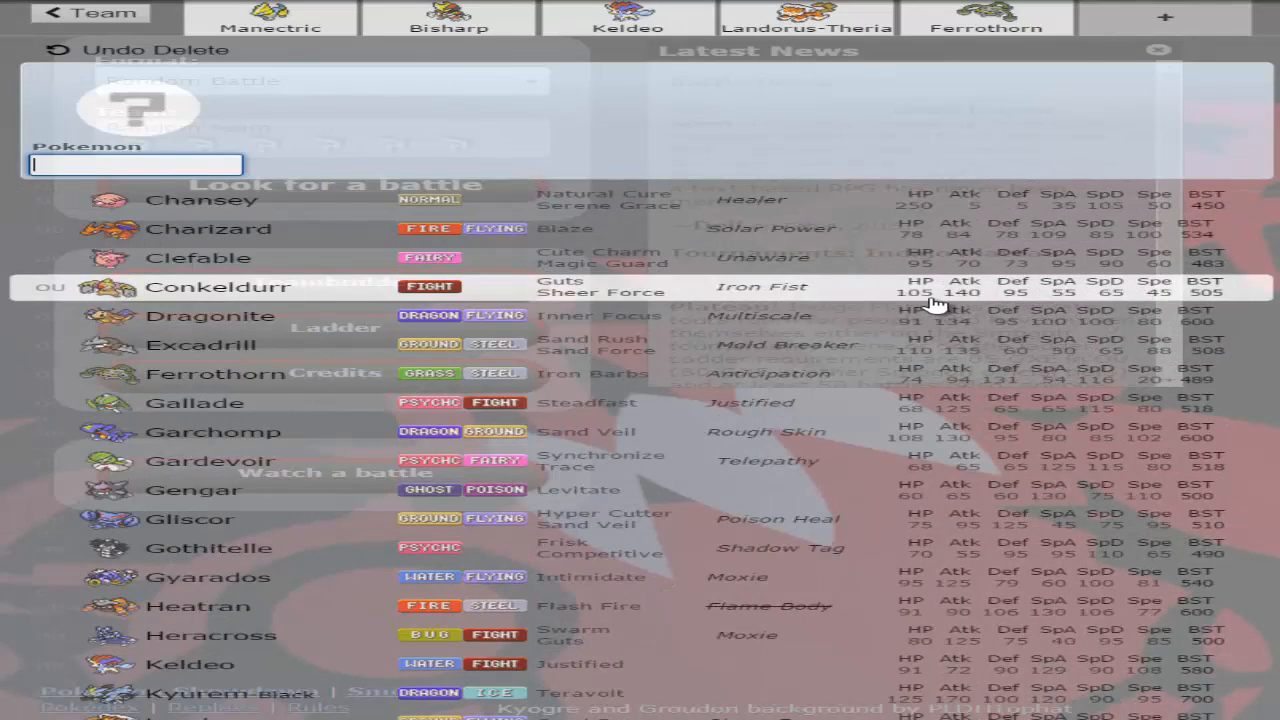
pyautogui.scroll(-3)
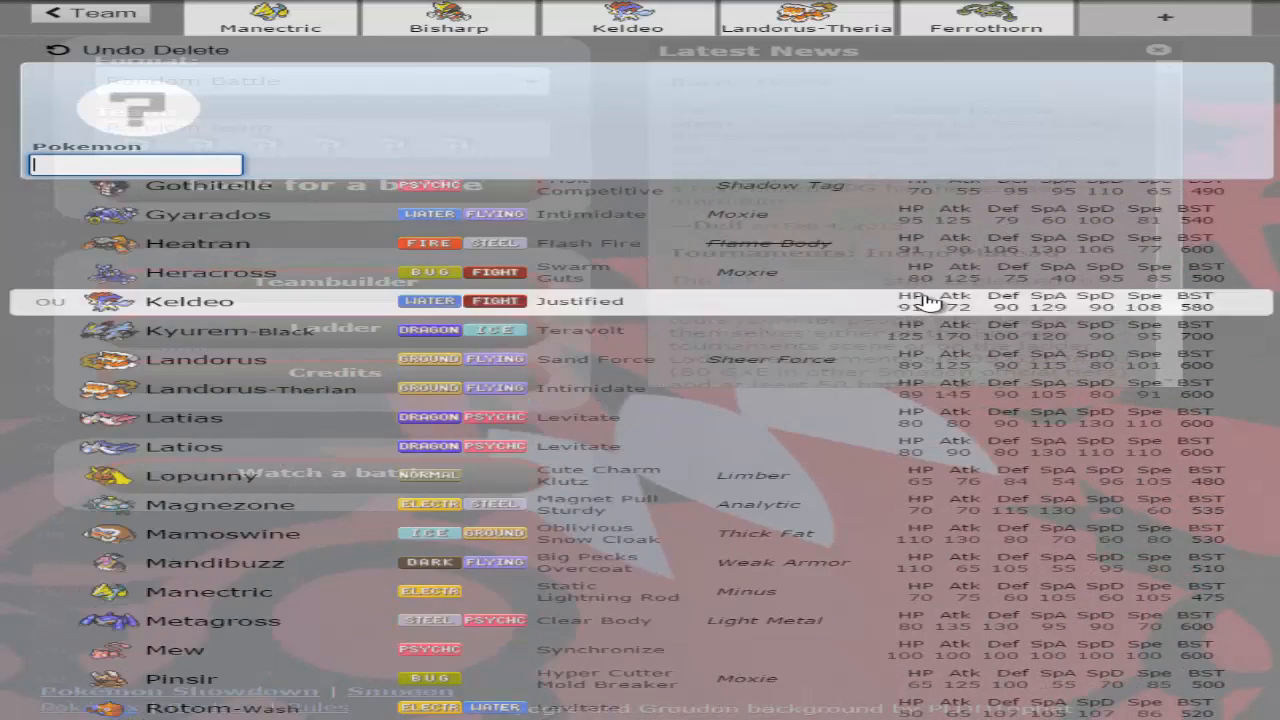
pyautogui.scroll(-3)
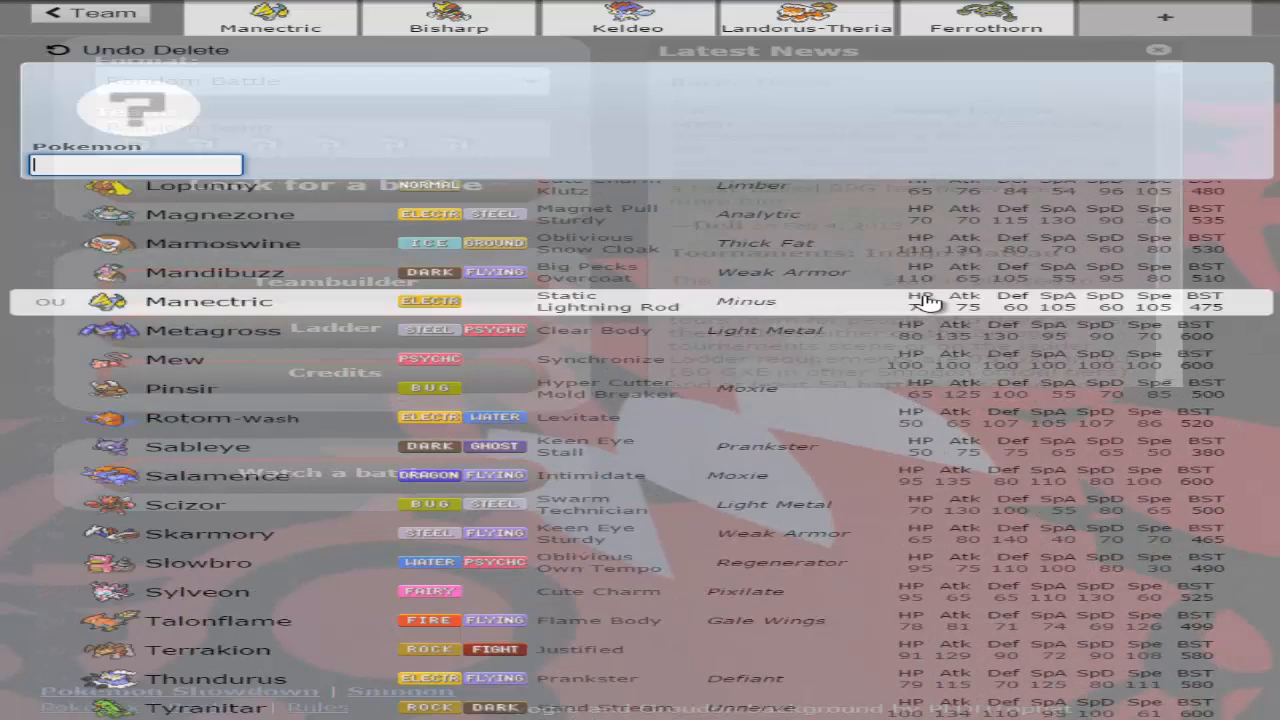
pyautogui.scroll(-3)
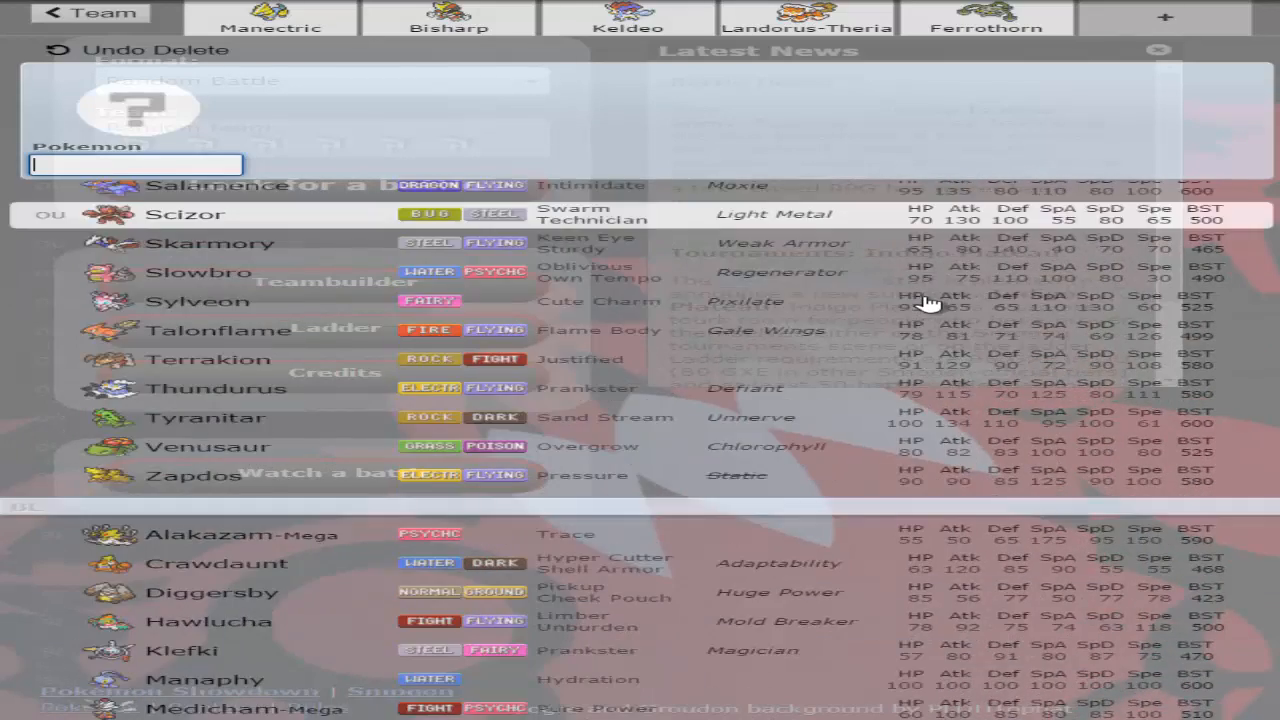
pyautogui.scroll(-3)
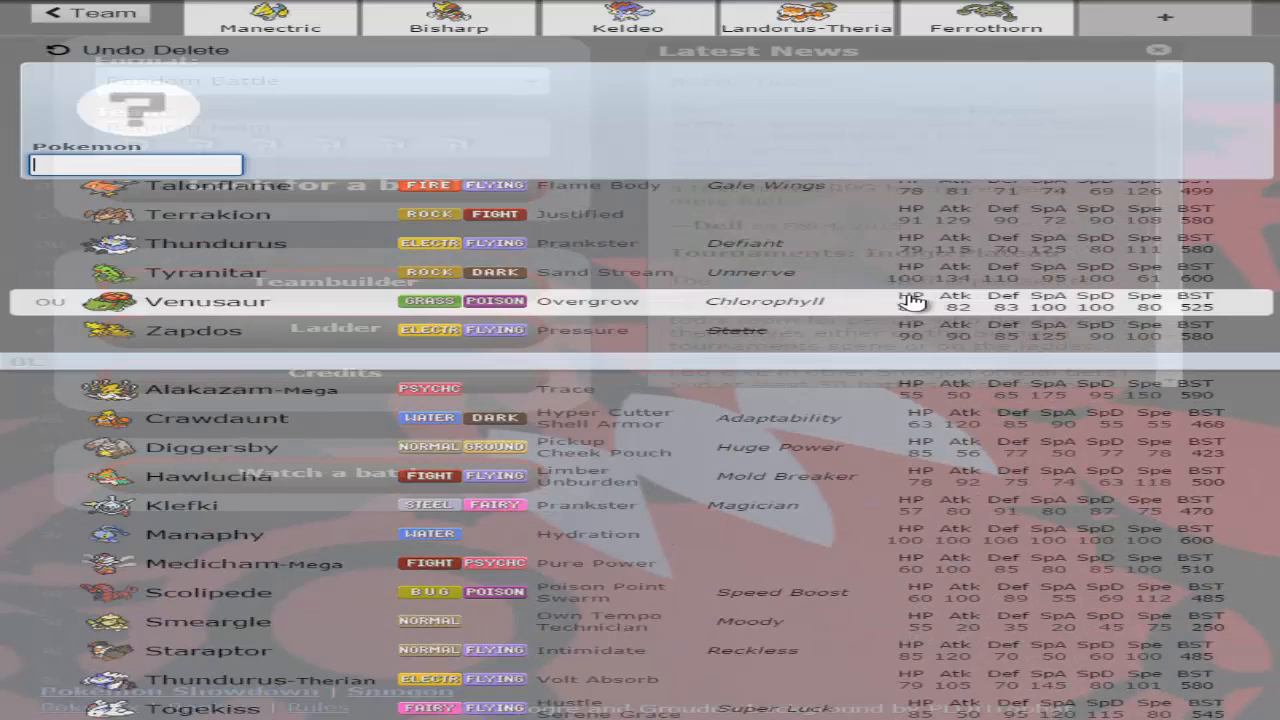
pyautogui.scroll(-3)
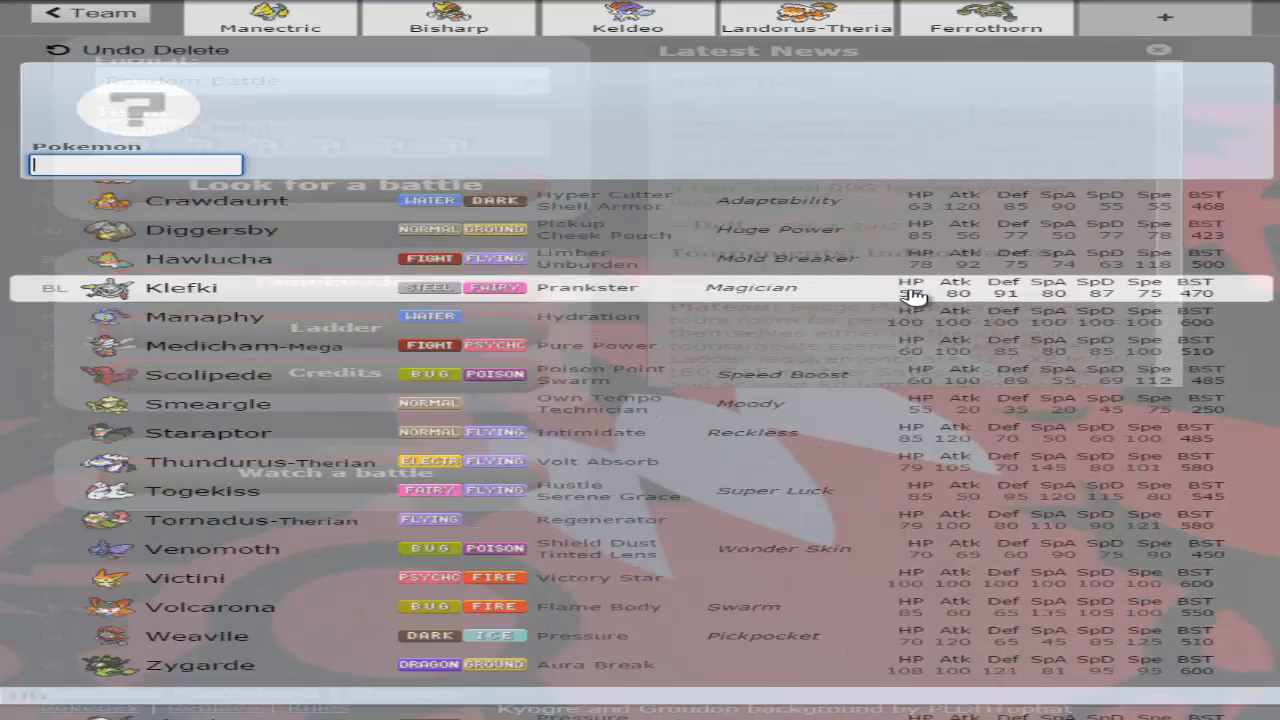
pyautogui.scroll(-3)
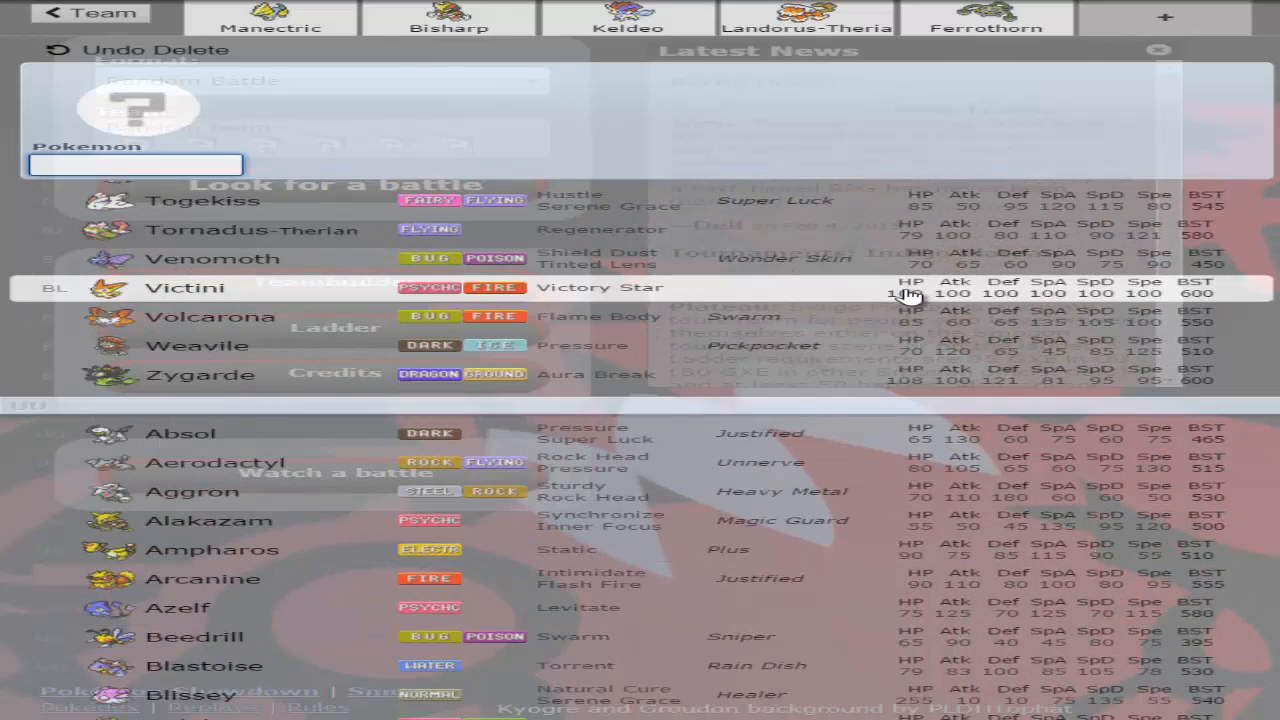
pyautogui.scroll(-3)
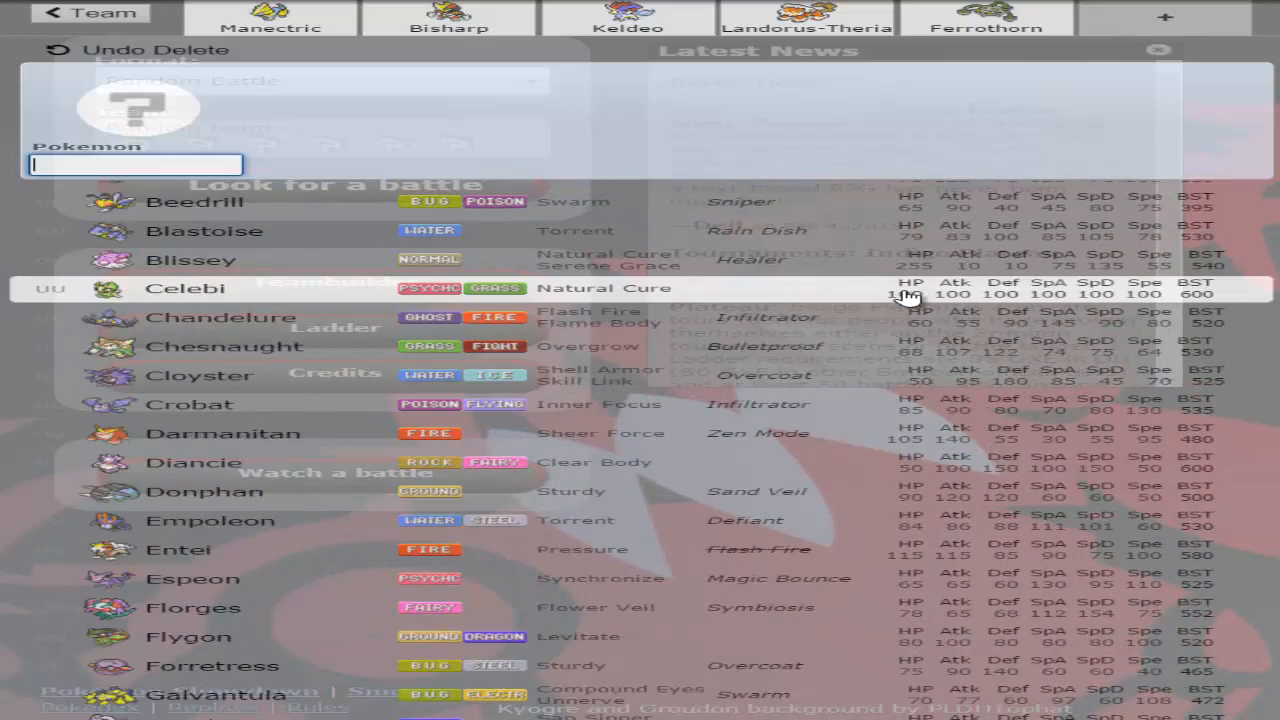
pyautogui.scroll(-3)
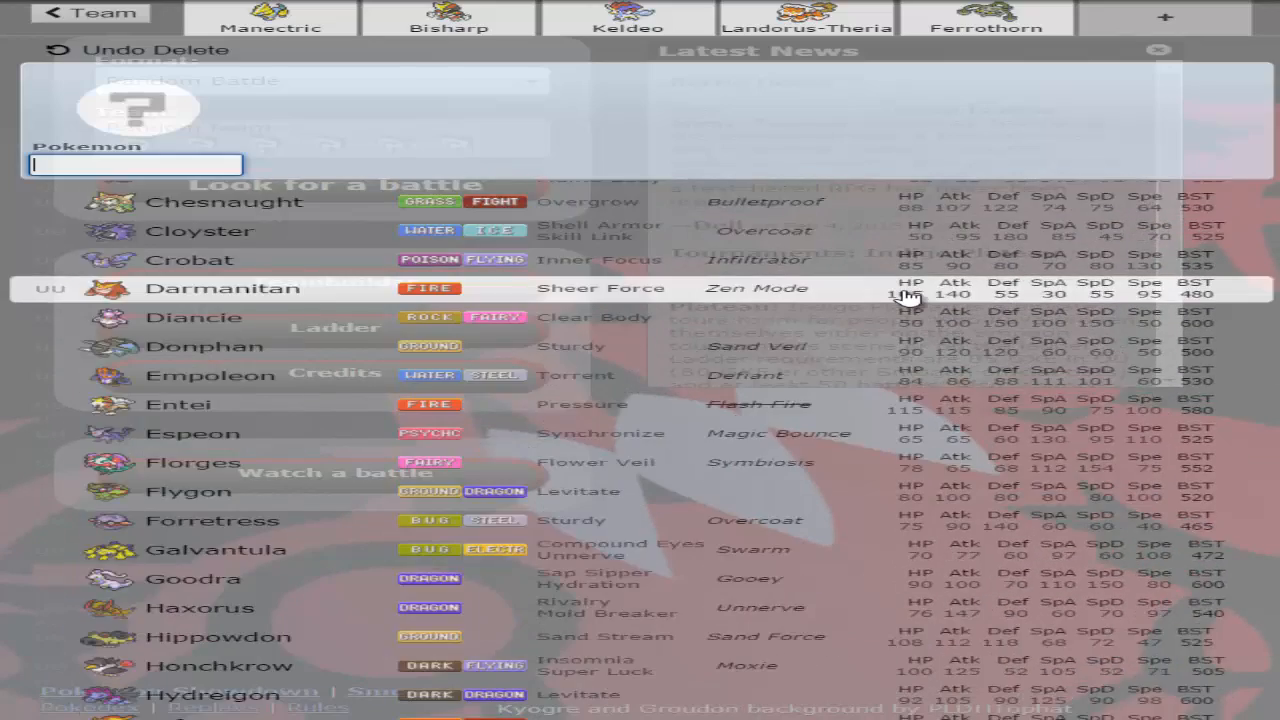
pyautogui.scroll(-3)
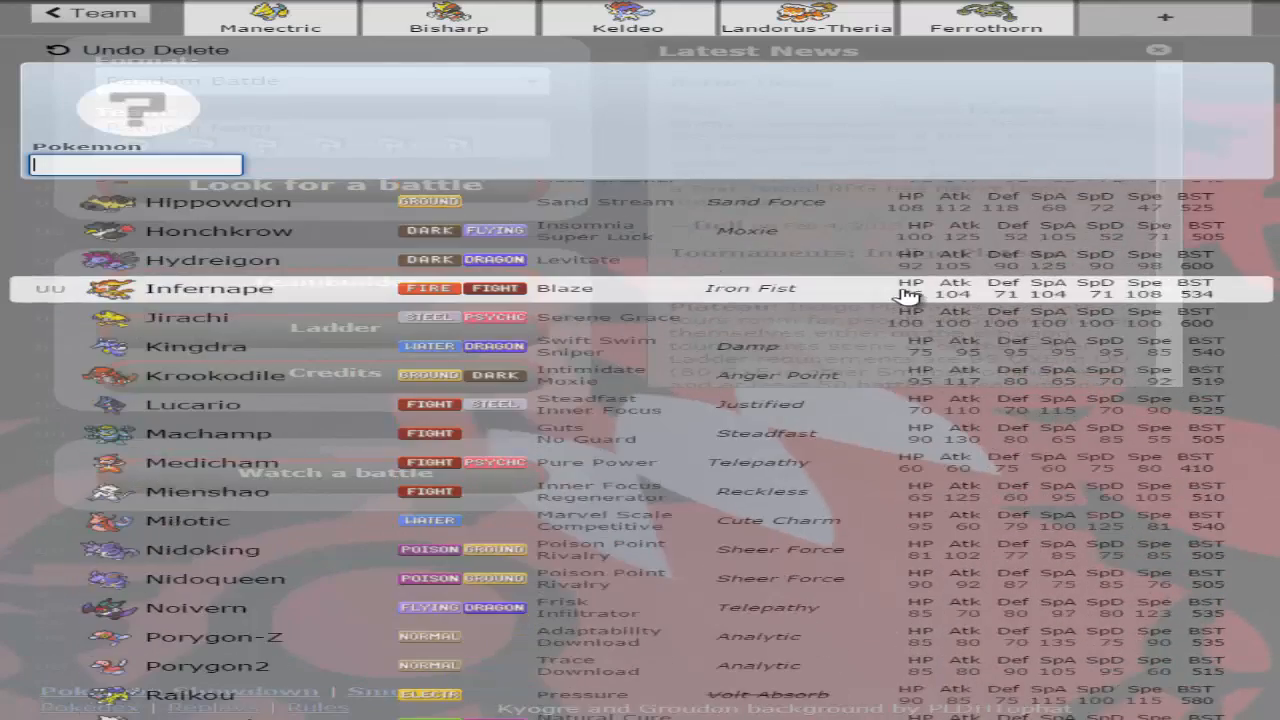
pyautogui.scroll(-3)
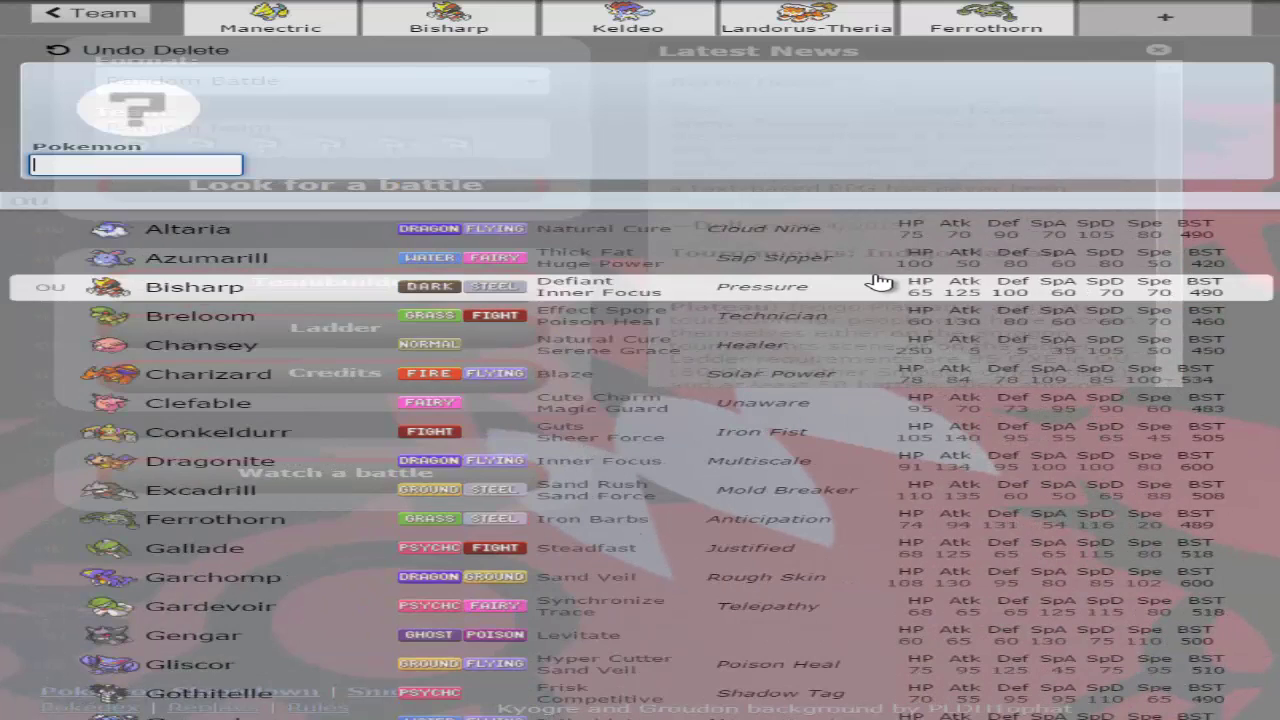
pyautogui.scroll(-3)
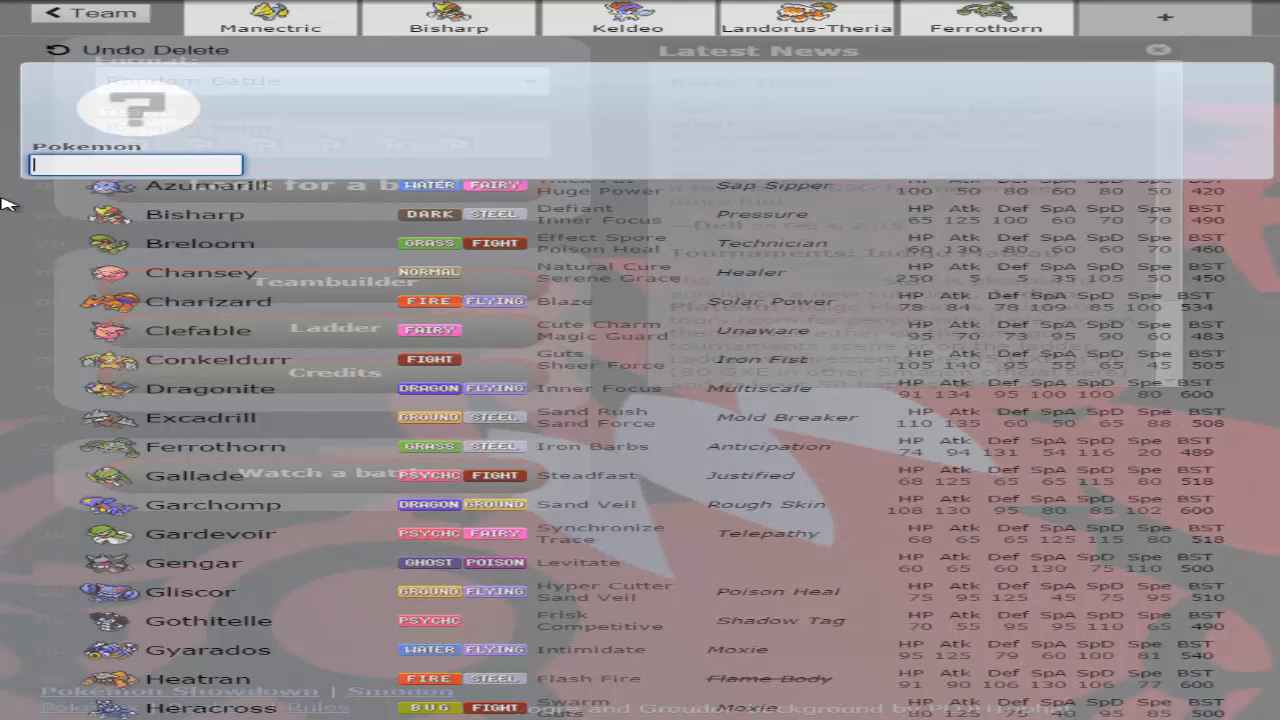
pyautogui.moveTo(744, 248)
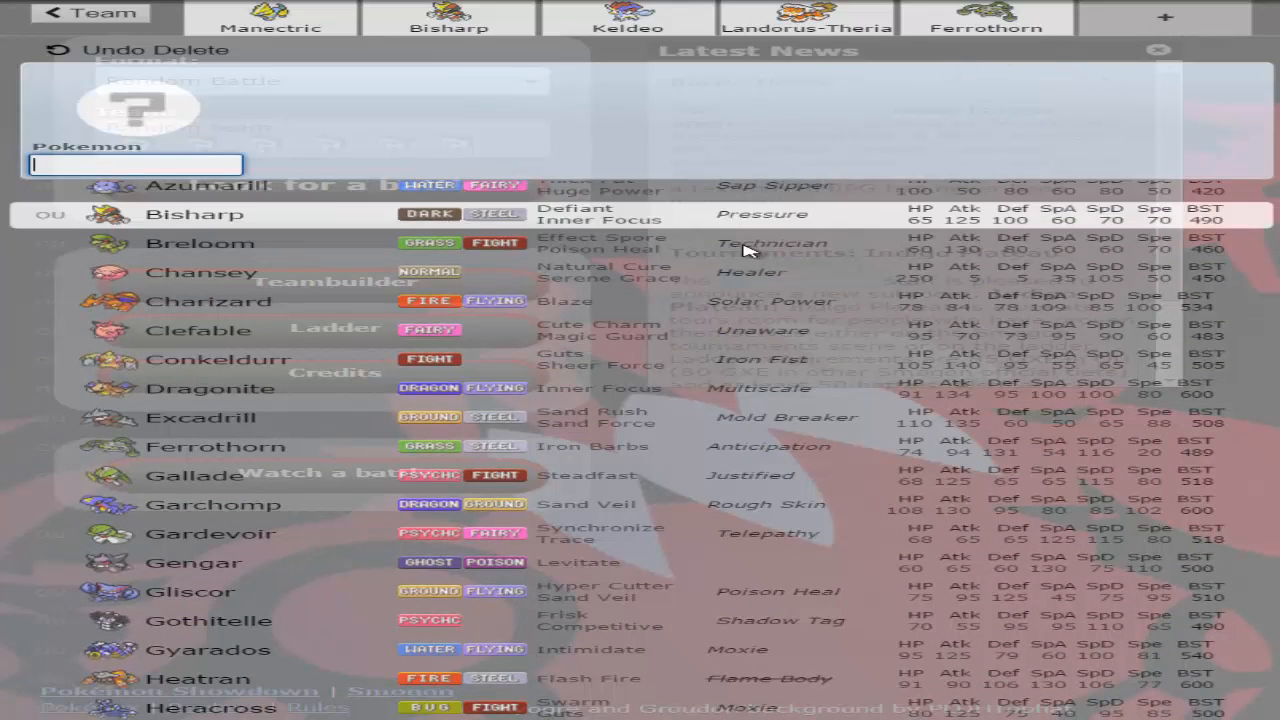
pyautogui.scroll(-3)
pyautogui.write('Latias')
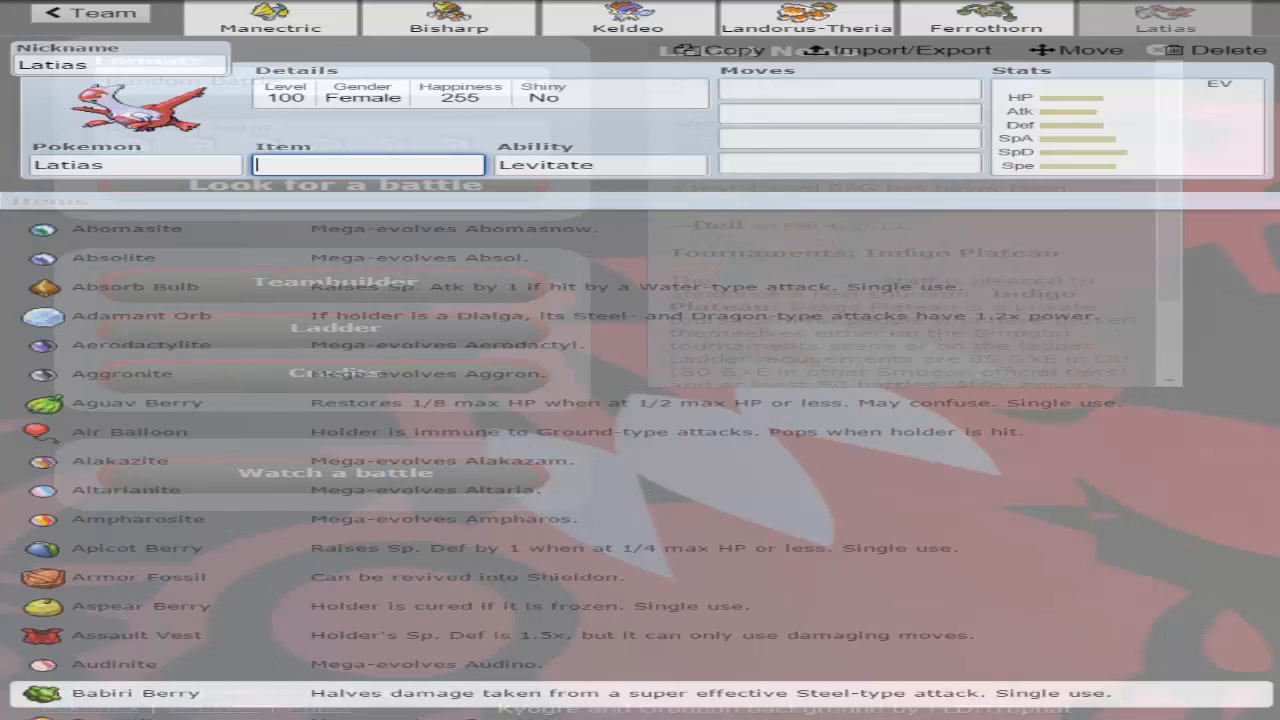
pyautogui.click(984, 10)
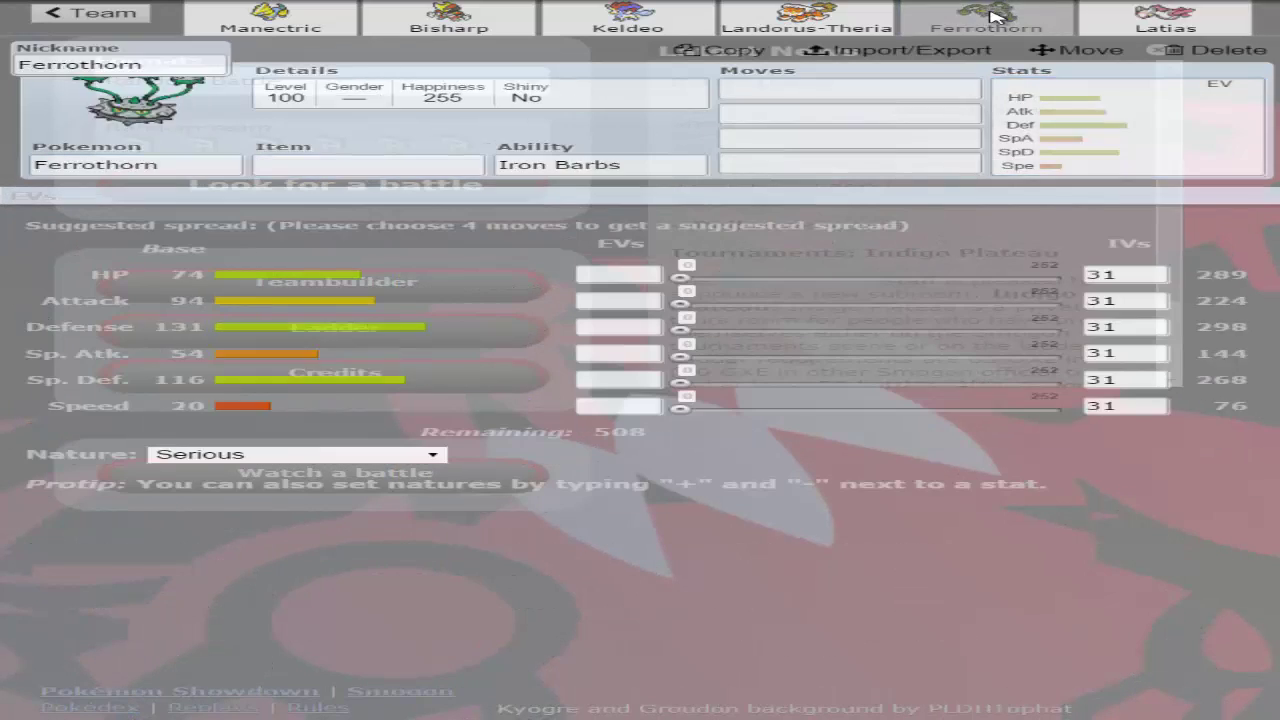
pyautogui.click(796, 12)
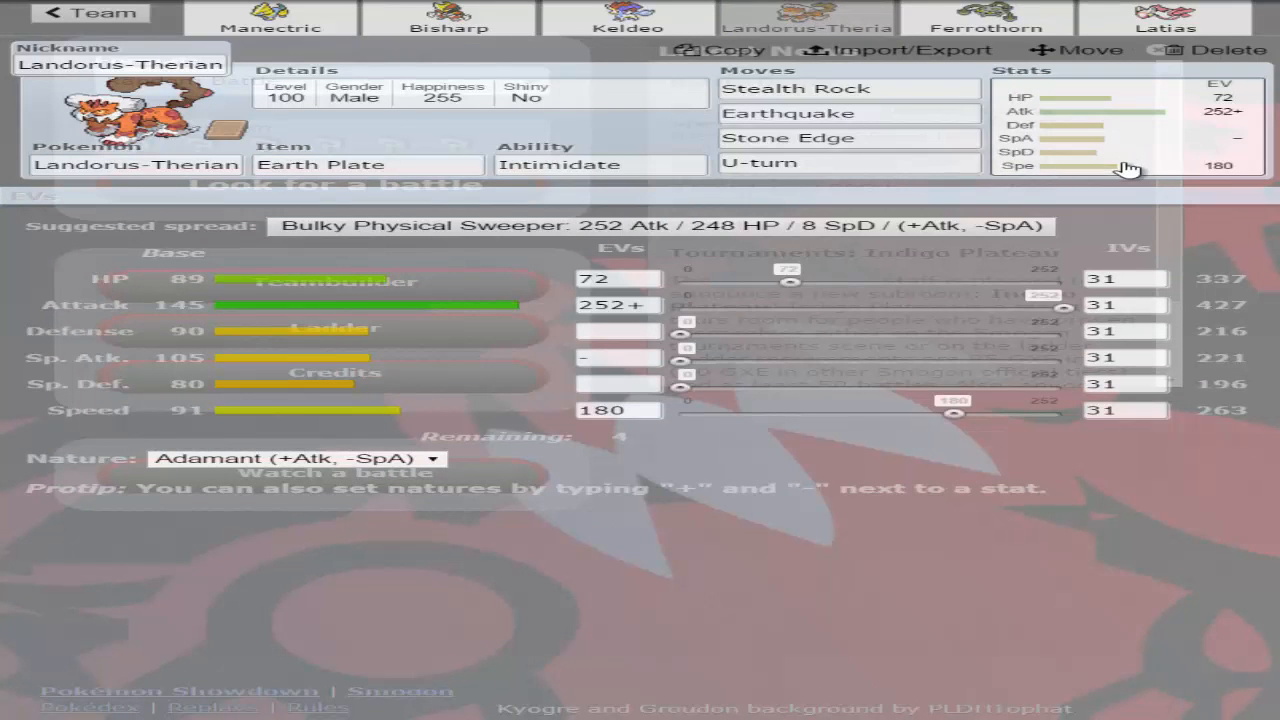
pyautogui.click(984, 20)
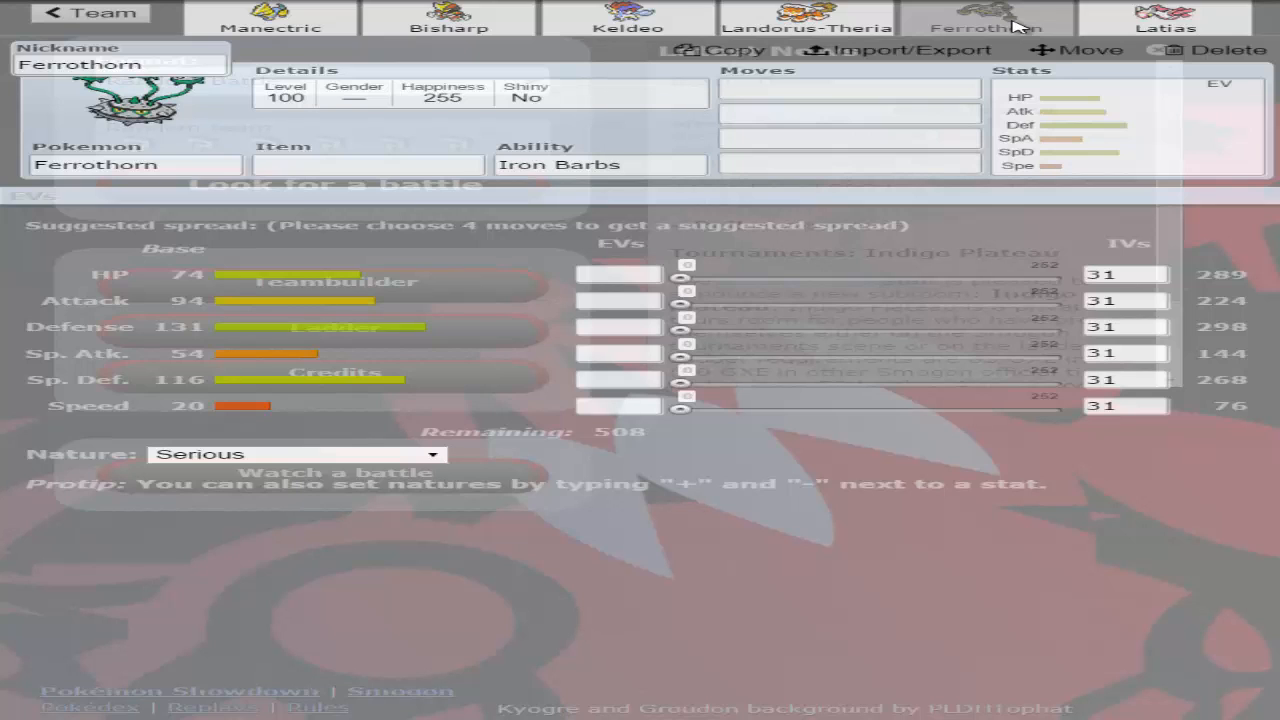
pyautogui.moveTo(1056, 8)
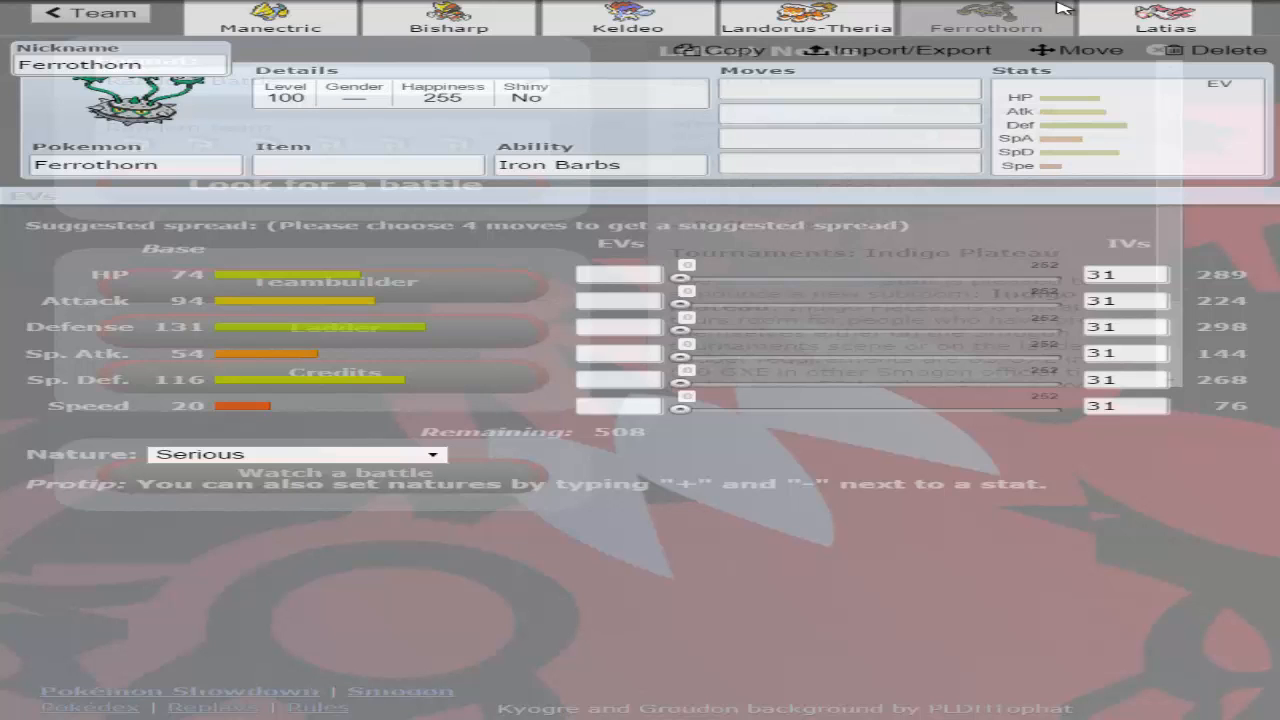
pyautogui.moveTo(1104, 208)
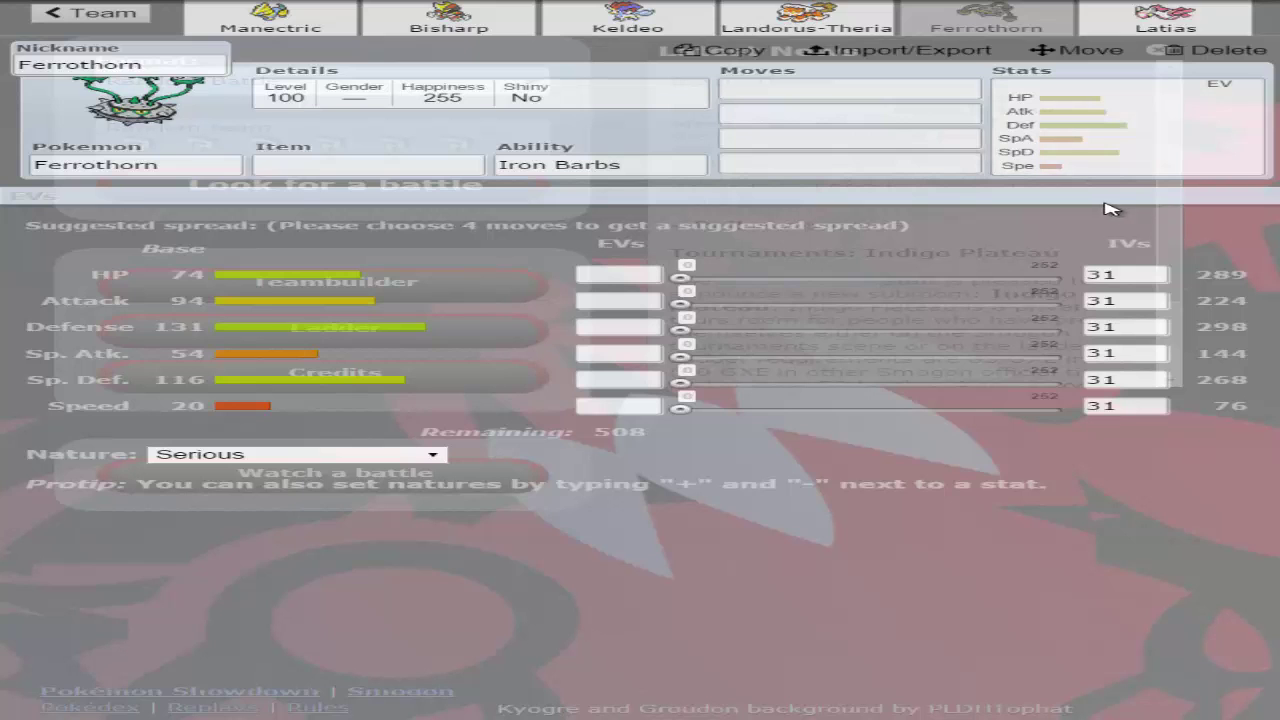
pyautogui.click(808, 20)
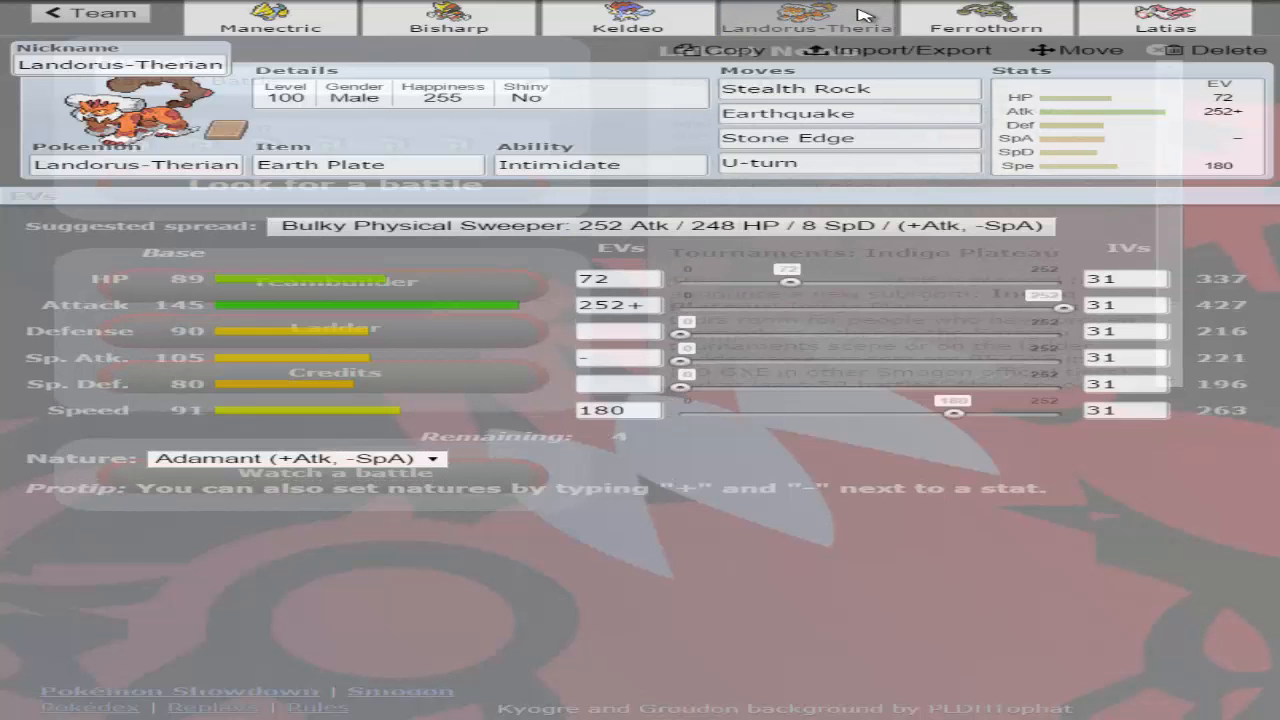
pyautogui.click(1154, 20)
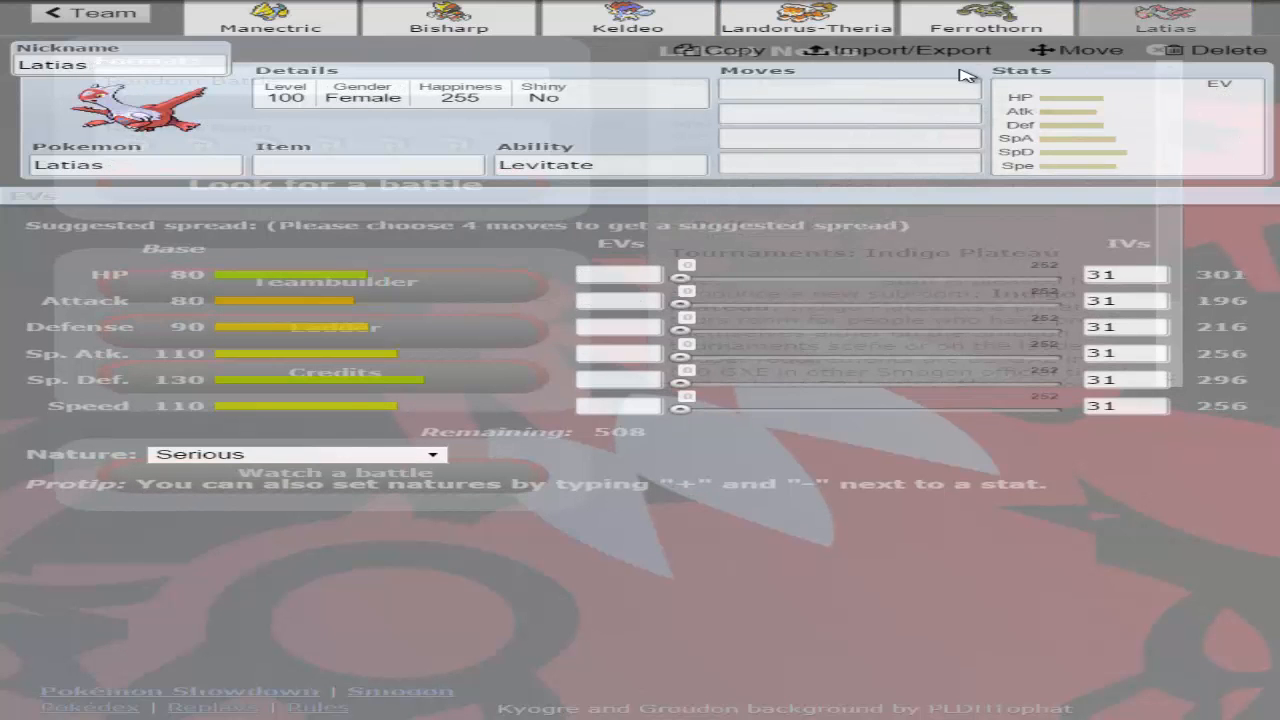
pyautogui.click(982, 18)
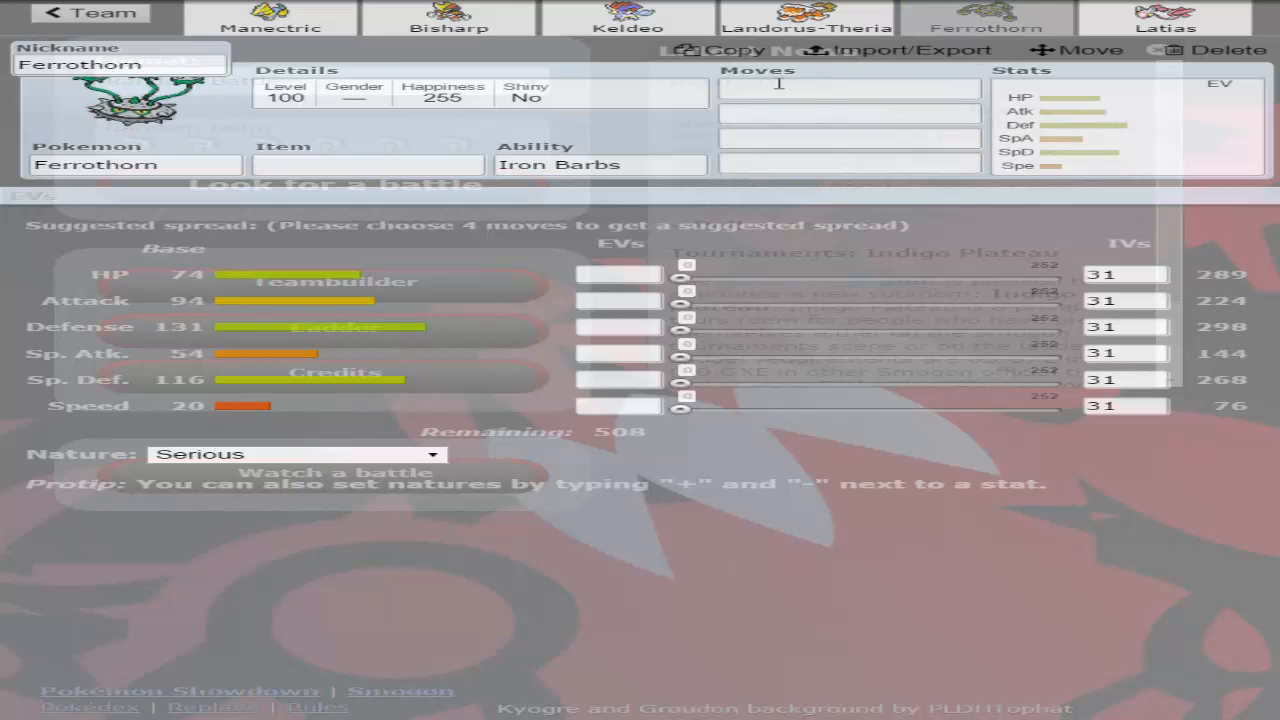
pyautogui.click(816, 20)
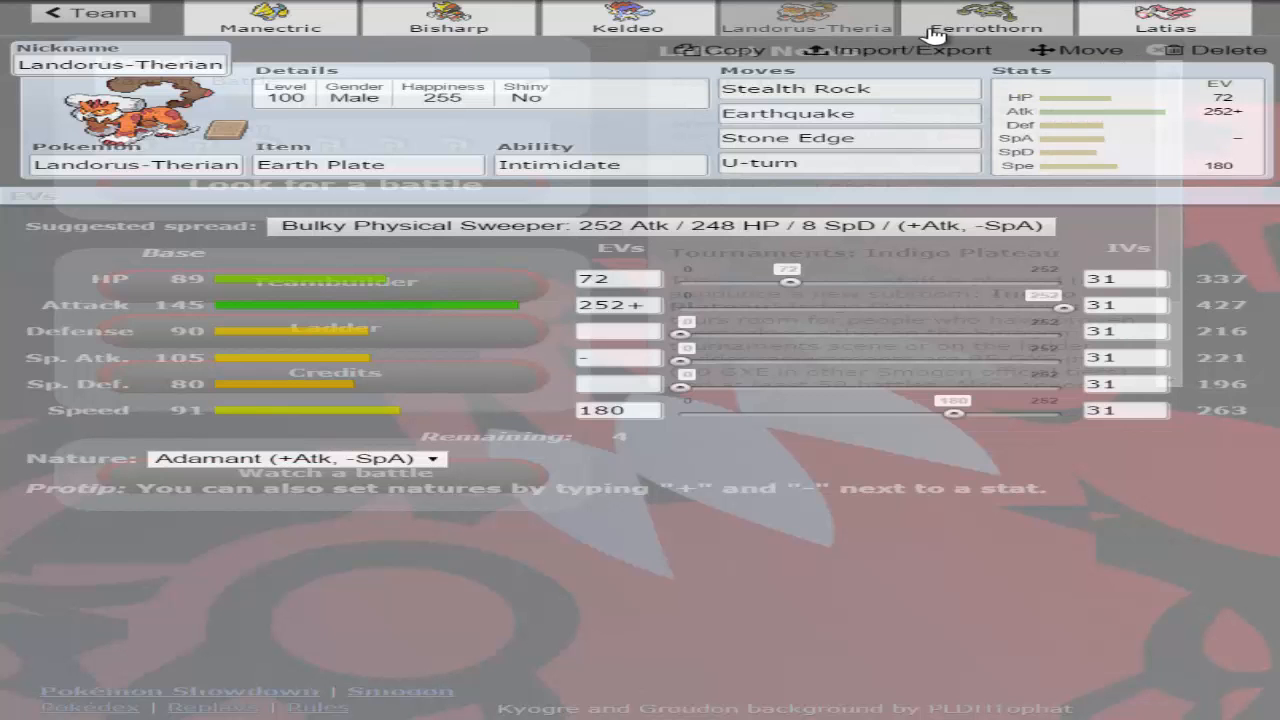
pyautogui.click(1164, 16)
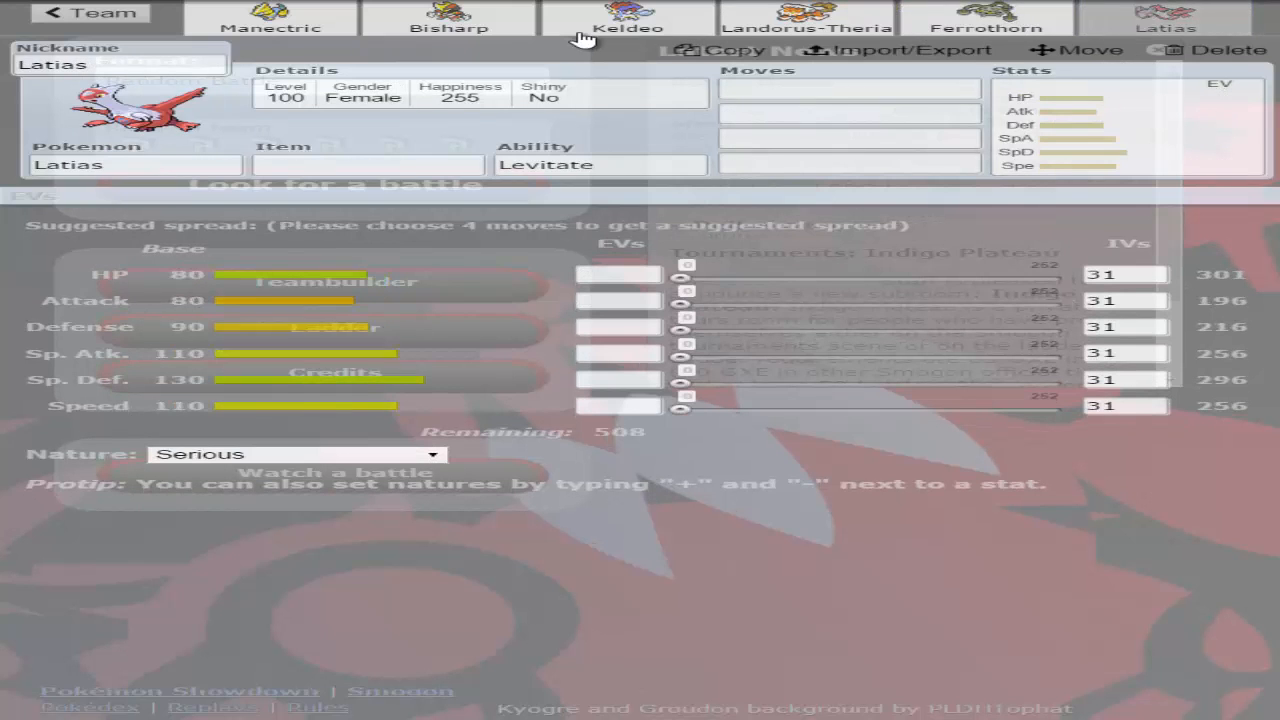
pyautogui.click(272, 20)
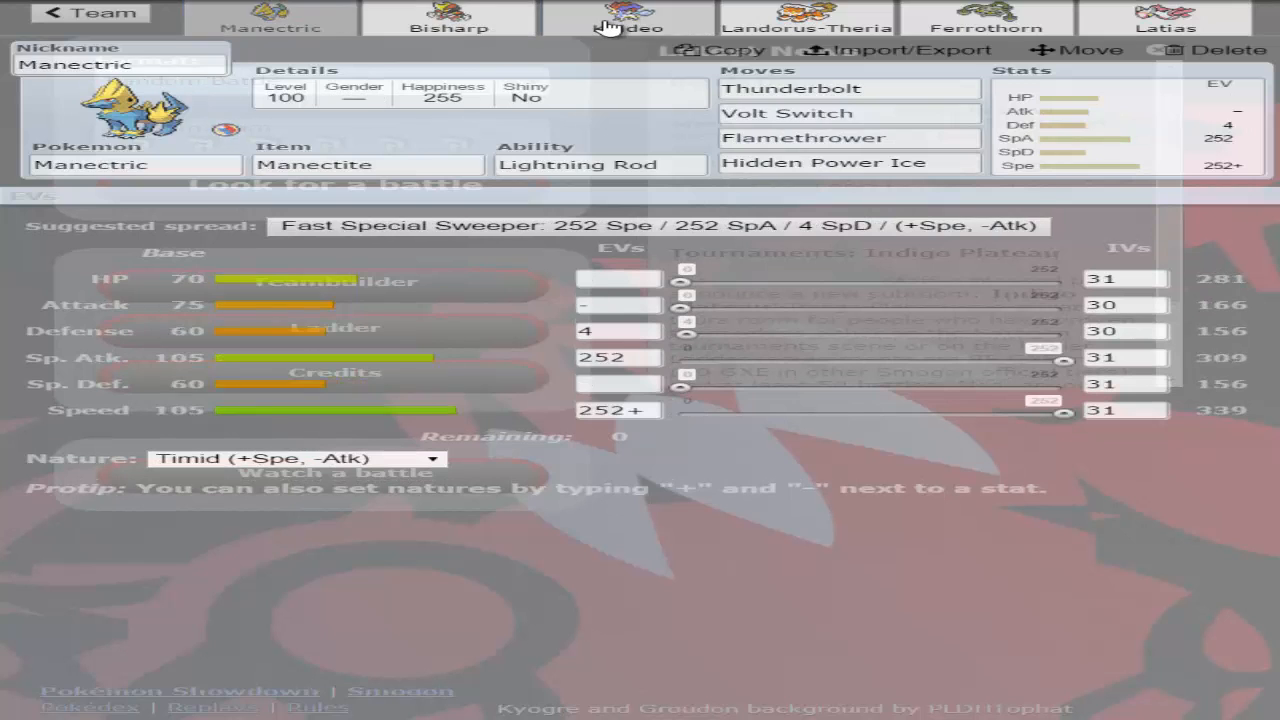
pyautogui.click(622, 16)
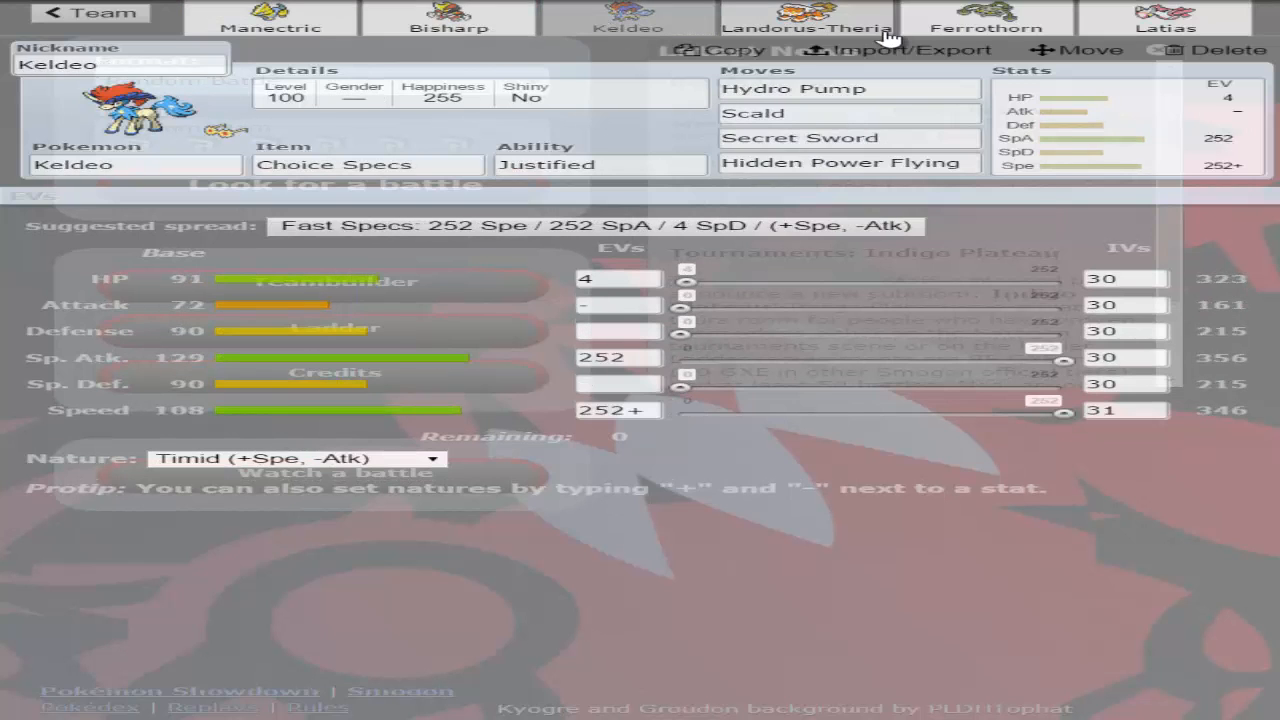
pyautogui.click(1160, 16)
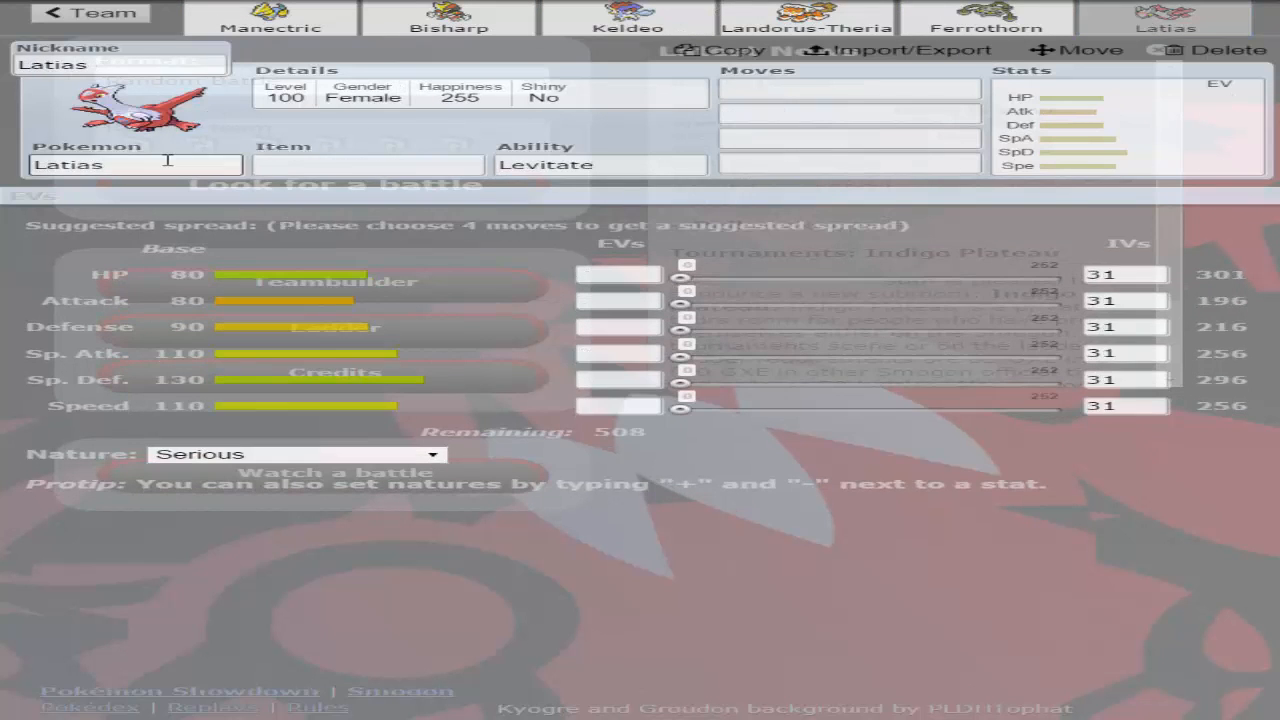
# - Replace Latias with Latios in the sixth slot and browse the species list again
pyautogui.click(136, 164)
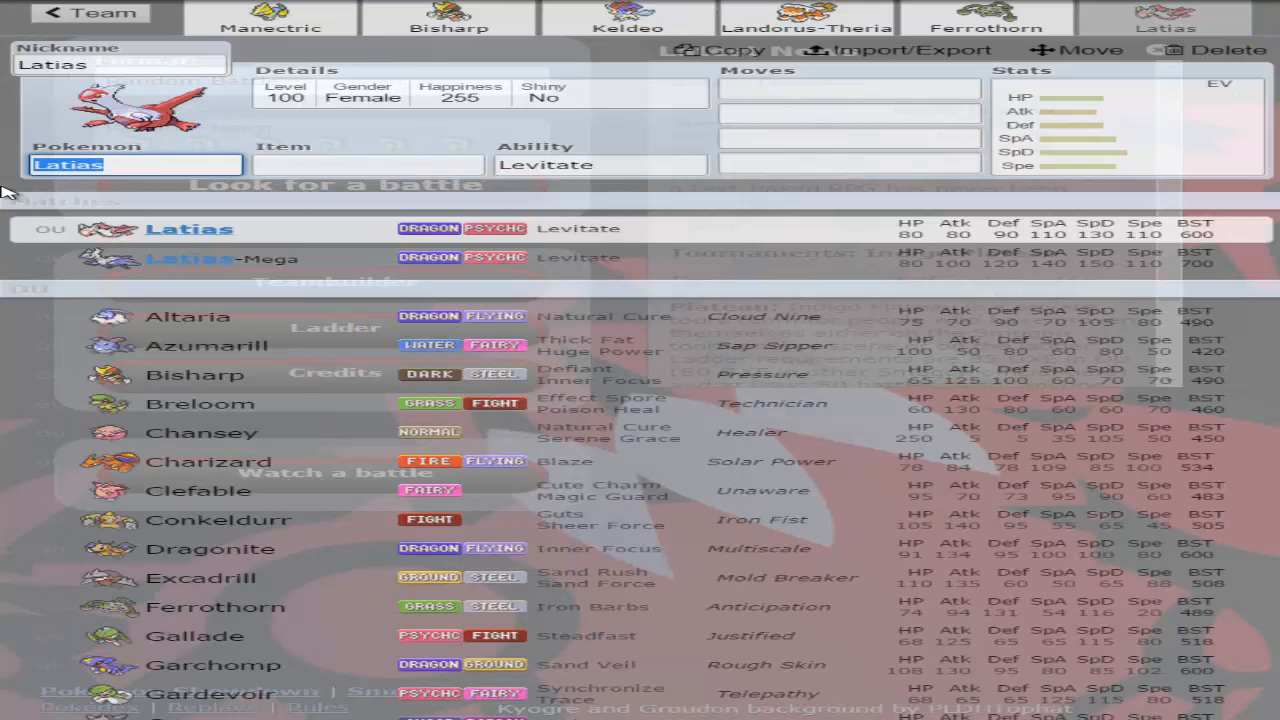
pyautogui.write('la')
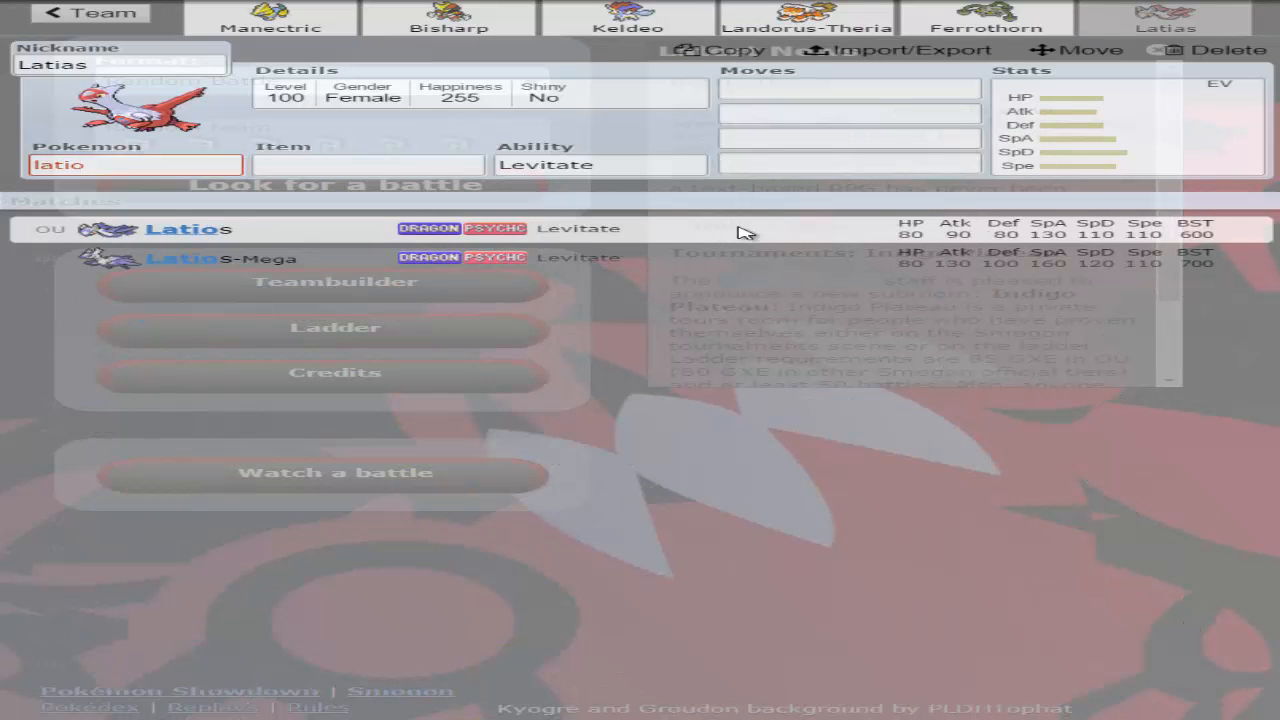
pyautogui.click(376, 164)
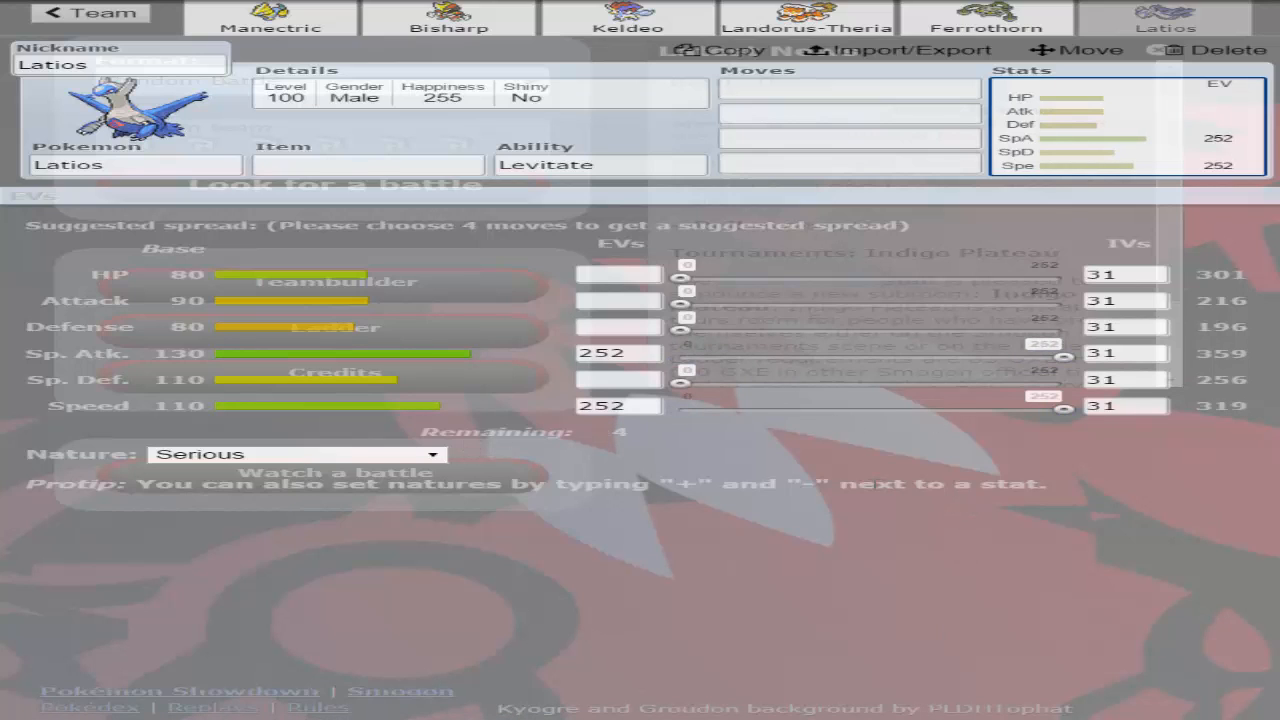
pyautogui.moveTo(1060, 558)
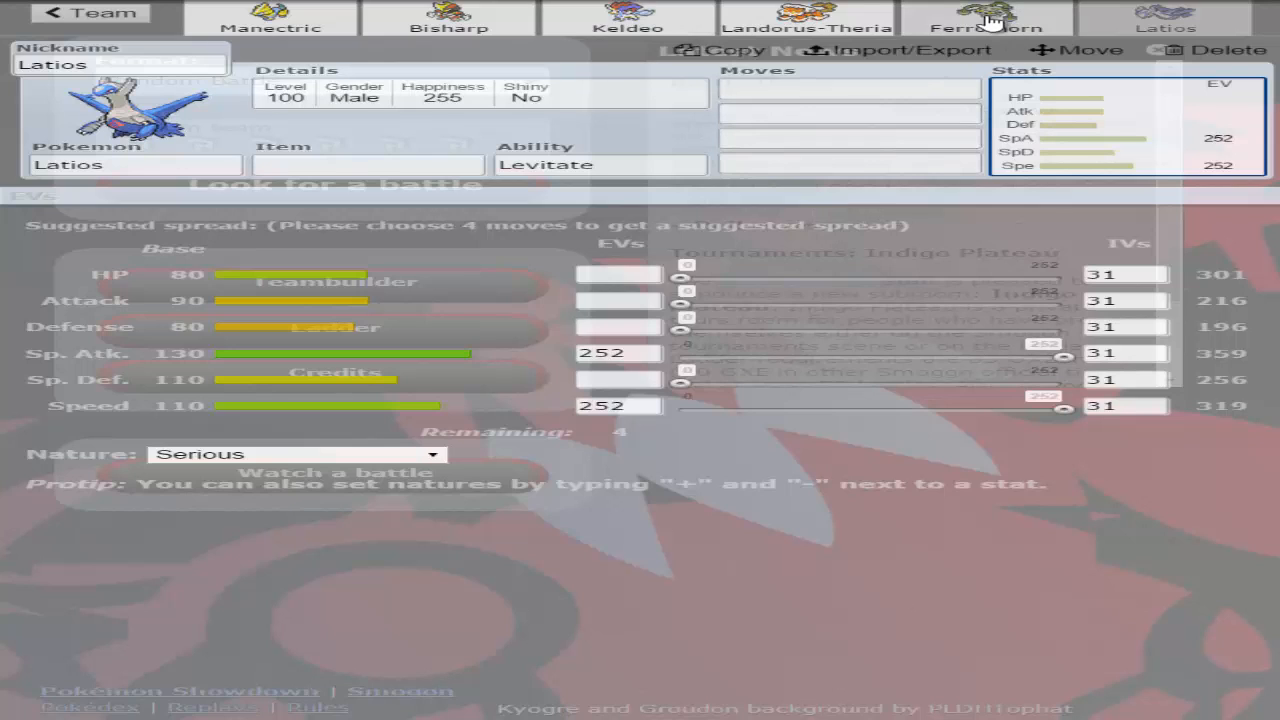
pyautogui.moveTo(10, 296)
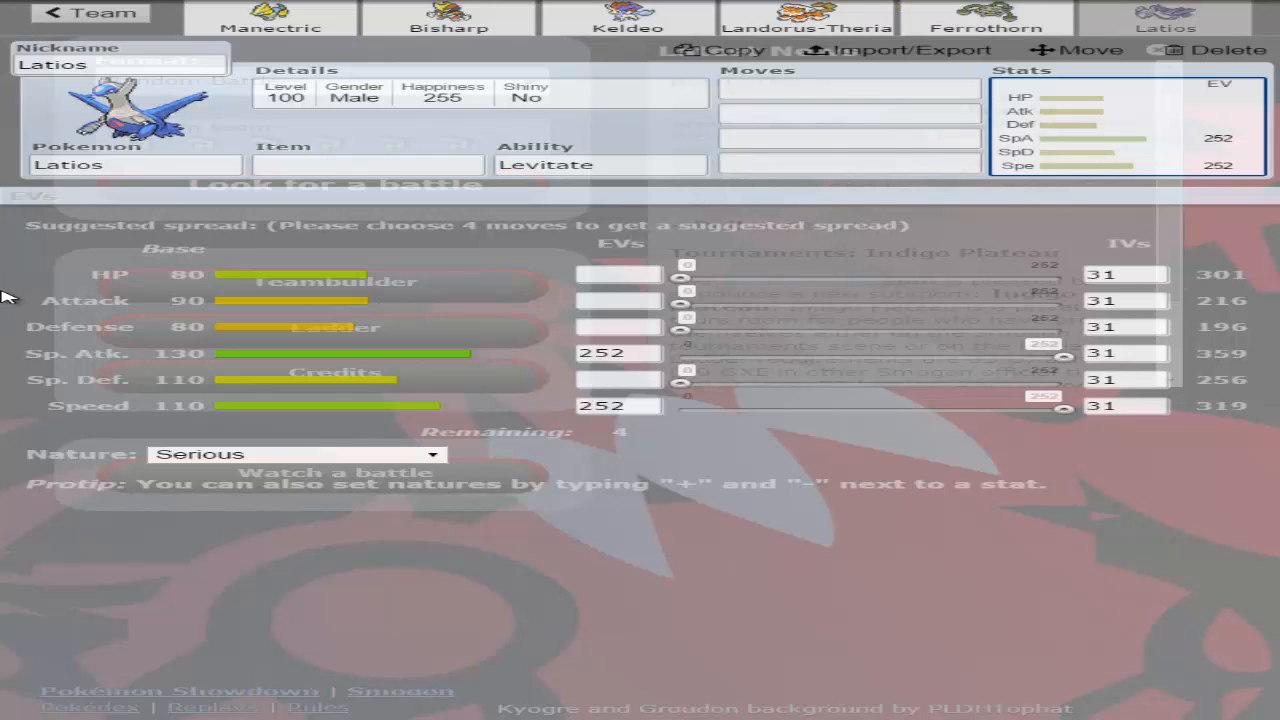
pyautogui.moveTo(780, 264)
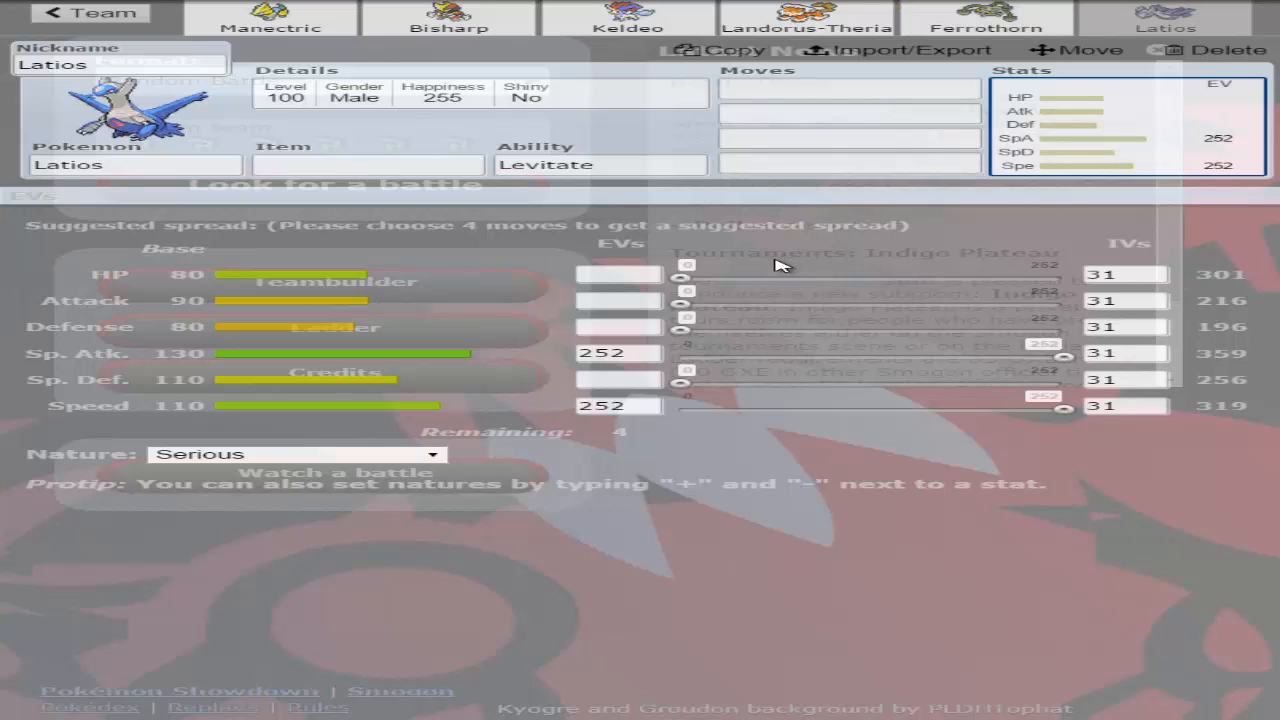
pyautogui.moveTo(100, 120)
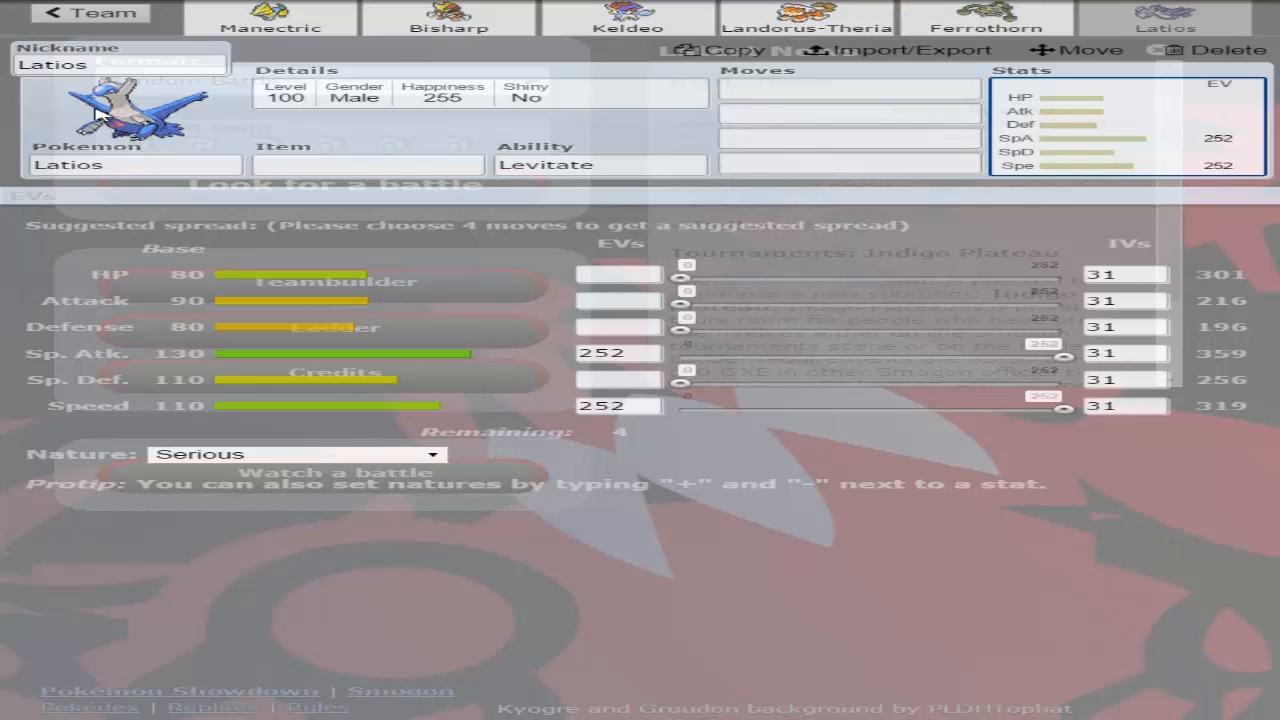
pyautogui.click(100, 164)
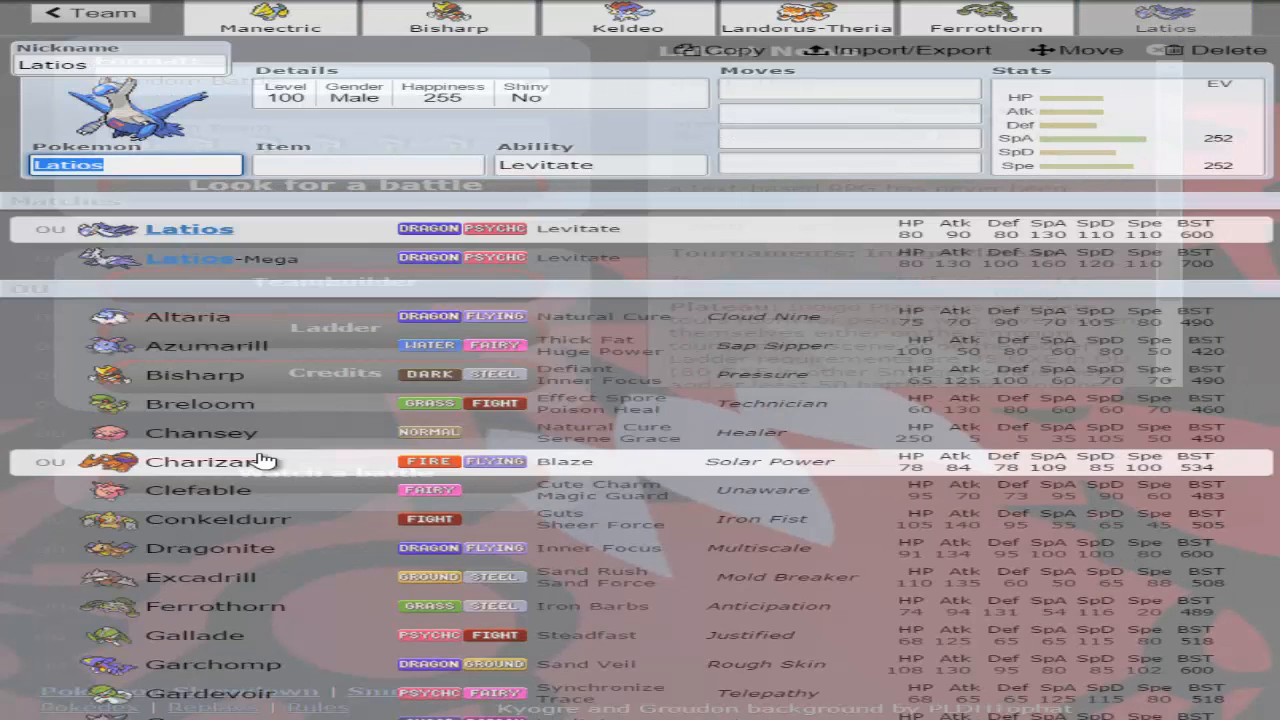
pyautogui.moveTo(256, 404)
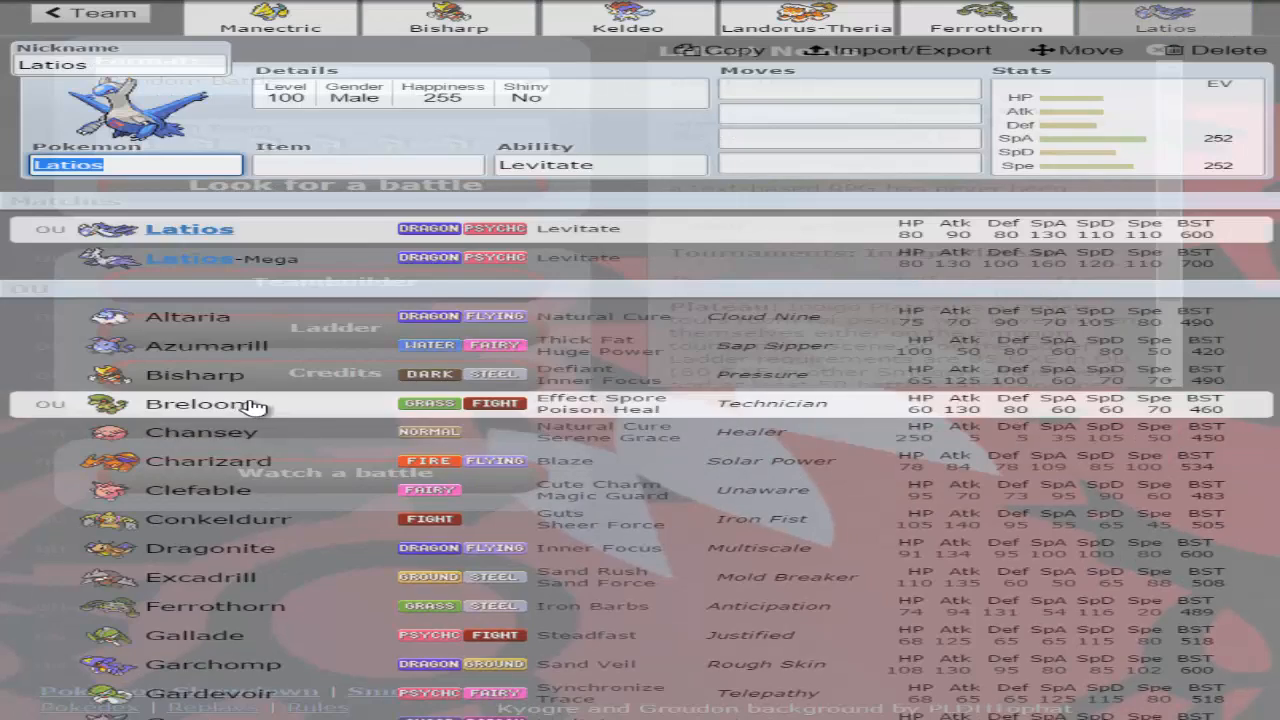
pyautogui.scroll(-3)
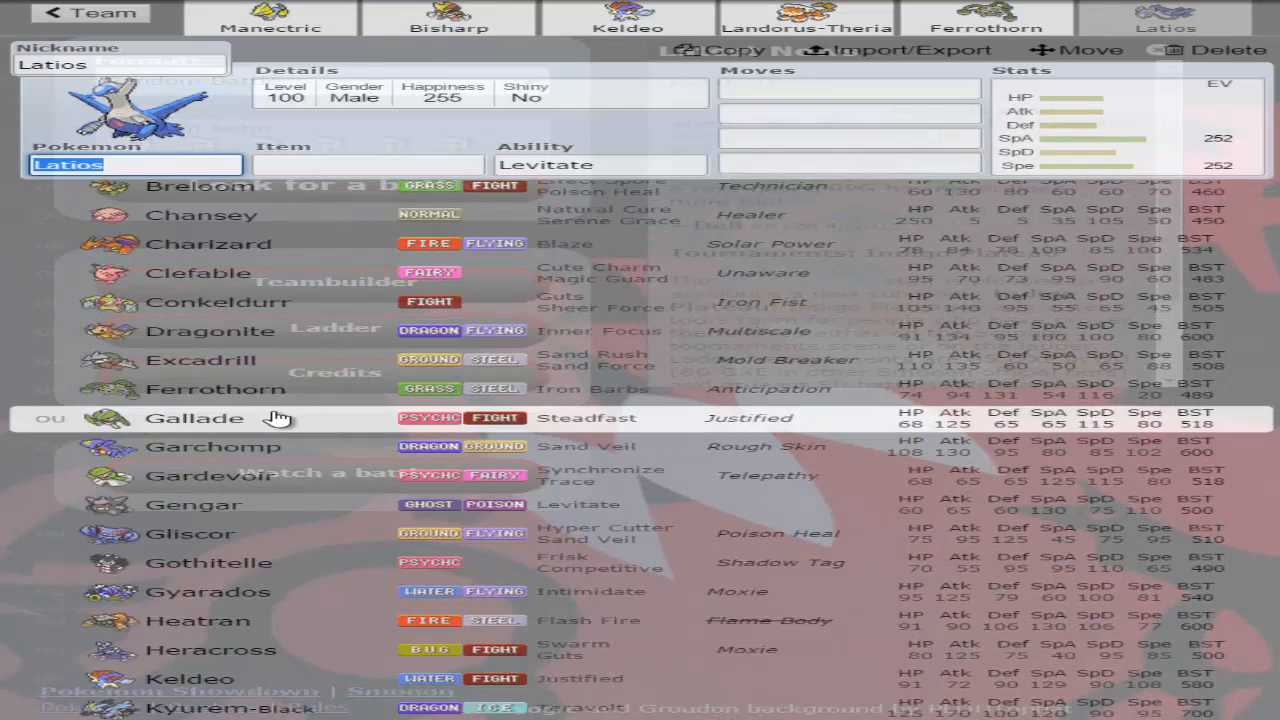
pyautogui.scroll(-3)
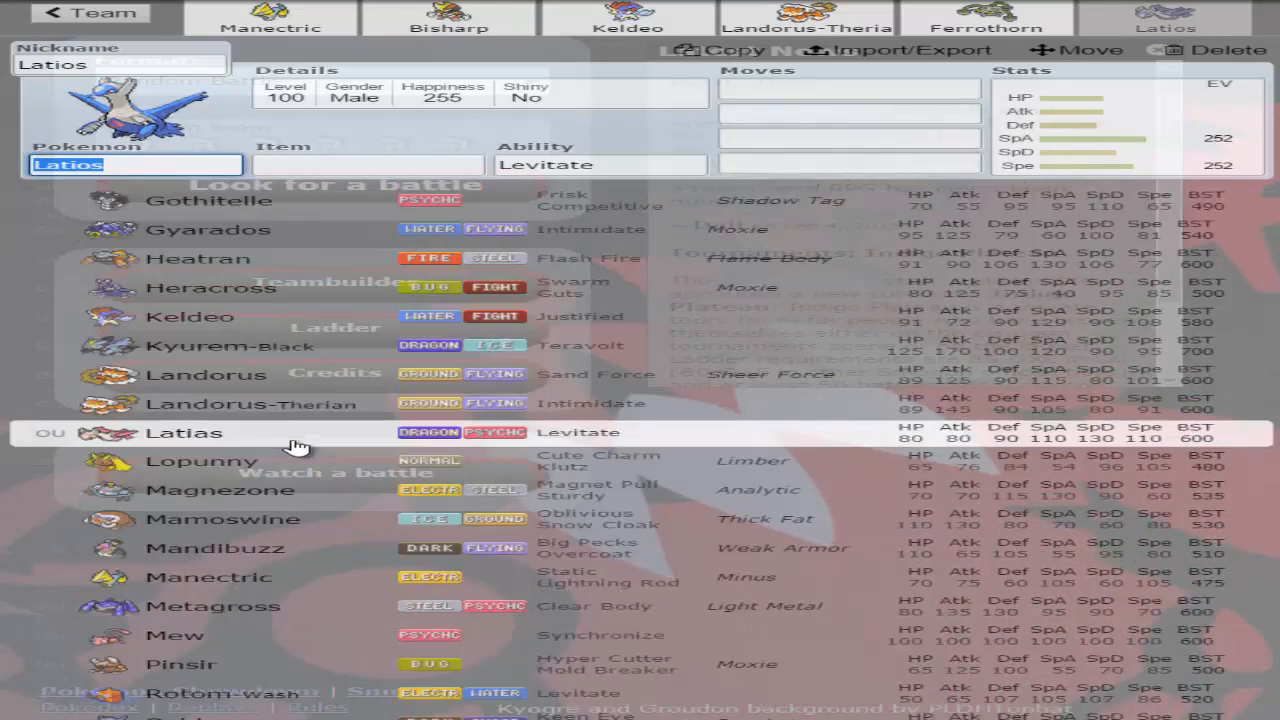
pyautogui.scroll(-3)
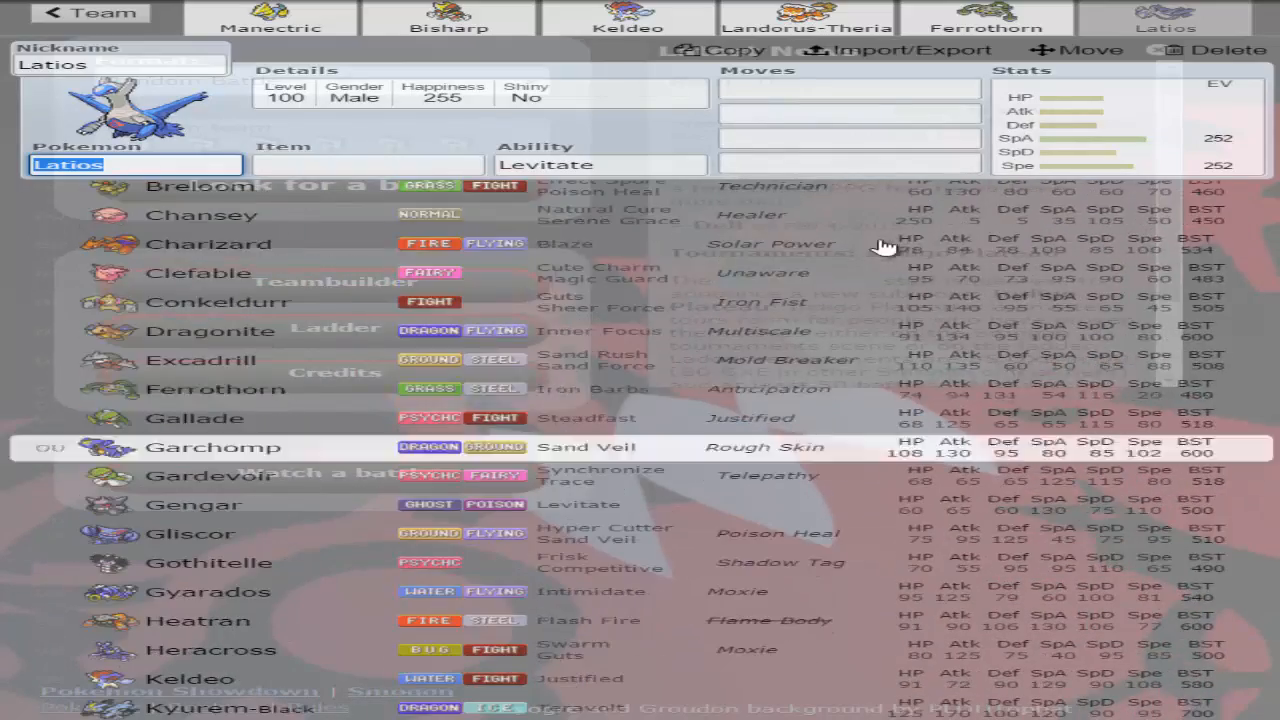
# - Give Latios Draco Meteor, Psyshock and Trick as moves
pyautogui.click(844, 90)
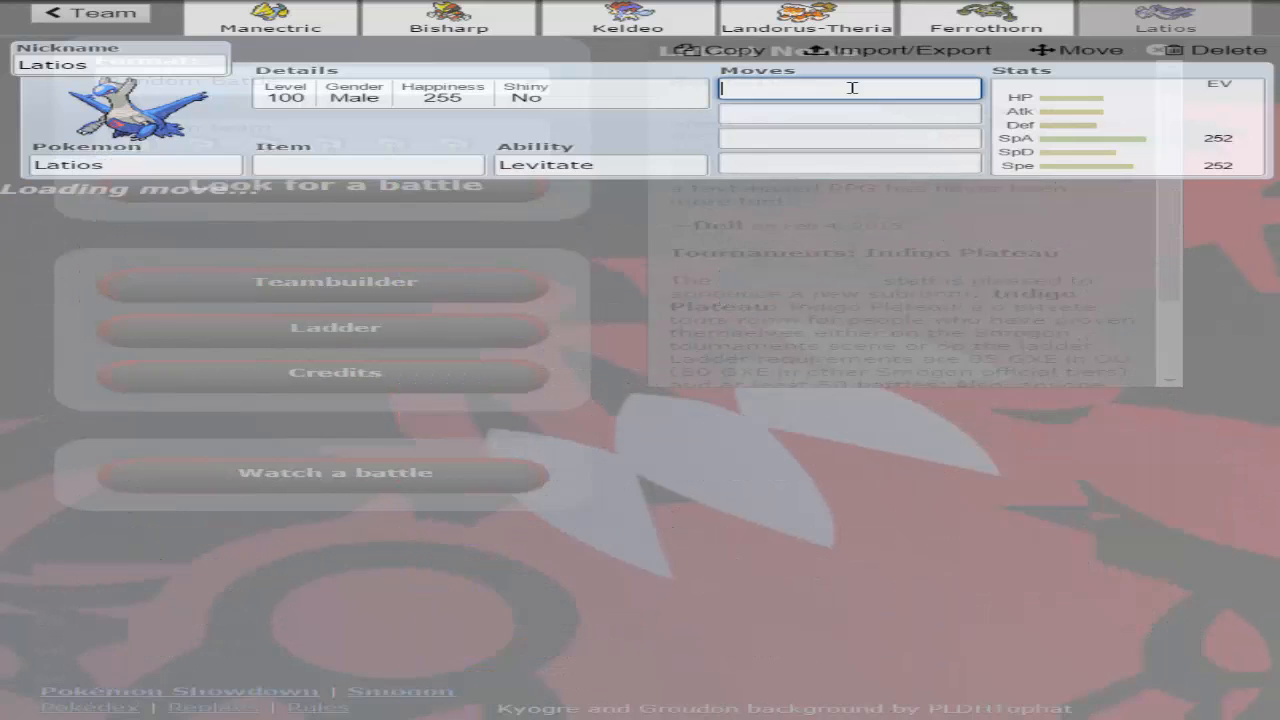
pyautogui.write('dra')
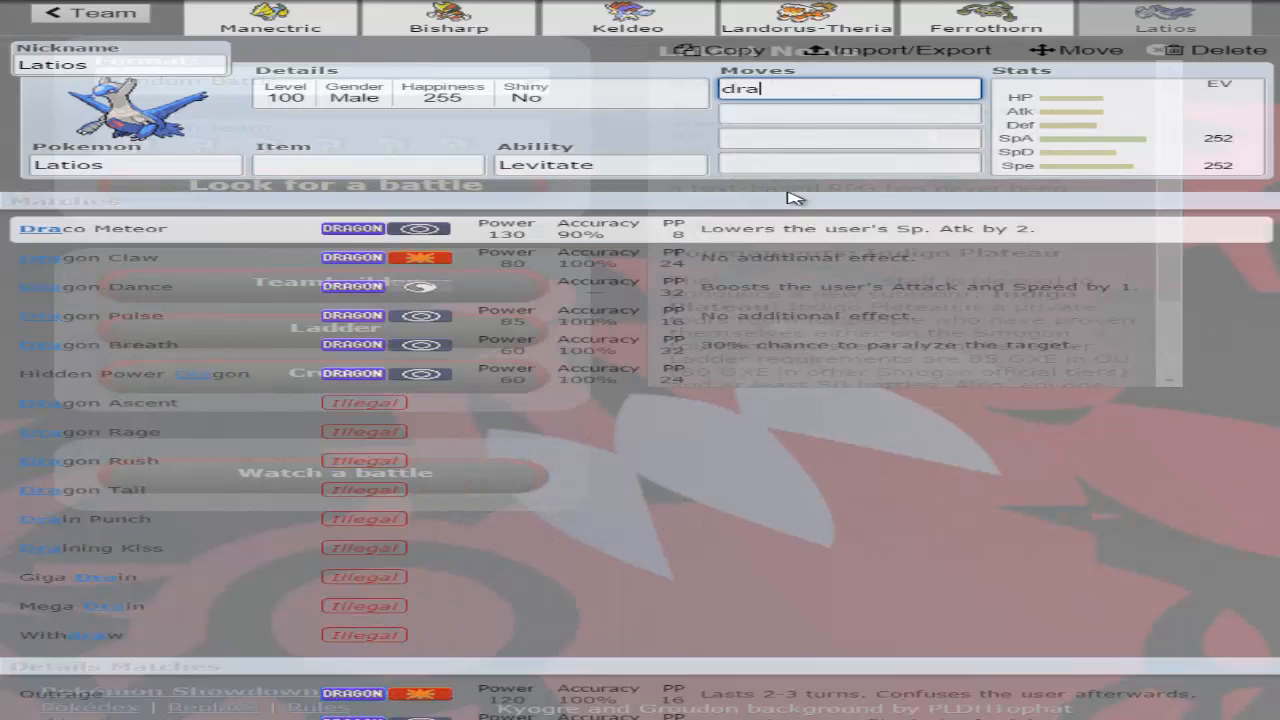
pyautogui.write('psy')
pyautogui.click(850, 138)
pyautogui.write('Defog')
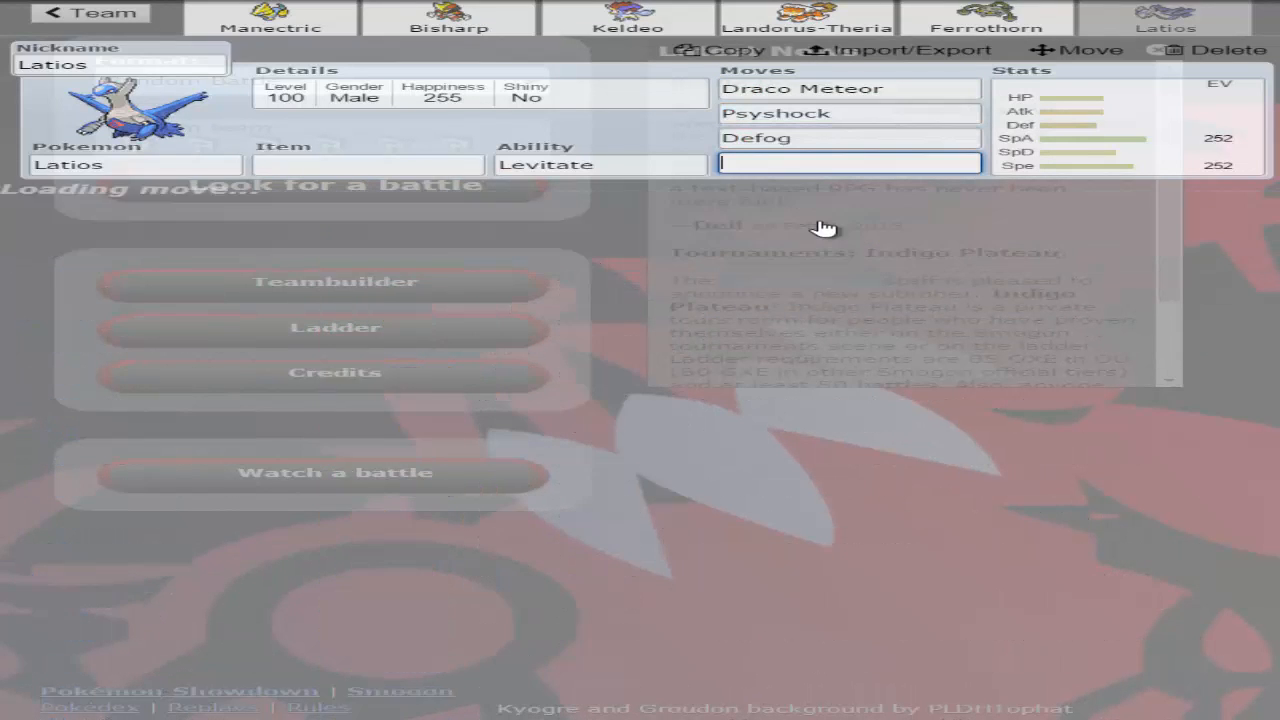
pyautogui.write('tri')
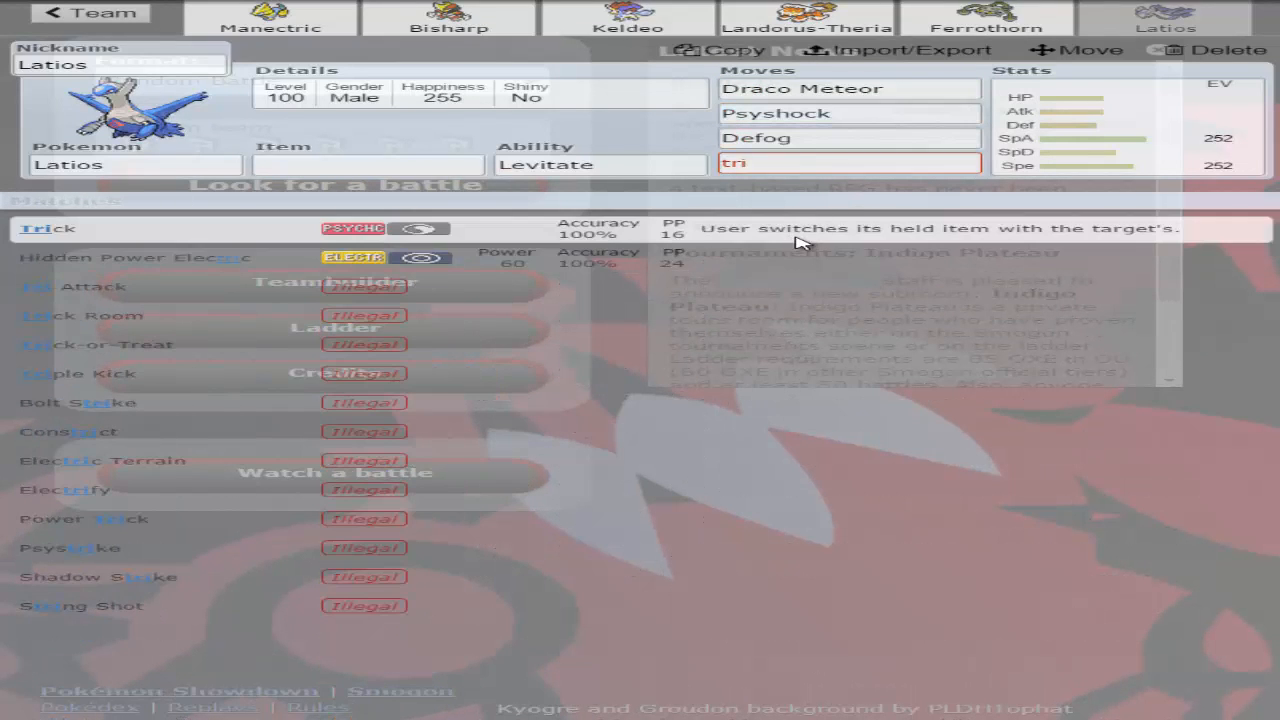
# - Set Latios's nature to Timid
pyautogui.click(44, 228)
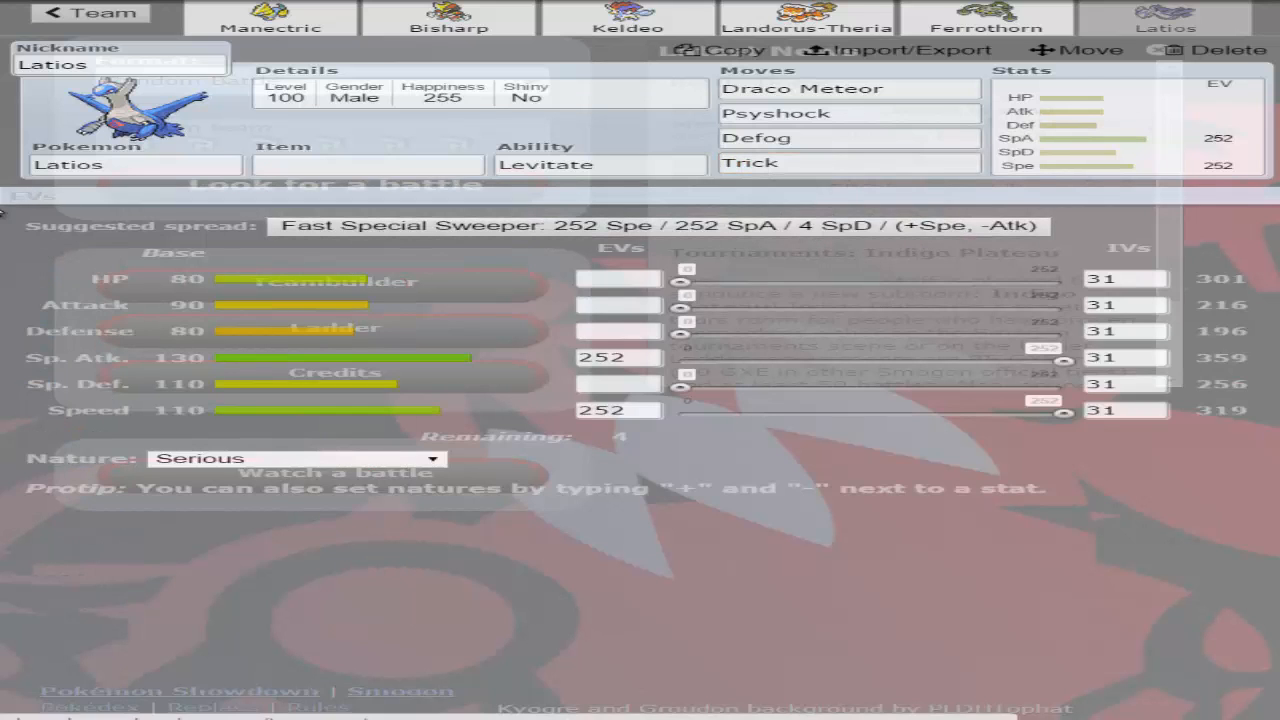
pyautogui.click(290, 458)
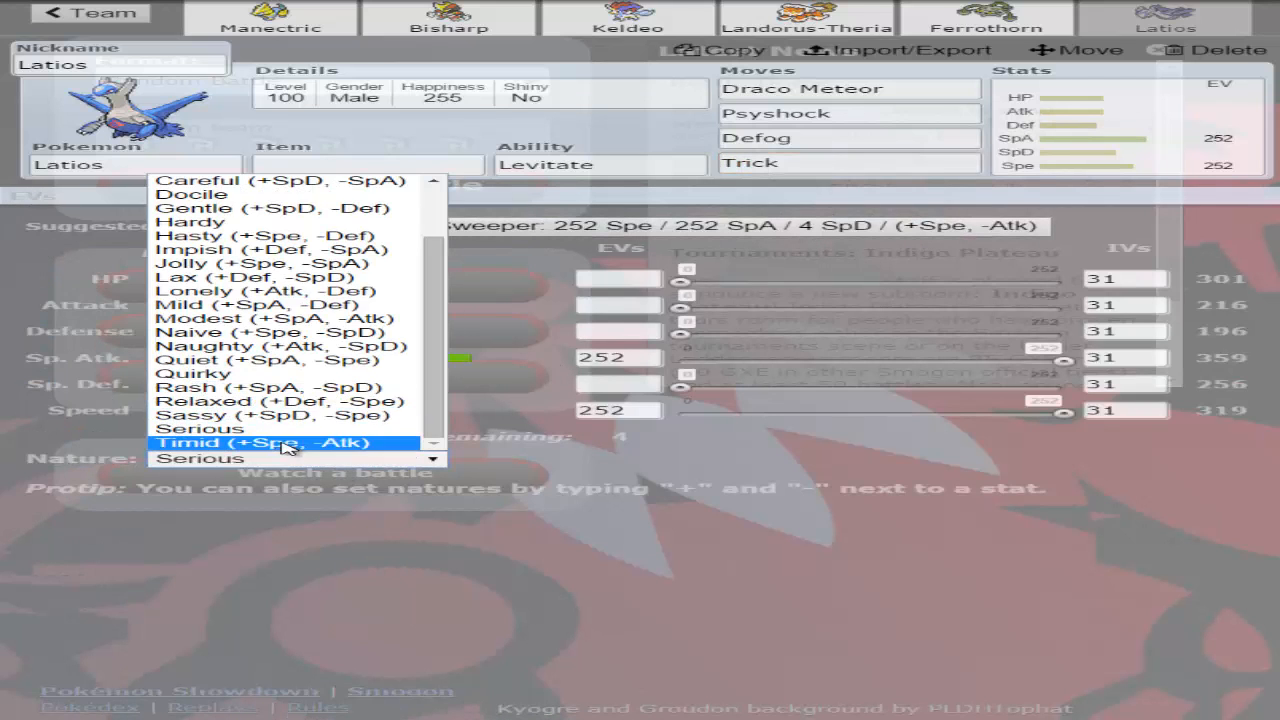
pyautogui.click(980, 20)
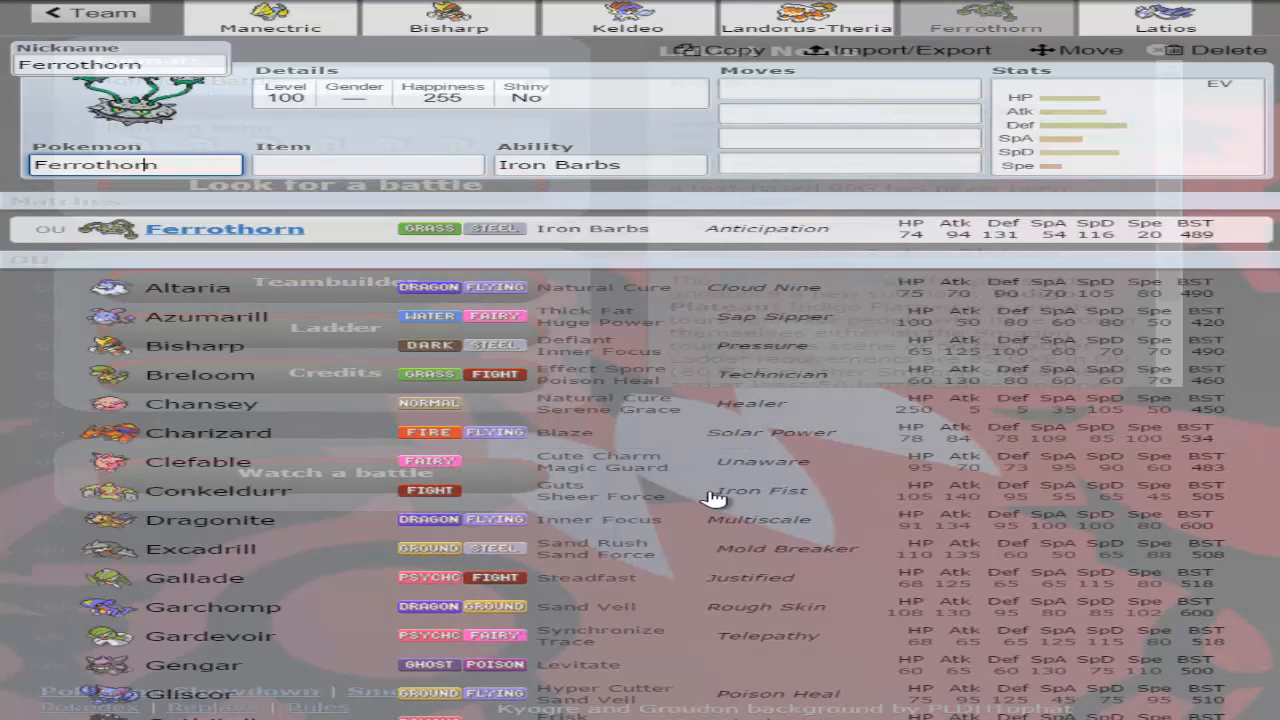
pyautogui.scroll(-3)
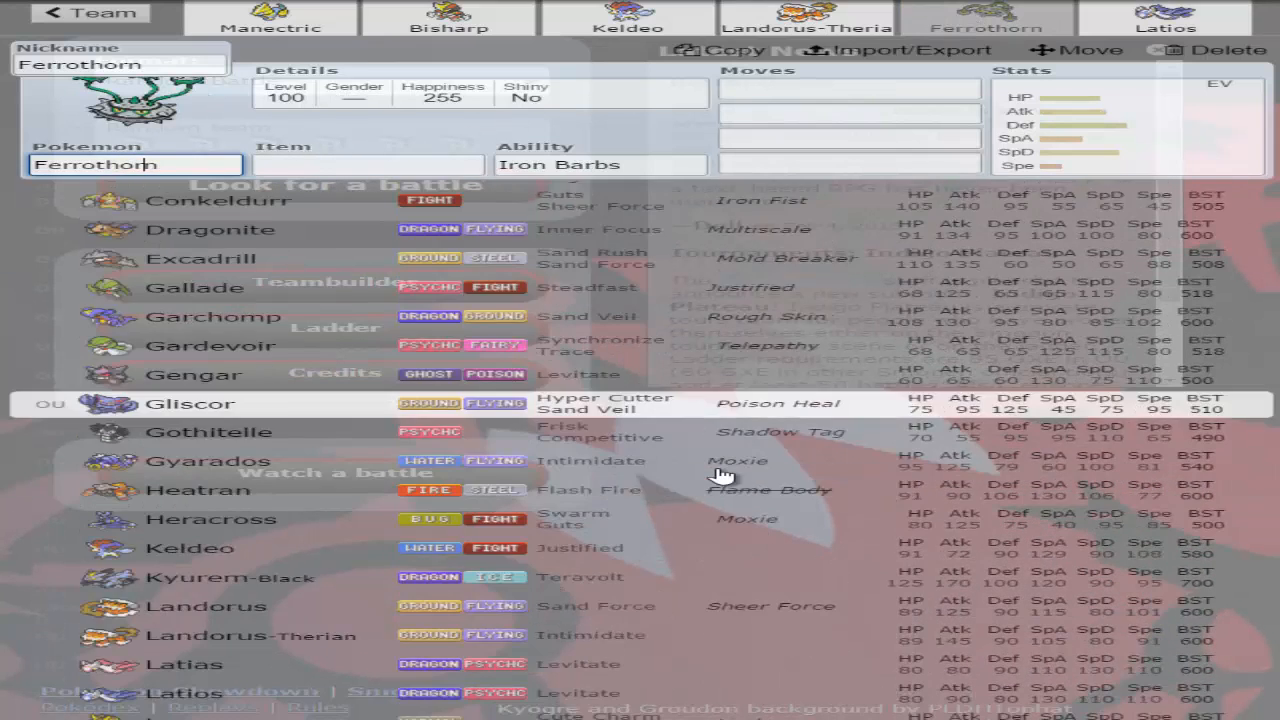
pyautogui.scroll(-3)
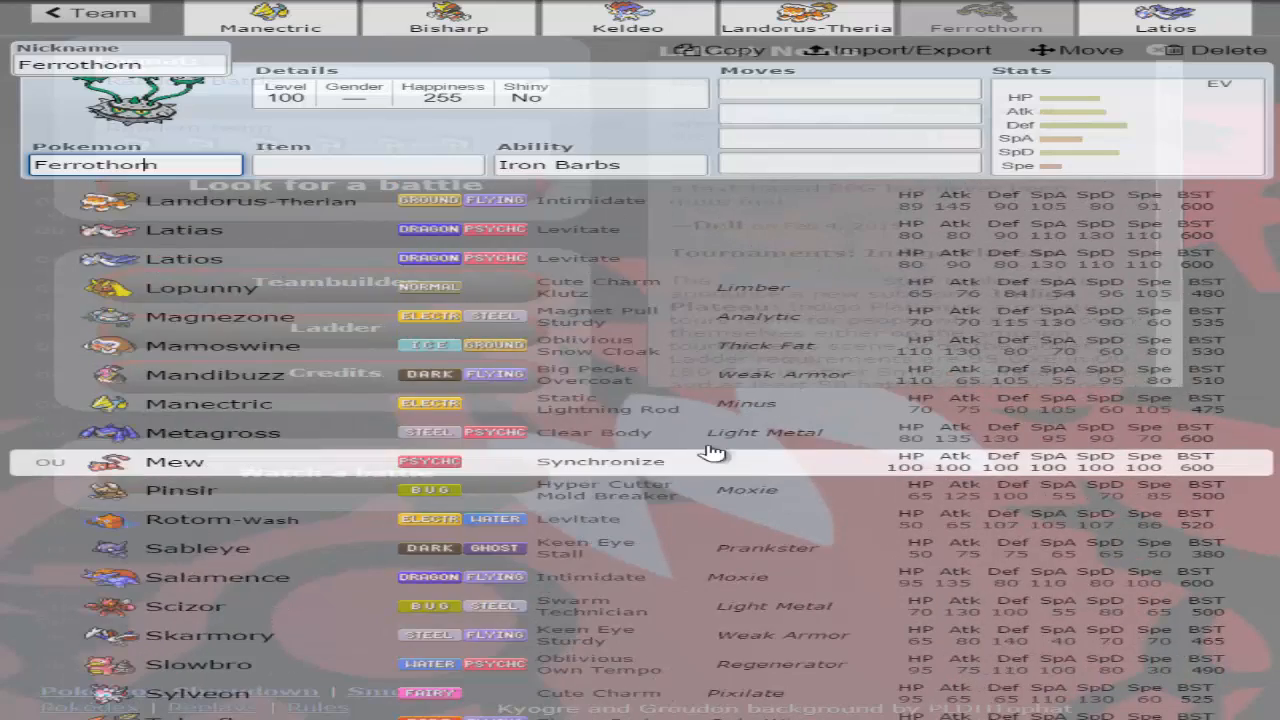
pyautogui.scroll(-3)
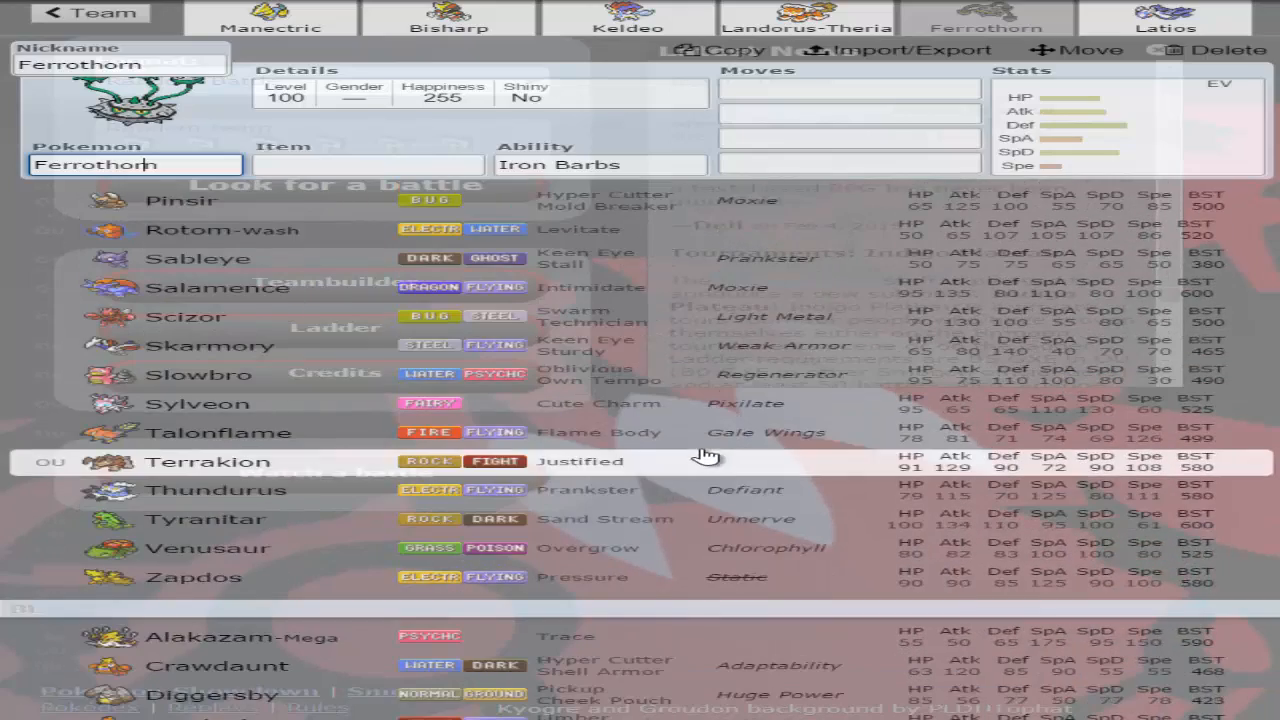
pyautogui.scroll(-3)
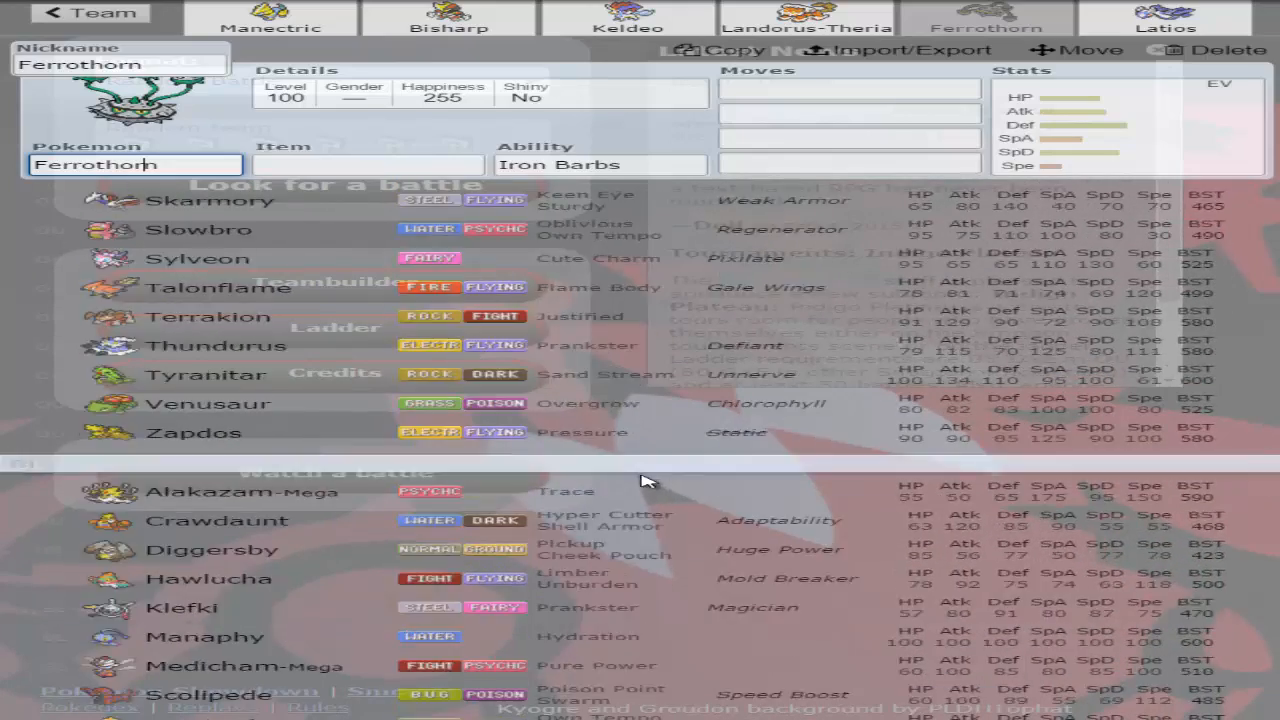
pyautogui.scroll(-3)
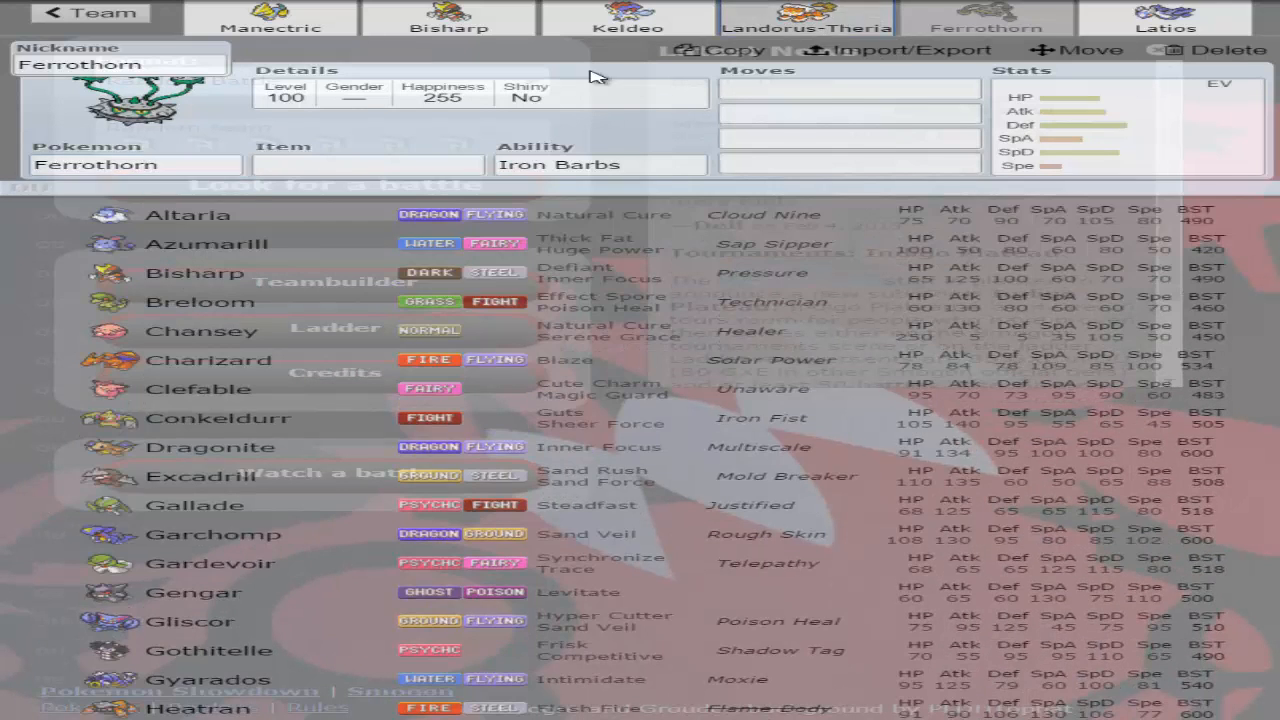
# - Give Landorus-Therian Leftovers and lower its EVs to 104 Attack and 100 Speed
pyautogui.click(810, 10)
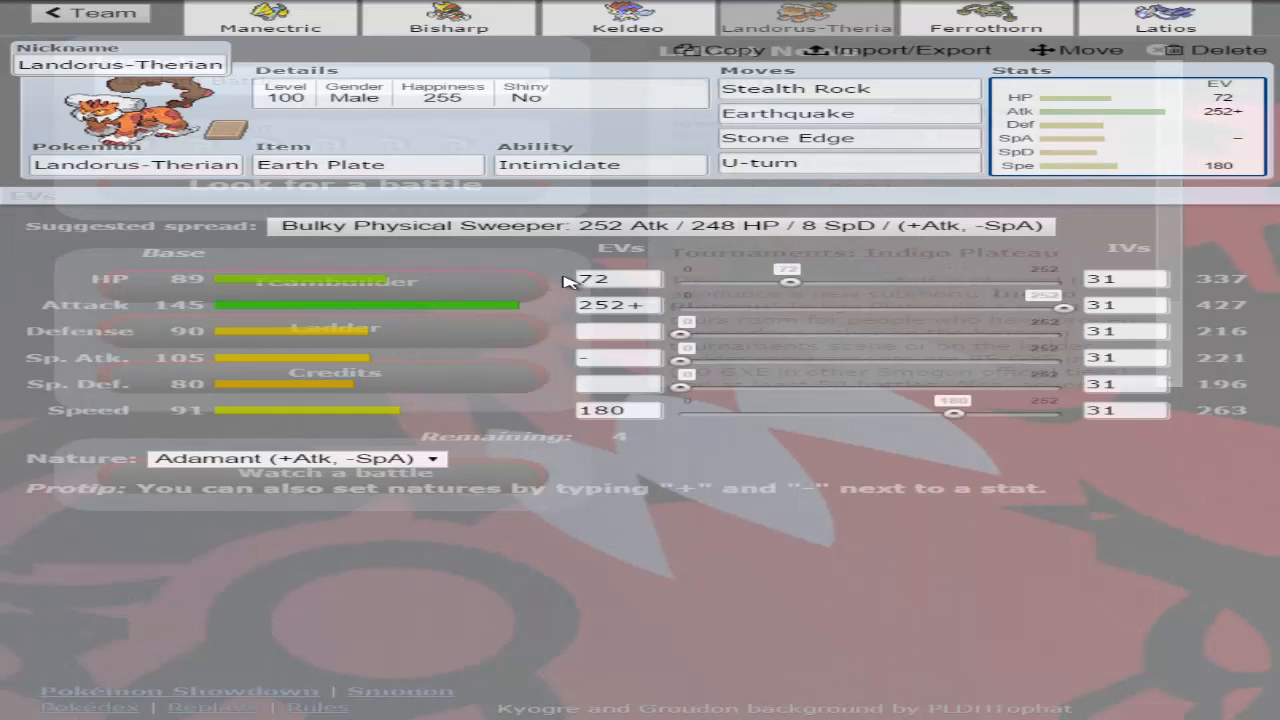
pyautogui.click(368, 164)
pyautogui.write('Leftovers')
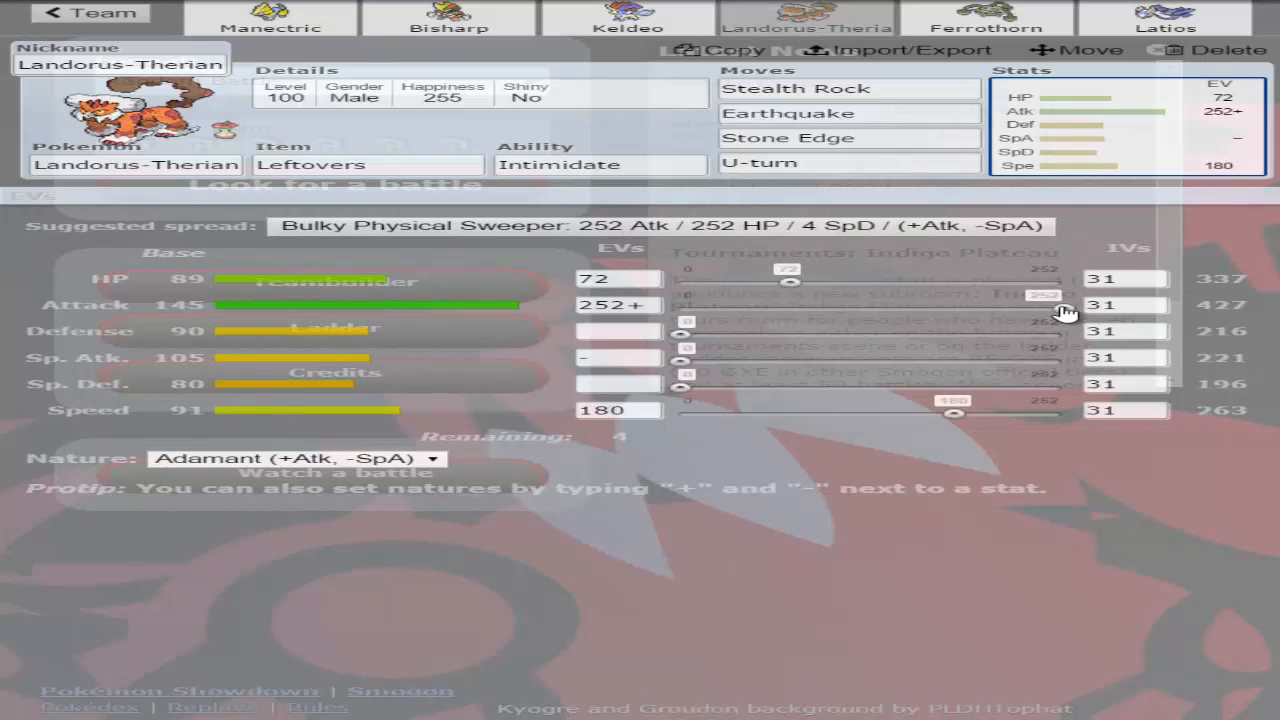
pyautogui.moveTo(1044, 304); pyautogui.dragTo(836, 304)
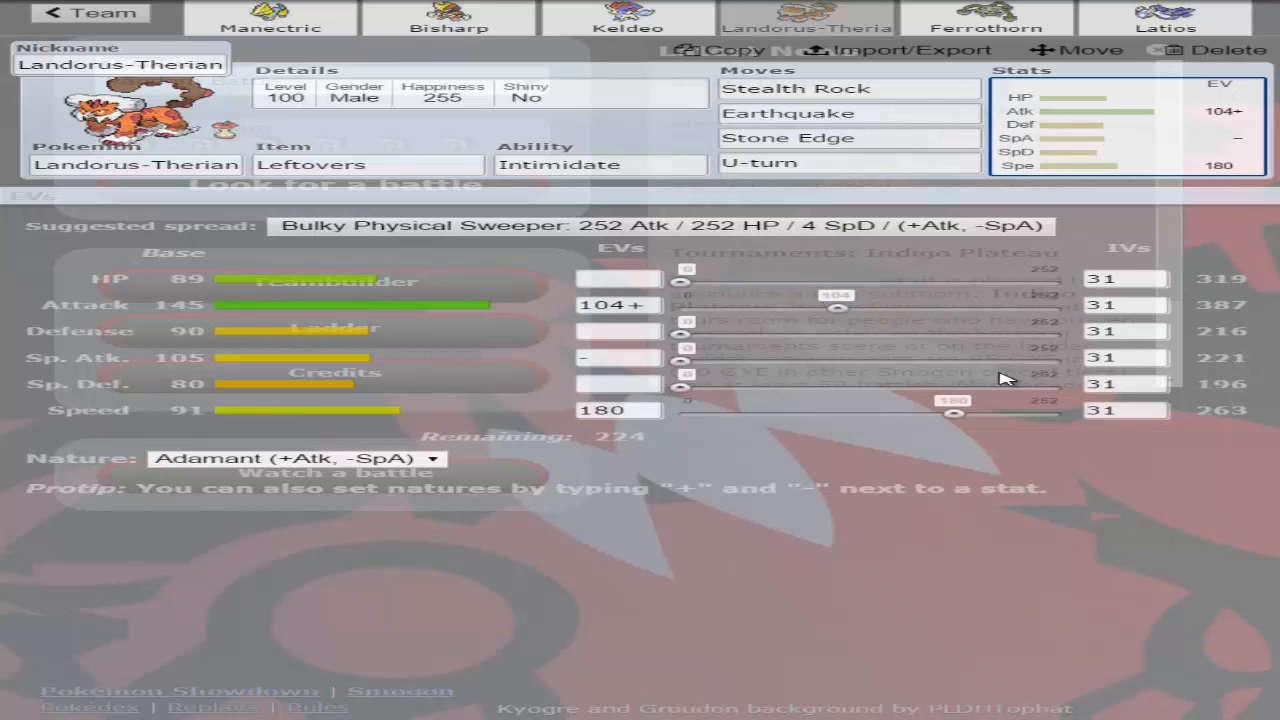
pyautogui.click(446, 22)
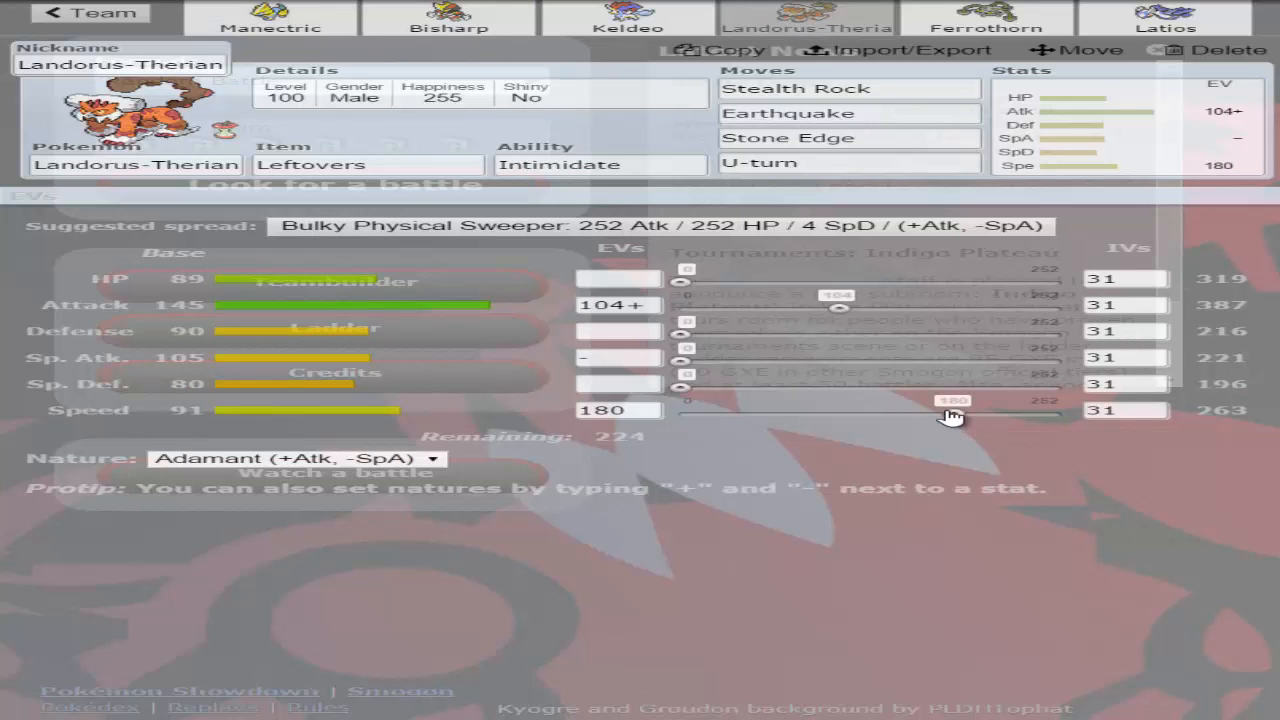
pyautogui.moveTo(952, 414); pyautogui.dragTo(814, 414)
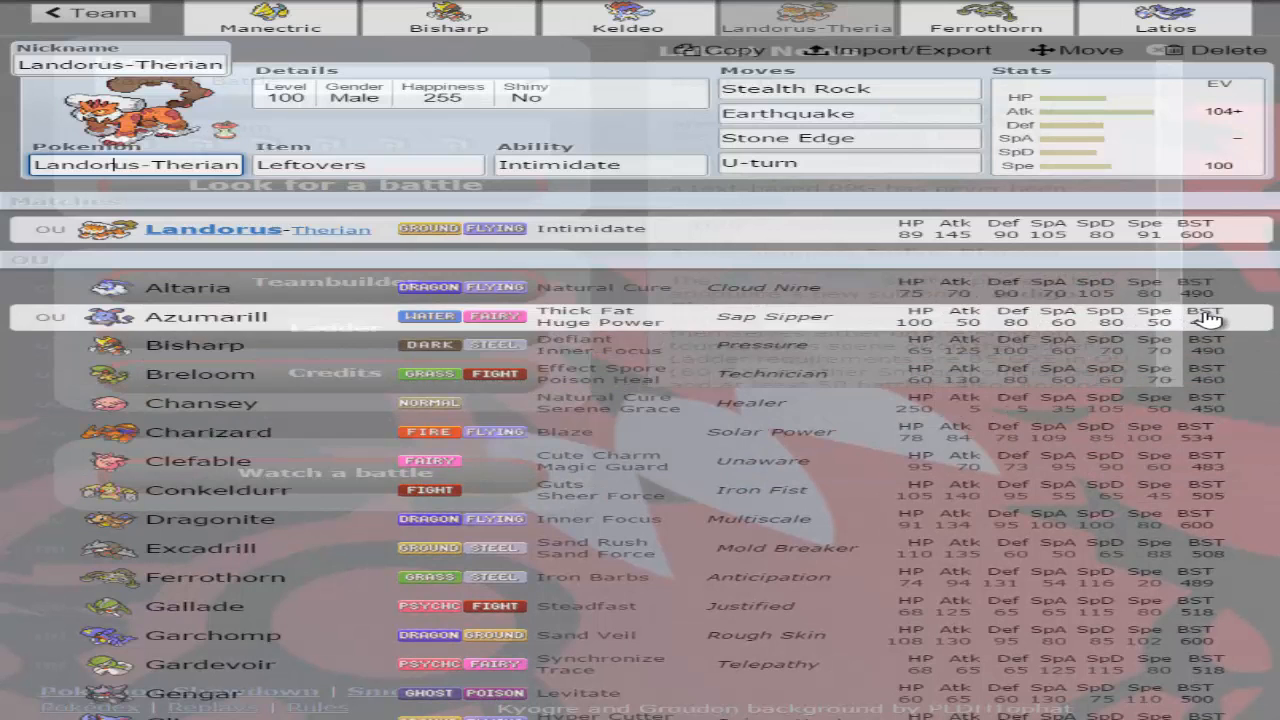
pyautogui.scroll(-3)
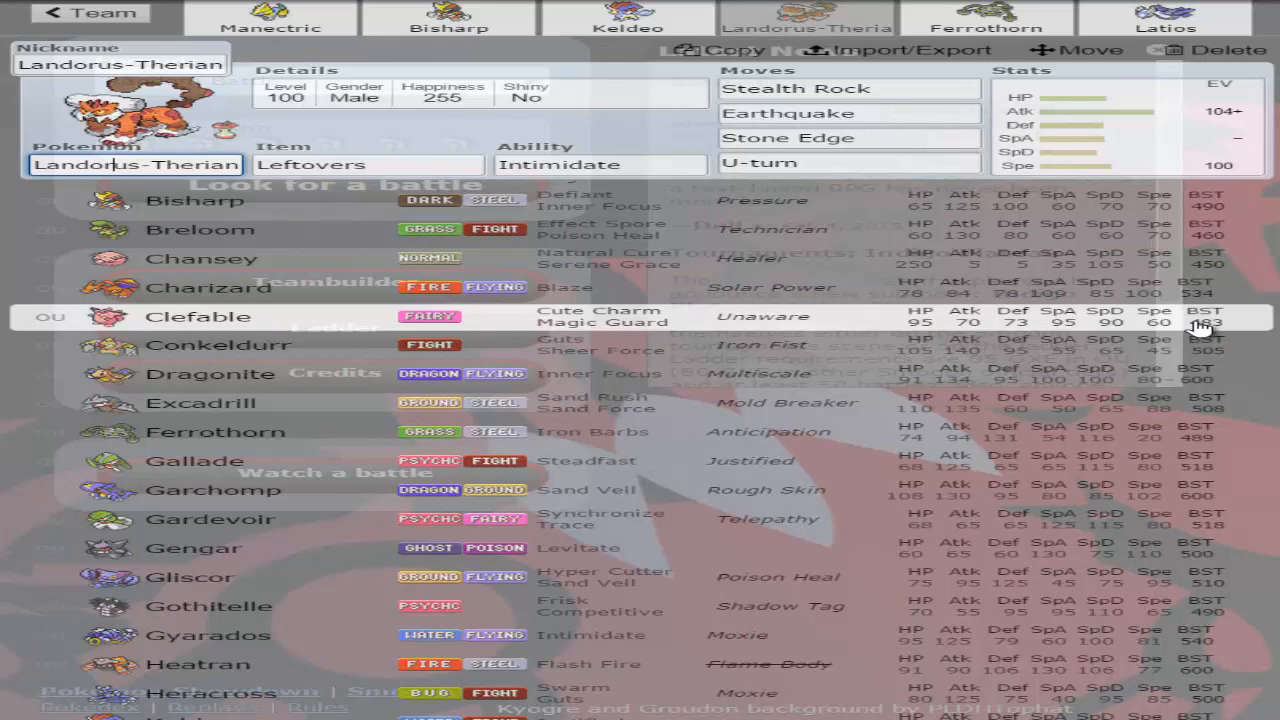
pyautogui.scroll(-3)
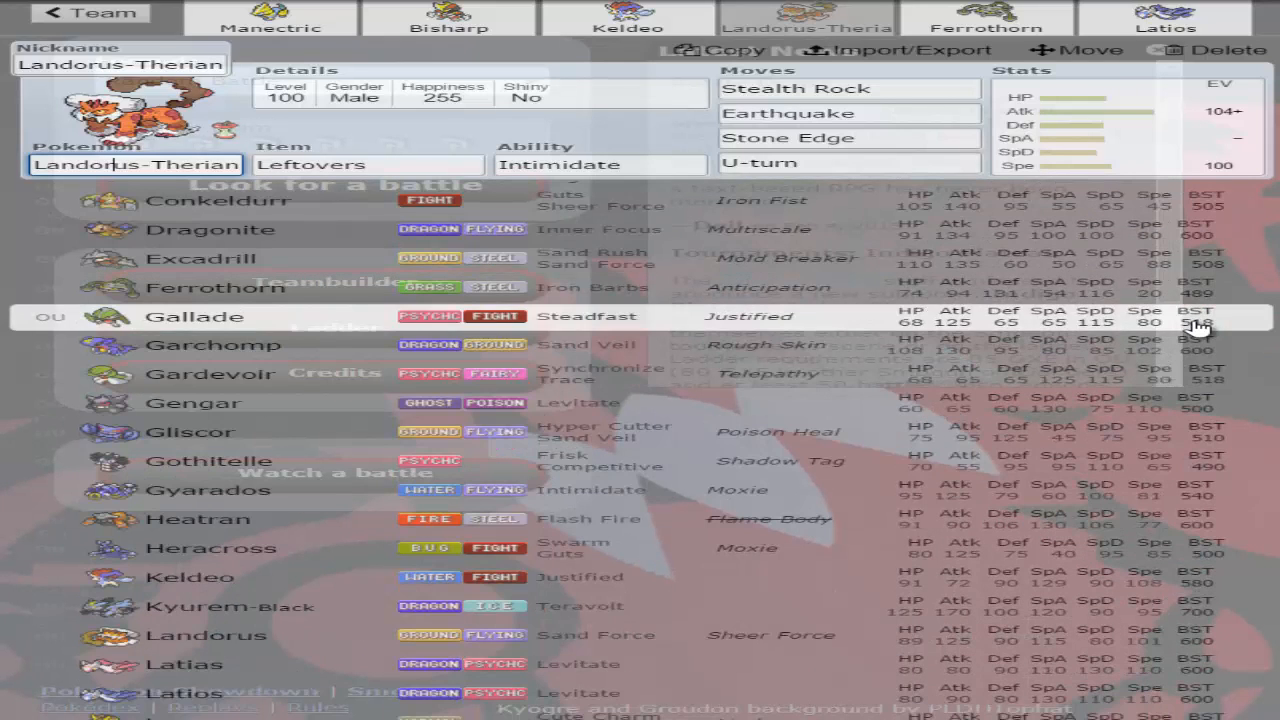
pyautogui.scroll(-3)
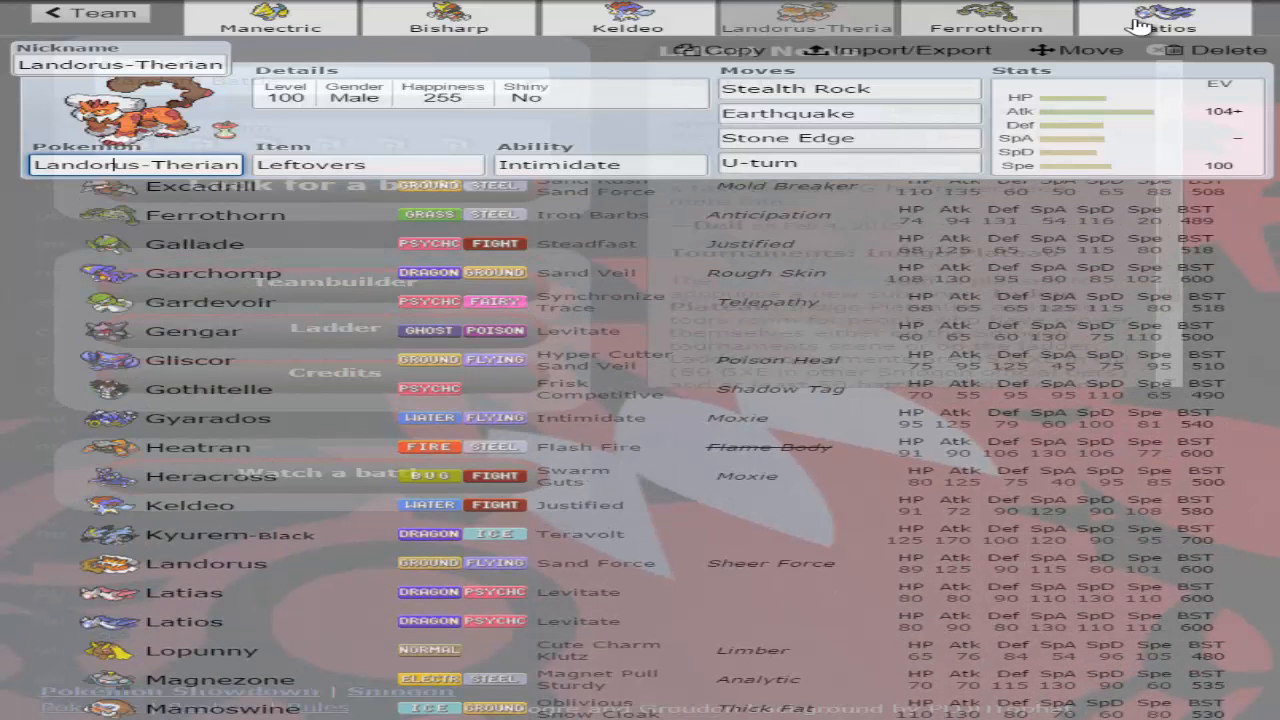
pyautogui.moveTo(218, 22)
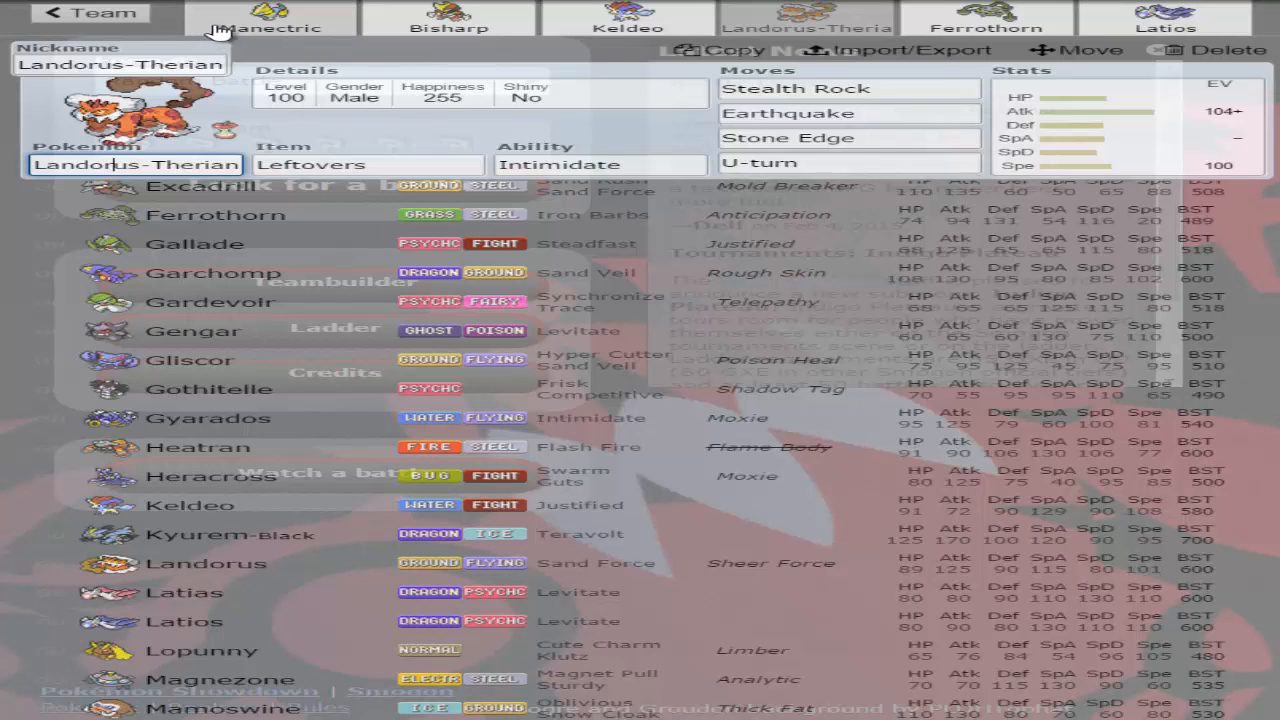
pyautogui.scroll(-3)
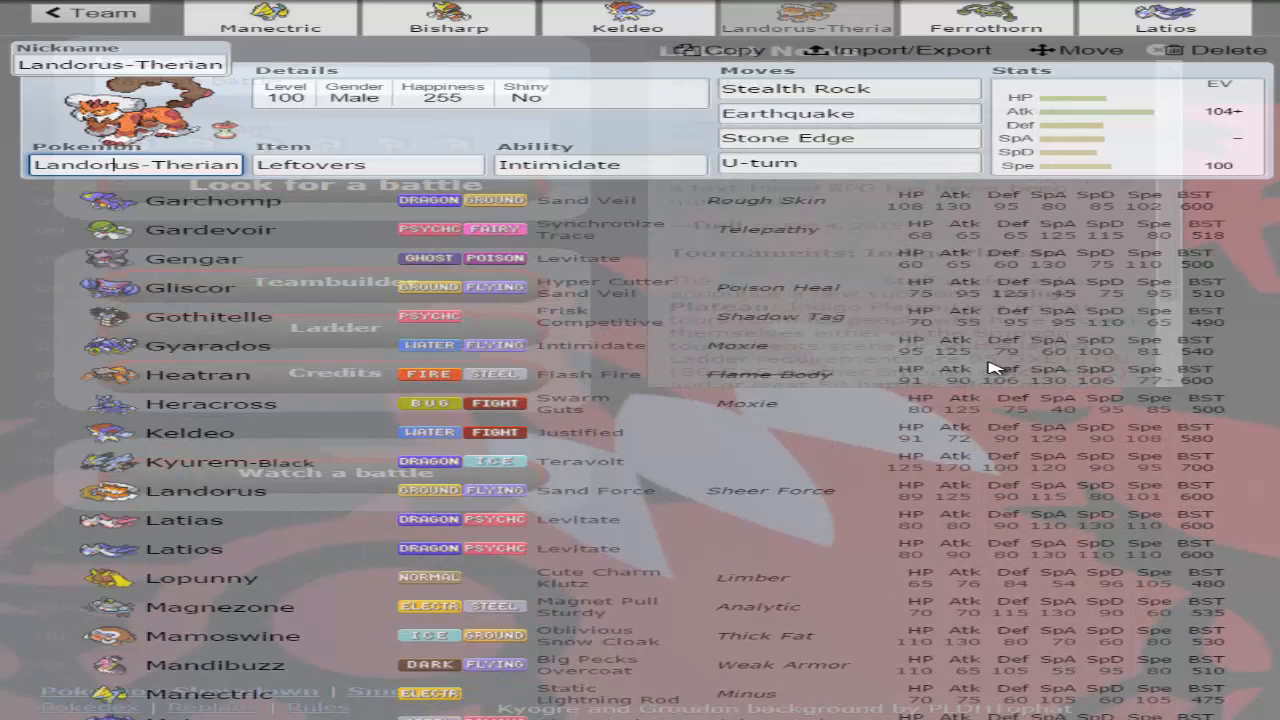
pyautogui.scroll(-3)
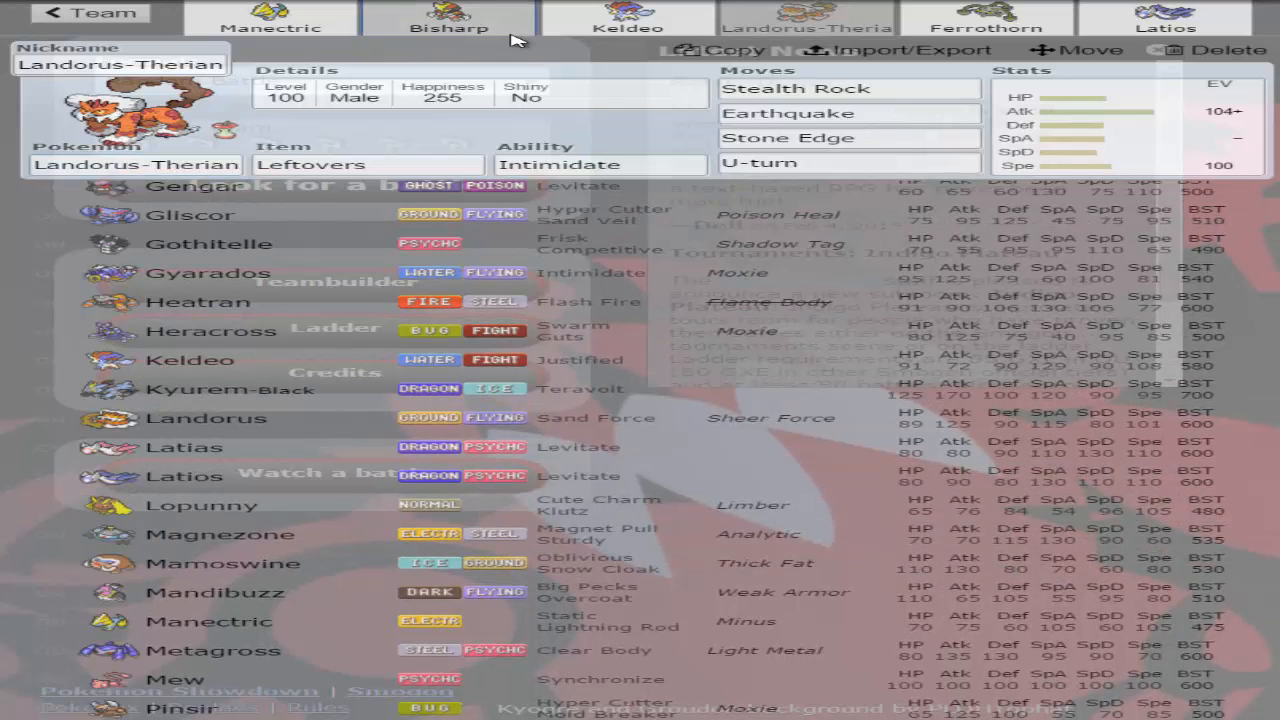
pyautogui.click(444, 28)
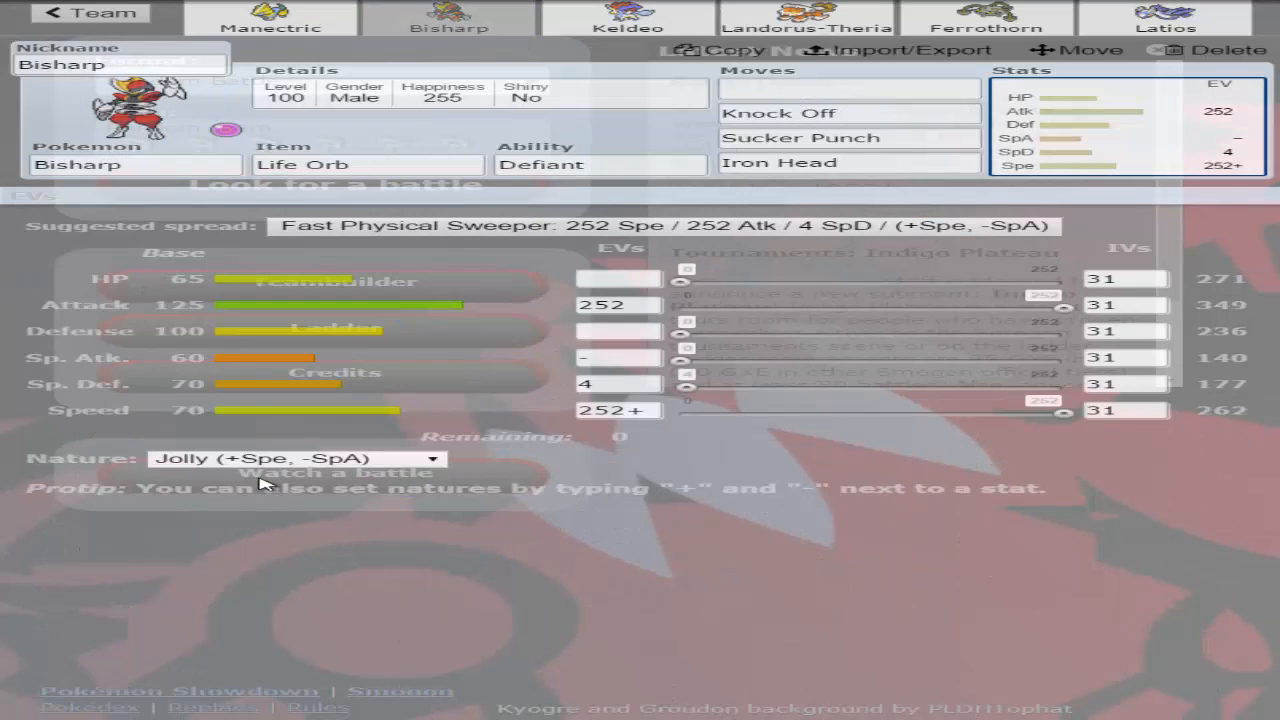
pyautogui.click(290, 458)
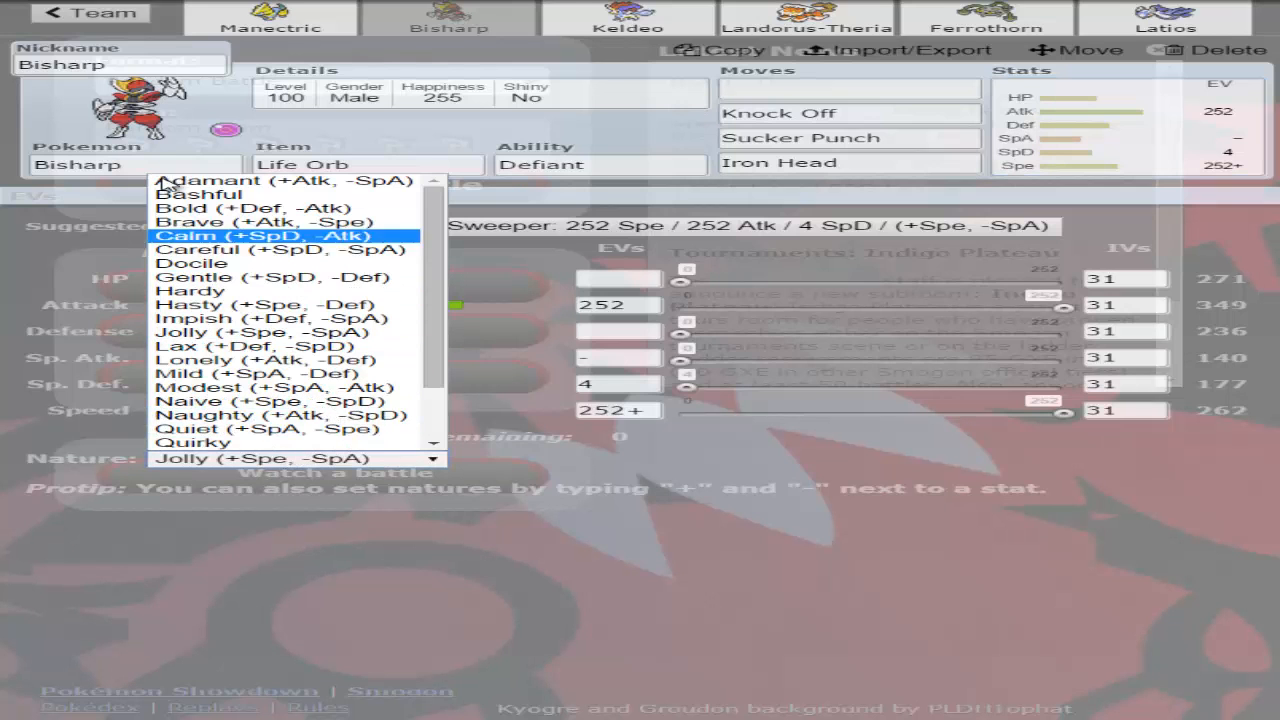
pyautogui.click(250, 180)
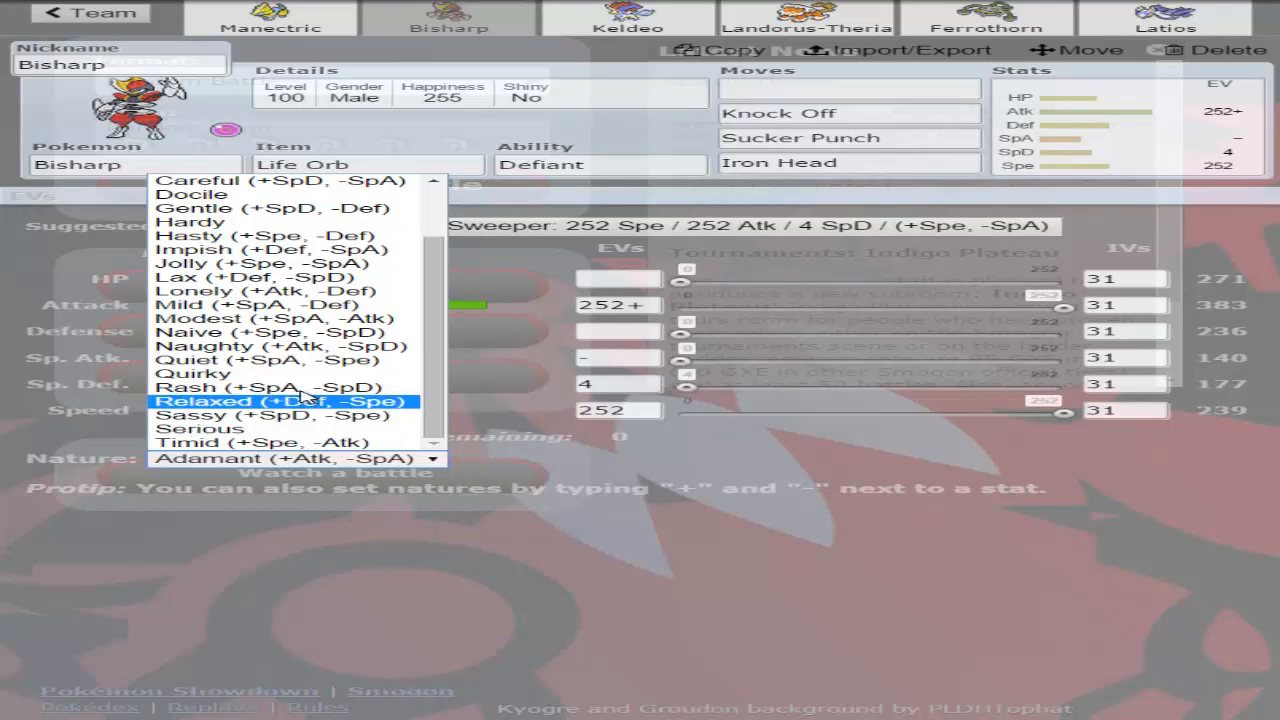
pyautogui.click(224, 262)
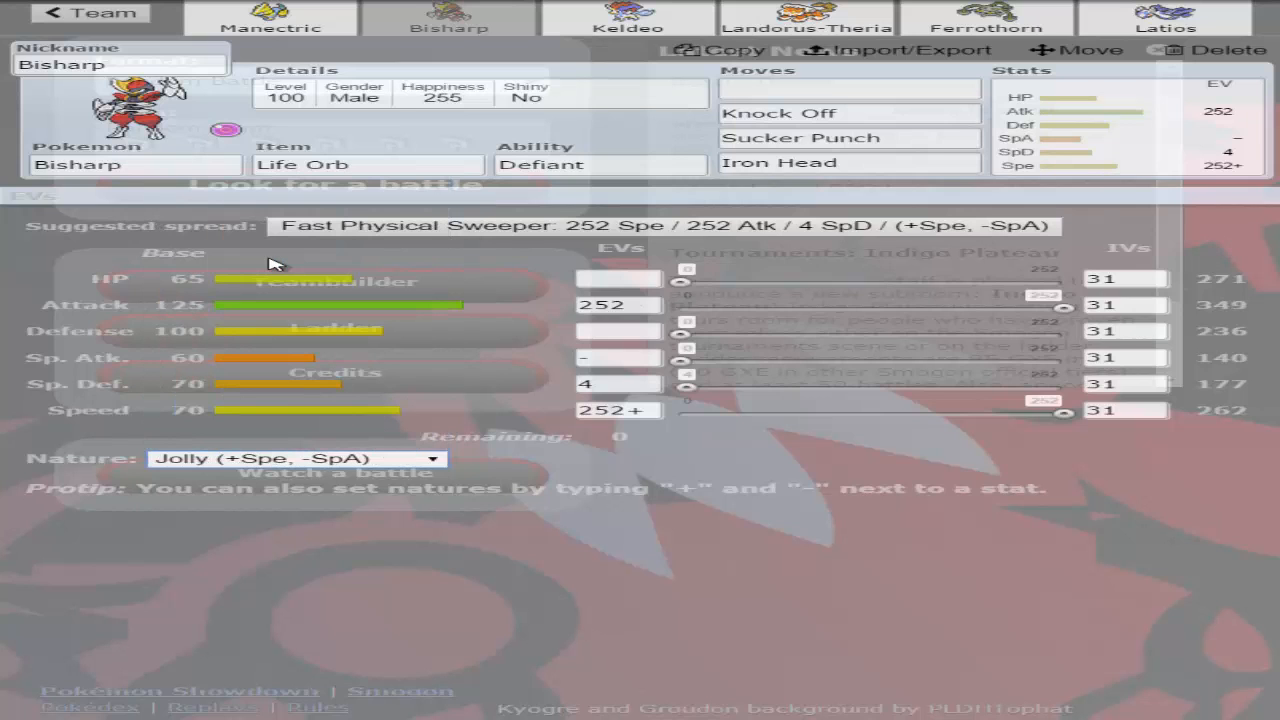
pyautogui.click(812, 20)
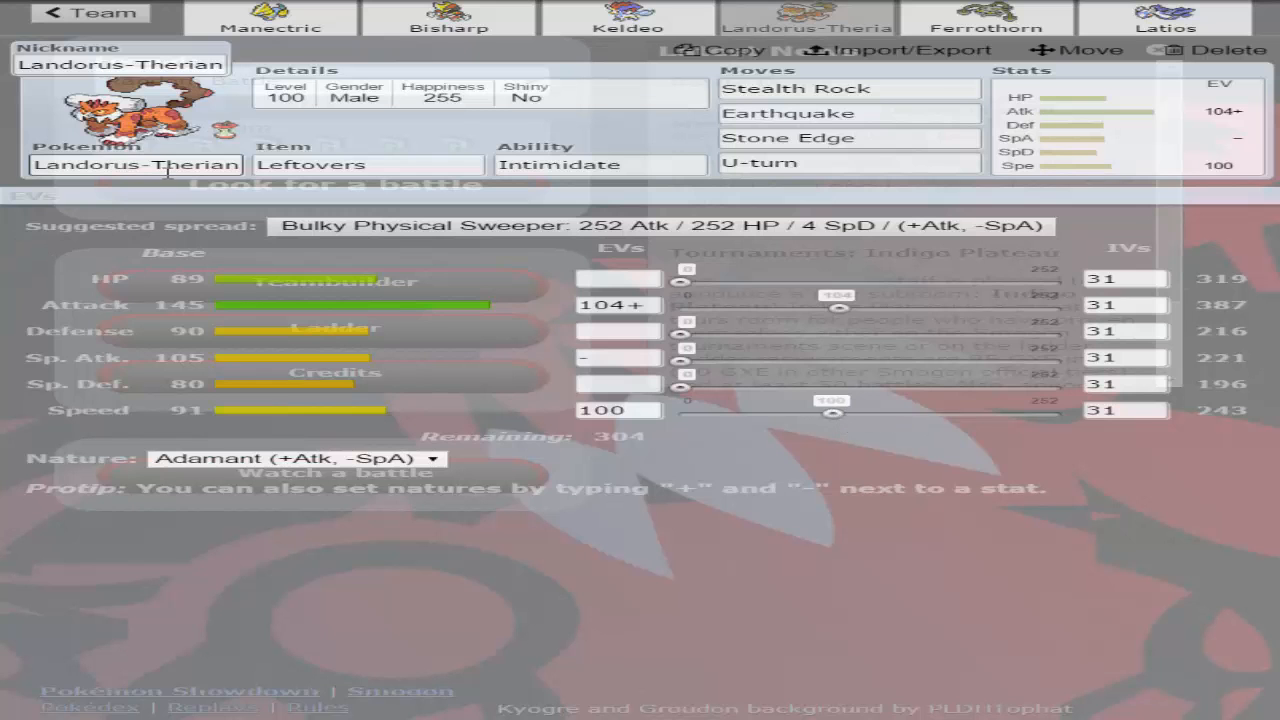
pyautogui.click(136, 164)
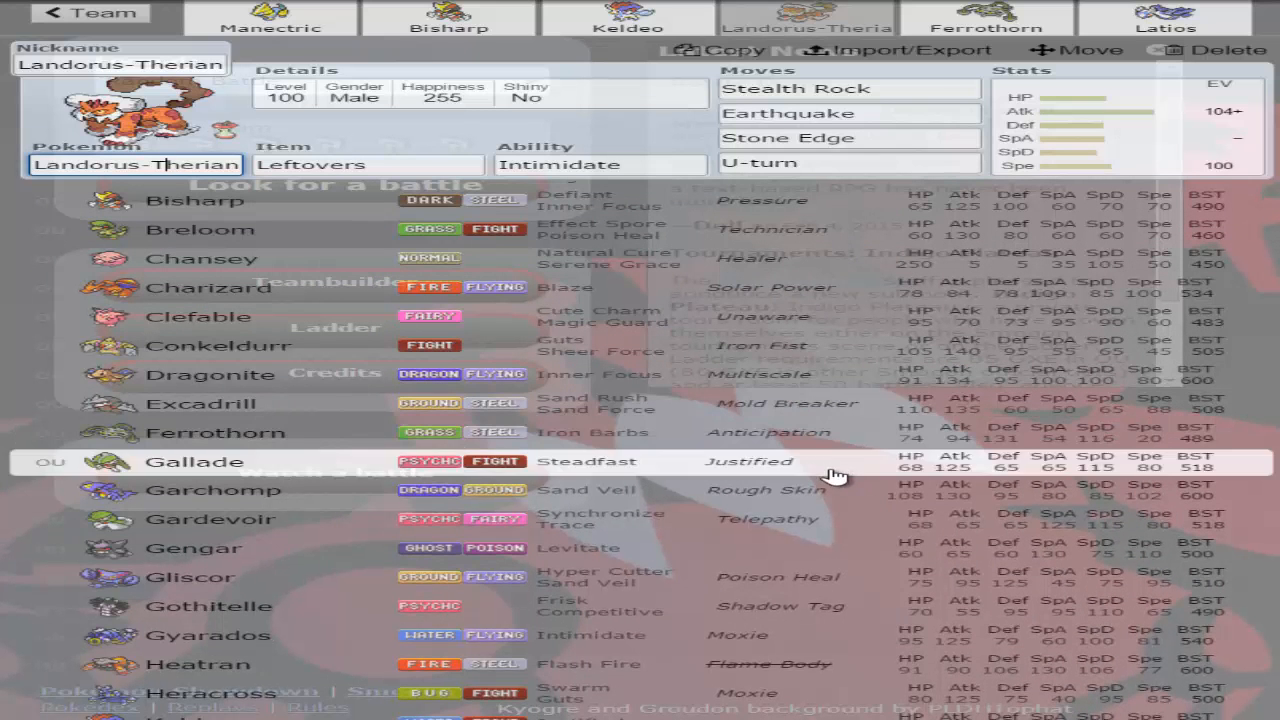
pyautogui.scroll(-3)
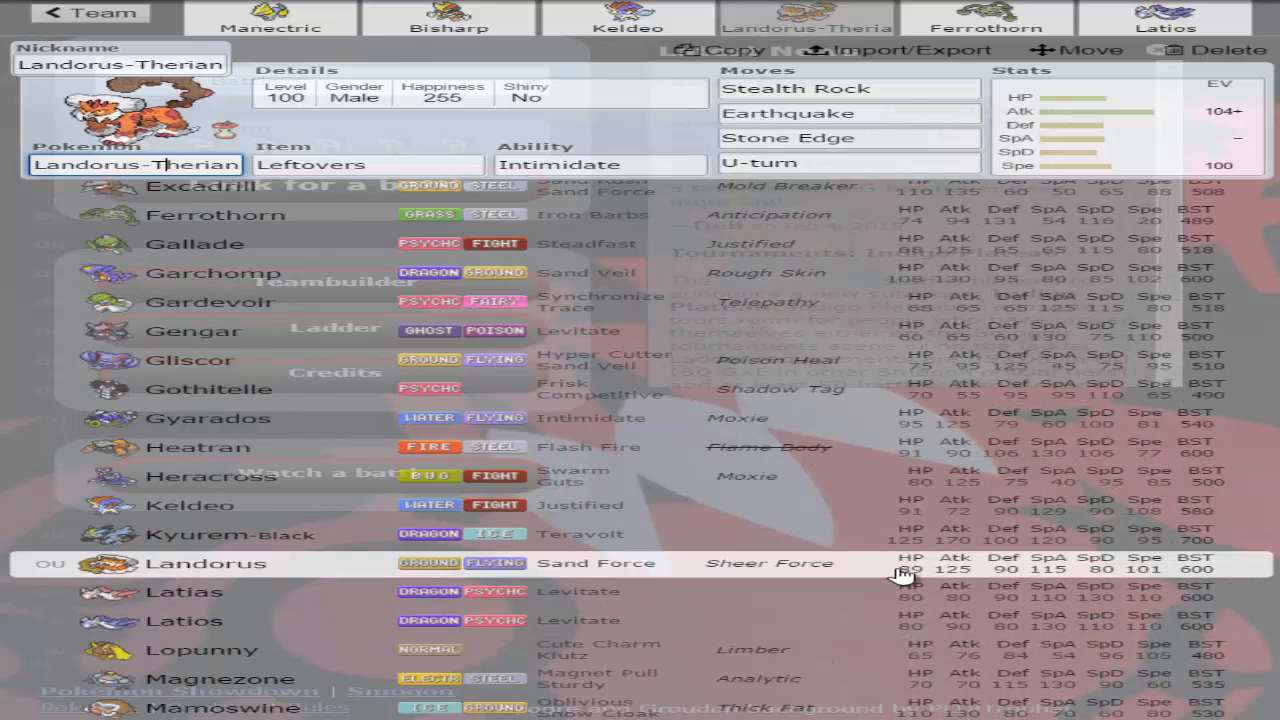
pyautogui.scroll(-3)
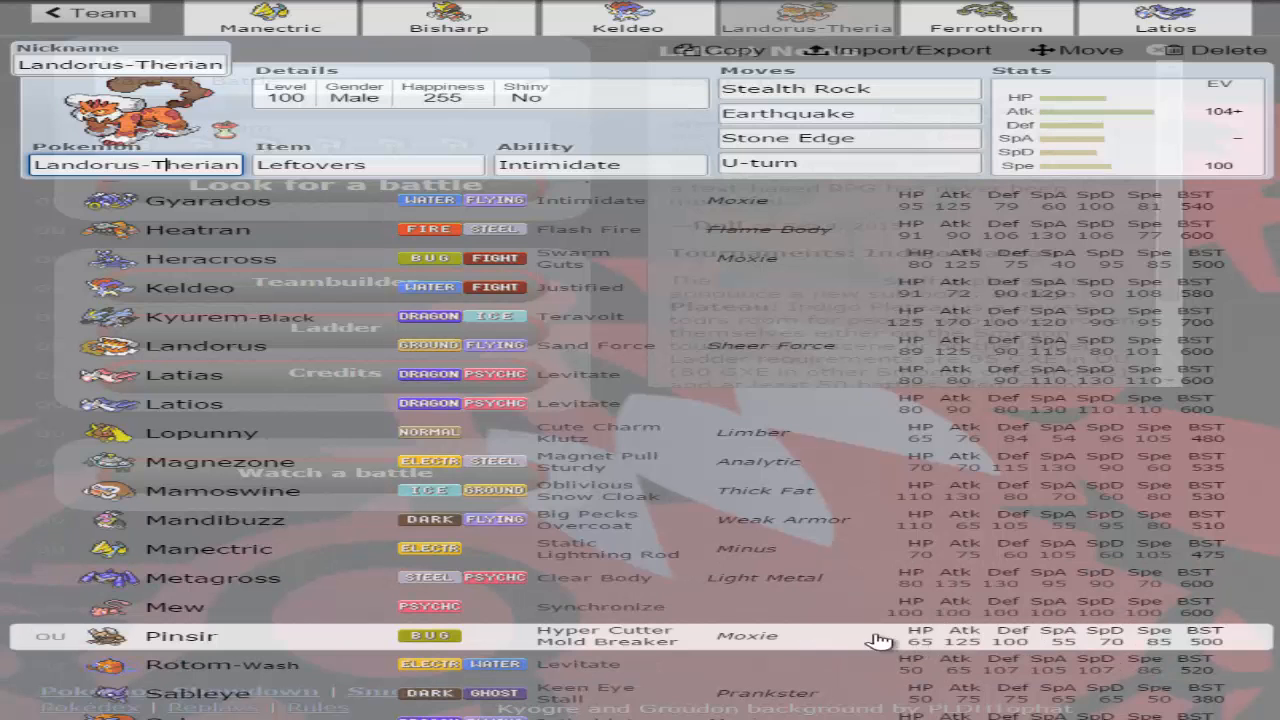
# - Redistribute Landorus-Therian's EVs to 72 HP, 252 Attack and 184 Speed with none remaining
pyautogui.click(1120, 124)
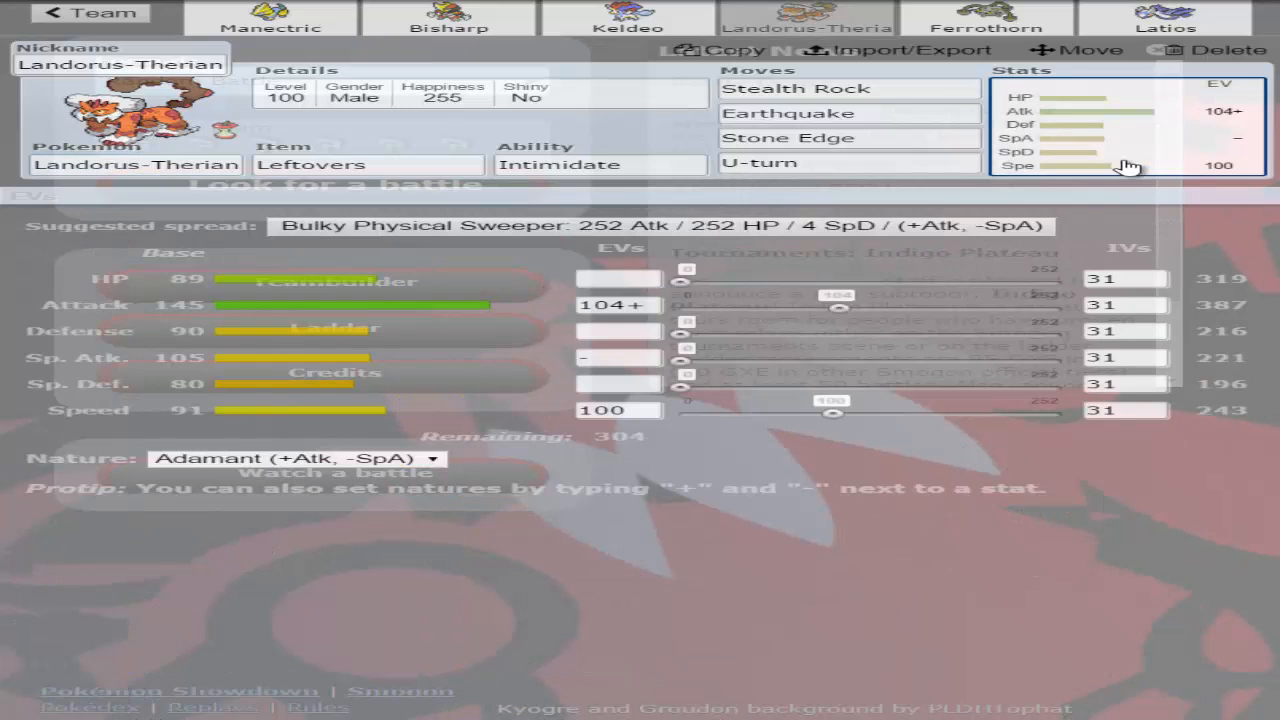
pyautogui.moveTo(832, 412); pyautogui.dragTo(1064, 412)
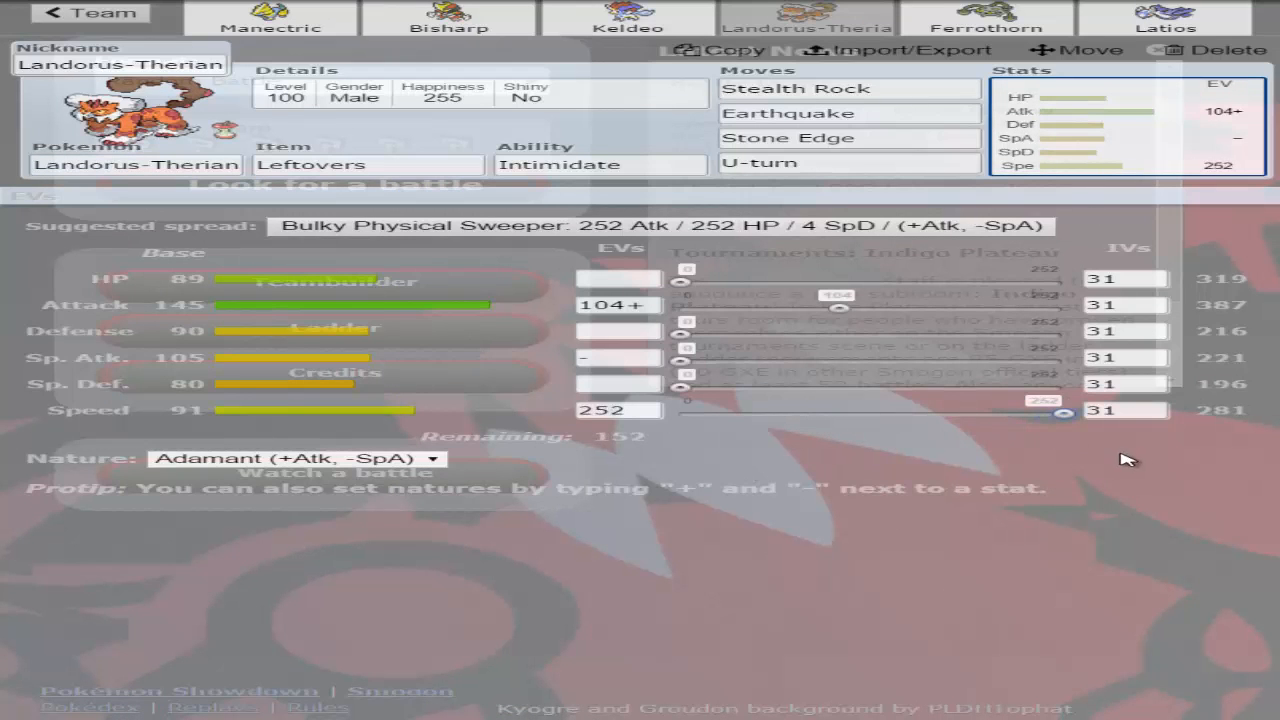
pyautogui.moveTo(1064, 412); pyautogui.dragTo(956, 412)
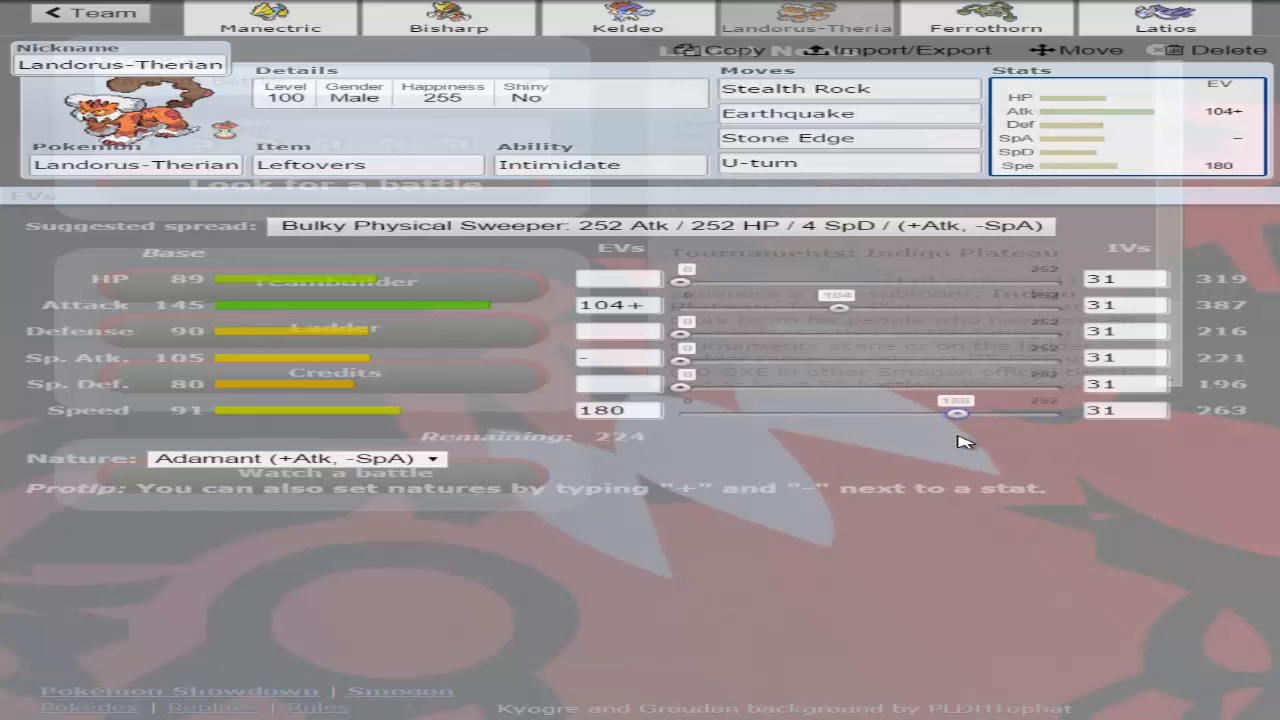
pyautogui.moveTo(840, 304); pyautogui.dragTo(1064, 304)
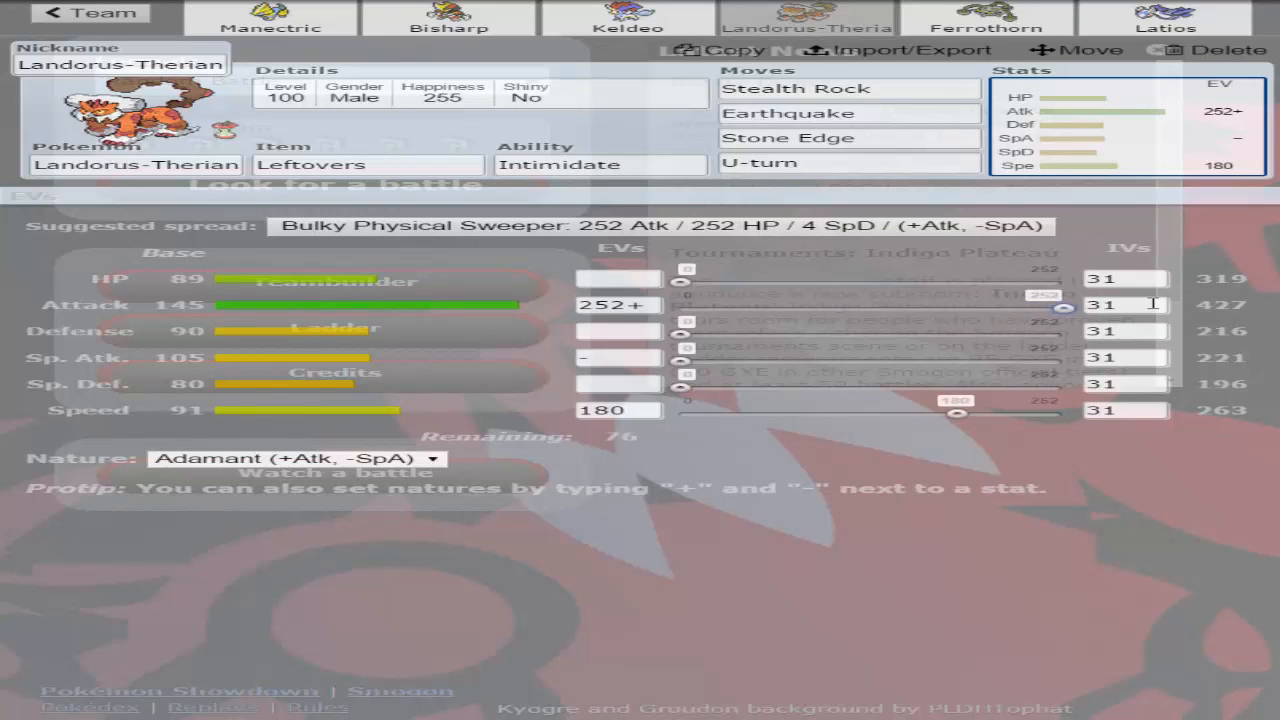
pyautogui.moveTo(680, 280); pyautogui.dragTo(796, 280)
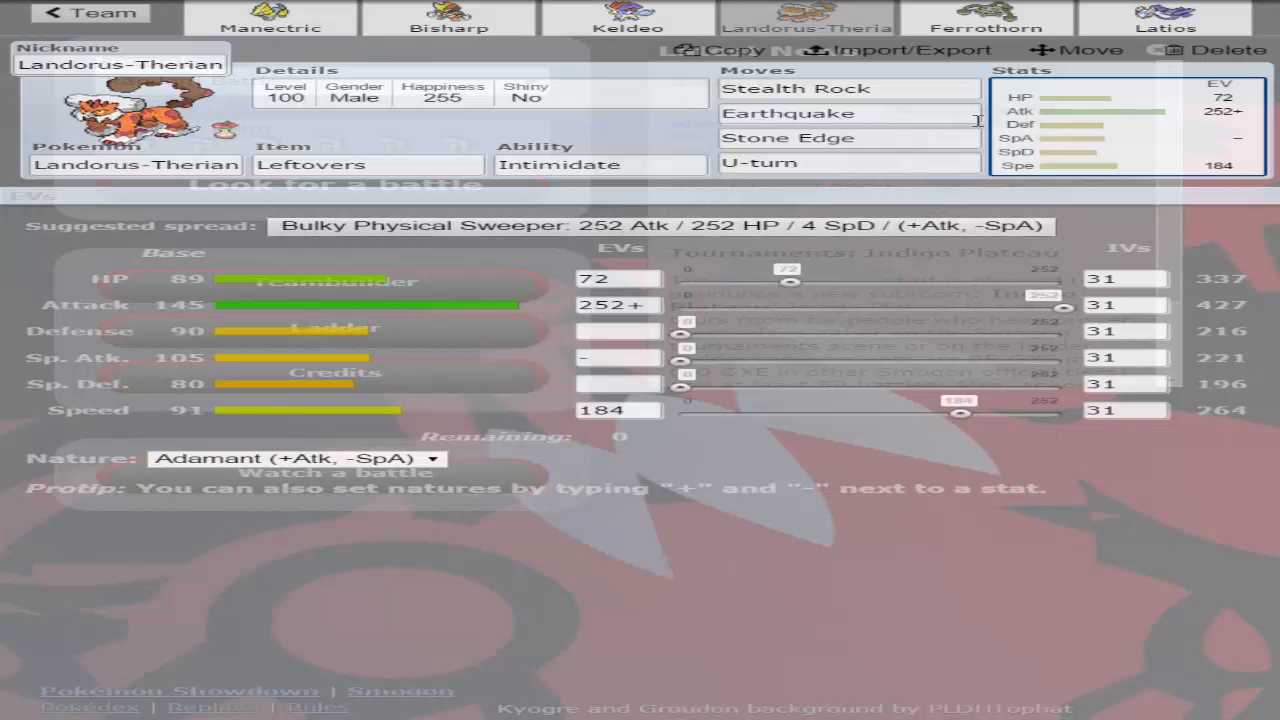
pyautogui.click(448, 20)
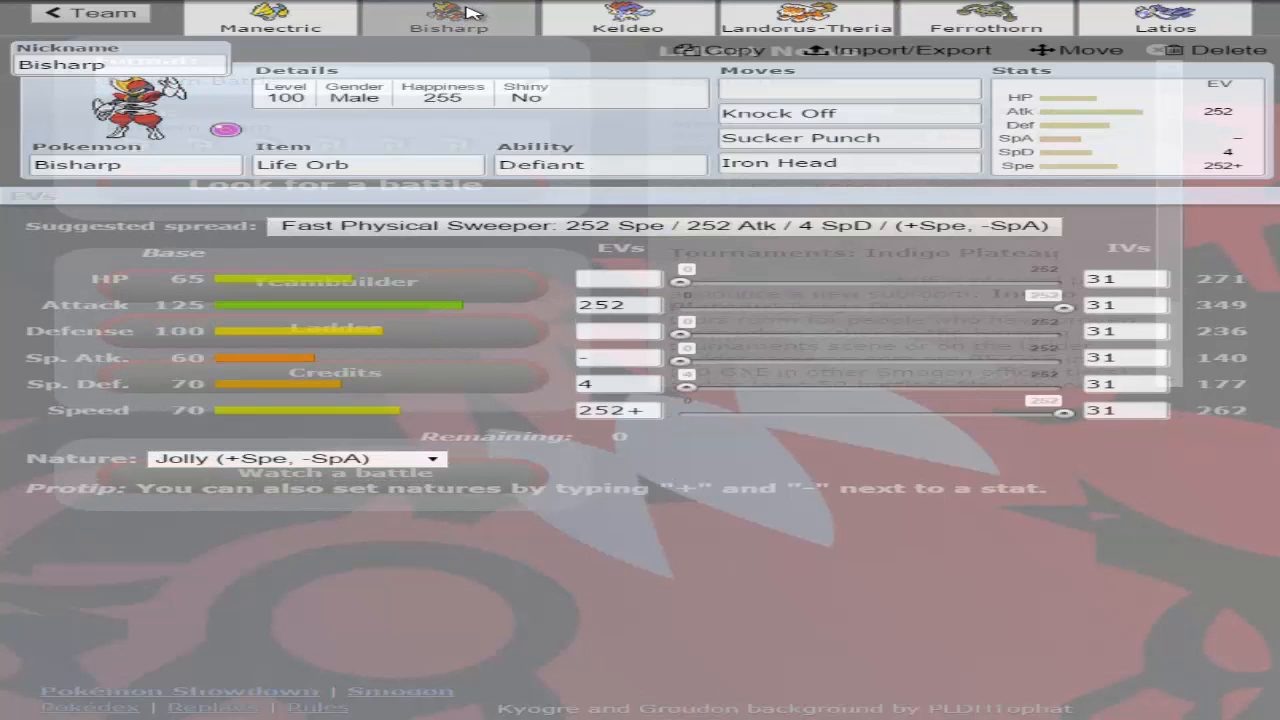
pyautogui.moveTo(436, 38)
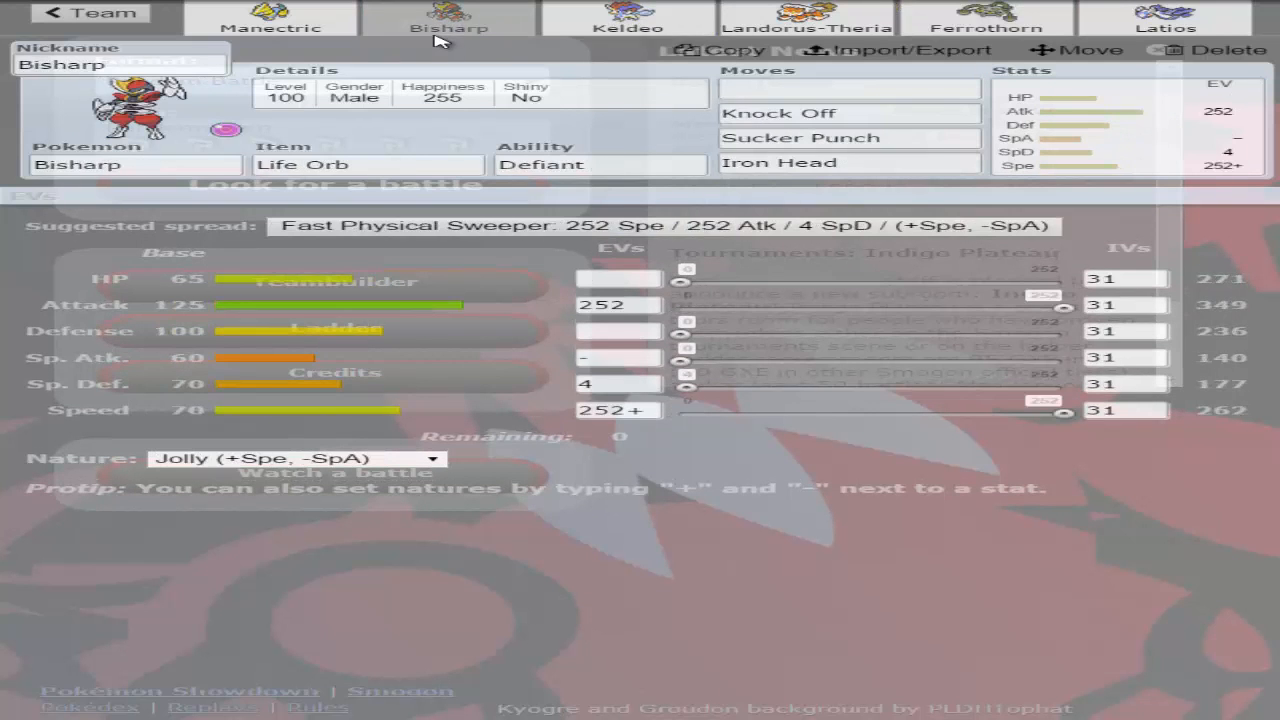
pyautogui.click(622, 20)
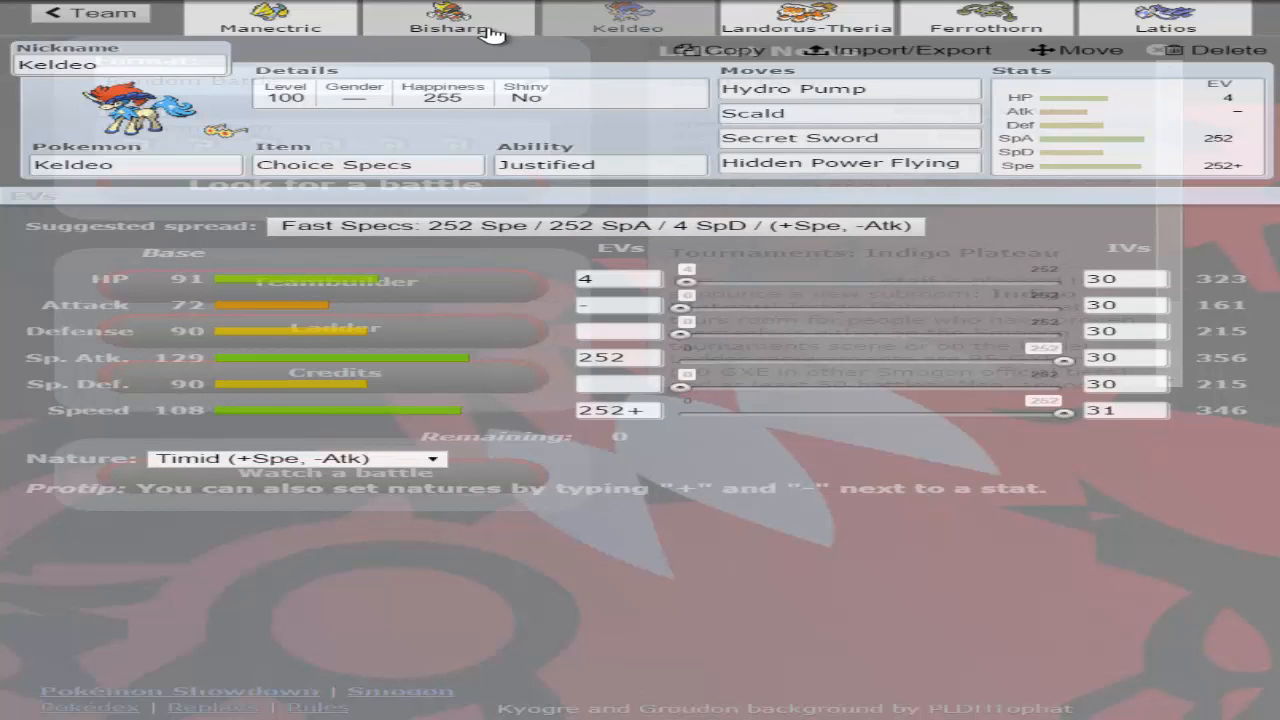
pyautogui.moveTo(464, 36)
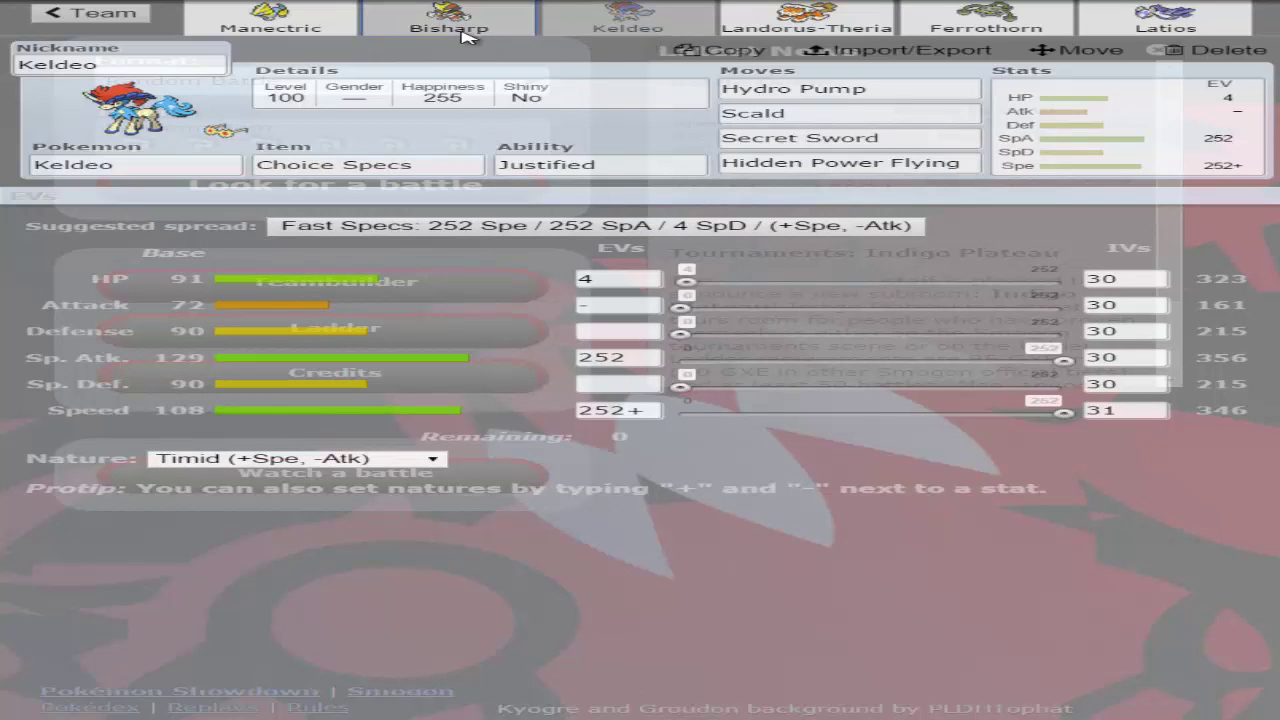
pyautogui.click(438, 28)
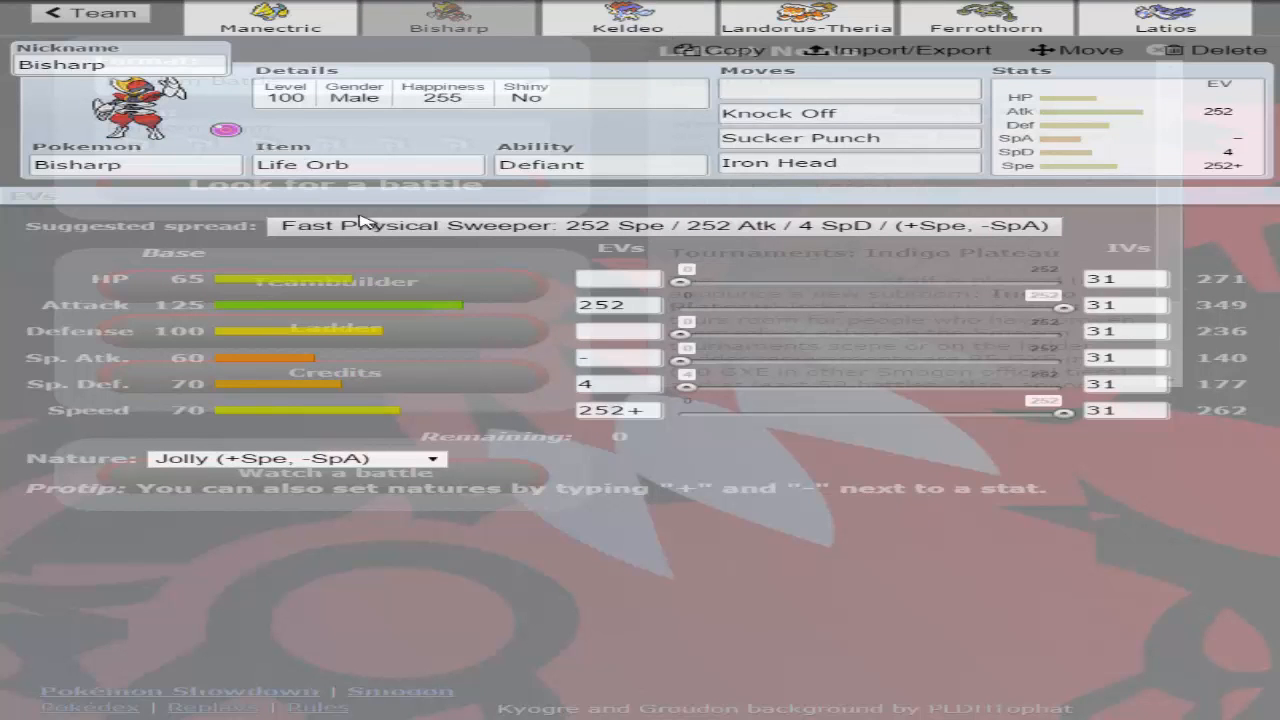
pyautogui.click(1160, 20)
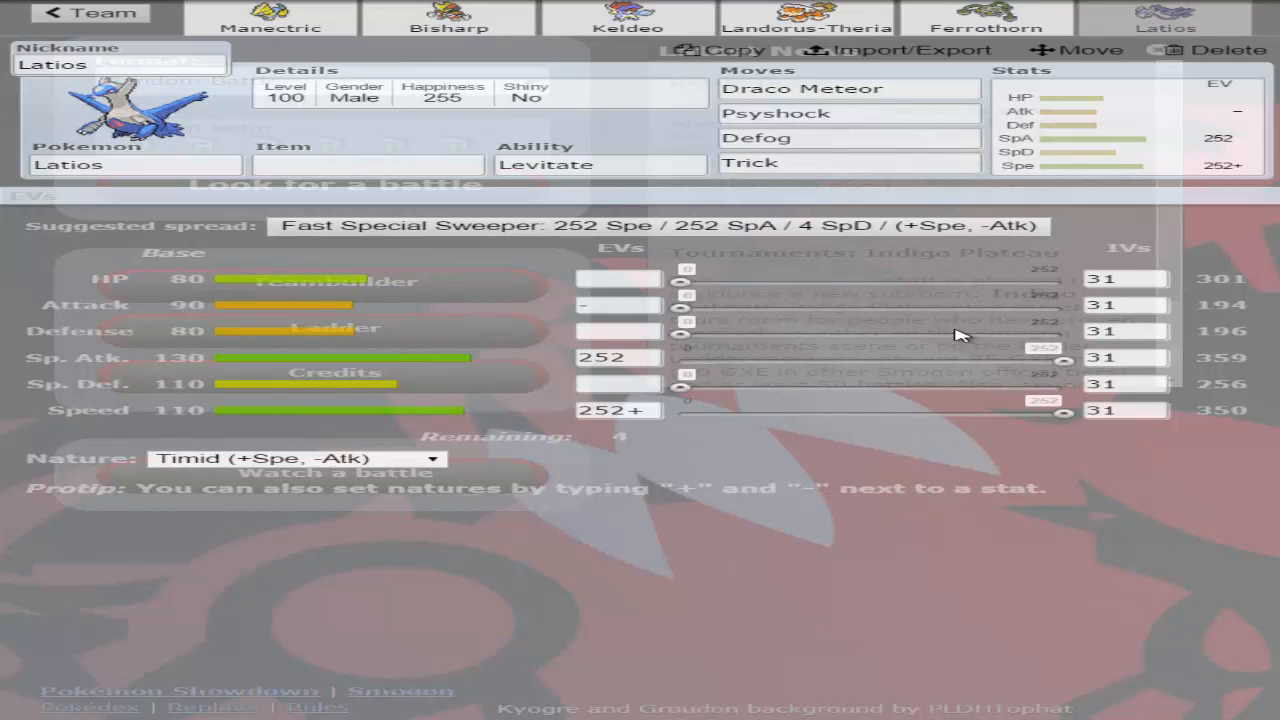
pyautogui.click(270, 10)
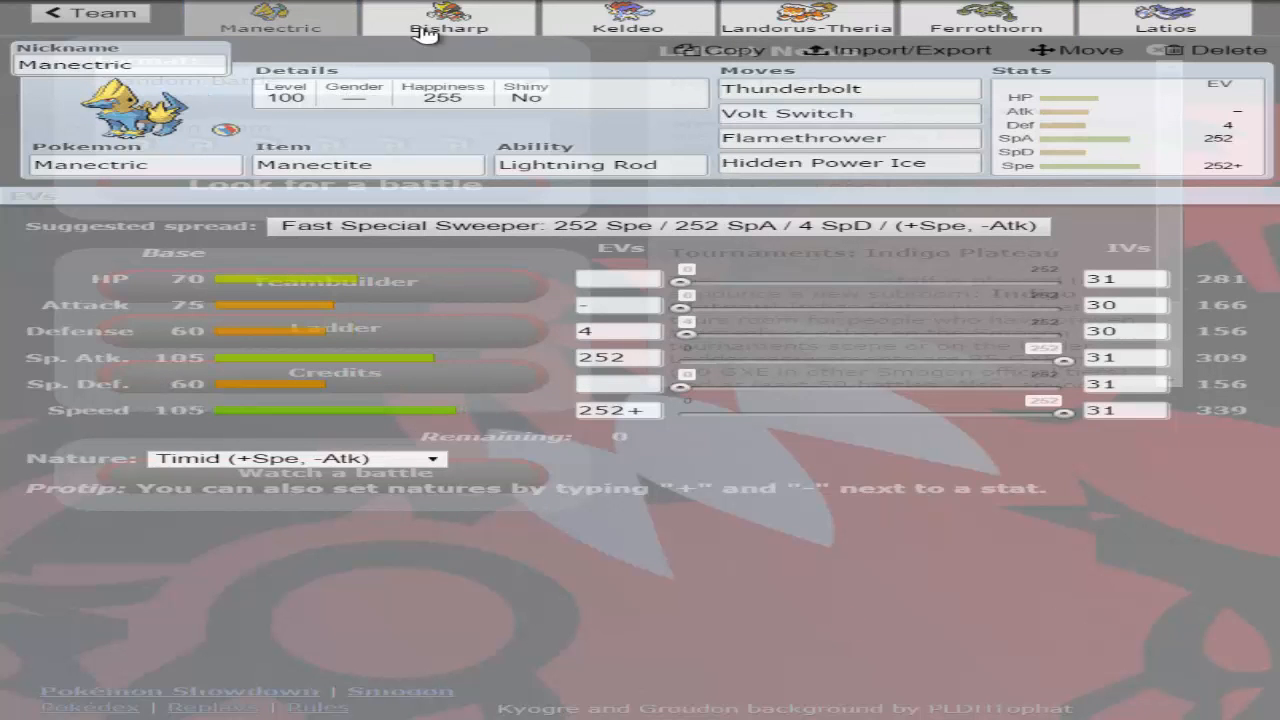
pyautogui.click(806, 20)
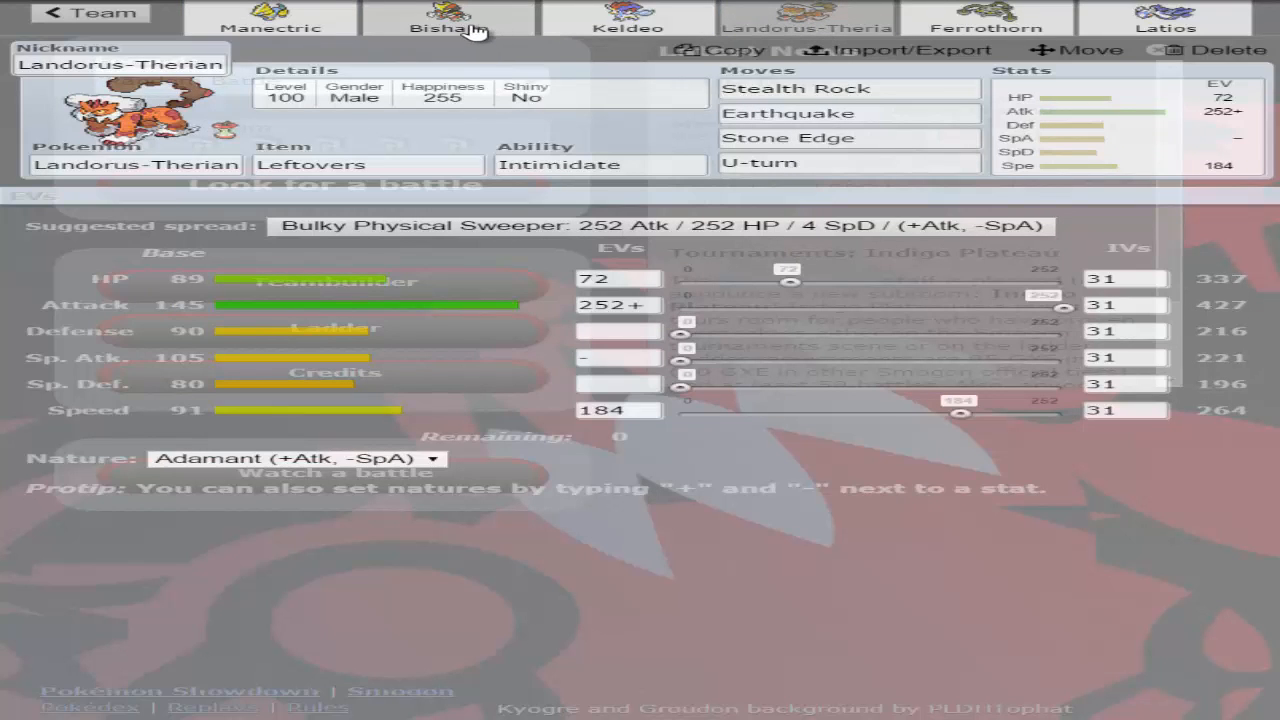
pyautogui.click(136, 164)
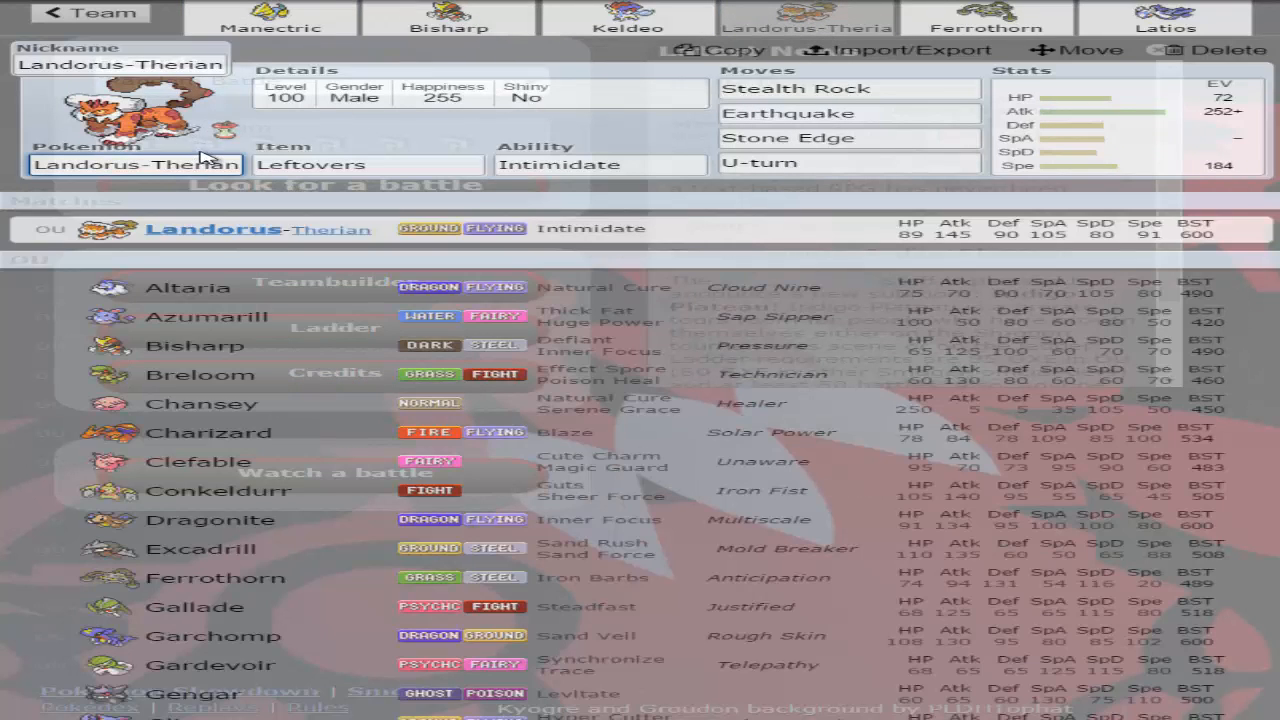
pyautogui.scroll(-3)
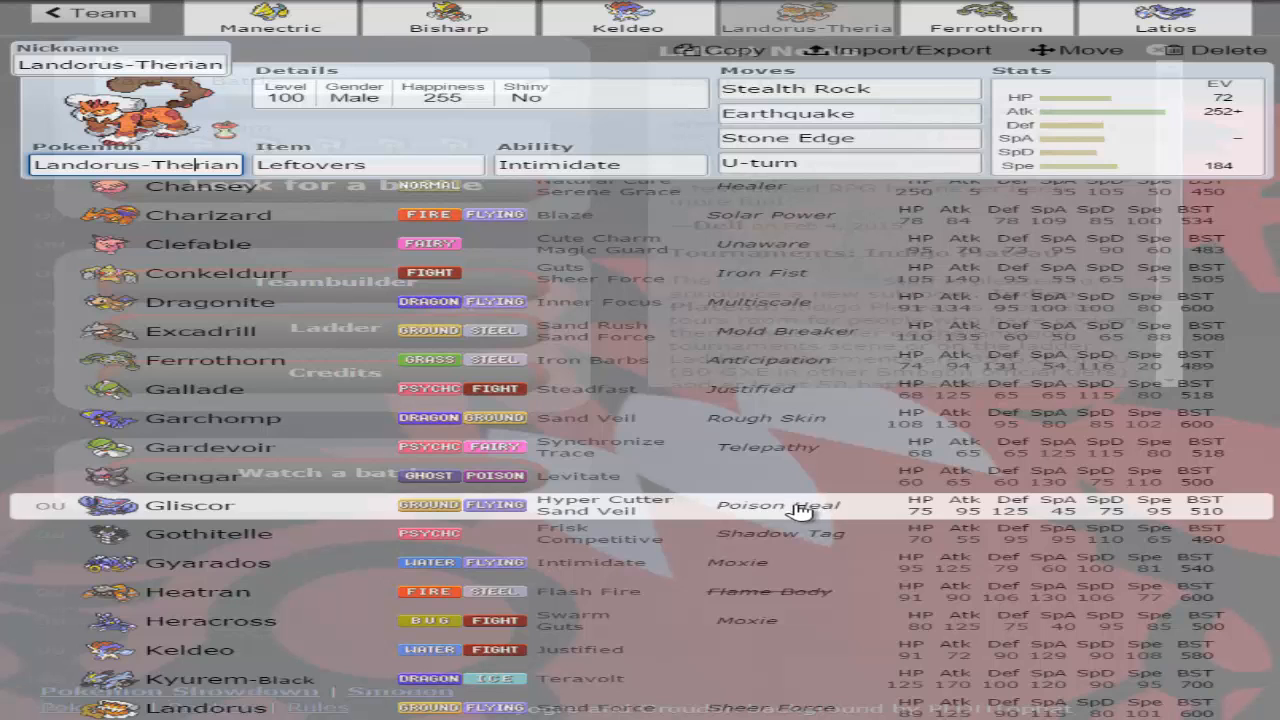
pyautogui.scroll(-3)
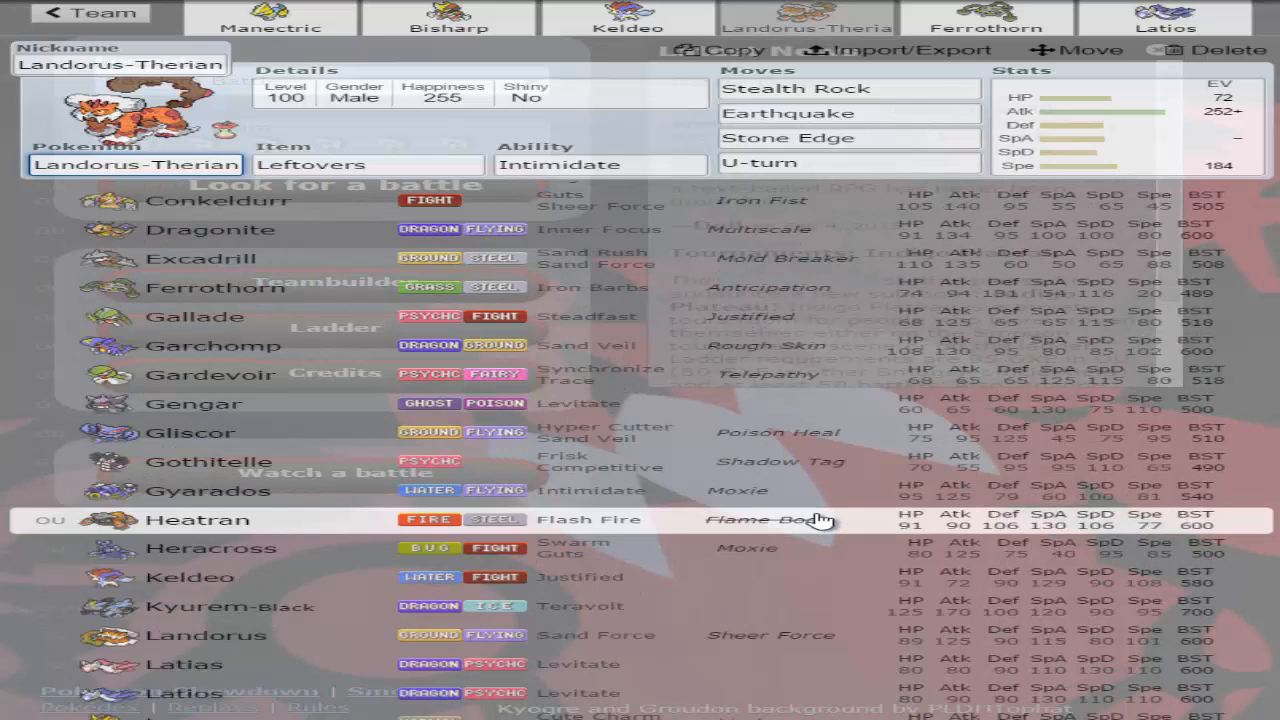
pyautogui.scroll(-3)
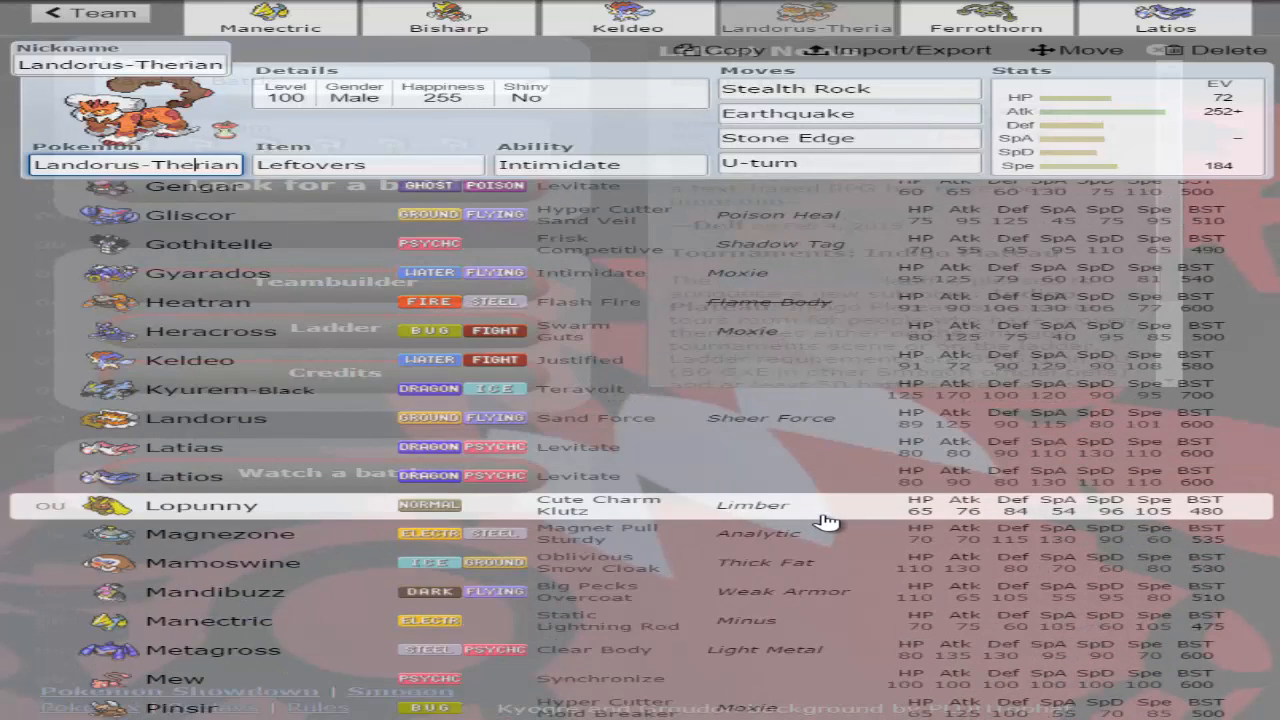
pyautogui.scroll(-3)
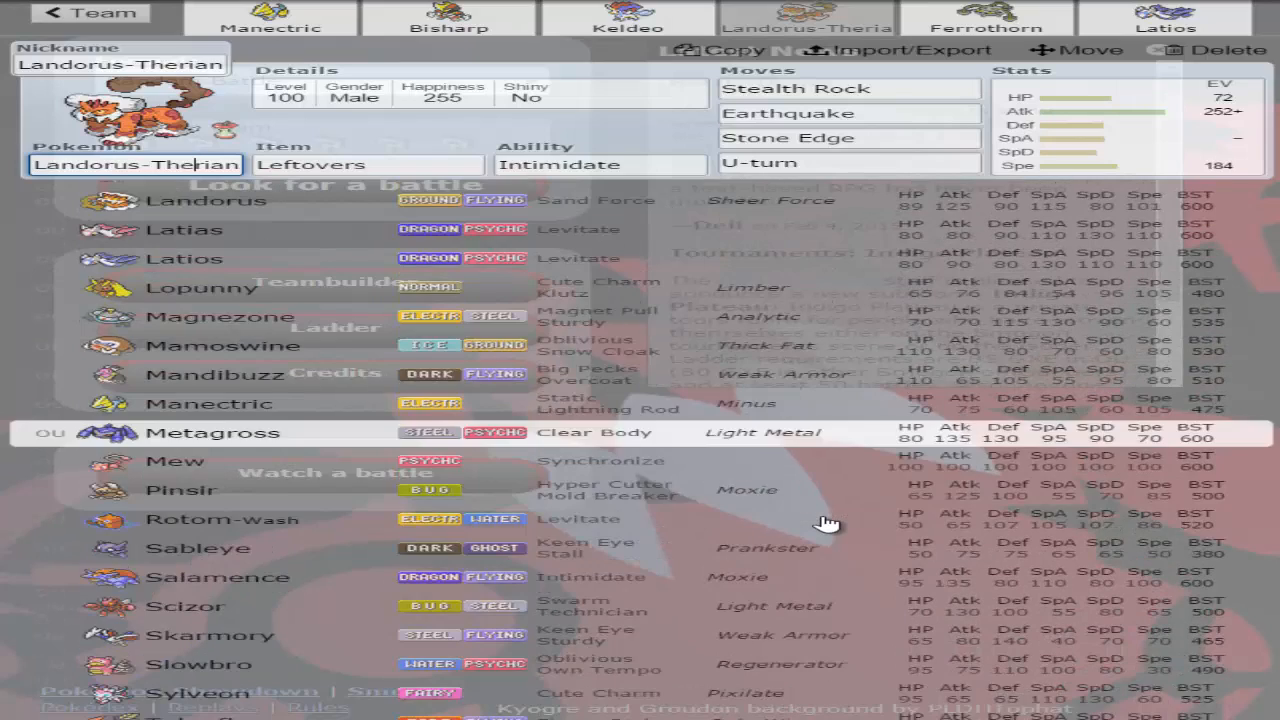
pyautogui.scroll(-3)
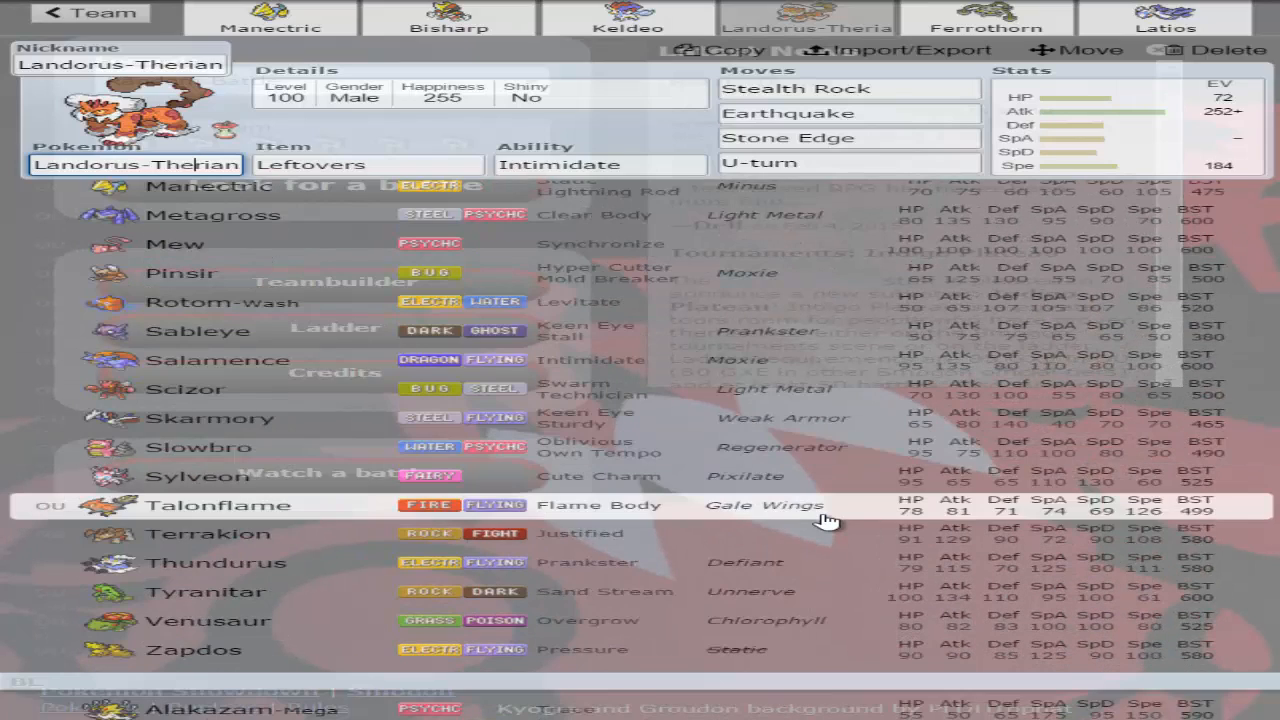
pyautogui.scroll(-3)
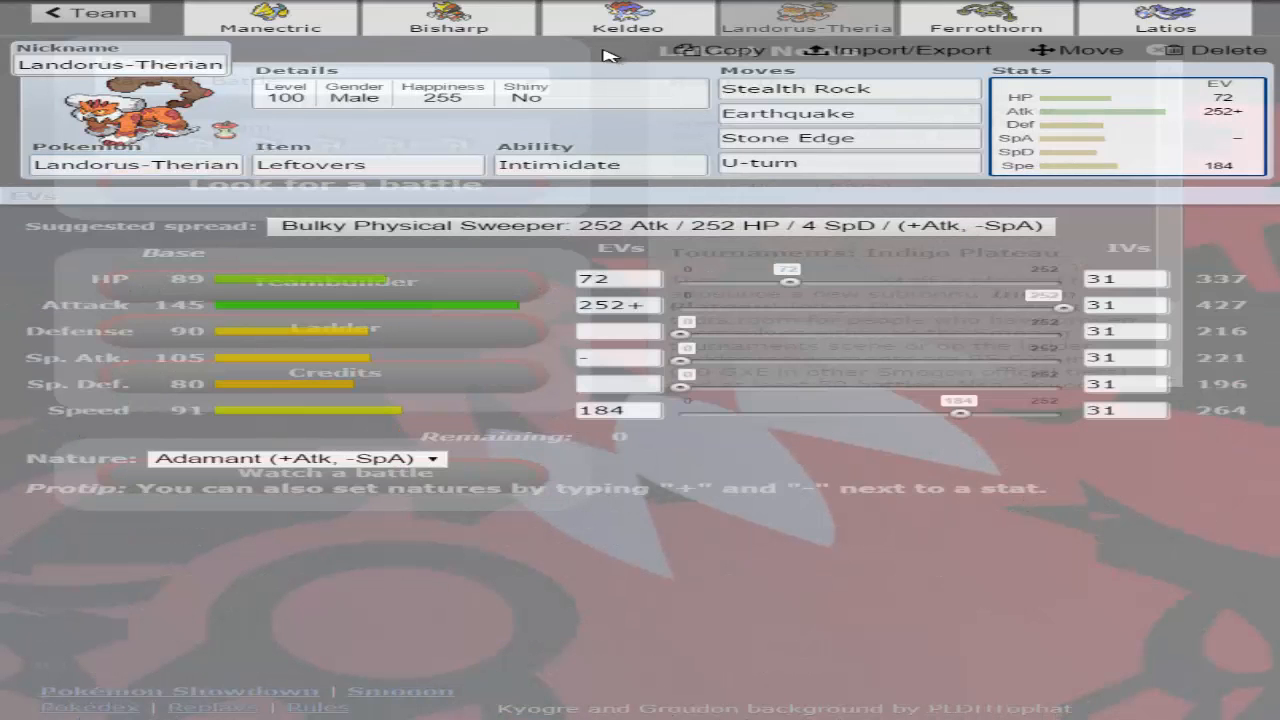
pyautogui.click(440, 18)
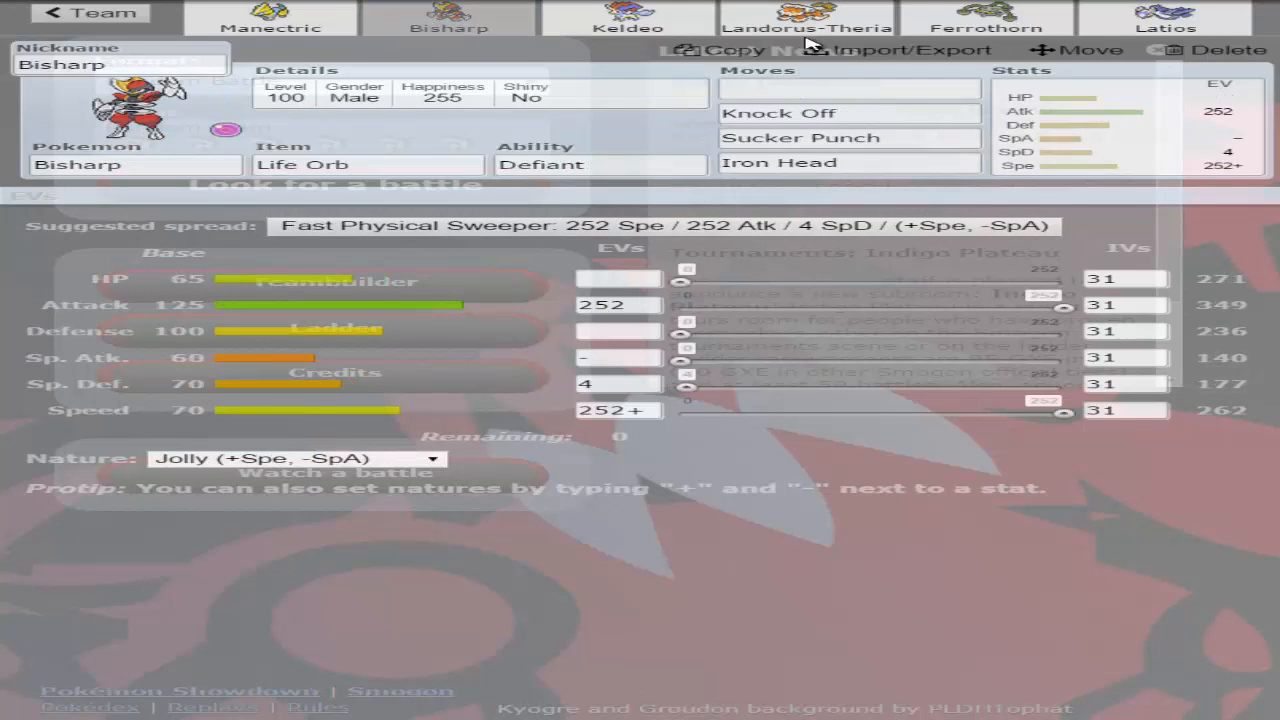
pyautogui.moveTo(806, 14)
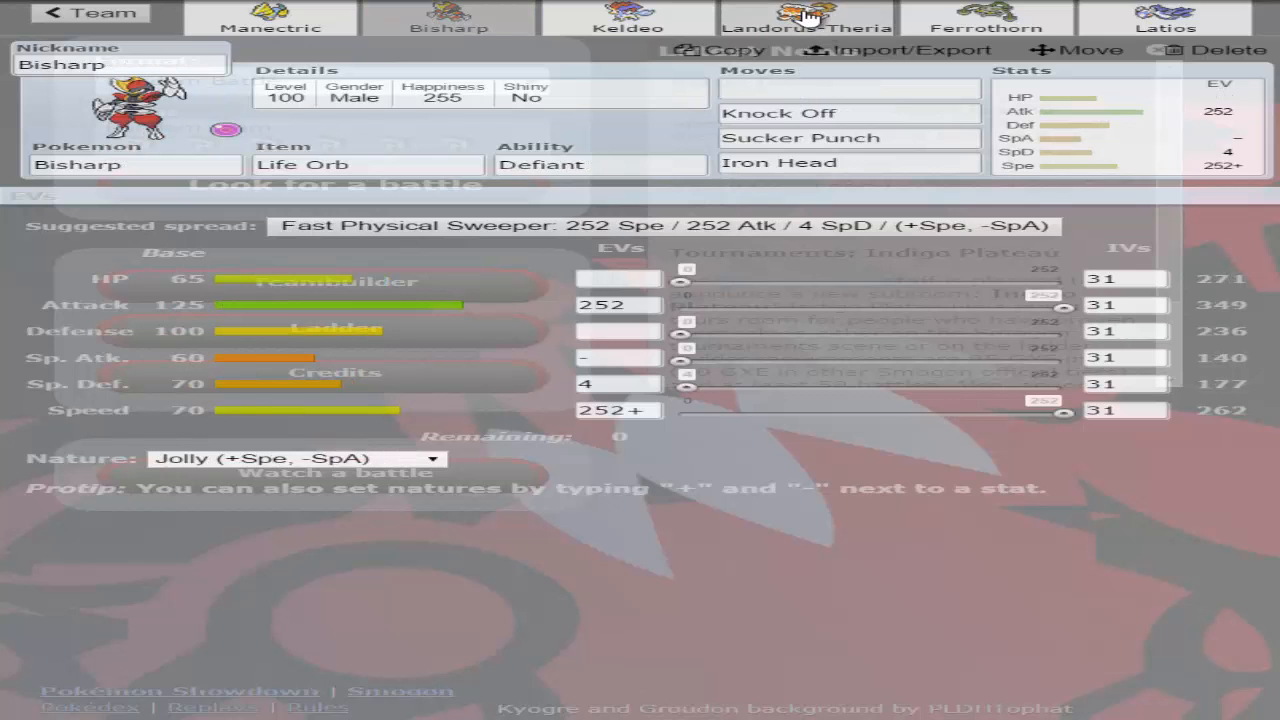
pyautogui.click(808, 20)
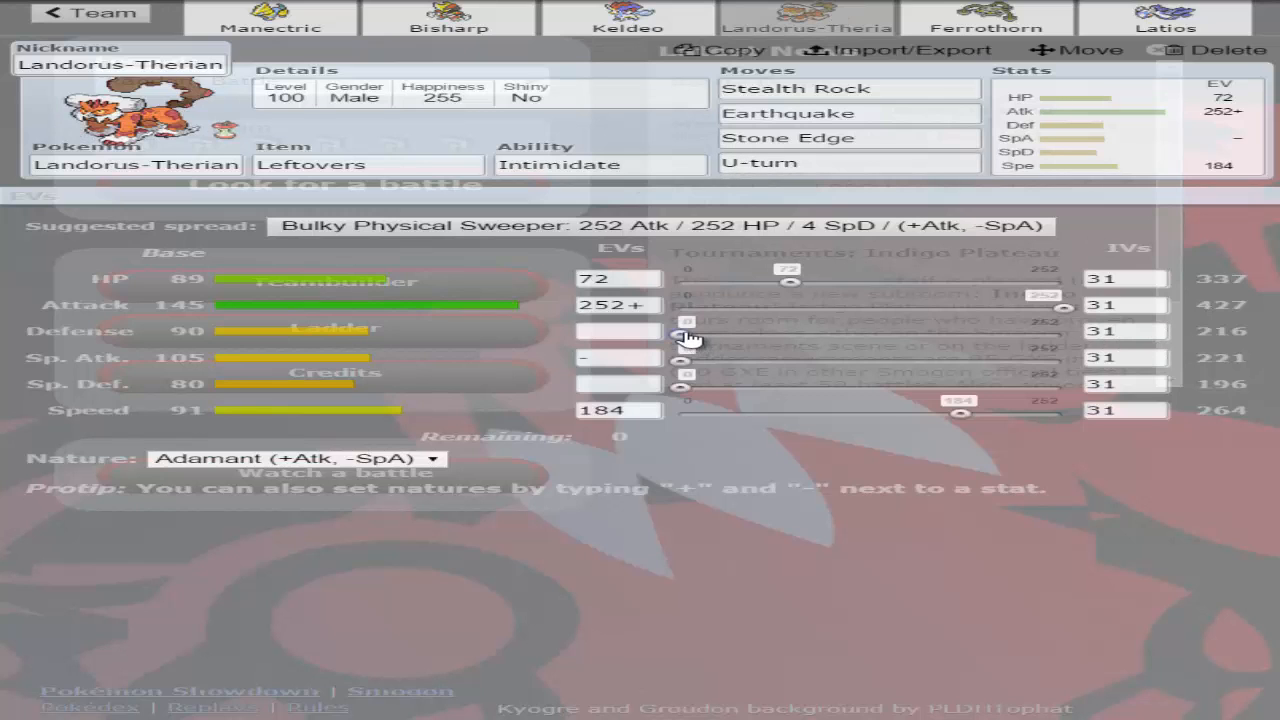
pyautogui.moveTo(400, 24)
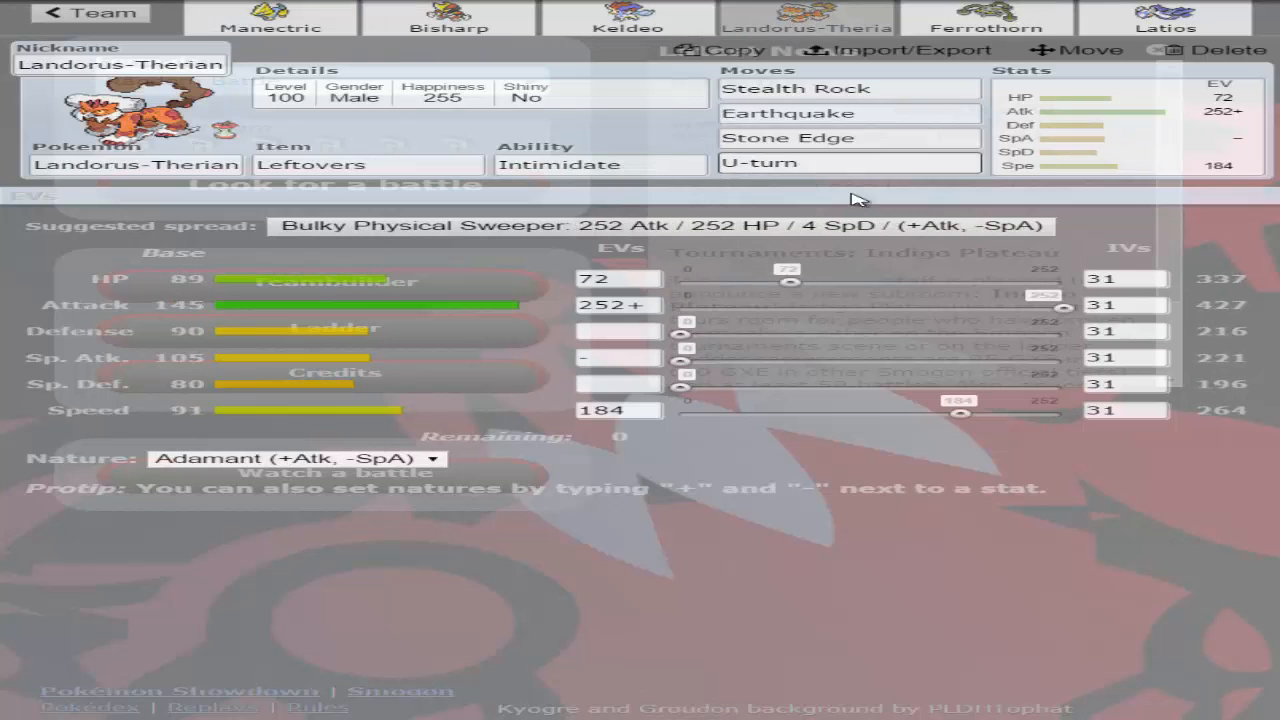
# - Shift Landorus-Therian's Attack EVs into Defense and clear Attack entirely, keeping 184 Speed
pyautogui.moveTo(960, 412); pyautogui.dragTo(910, 412)
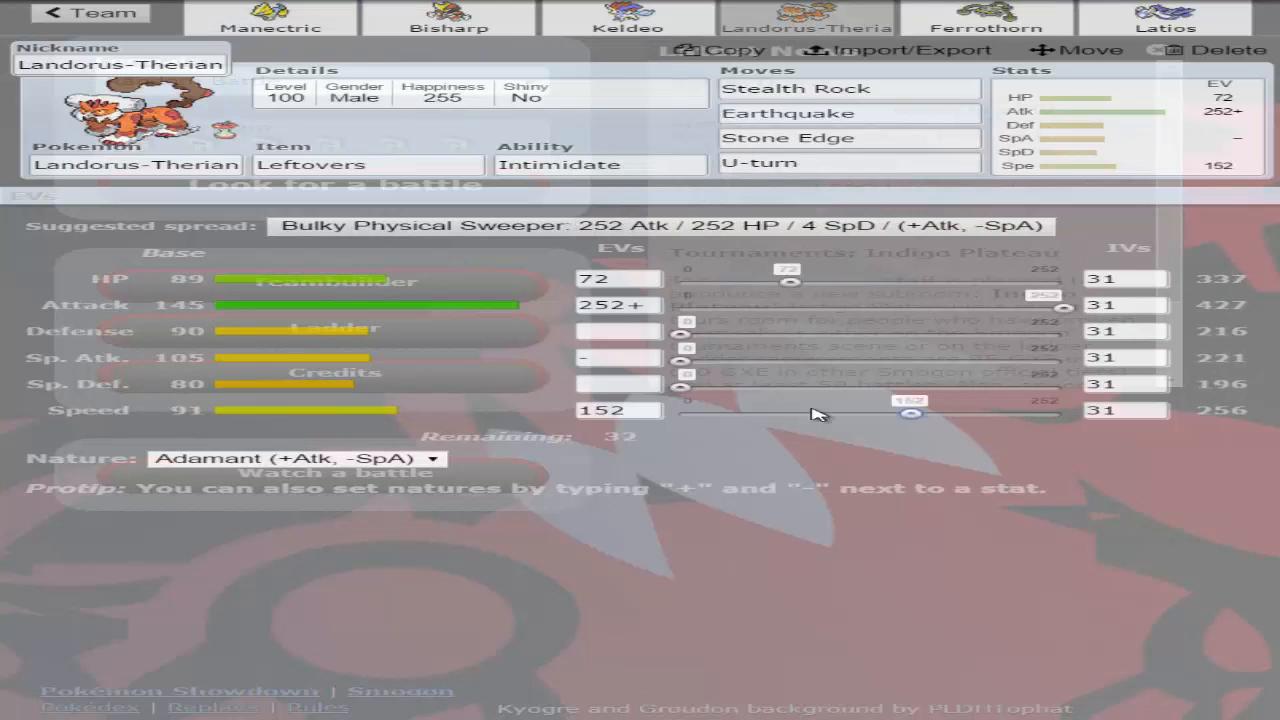
pyautogui.moveTo(908, 412); pyautogui.dragTo(776, 412)
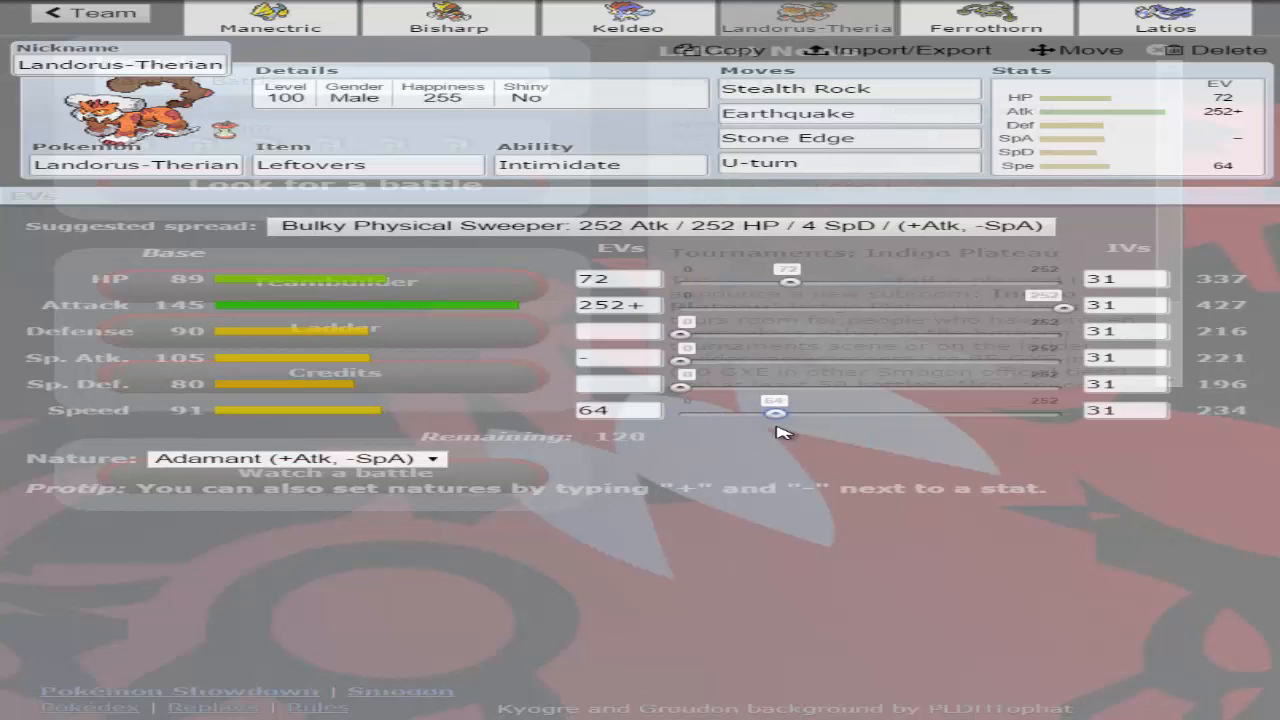
pyautogui.moveTo(778, 414); pyautogui.dragTo(960, 414)
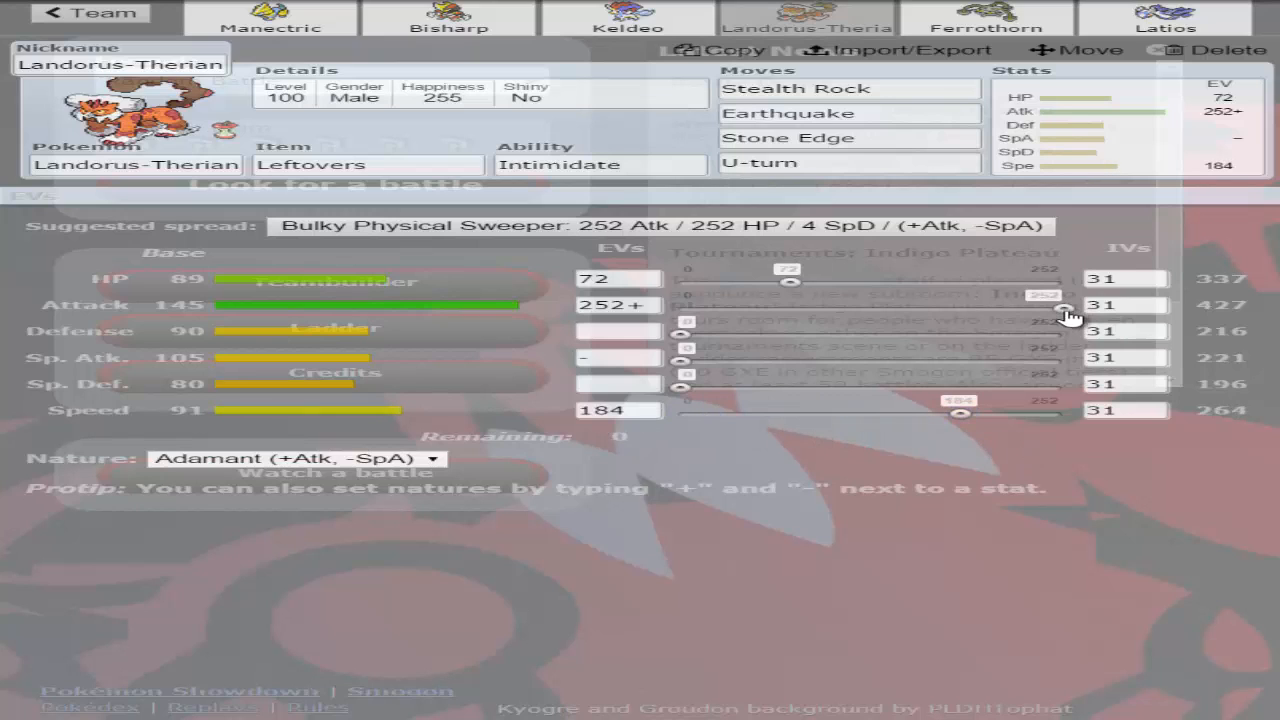
pyautogui.moveTo(1064, 304); pyautogui.dragTo(760, 304)
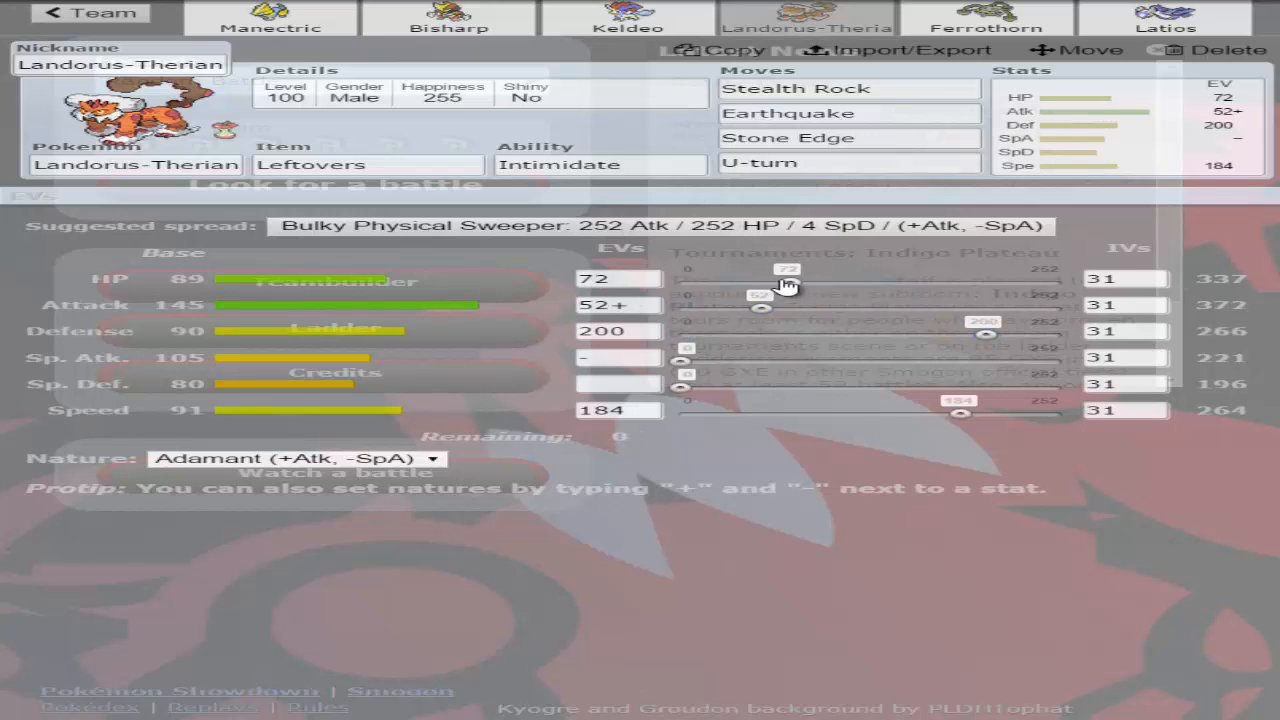
pyautogui.moveTo(760, 306); pyautogui.dragTo(684, 306)
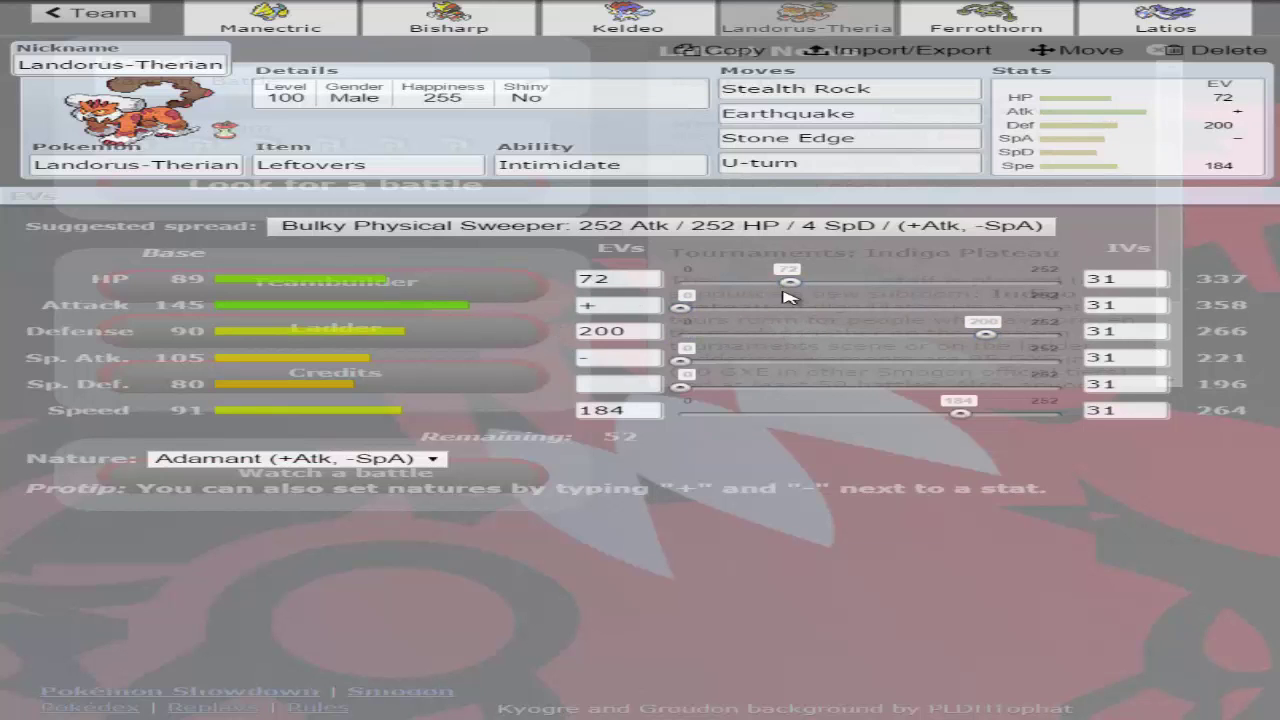
# - Give Landorus-Therian a Bold nature and trim its Speed EVs down to 28
pyautogui.click(290, 458)
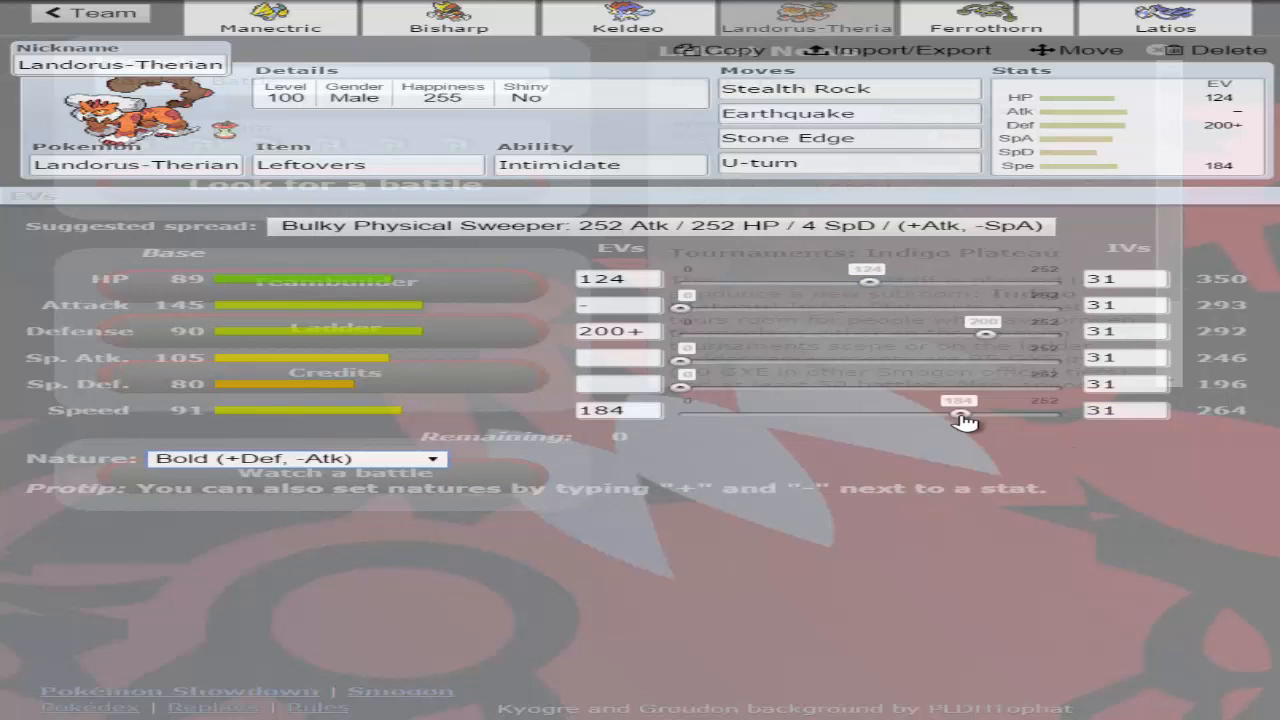
pyautogui.moveTo(964, 414); pyautogui.dragTo(738, 414)
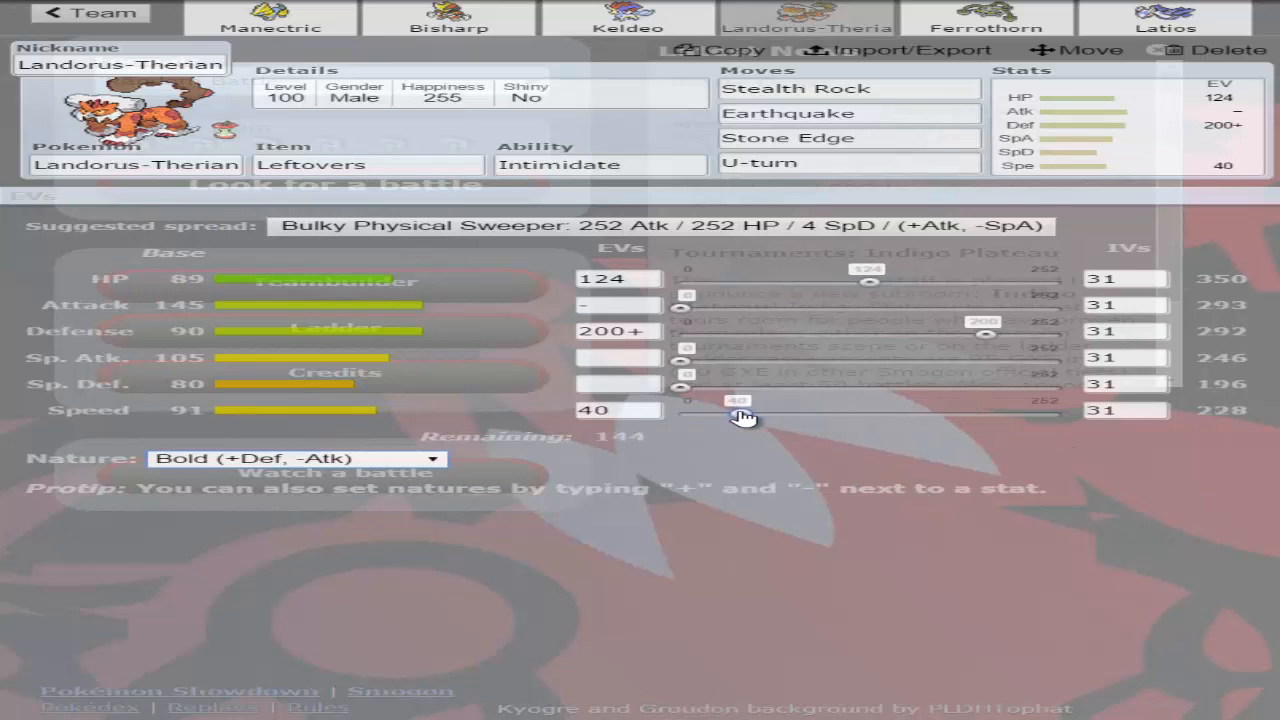
pyautogui.moveTo(738, 412); pyautogui.dragTo(724, 412)
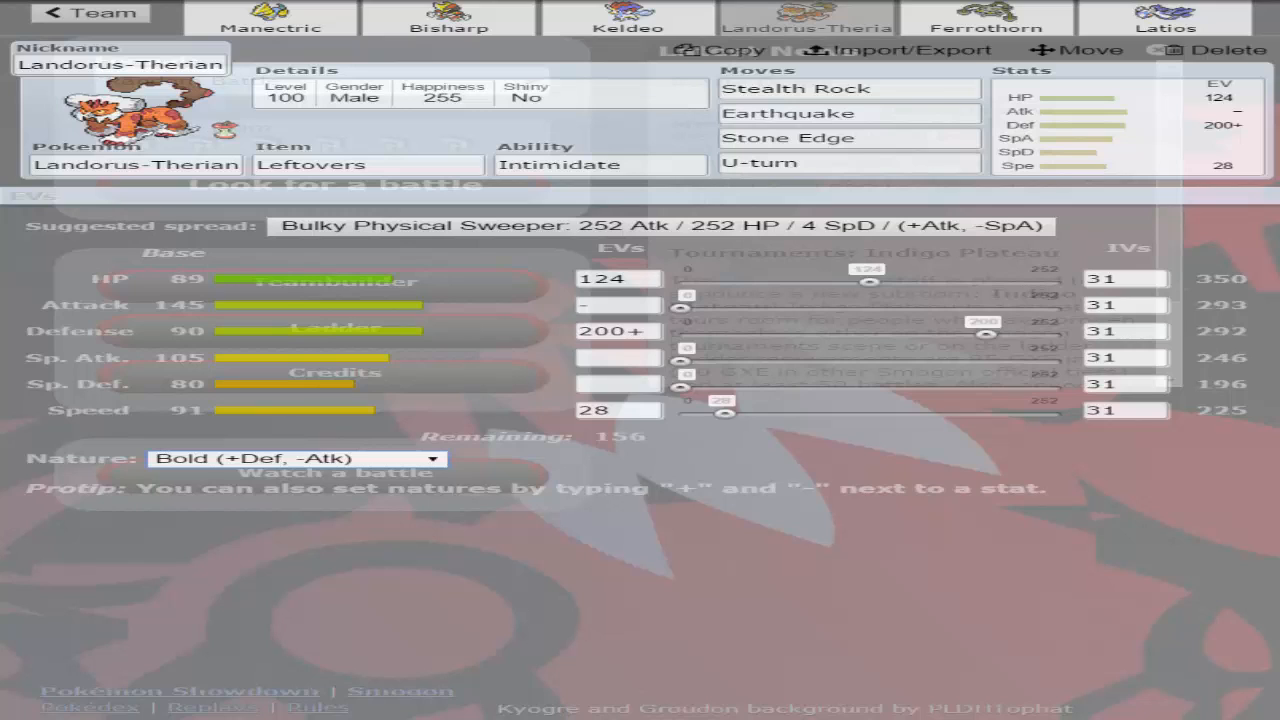
# - Finish Landorus-Therian at 248 HP, 240 Defense and 20 Speed EVs, level 100
pyautogui.click(828, 136)
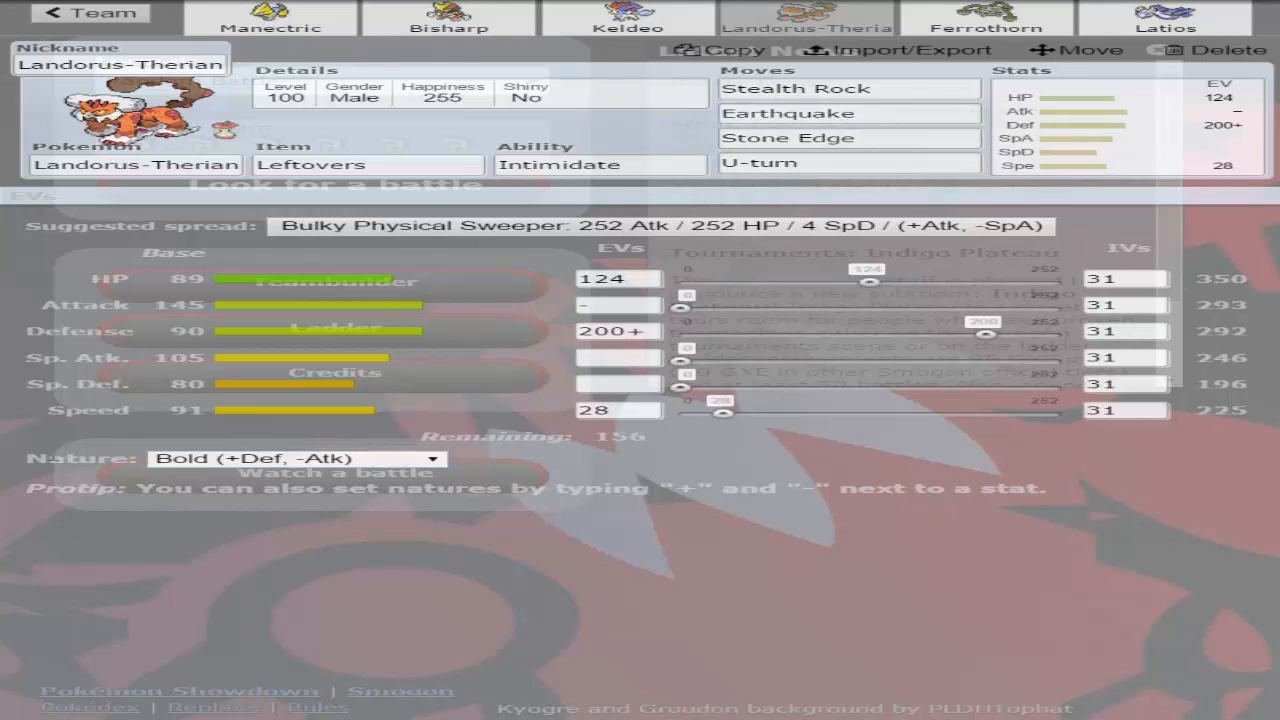
pyautogui.moveTo(720, 432)
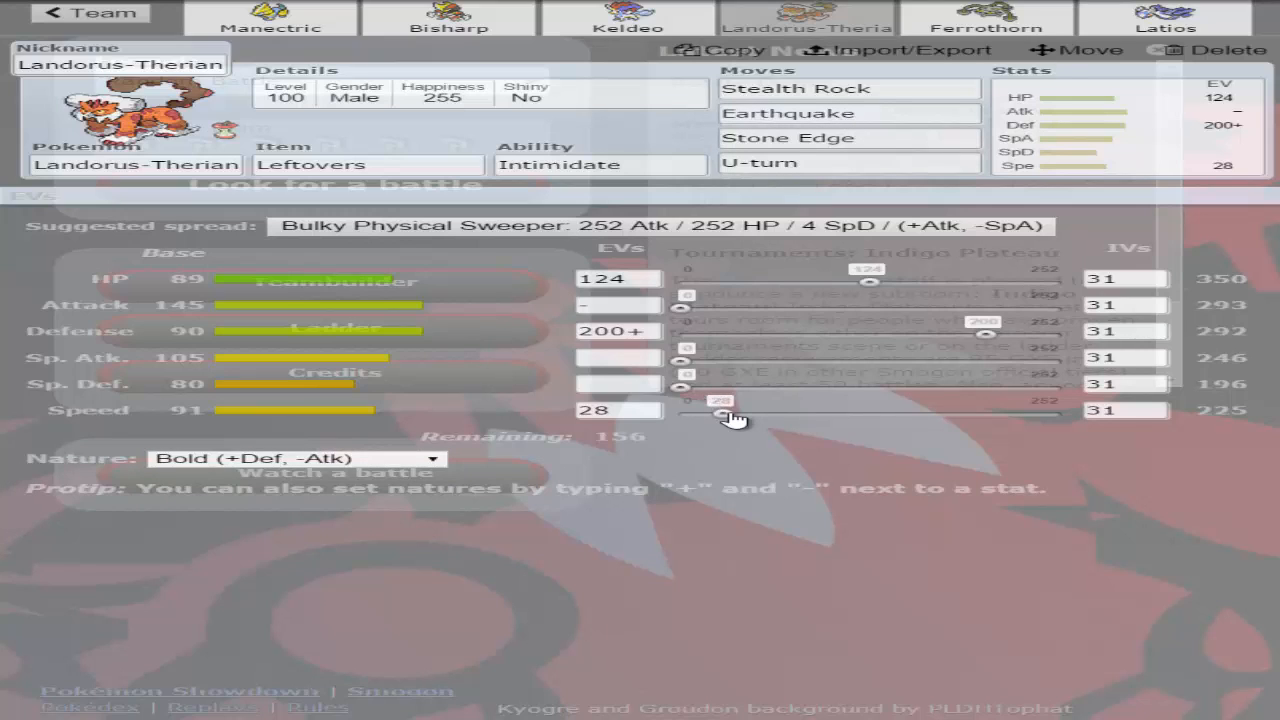
pyautogui.moveTo(720, 410); pyautogui.dragTo(708, 410)
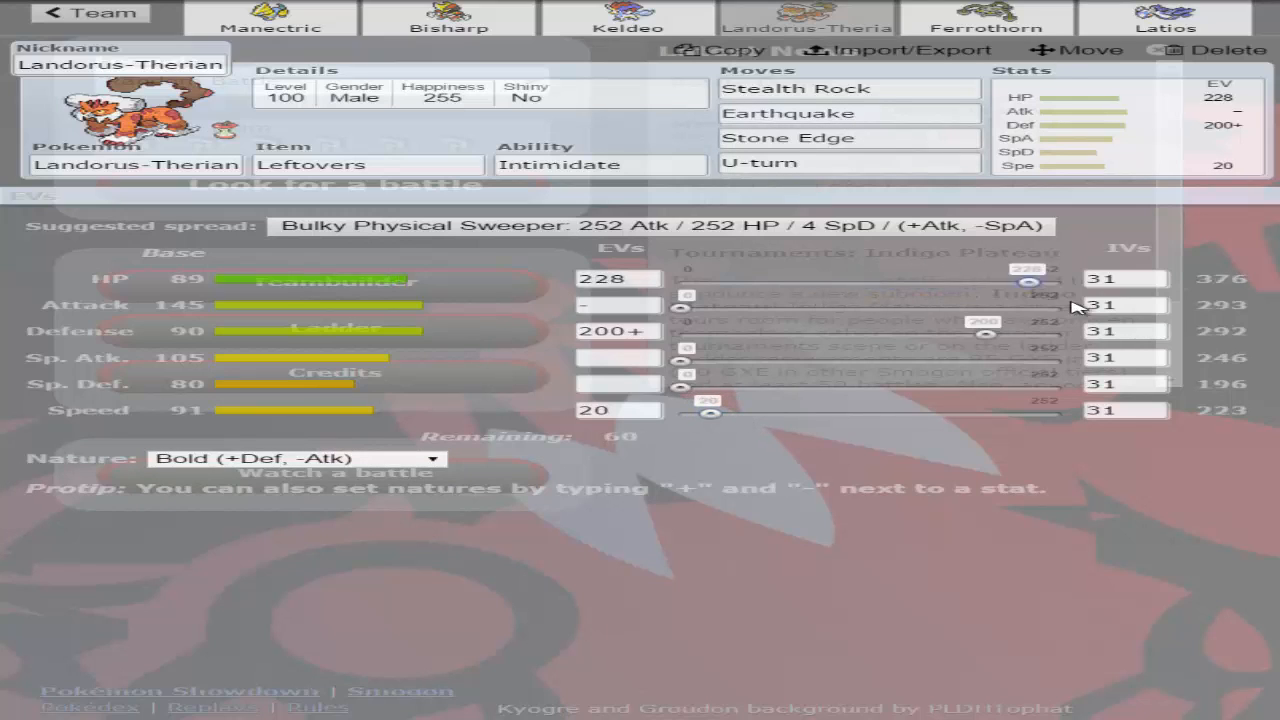
pyautogui.moveTo(1030, 280); pyautogui.dragTo(1064, 280)
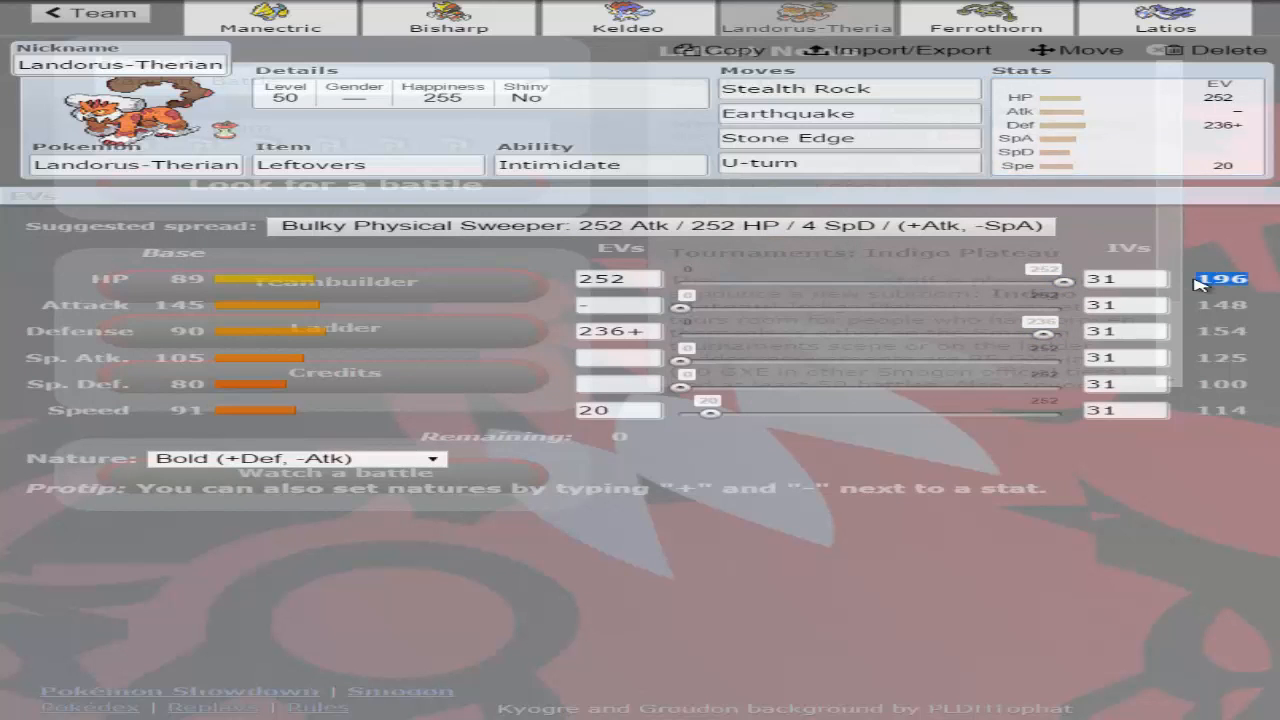
pyautogui.moveTo(1064, 288)
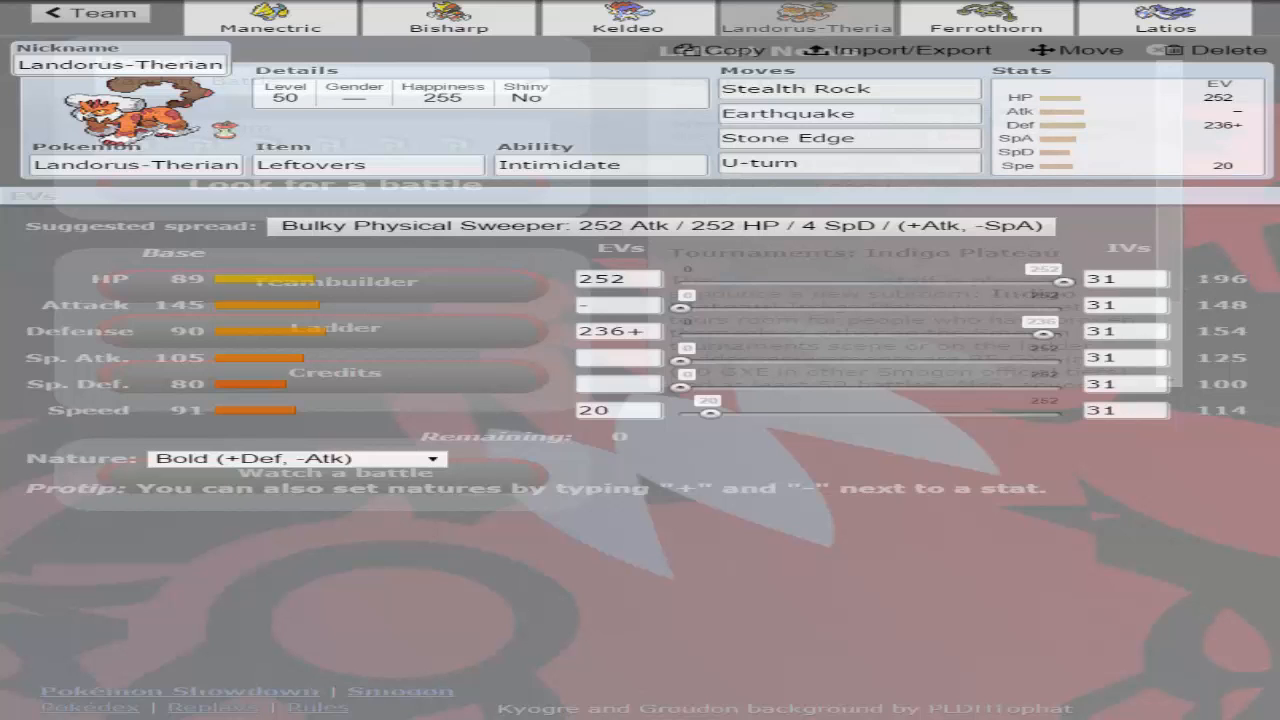
pyautogui.moveTo(1068, 284)
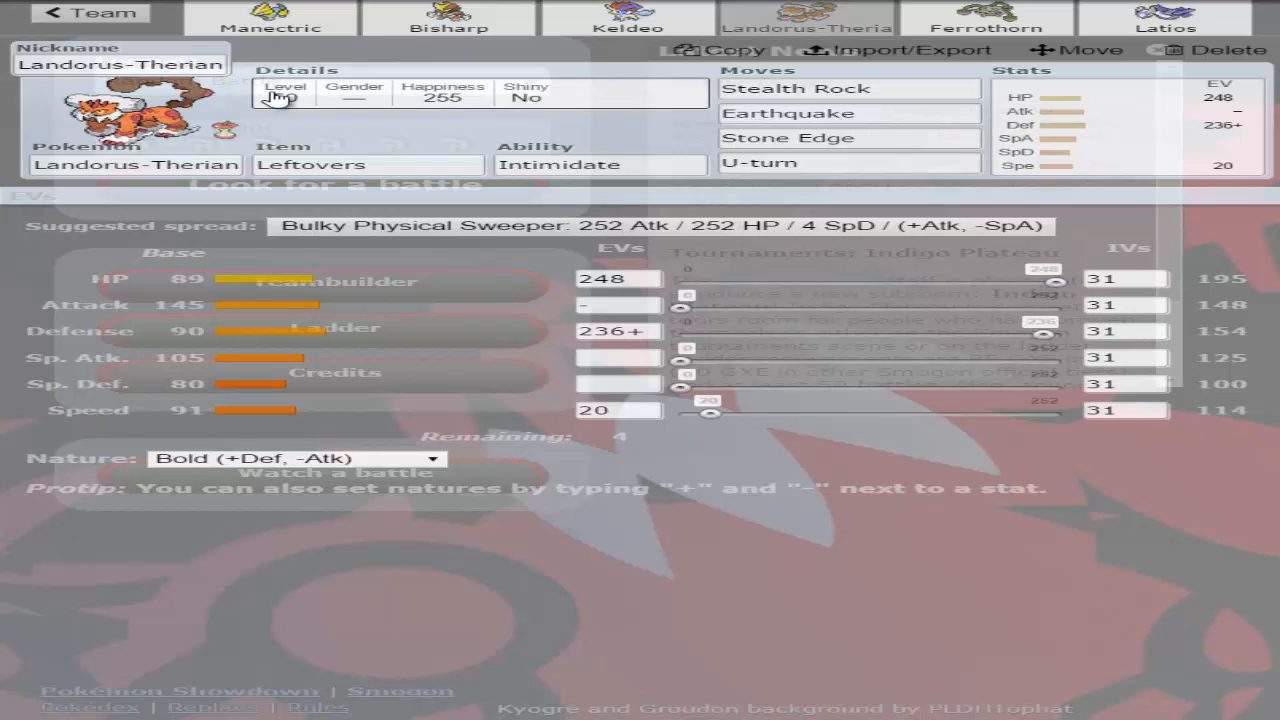
pyautogui.click(284, 96)
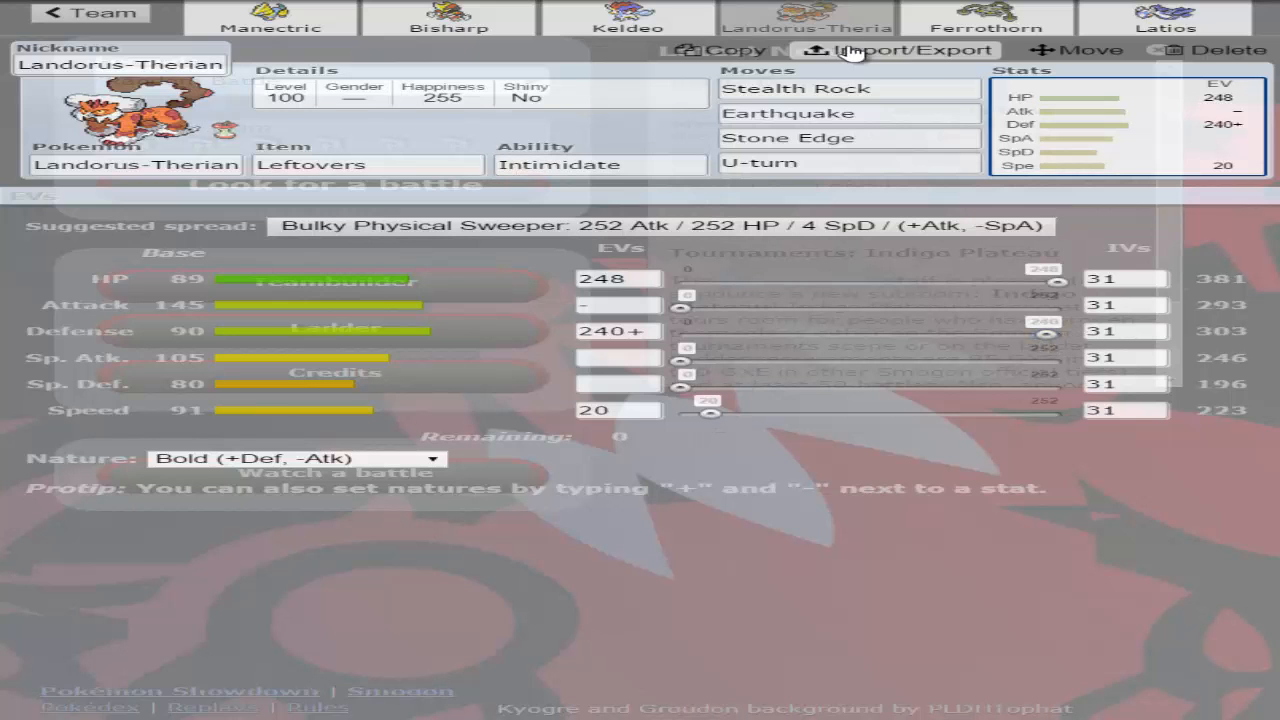
# - Give Ferrothorn Leftovers with Spikes, Protect, Leech Seed and Power Whip
pyautogui.click(988, 28)
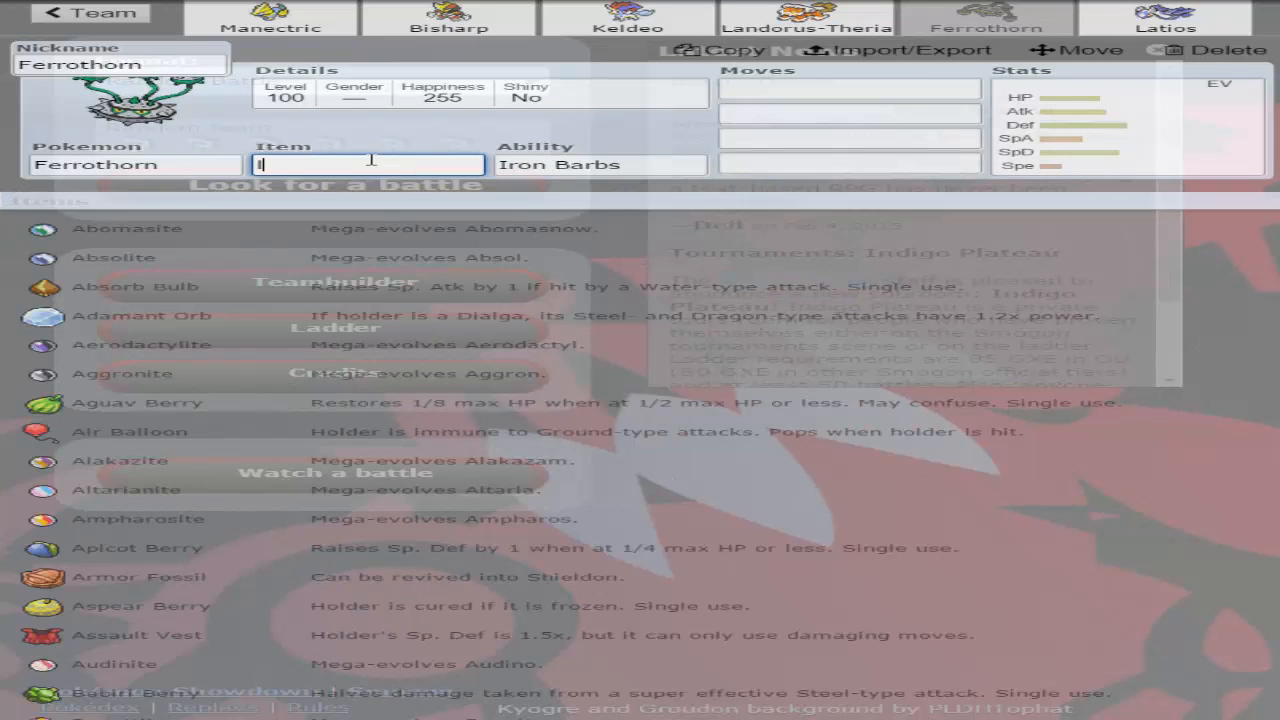
pyautogui.click(820, 90)
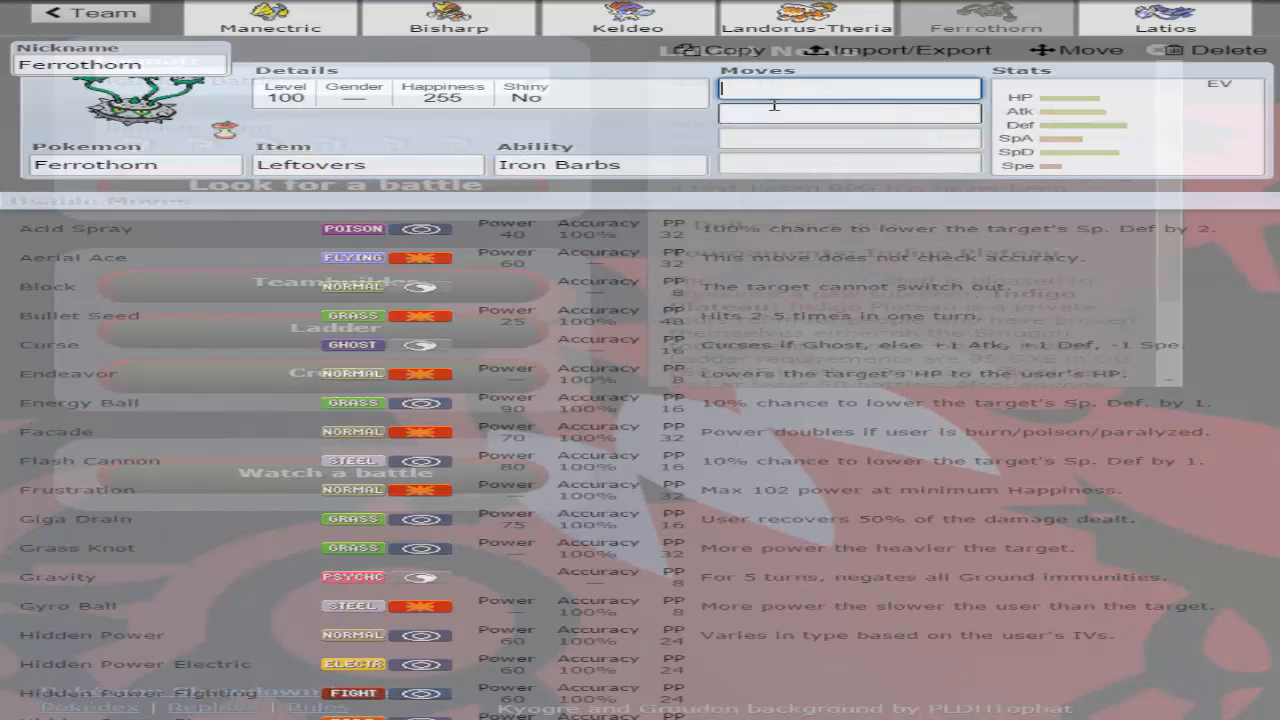
pyautogui.write('spik')
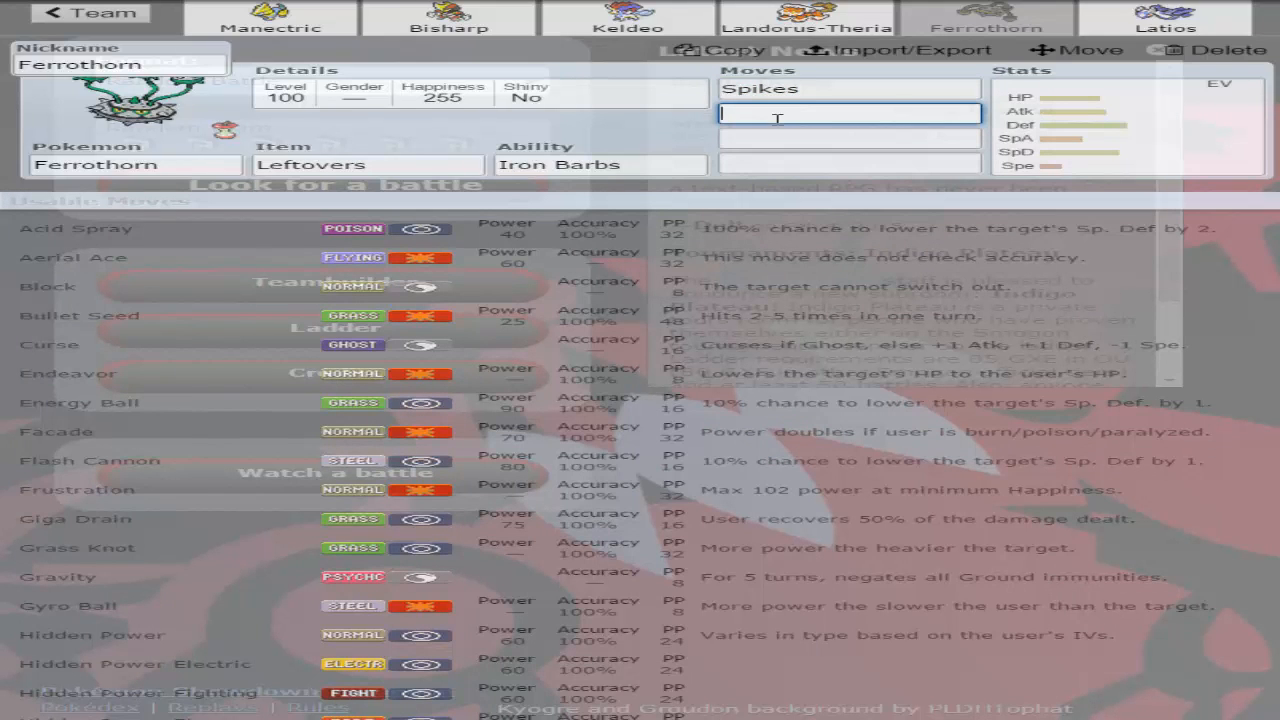
pyautogui.write('Protect')
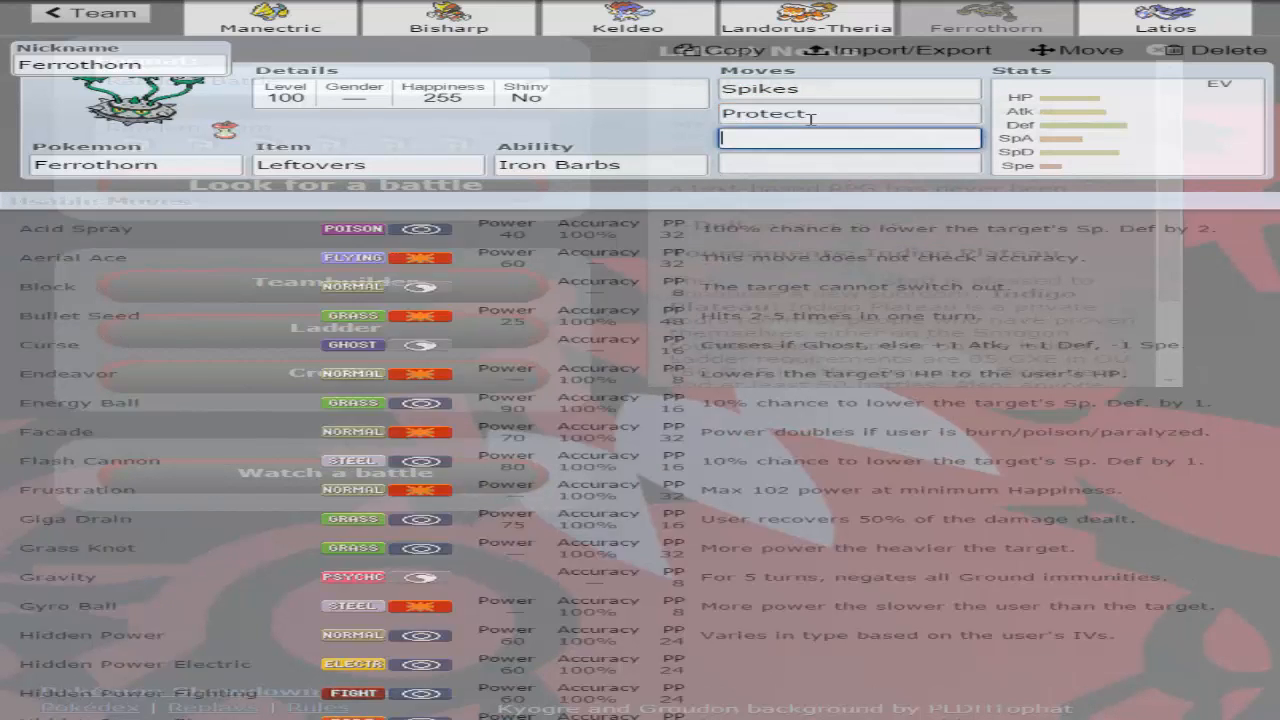
pyautogui.moveTo(900, 132)
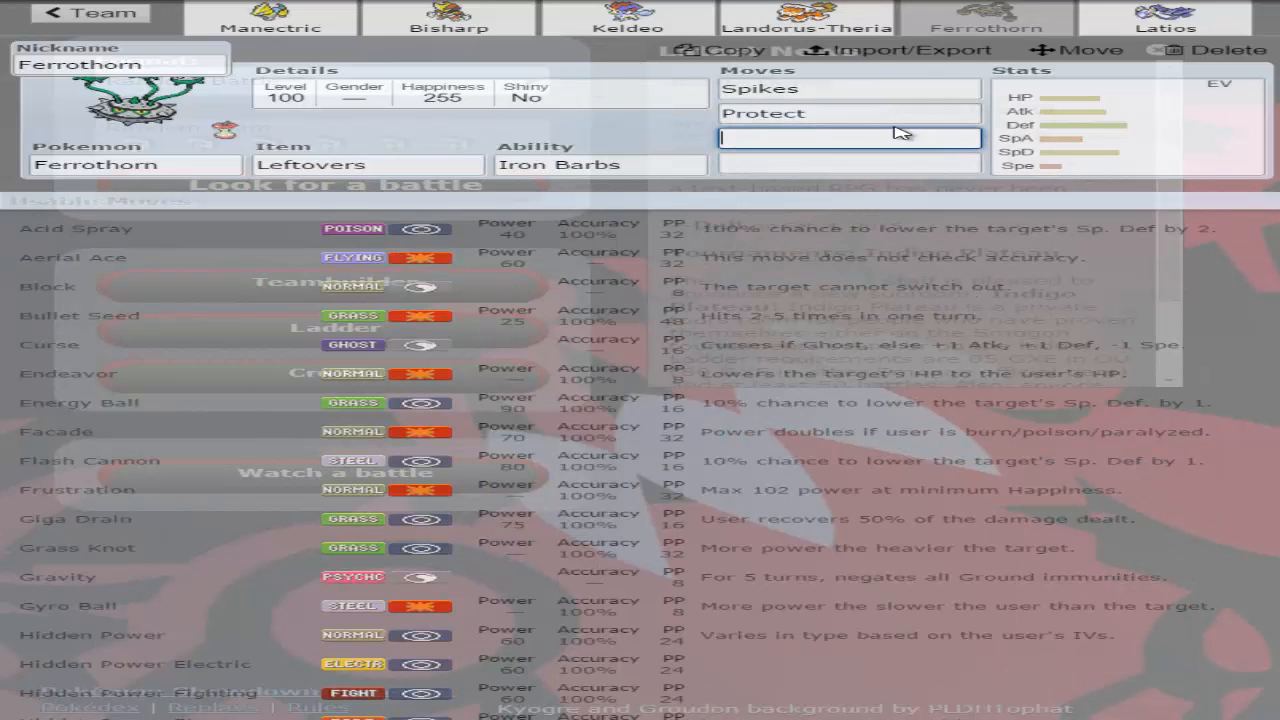
pyautogui.write('lee')
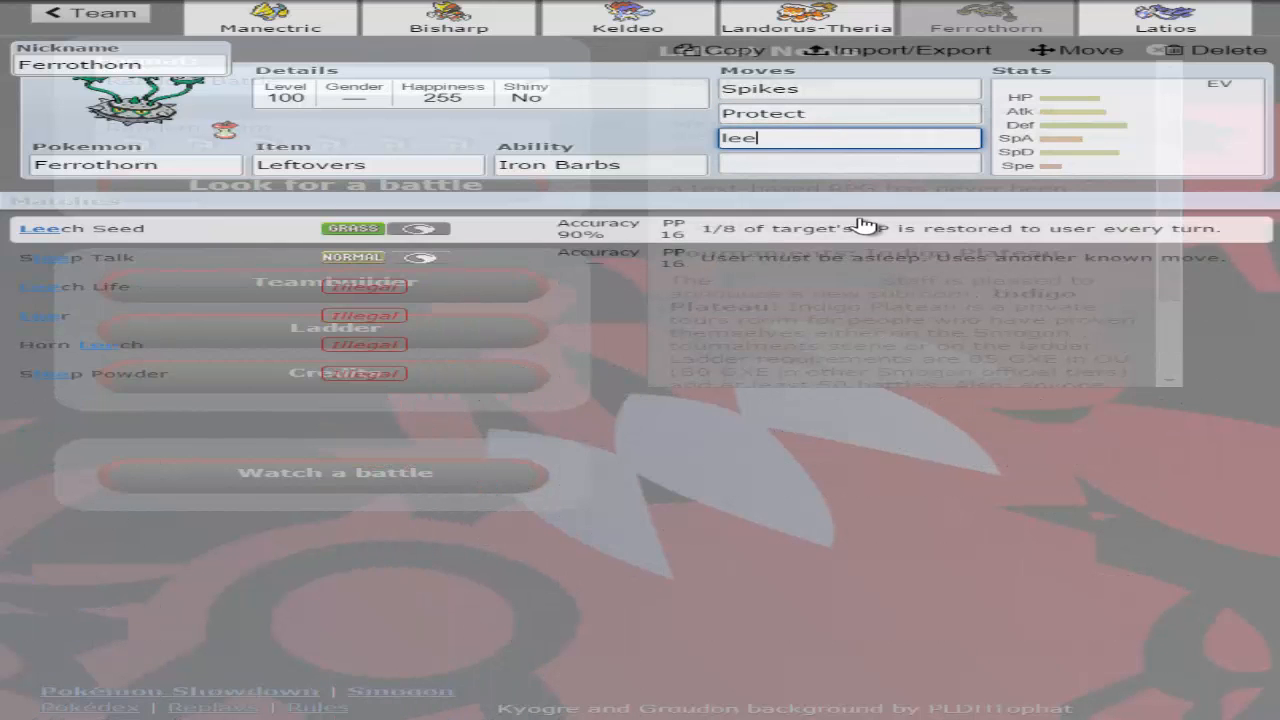
pyautogui.write('pol')
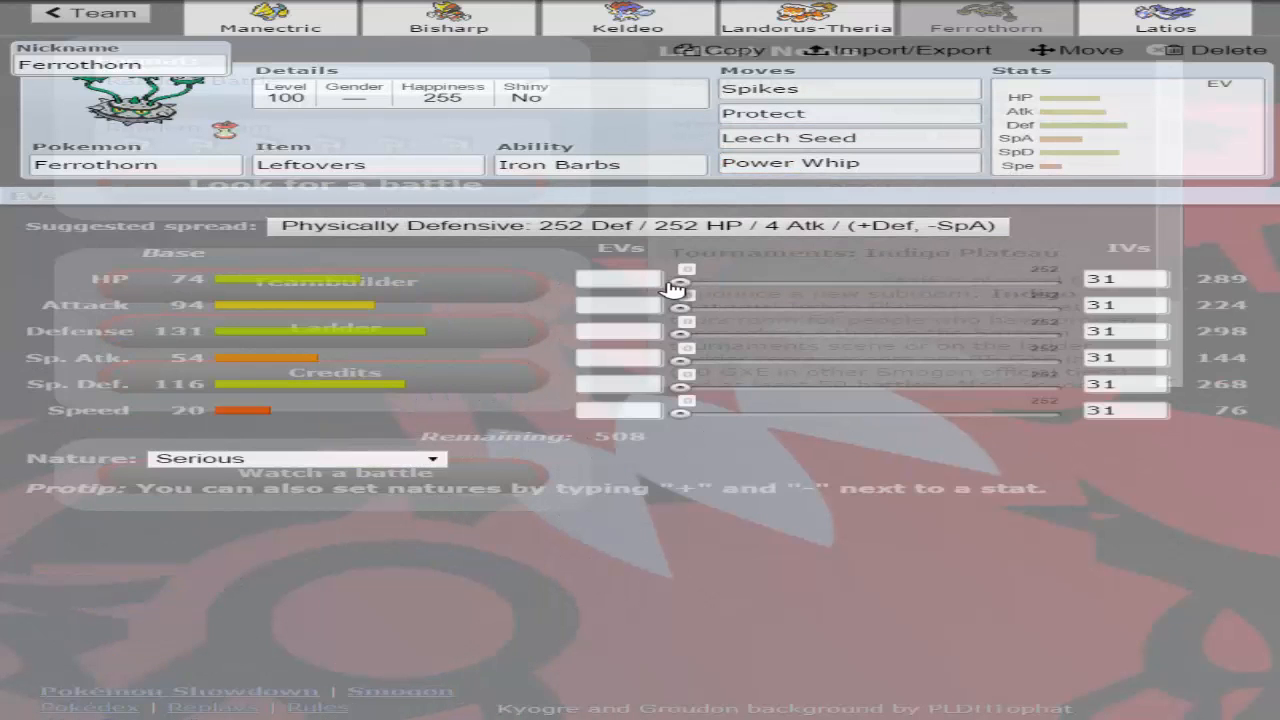
# - Set Ferrothorn to a Careful 248 HP / 72 Def / 188 SpD spread
pyautogui.moveTo(684, 278); pyautogui.dragTo(1050, 278)
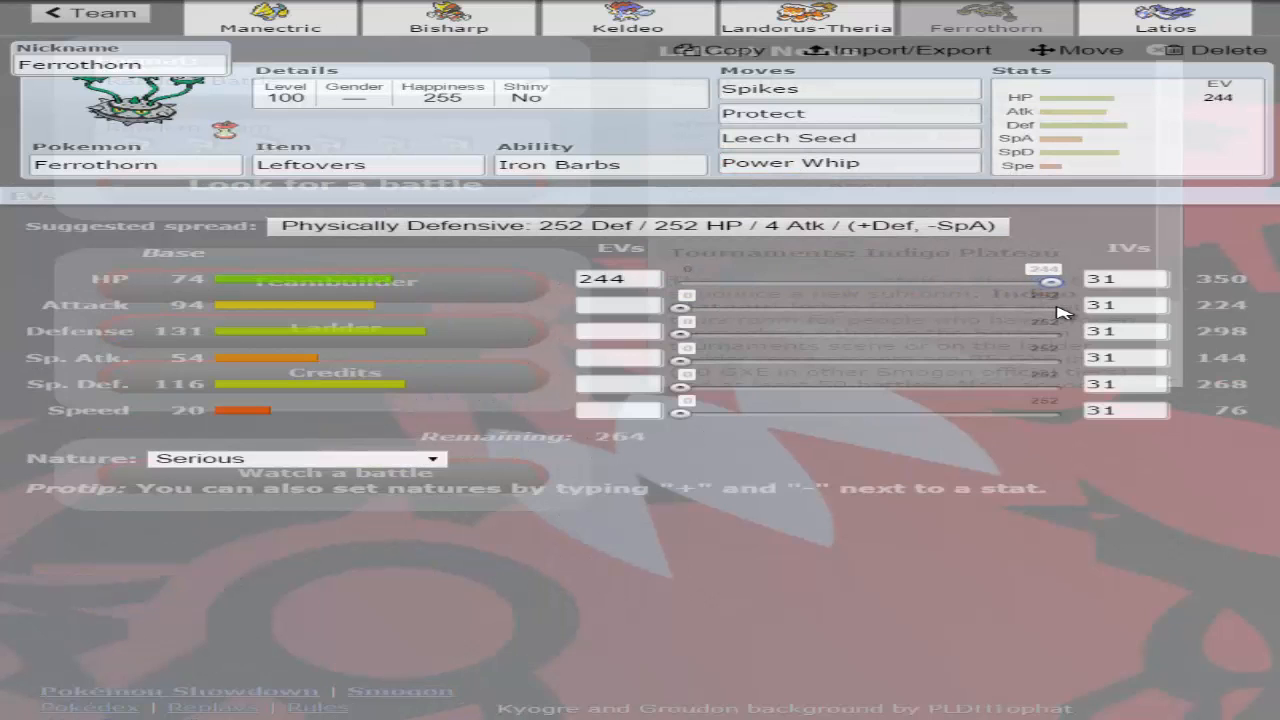
pyautogui.moveTo(1068, 288)
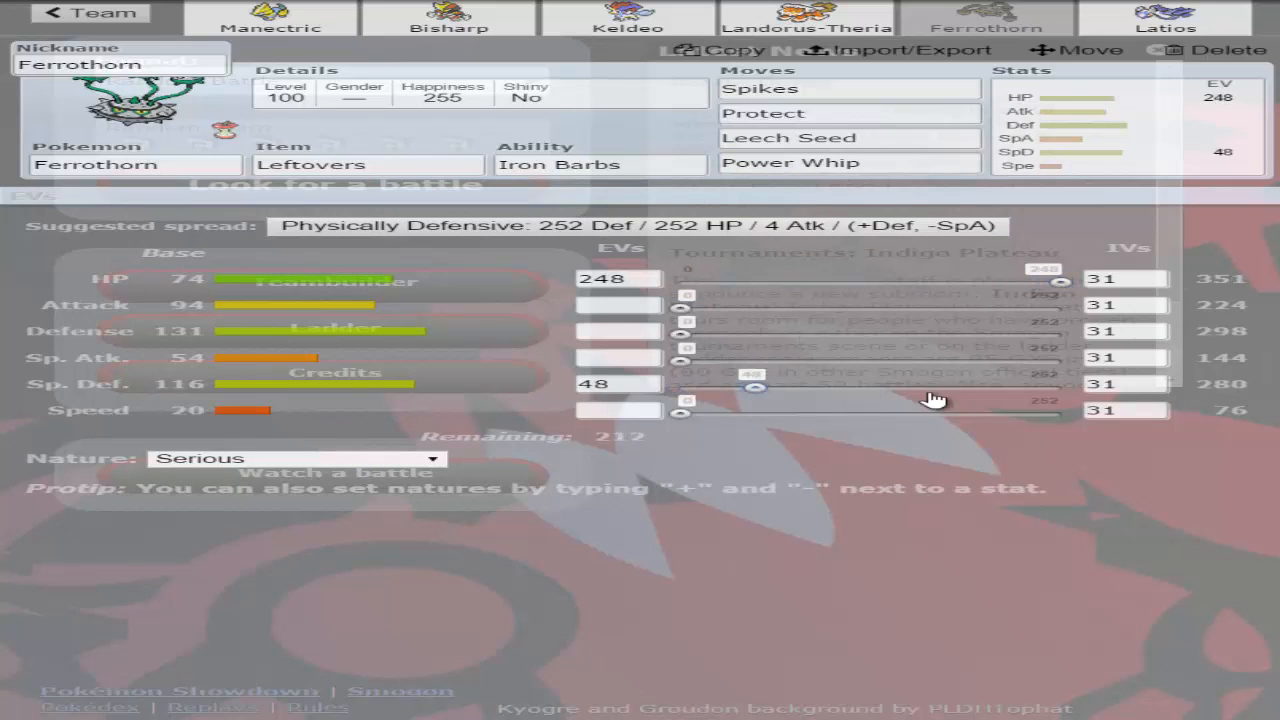
pyautogui.moveTo(756, 388); pyautogui.dragTo(958, 388)
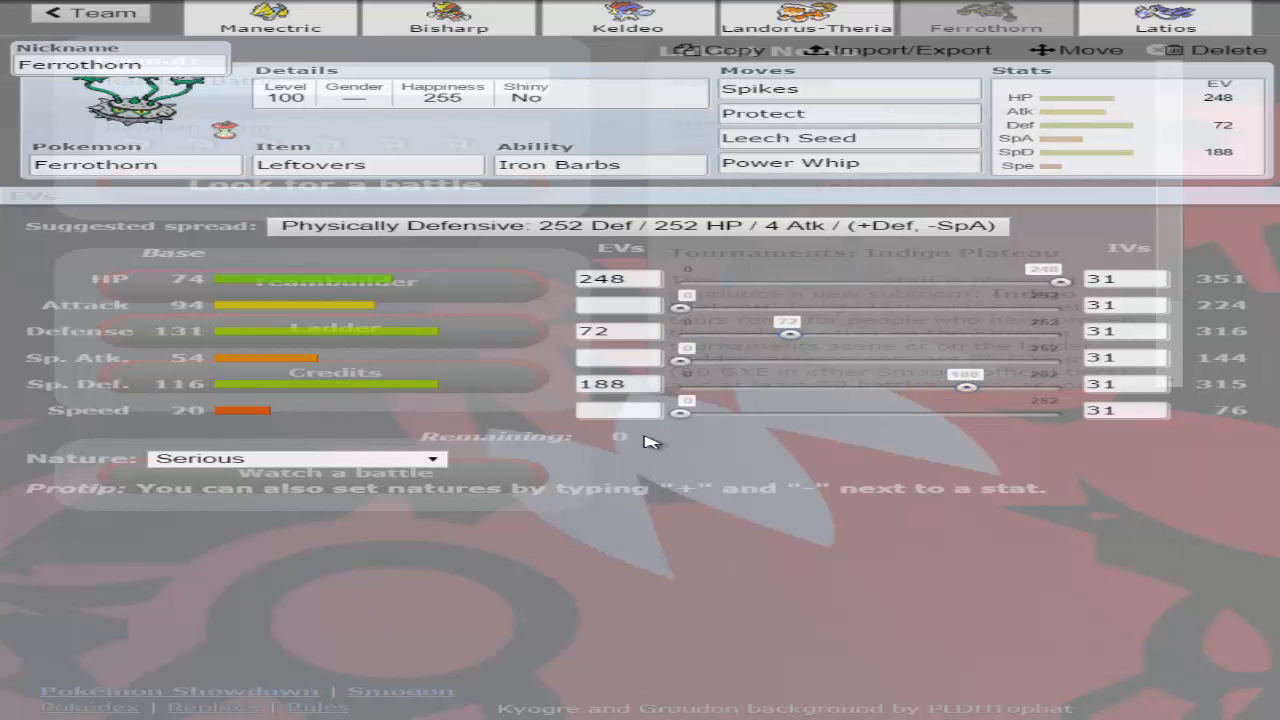
pyautogui.click(290, 458)
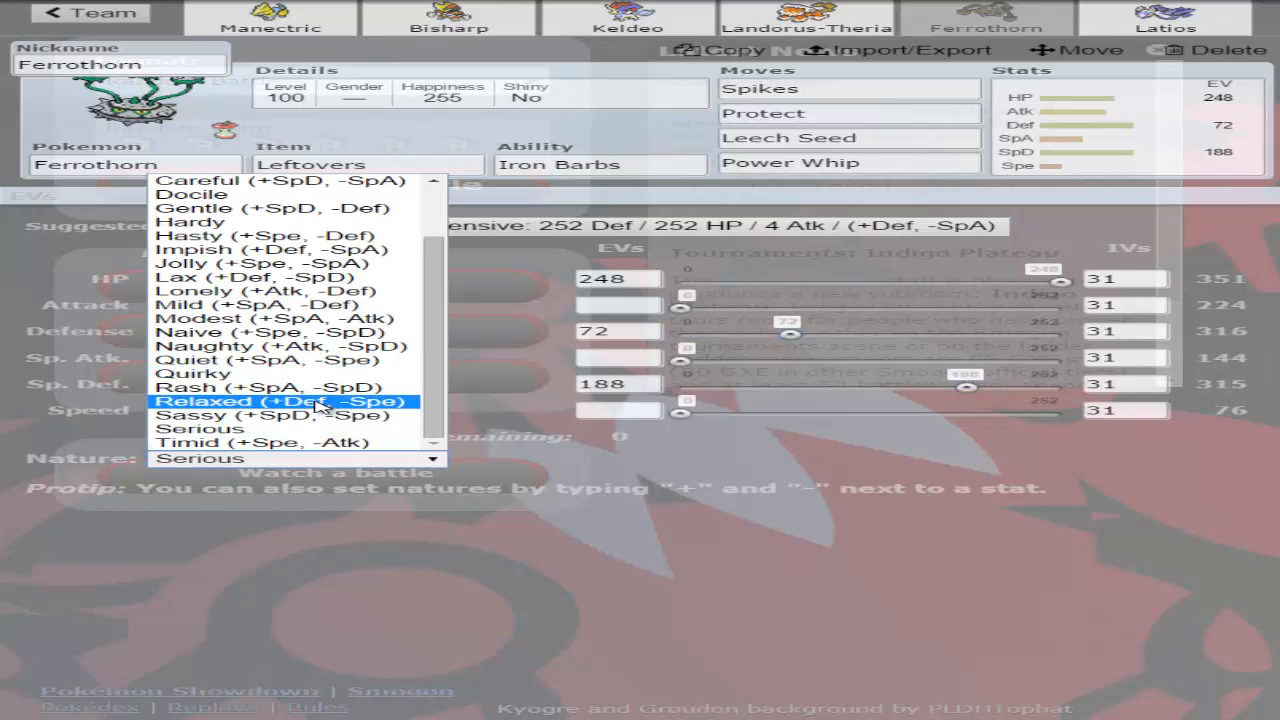
pyautogui.moveTo(280, 332)
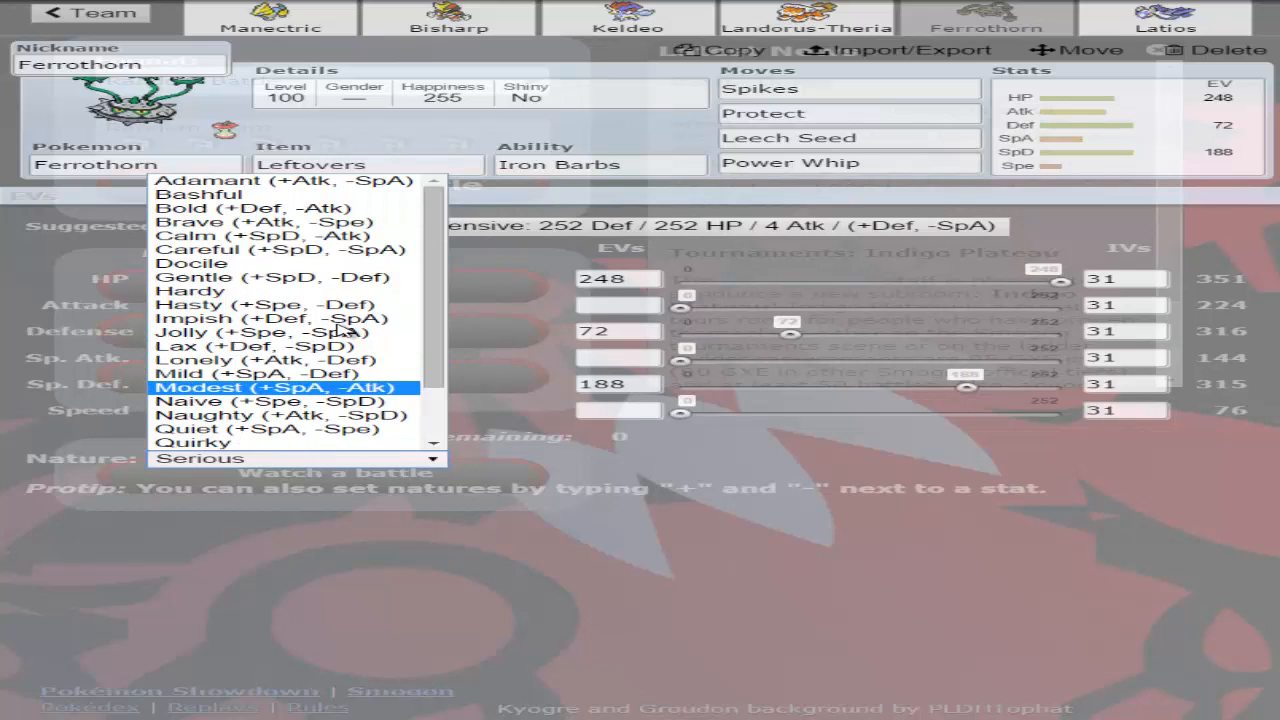
pyautogui.moveTo(280, 248)
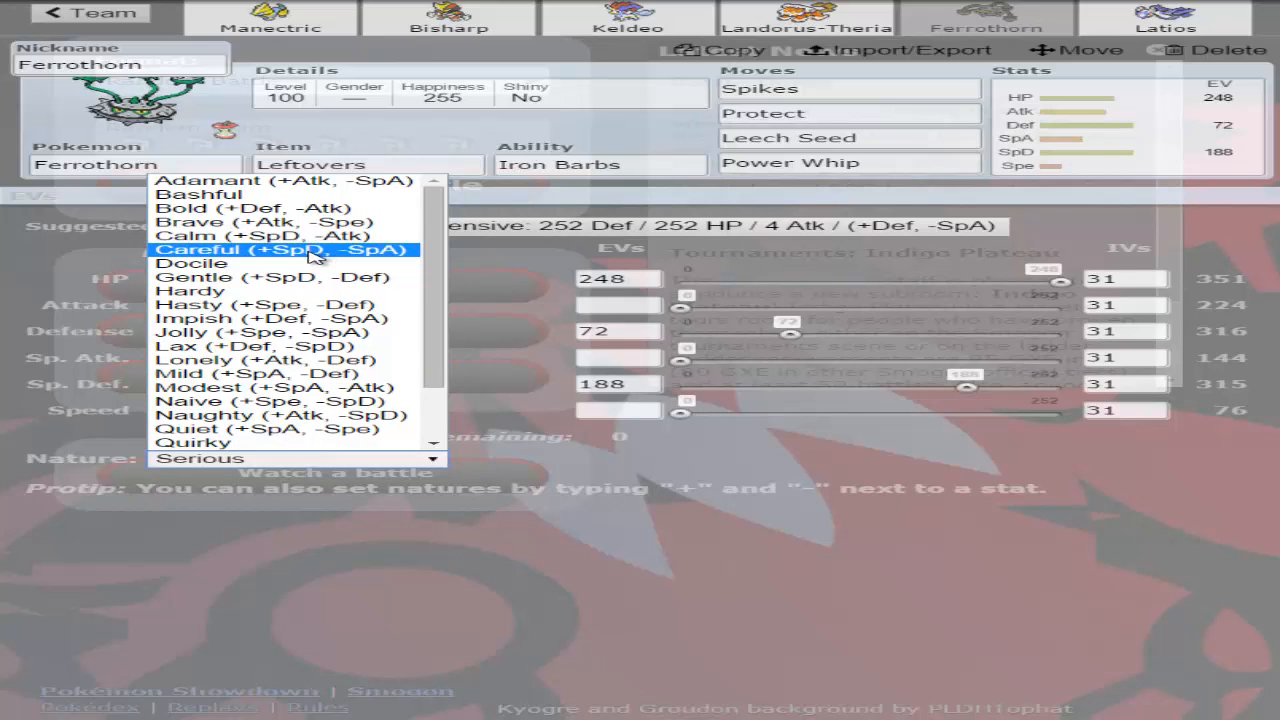
pyautogui.click(284, 248)
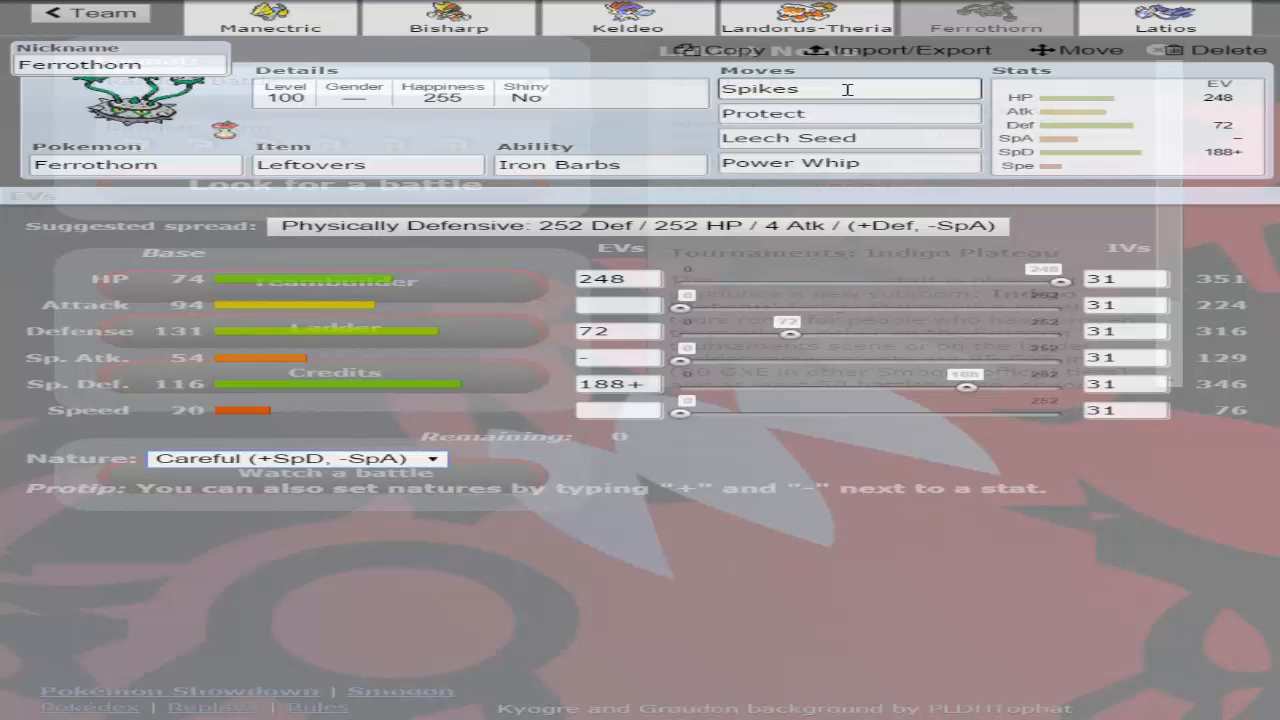
# - Recheck Ferrothorn's Power Whip and Spikes move slots, then move to Latios's set
pyautogui.click(848, 162)
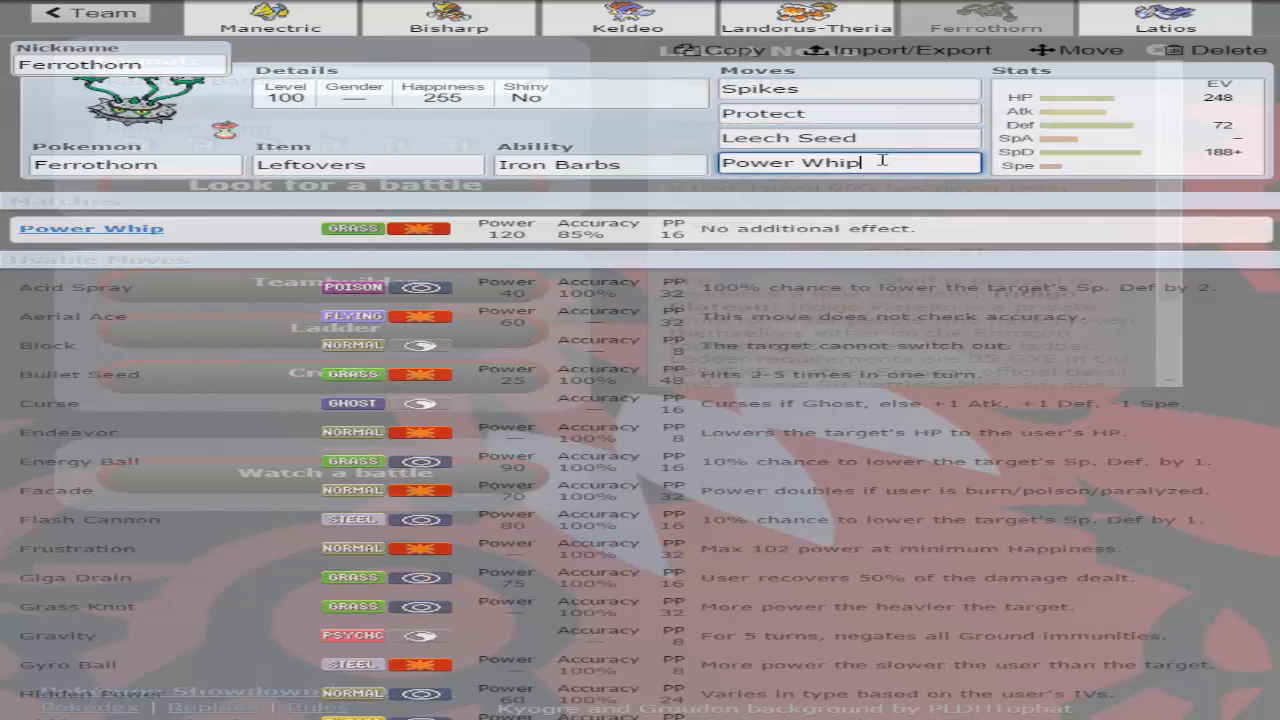
pyautogui.click(1120, 124)
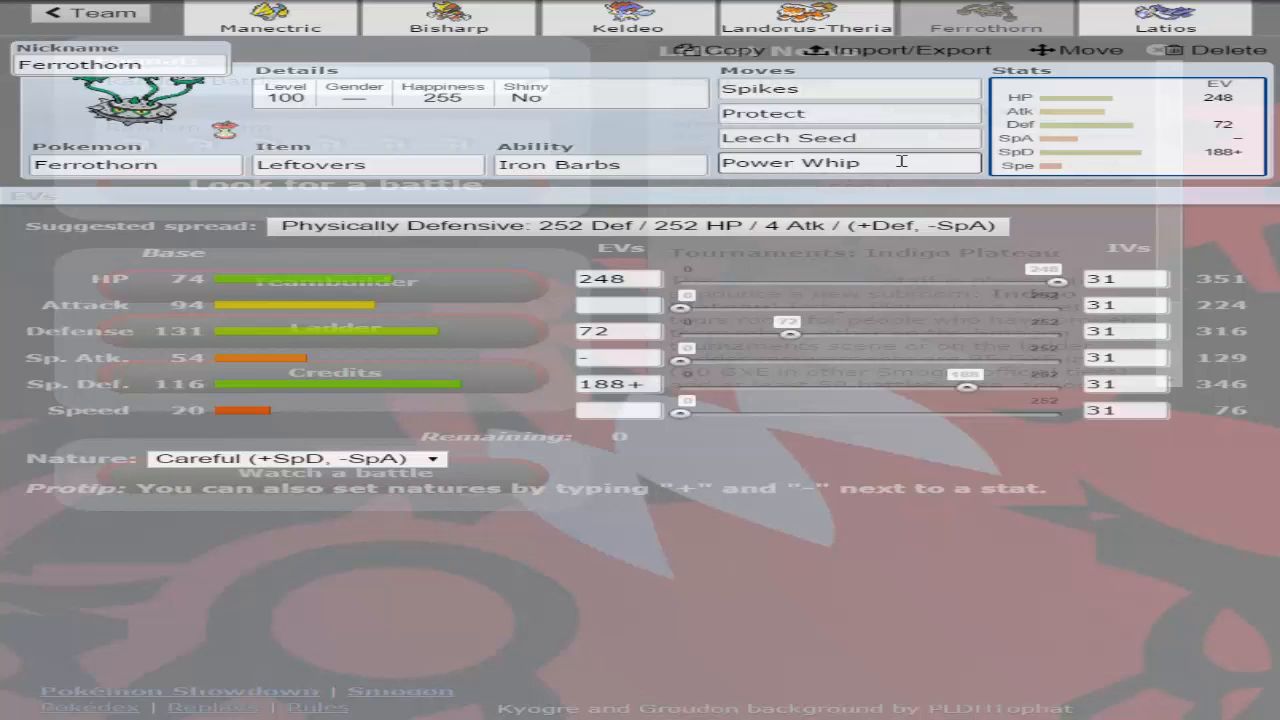
pyautogui.click(820, 88)
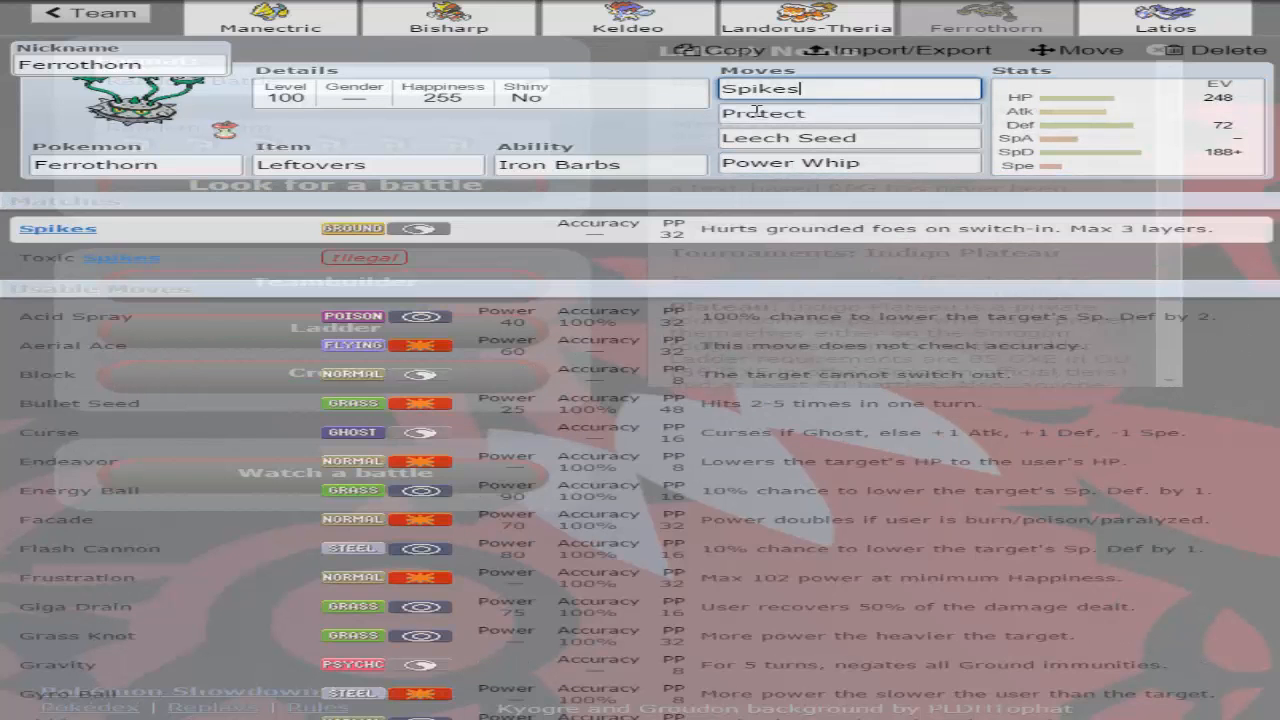
pyautogui.click(822, 112)
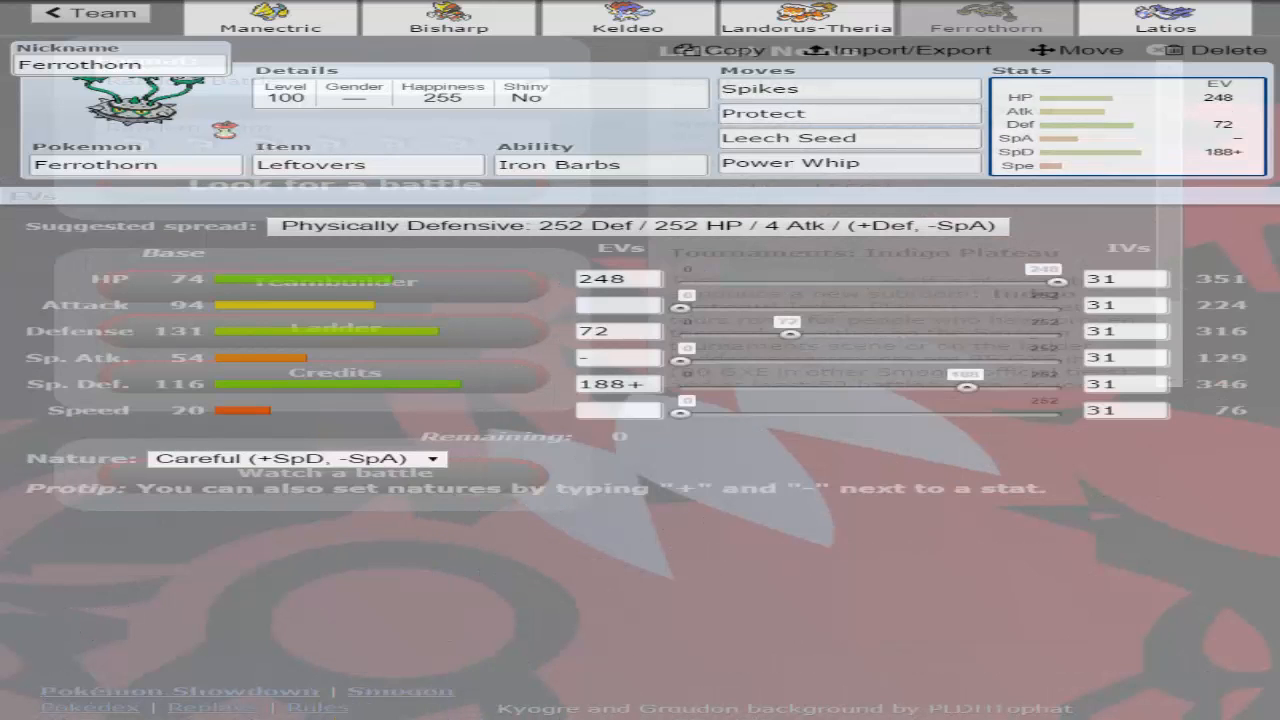
pyautogui.moveTo(856, 676)
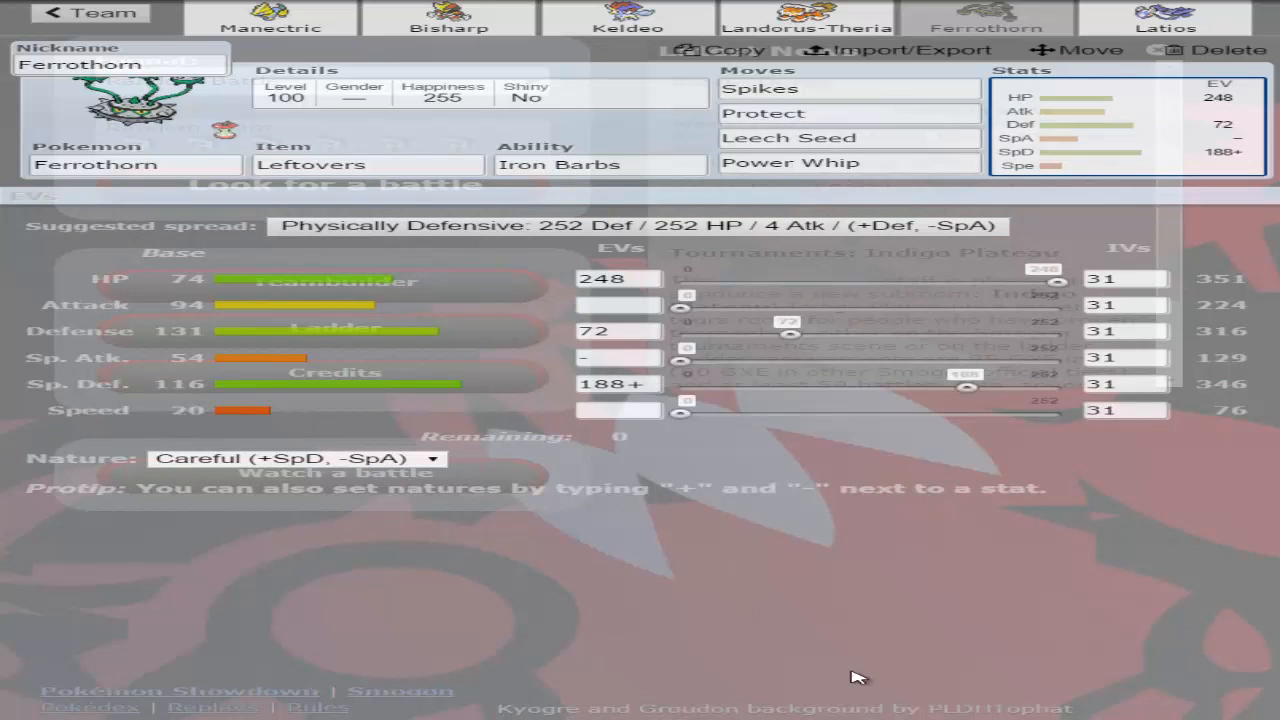
pyautogui.click(1164, 12)
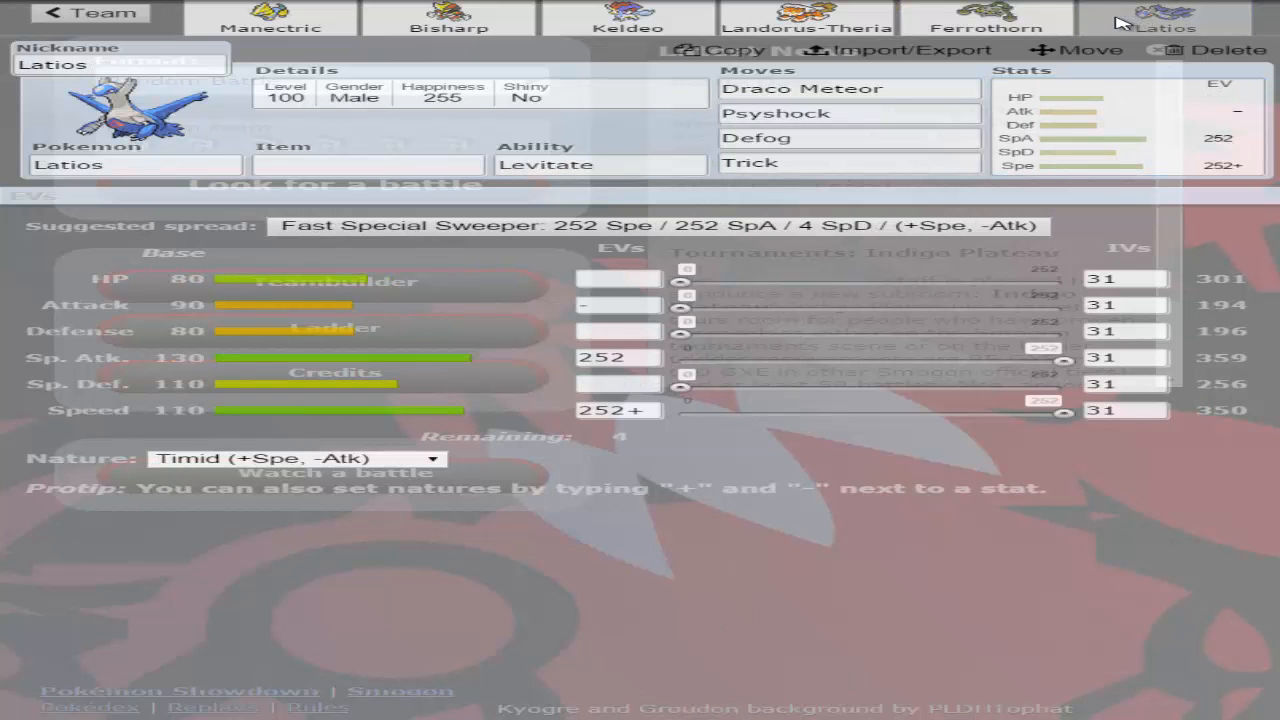
# - Give Latios a Choice Scarf with its last 4 EVs in Defense, then switch to Bisharp
pyautogui.click(366, 164)
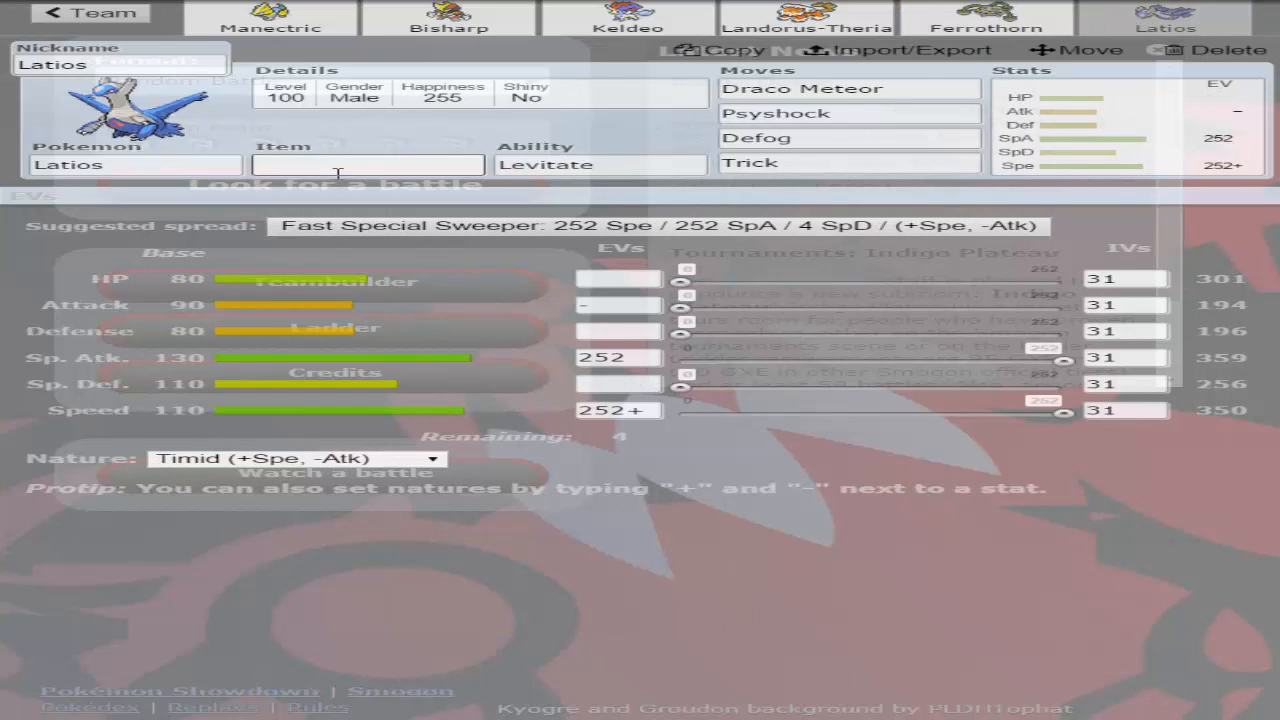
pyautogui.write('ch')
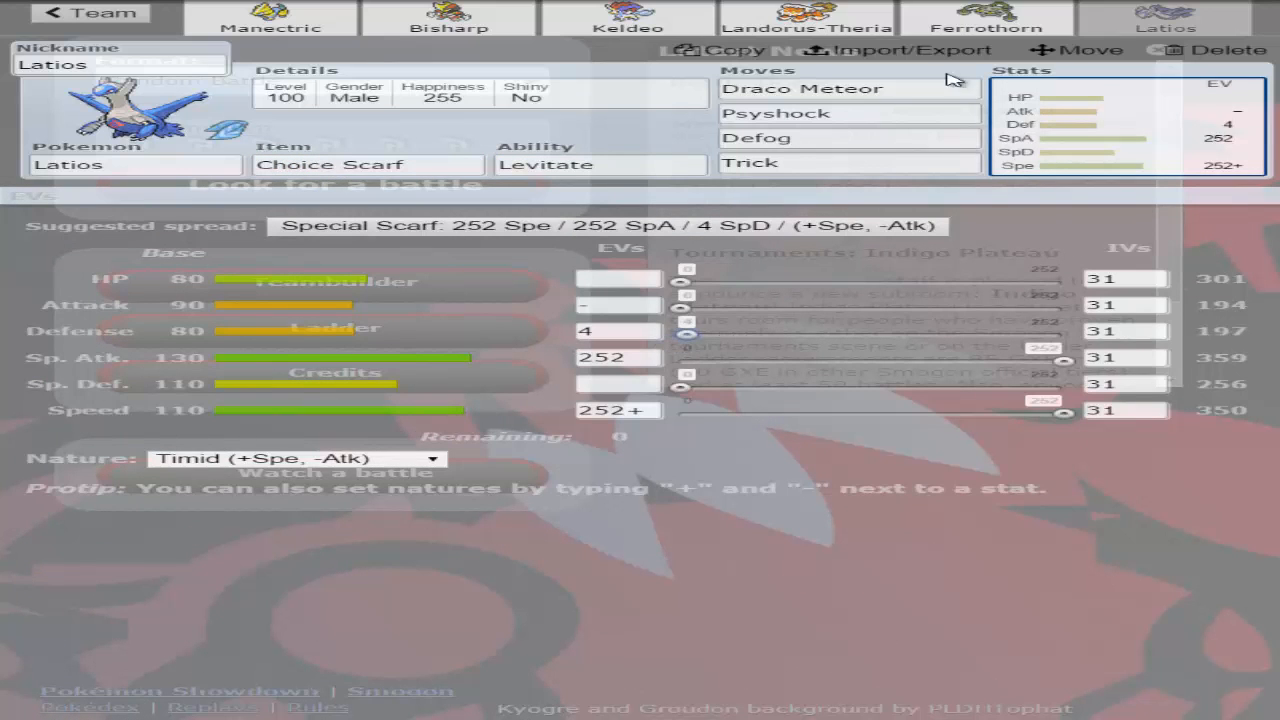
pyautogui.click(446, 18)
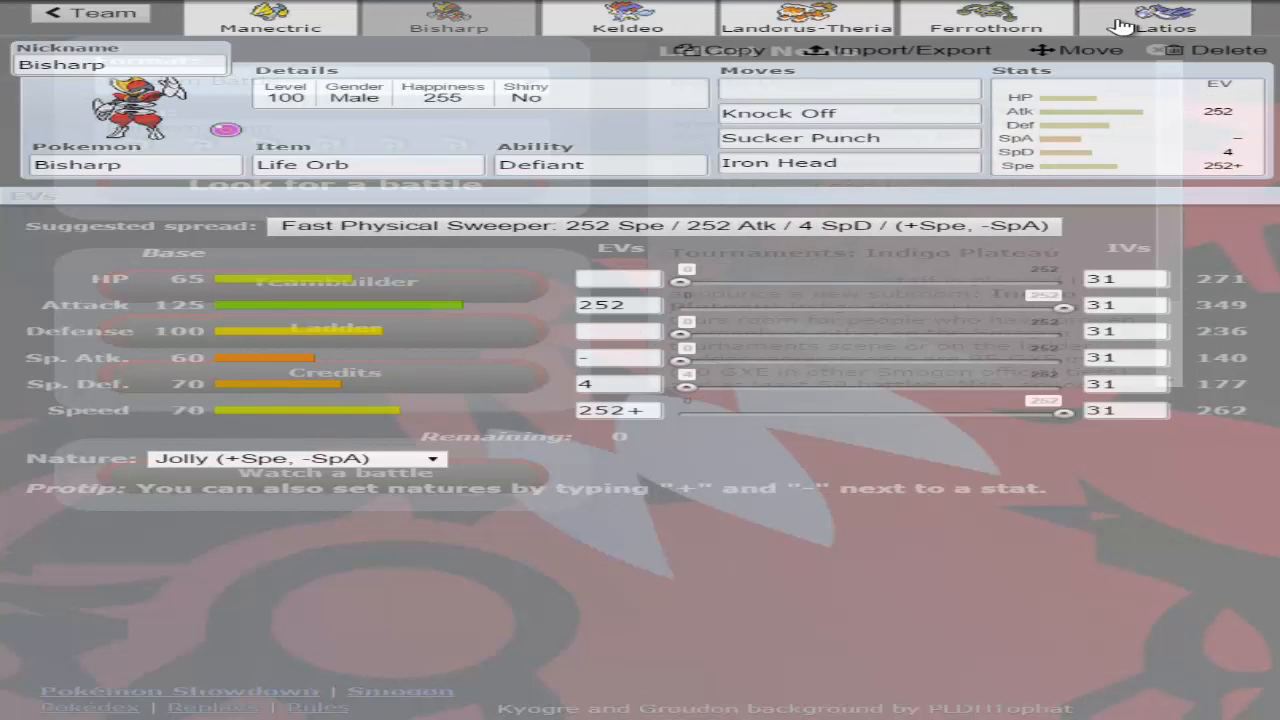
pyautogui.moveTo(640, 10)
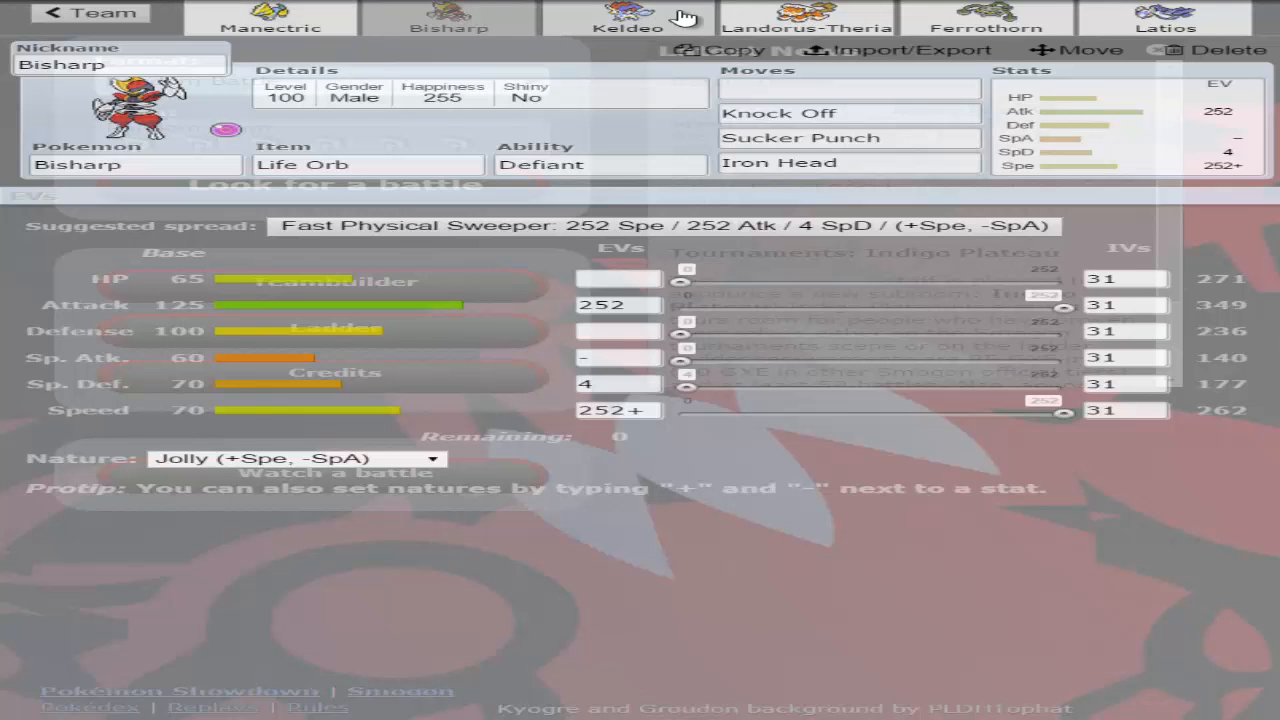
pyautogui.moveTo(396, 136)
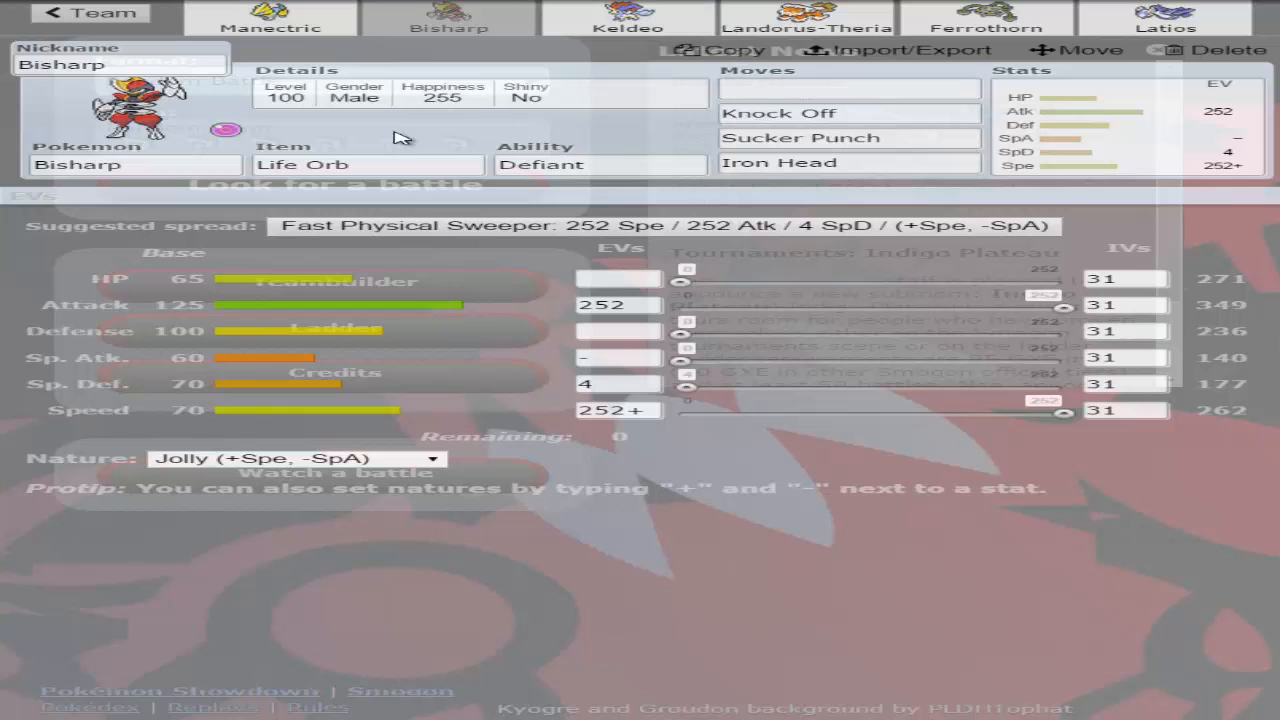
# - Fill Bisharp's empty move slot with Pursuit and return to Landorus-Therian's set
pyautogui.click(850, 88)
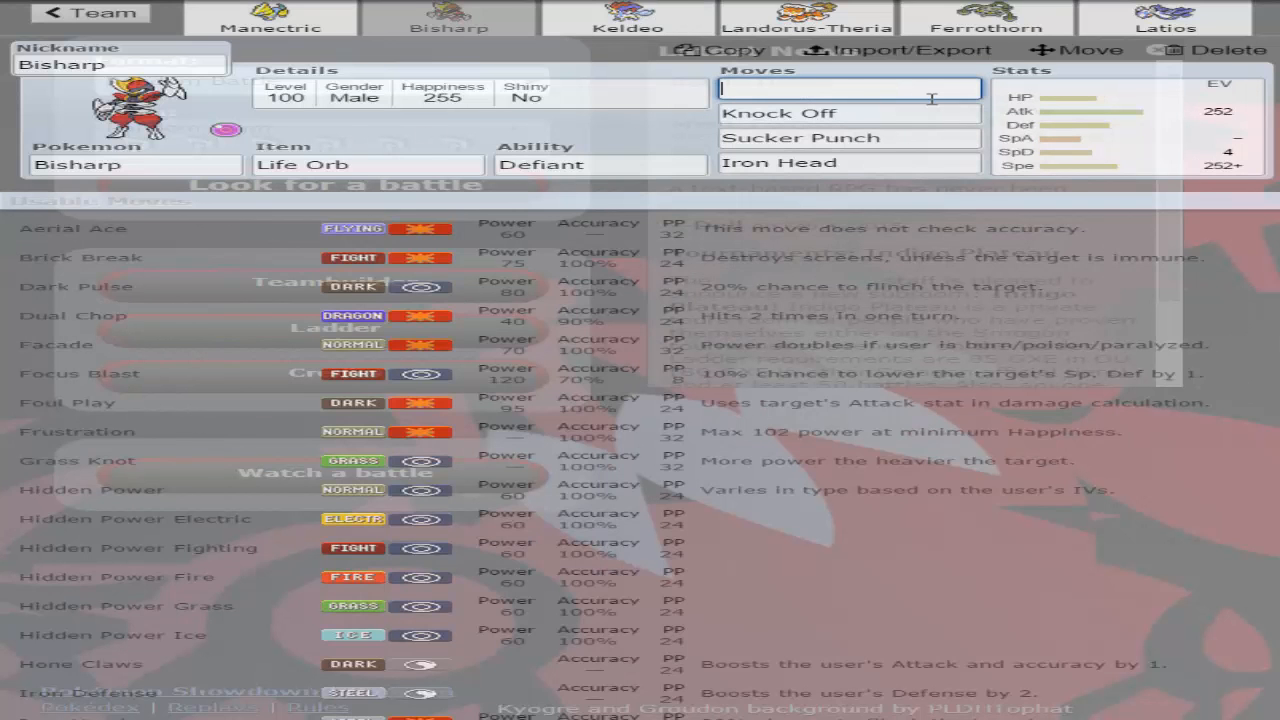
pyautogui.write('pur')
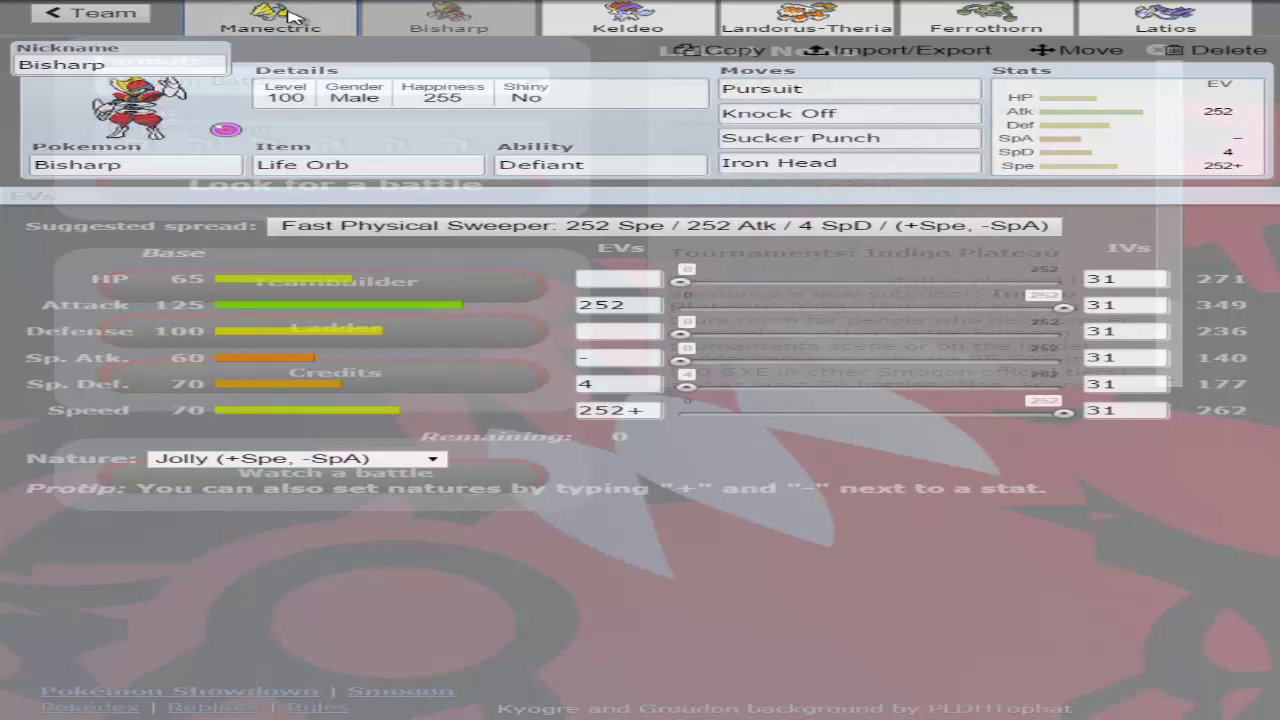
pyautogui.click(270, 18)
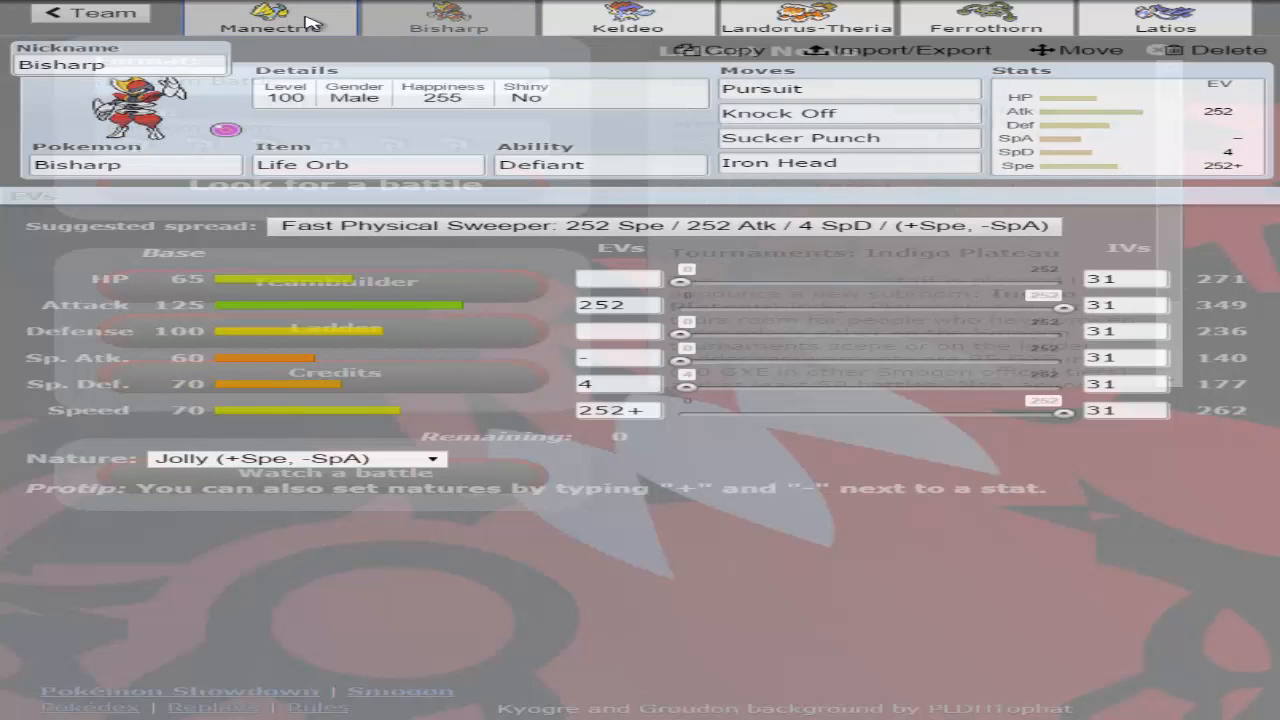
pyautogui.click(800, 20)
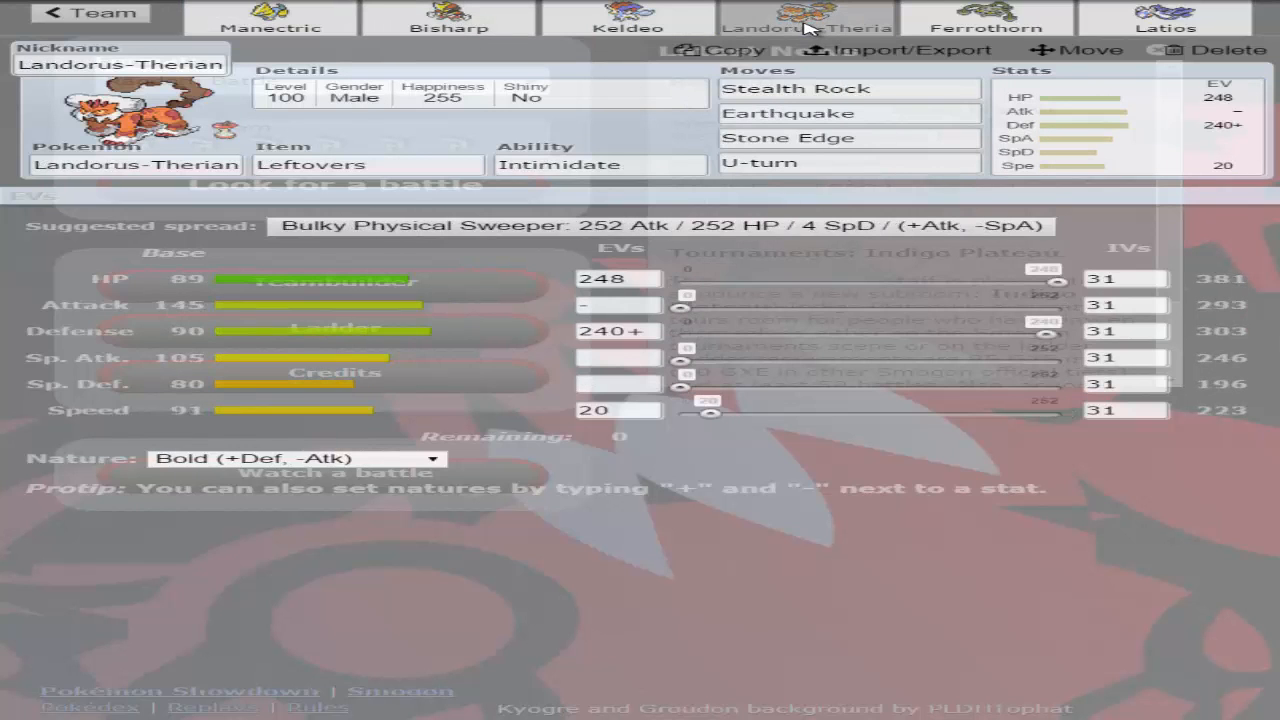
pyautogui.moveTo(952, 356)
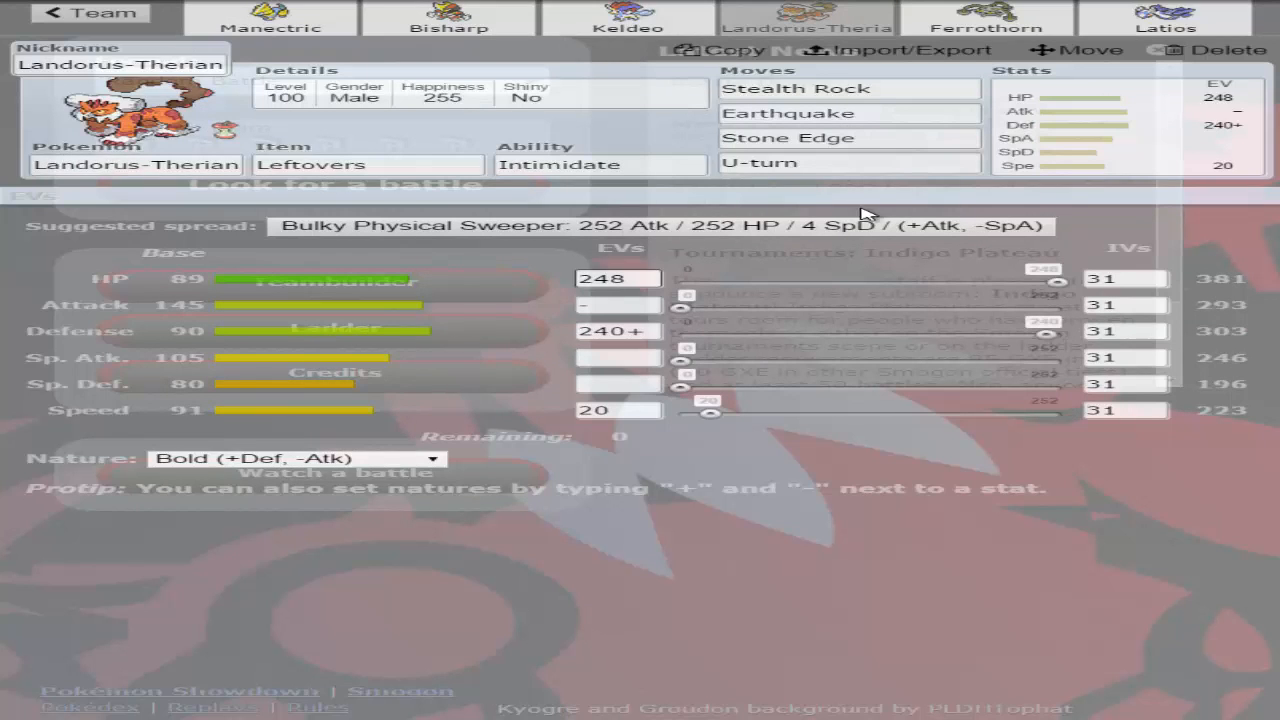
pyautogui.moveTo(282, 150)
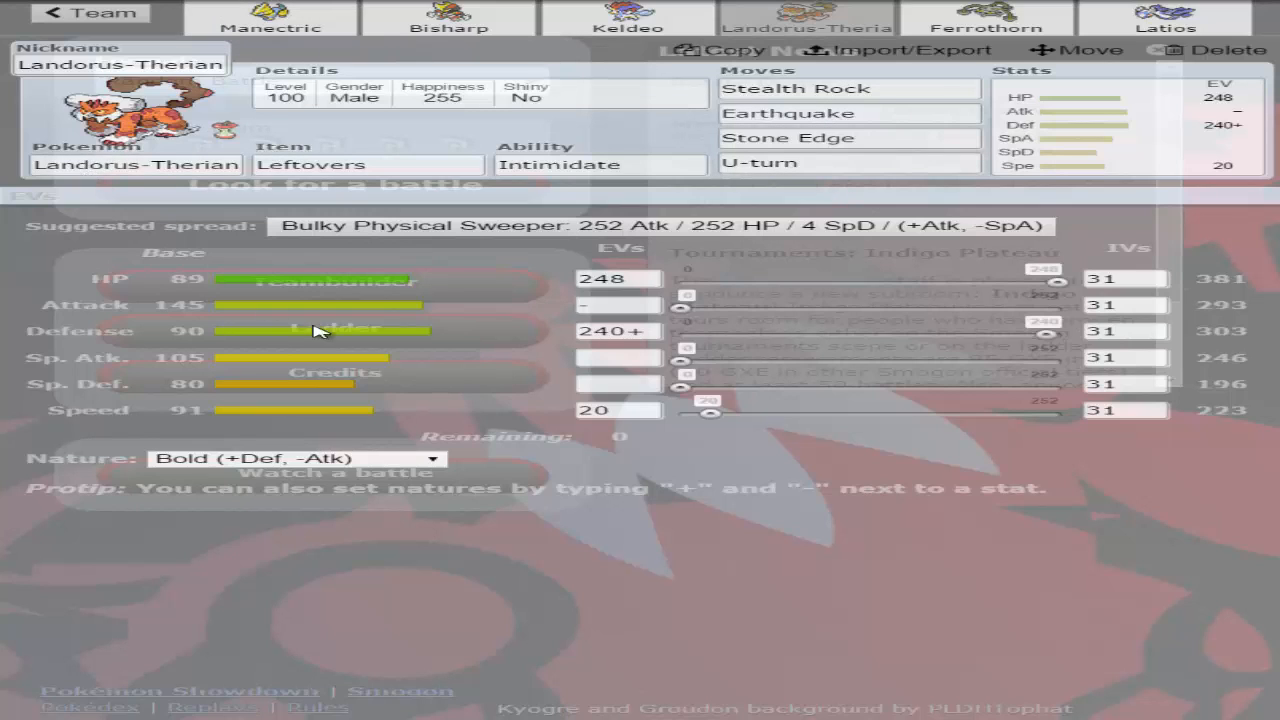
# - Review Manectric, Keldeo, Bisharp and Ferrothorn's sets without edits, ending on Latios's Choice Scarf set
pyautogui.click(990, 22)
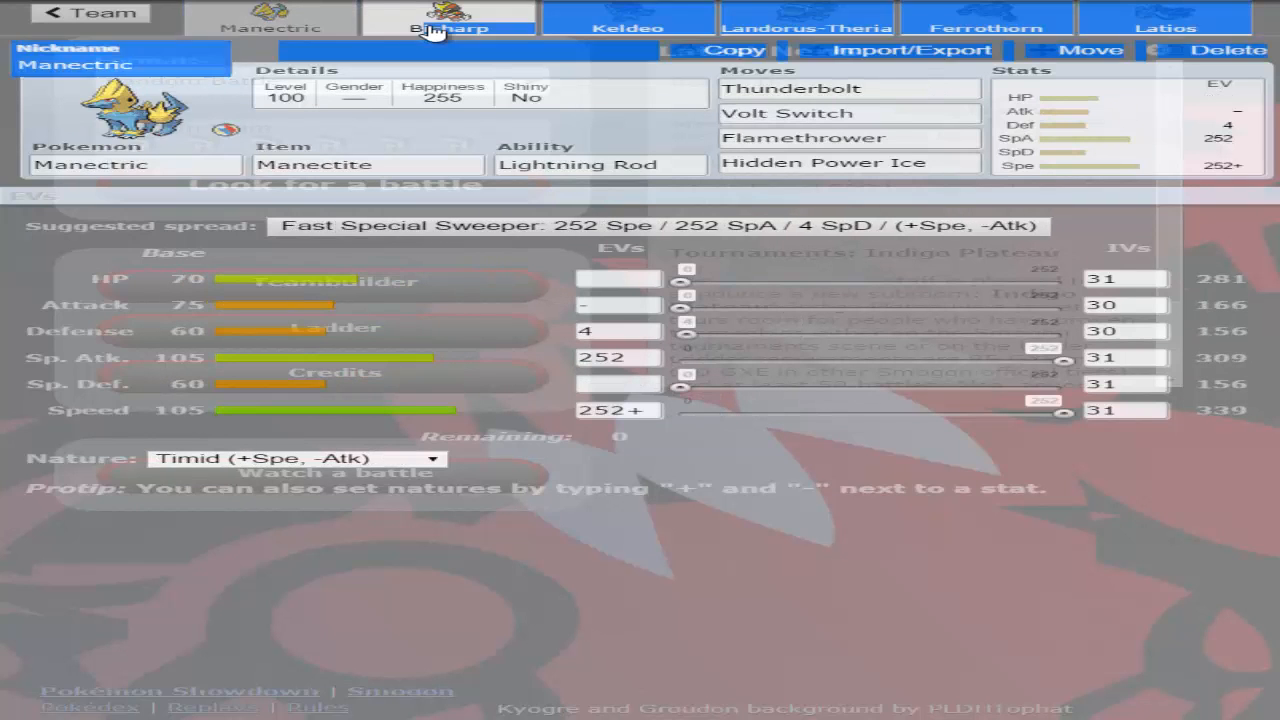
pyautogui.click(626, 20)
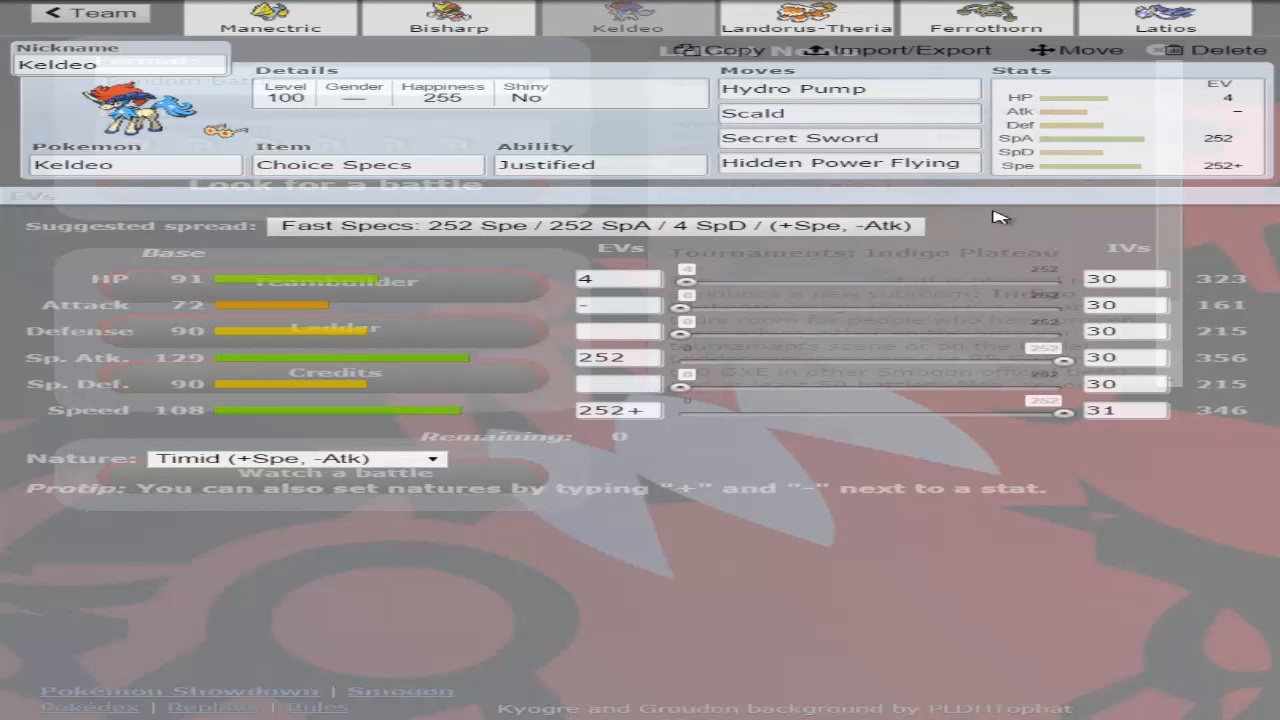
pyautogui.click(444, 20)
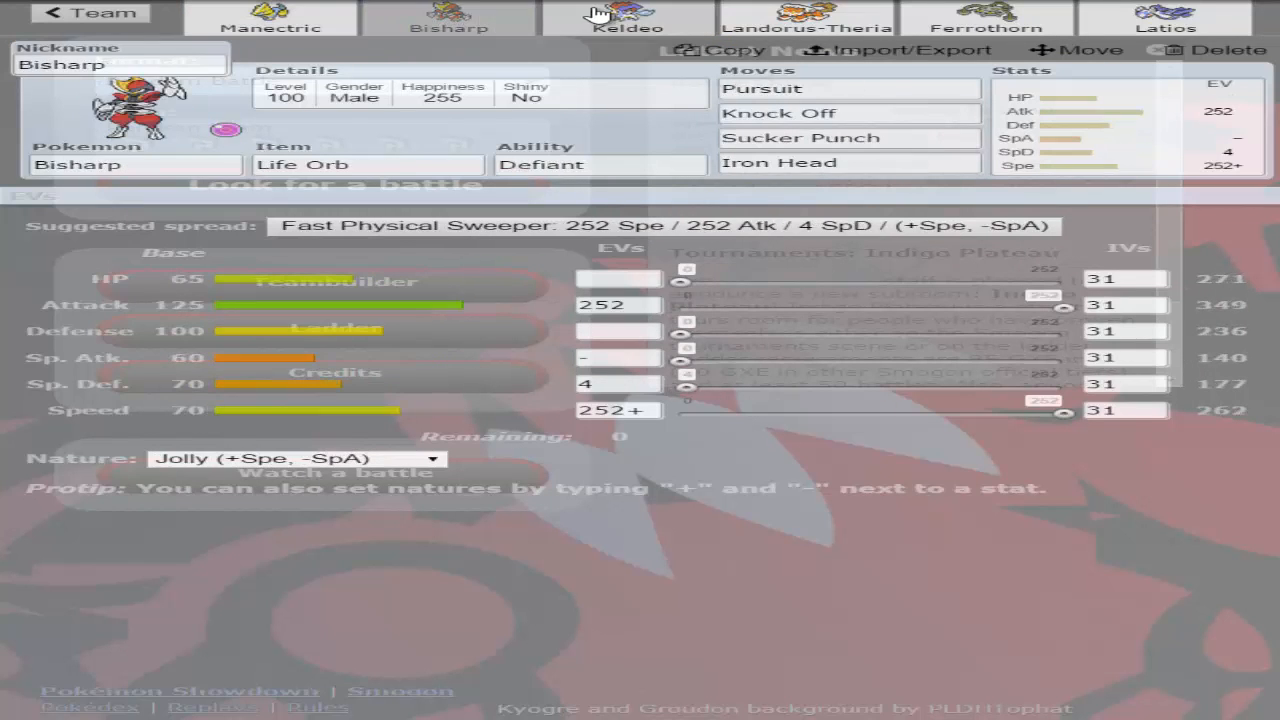
pyautogui.click(616, 12)
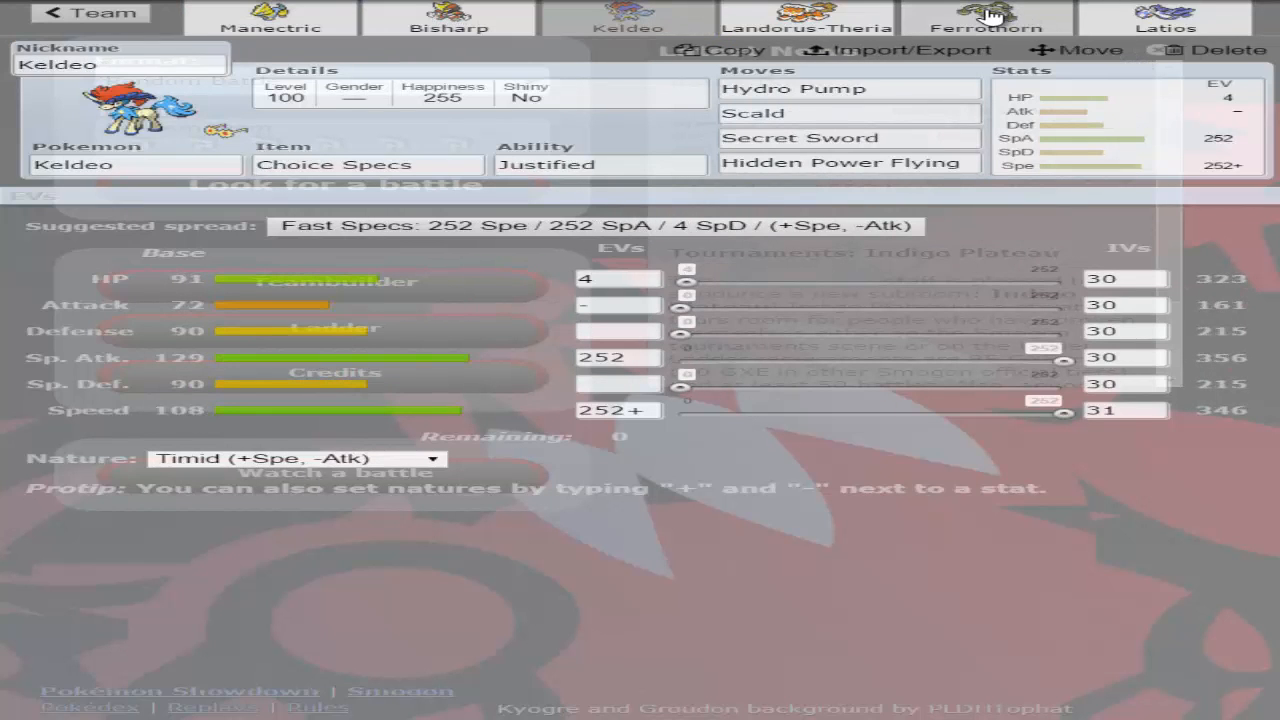
pyautogui.click(992, 16)
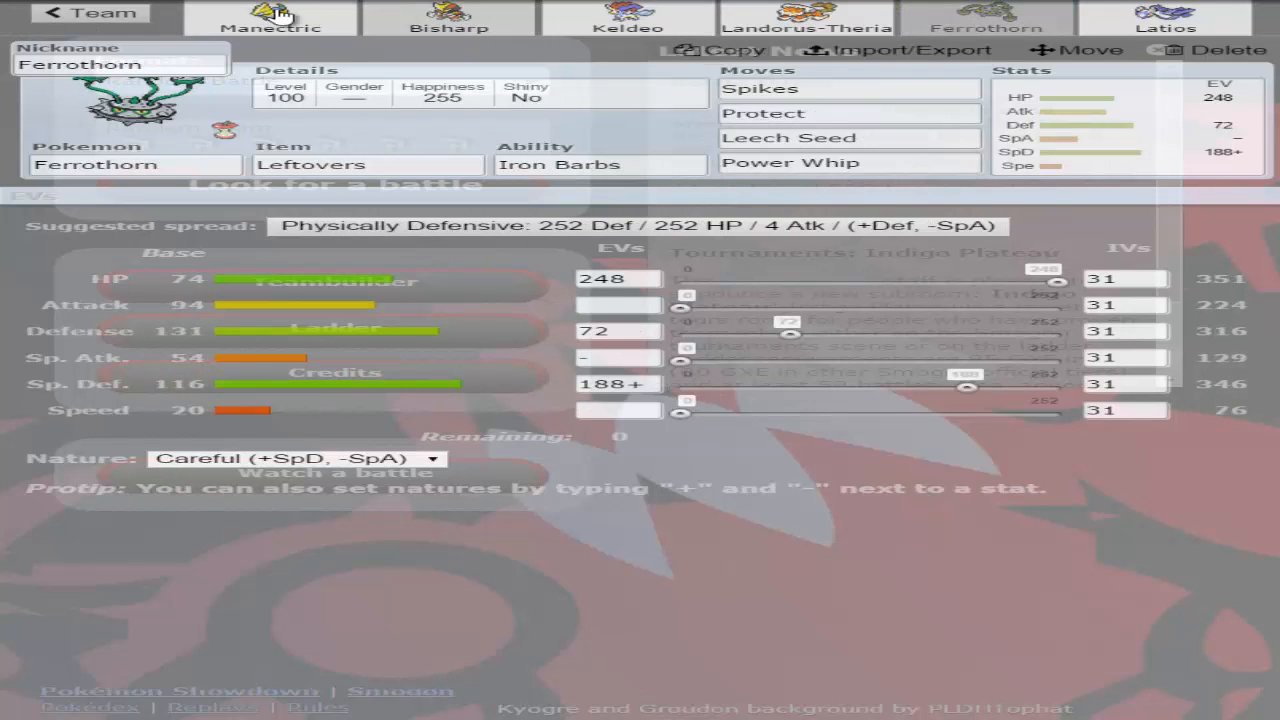
pyautogui.click(1152, 16)
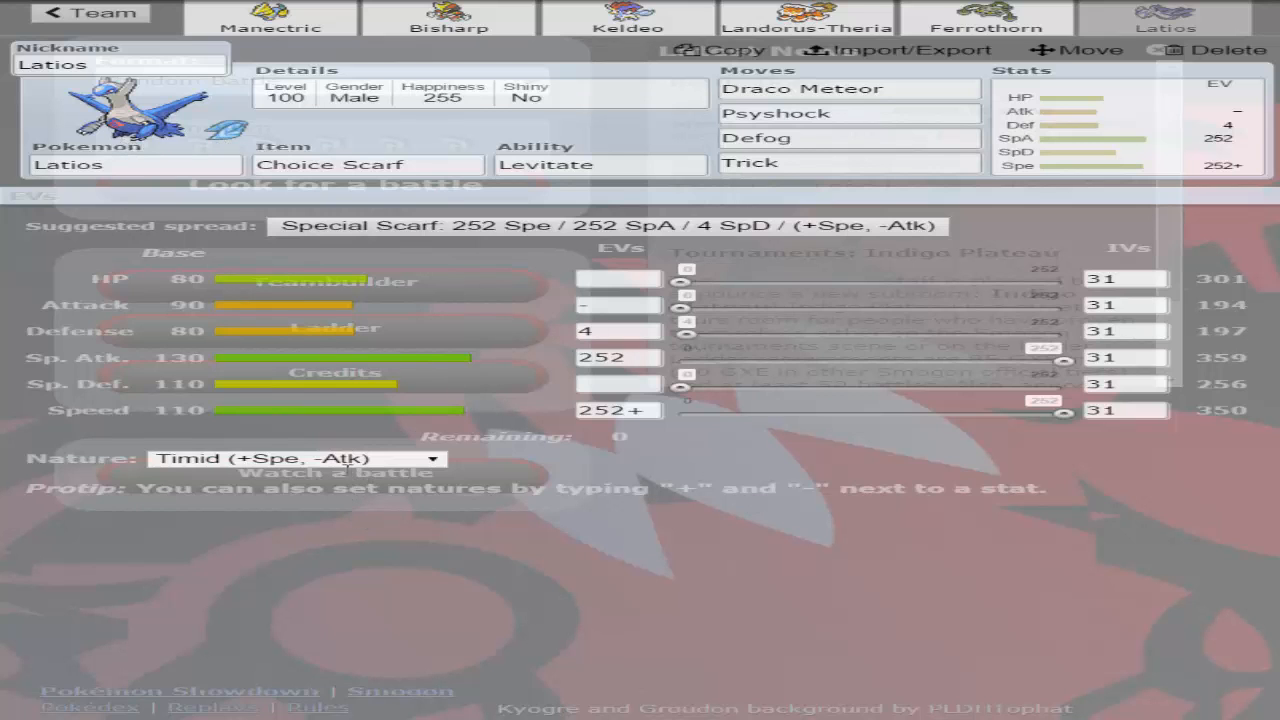
pyautogui.click(290, 458)
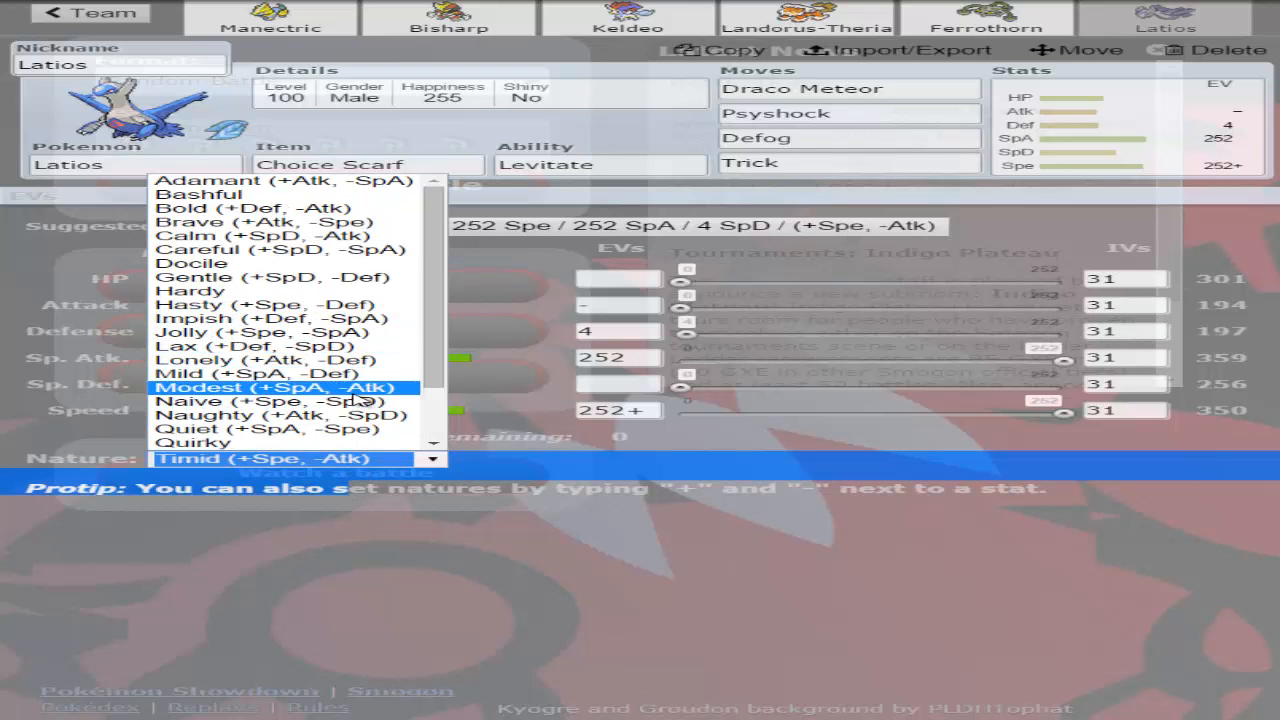
pyautogui.click(268, 386)
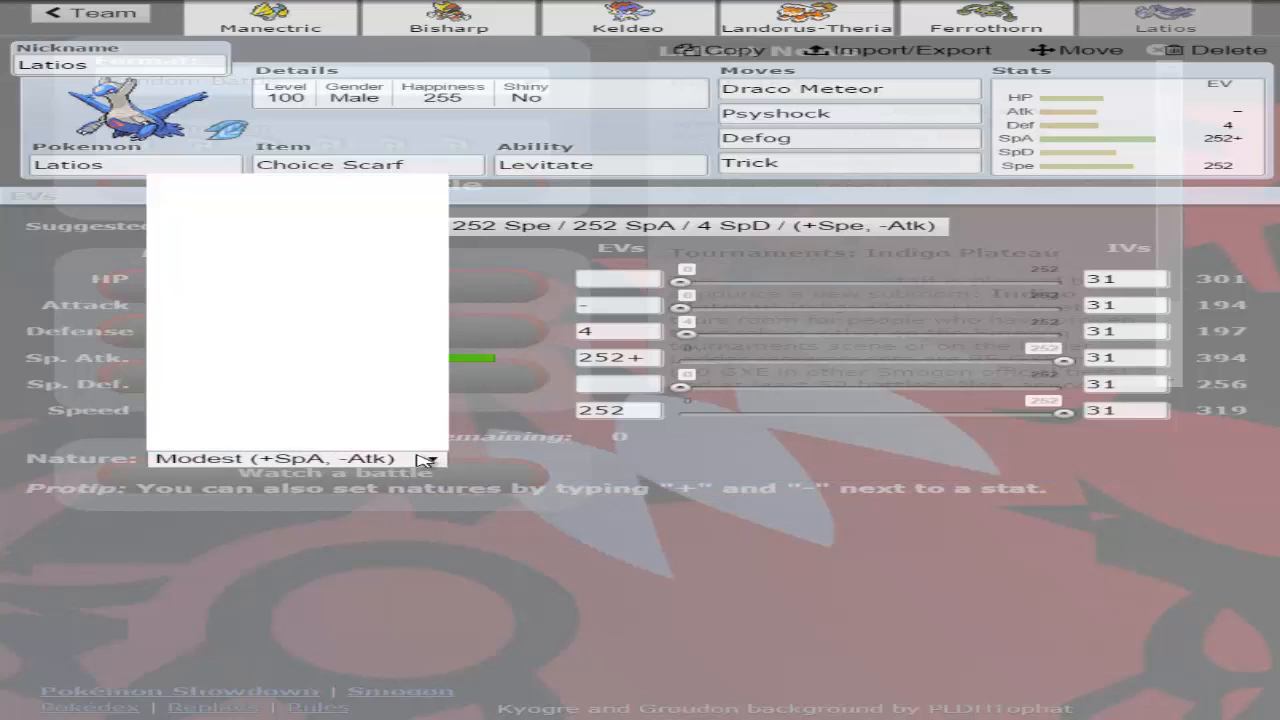
pyautogui.click(290, 458)
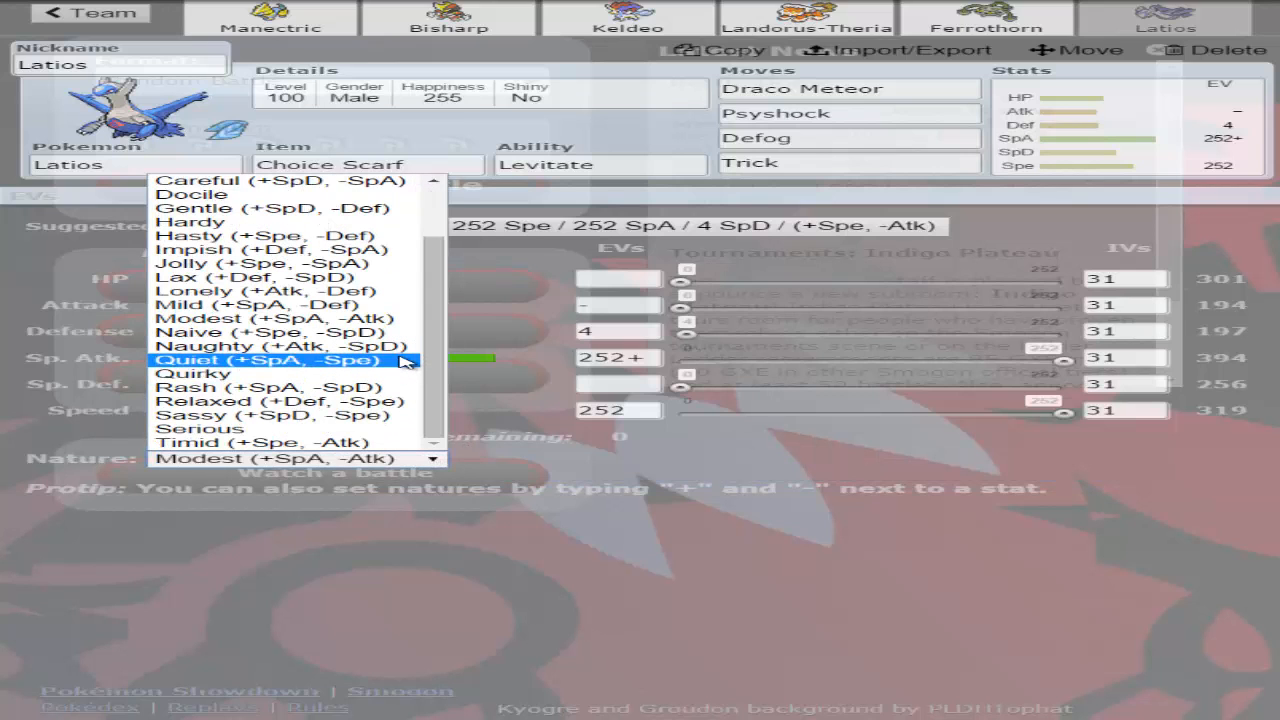
pyautogui.moveTo(240, 444)
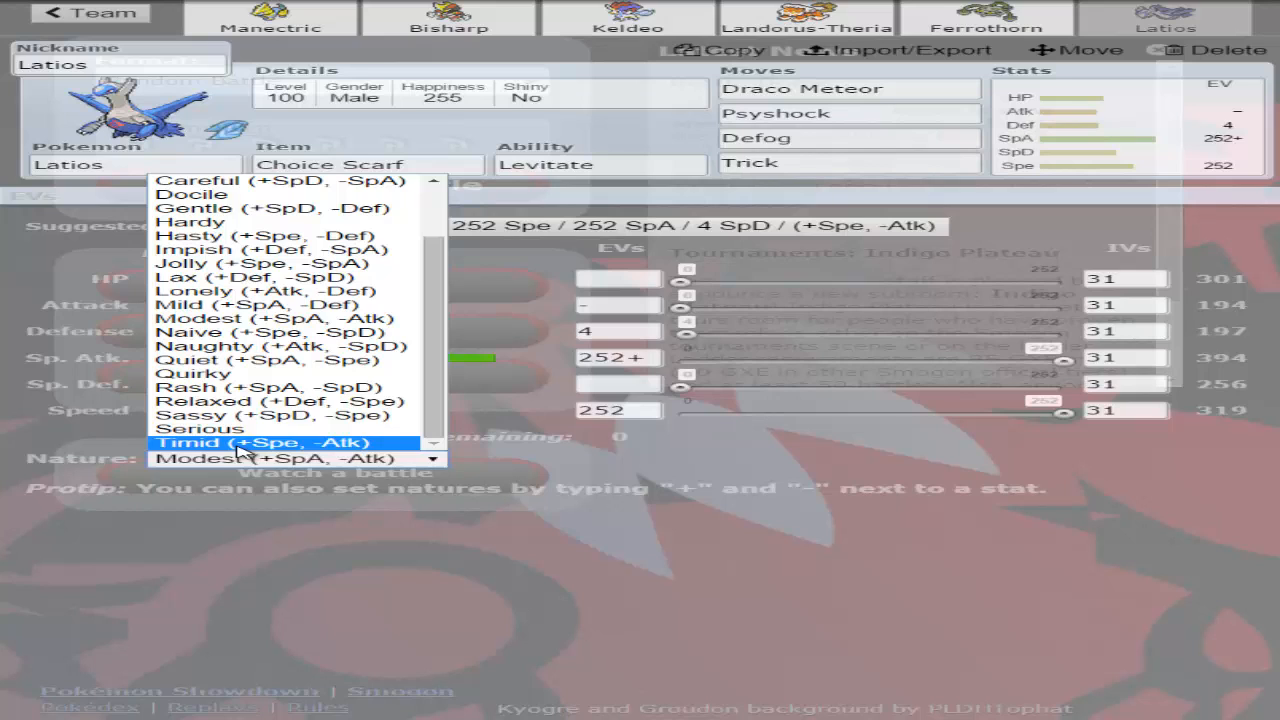
pyautogui.click(250, 444)
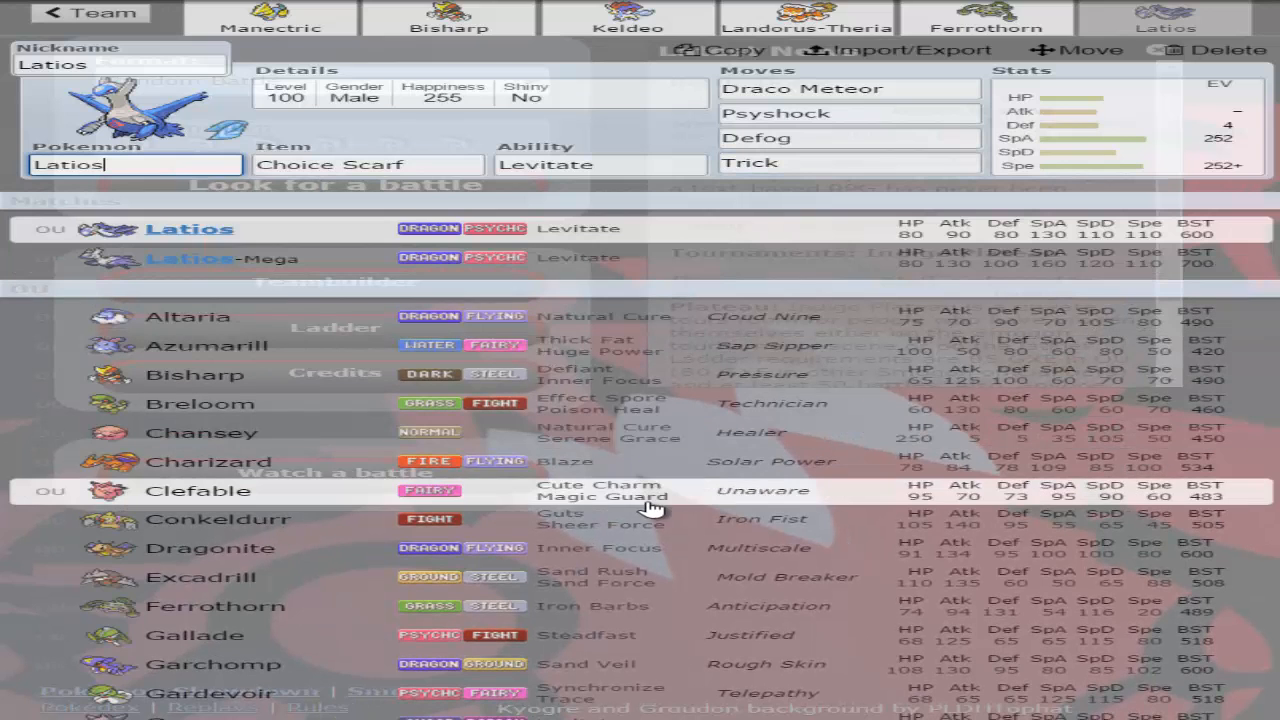
pyautogui.moveTo(704, 440)
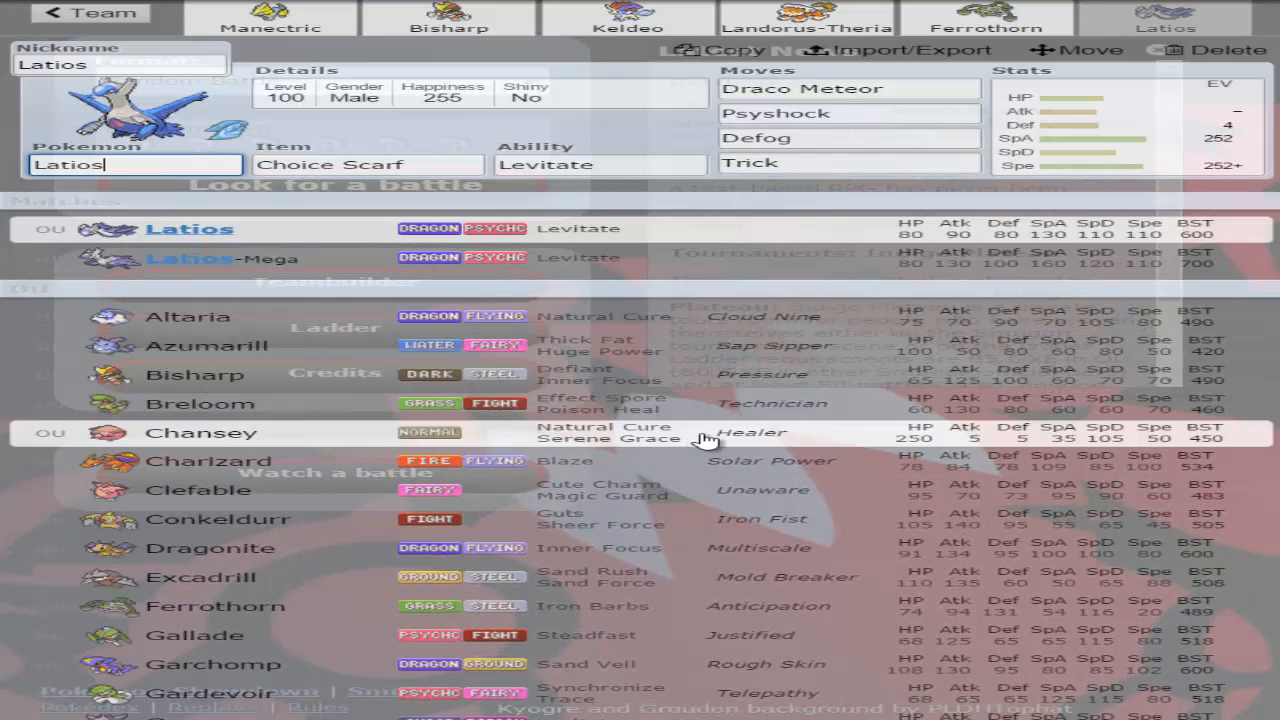
pyautogui.scroll(-3)
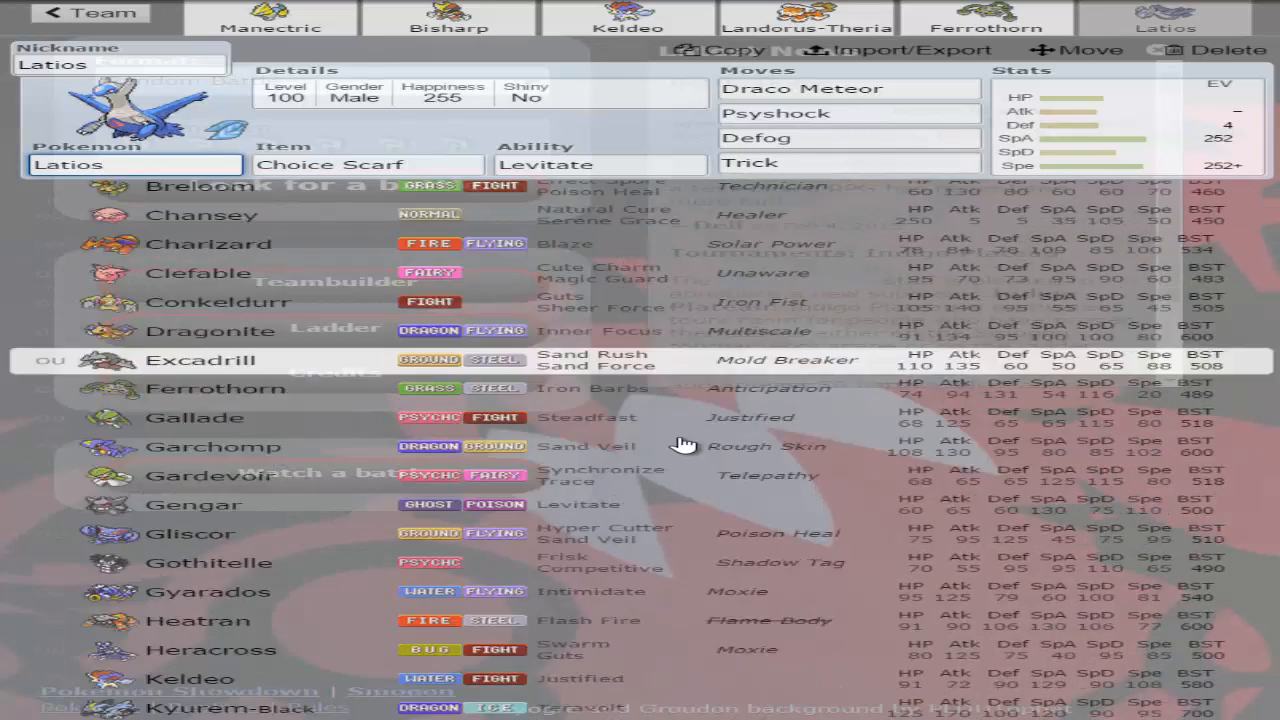
pyautogui.scroll(-3)
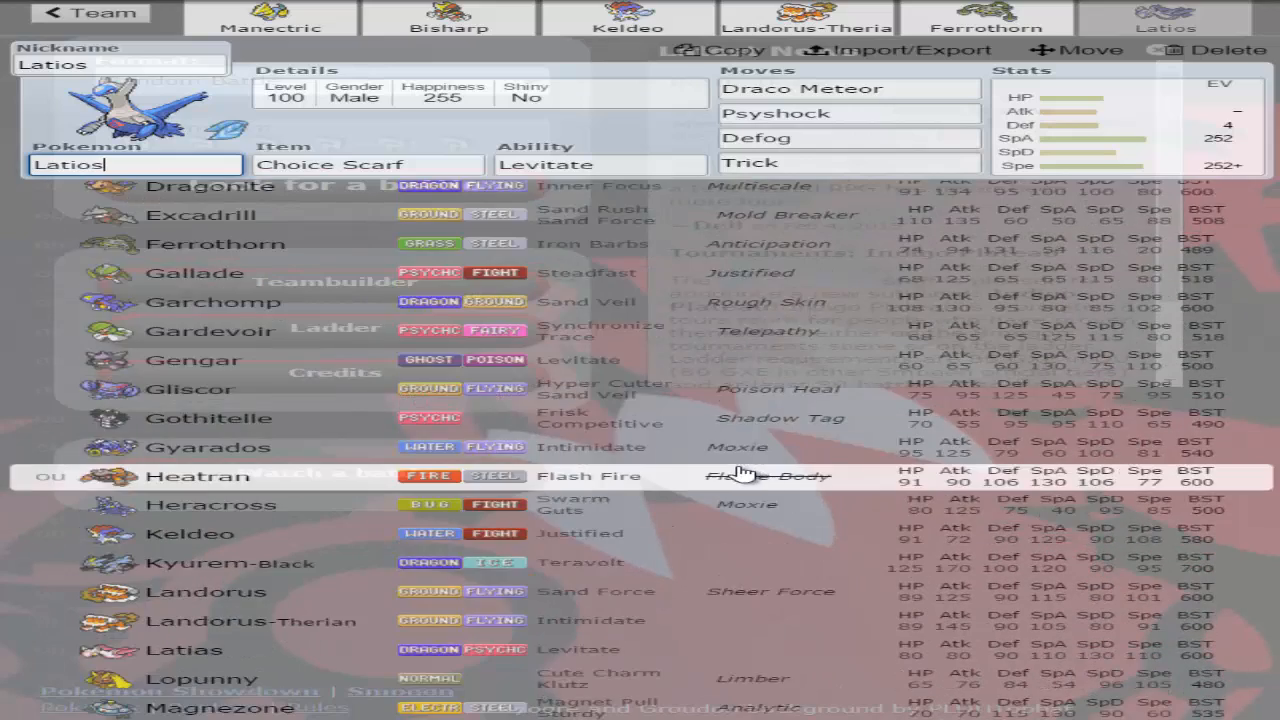
pyautogui.scroll(-3)
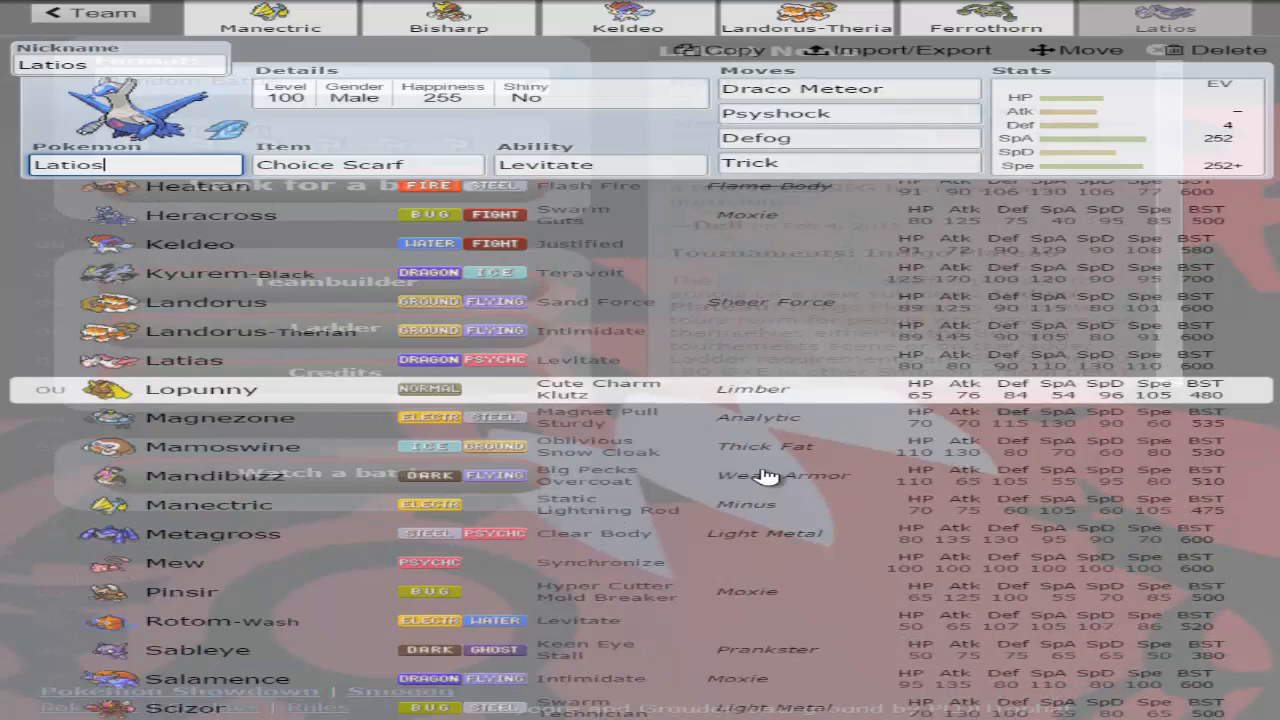
pyautogui.scroll(-3)
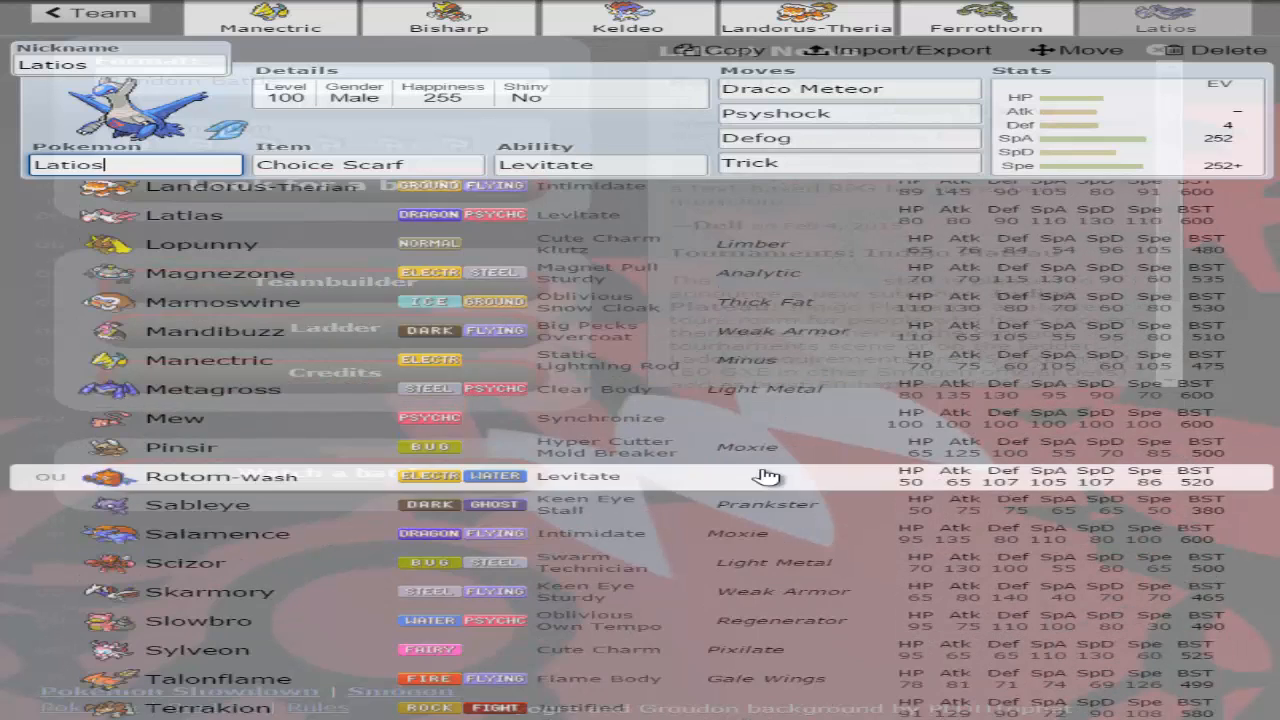
pyautogui.scroll(-3)
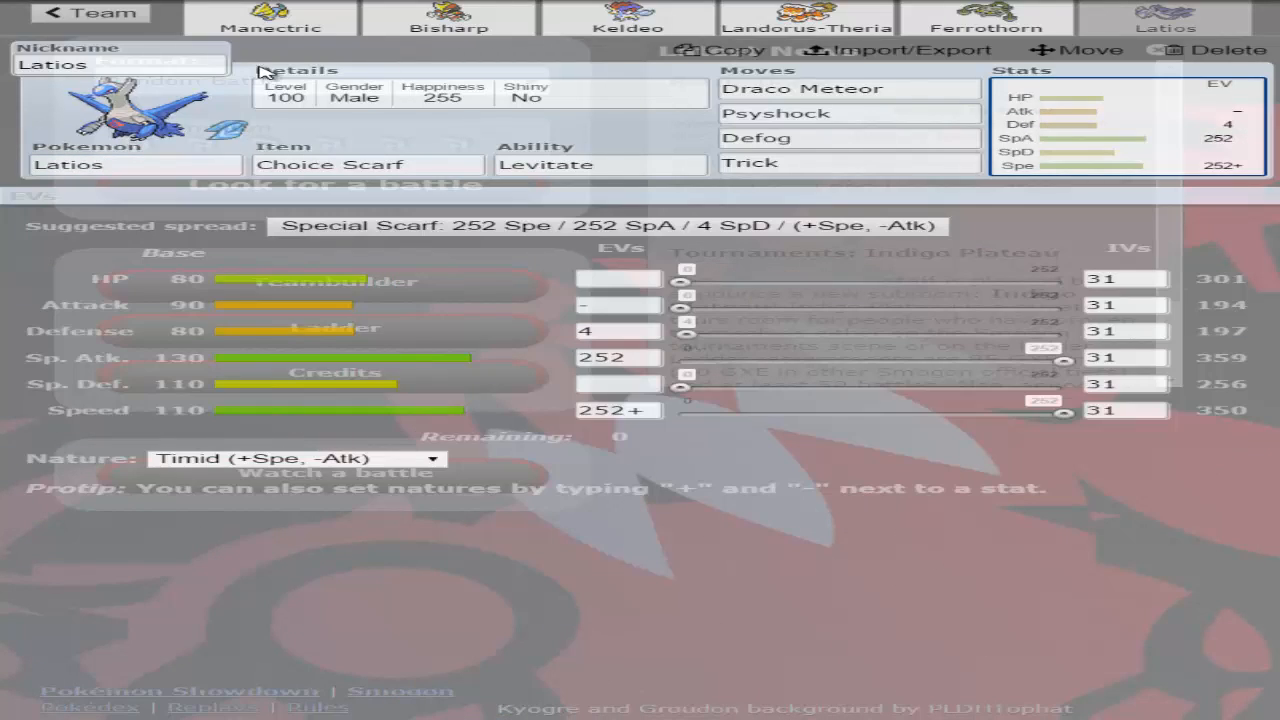
pyautogui.click(622, 16)
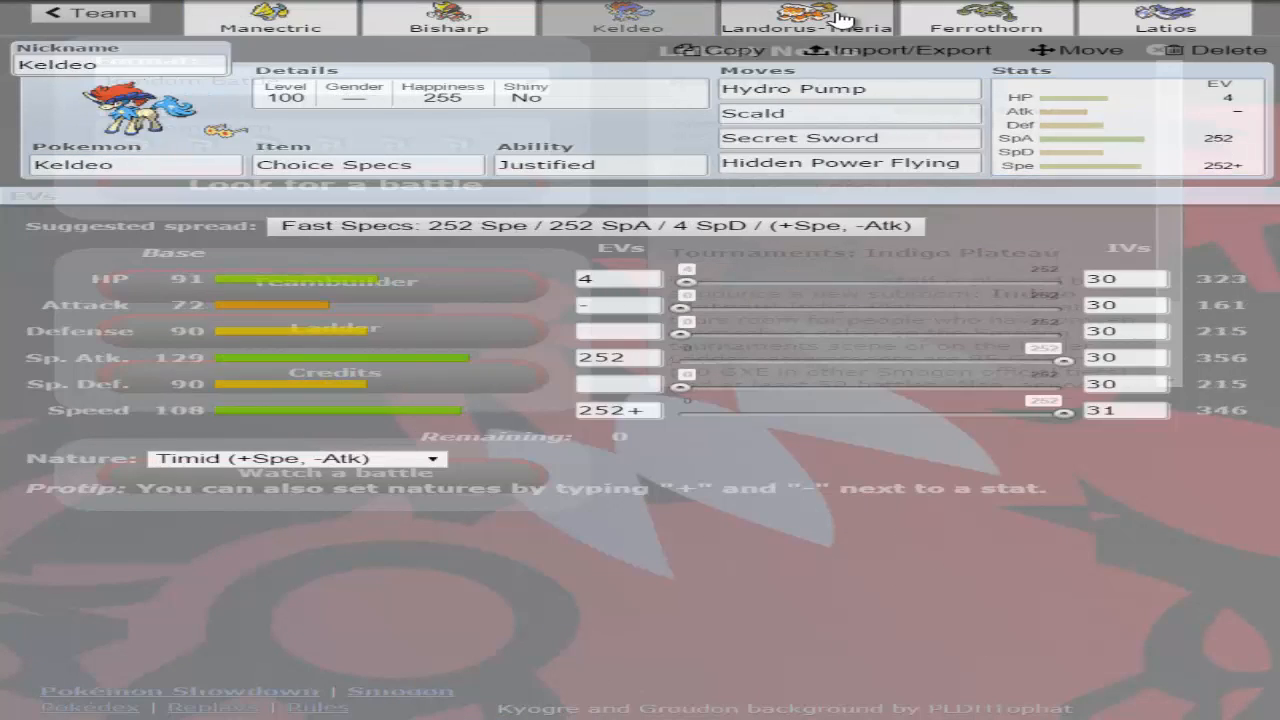
pyautogui.click(1160, 14)
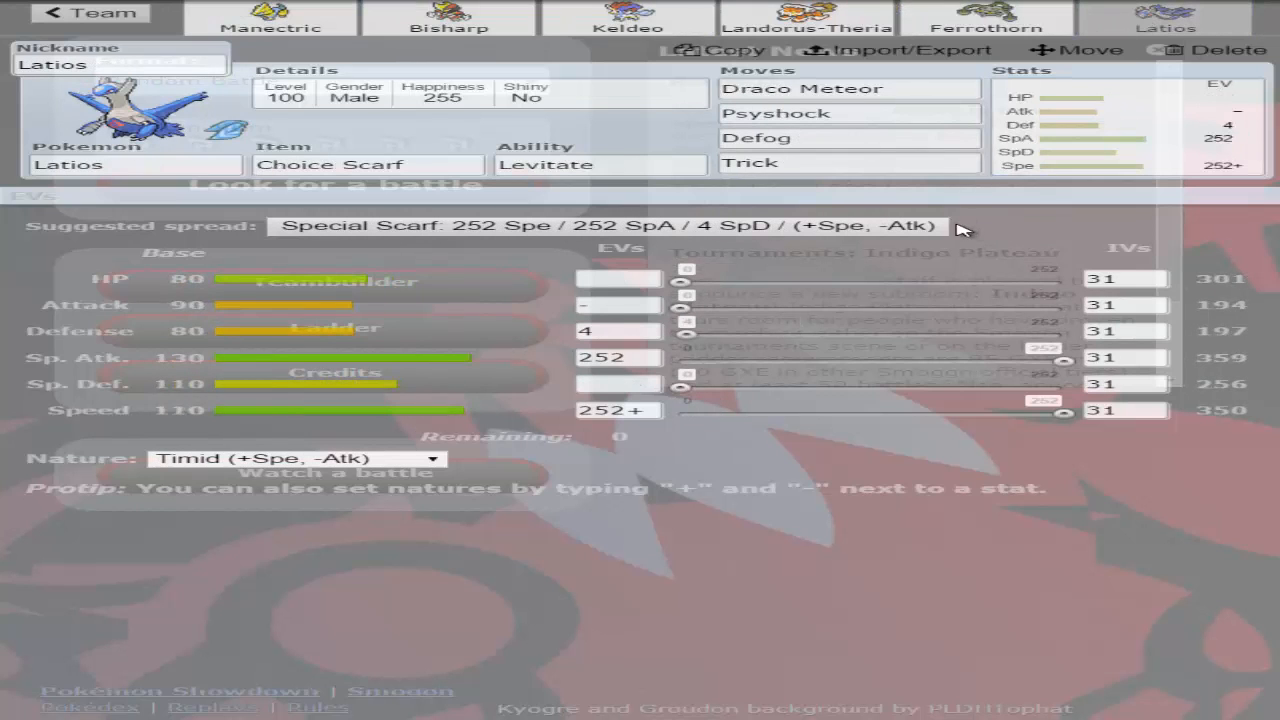
pyautogui.moveTo(1098, 226)
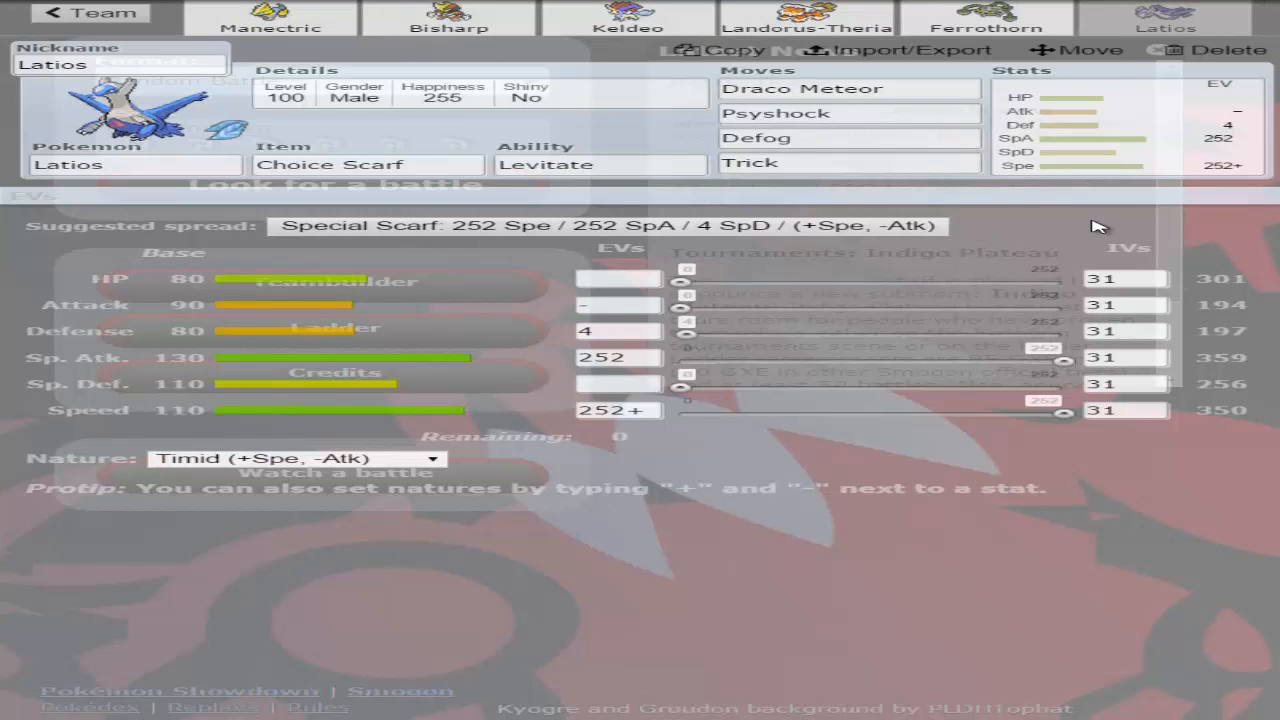